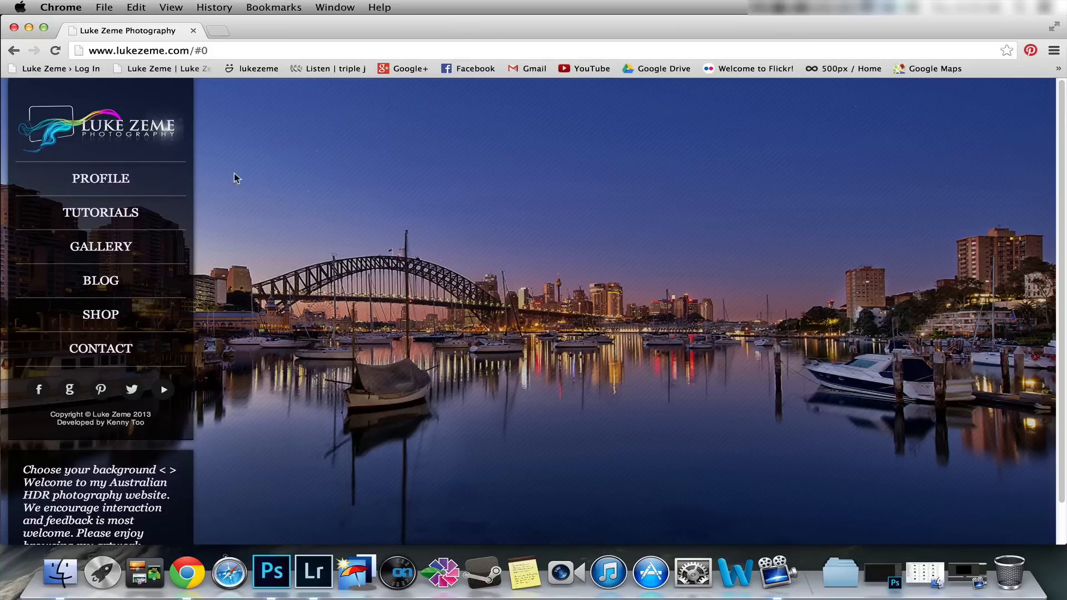
pyautogui.moveTo(211, 256)
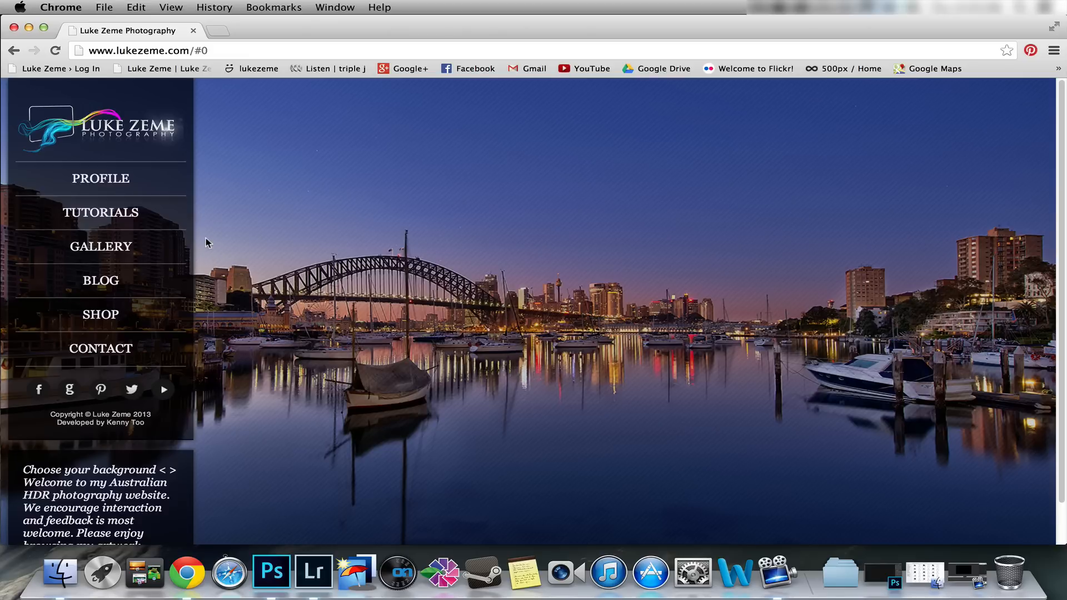
pyautogui.moveTo(207, 340)
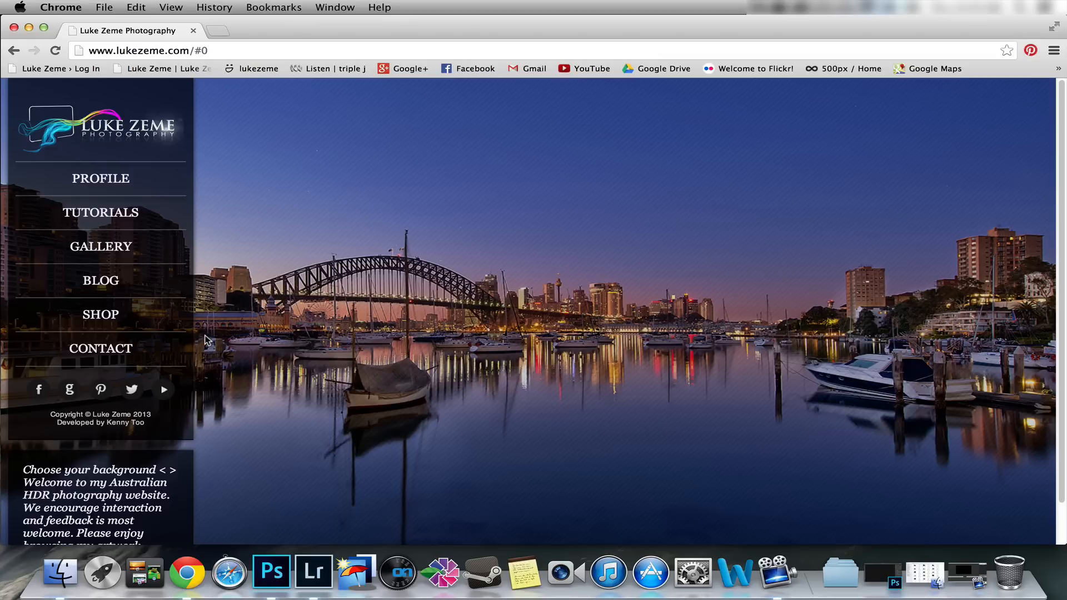
pyautogui.moveTo(101, 217)
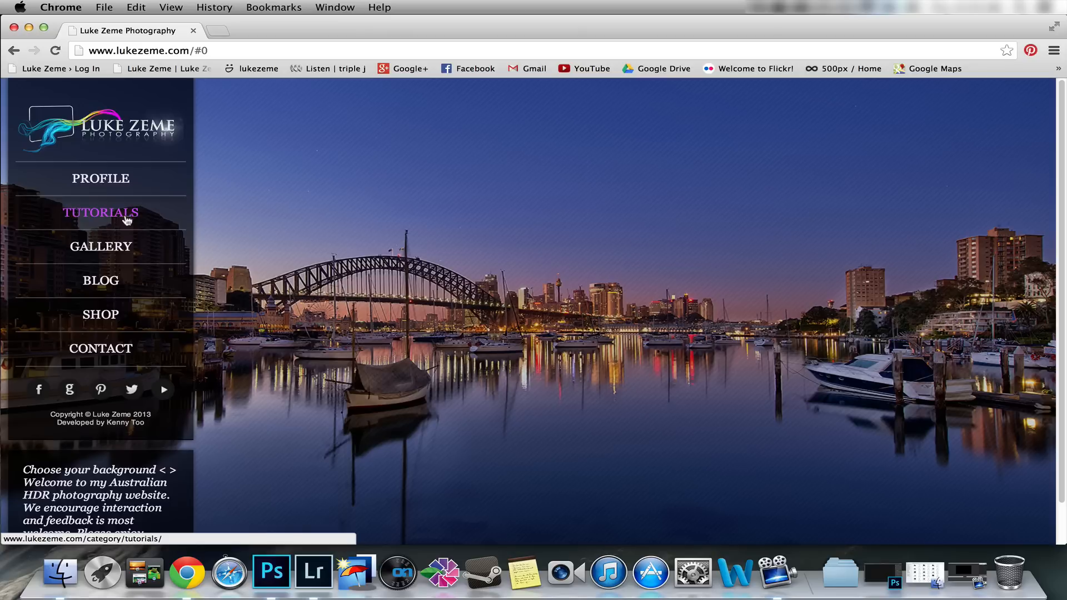
pyautogui.moveTo(113, 216)
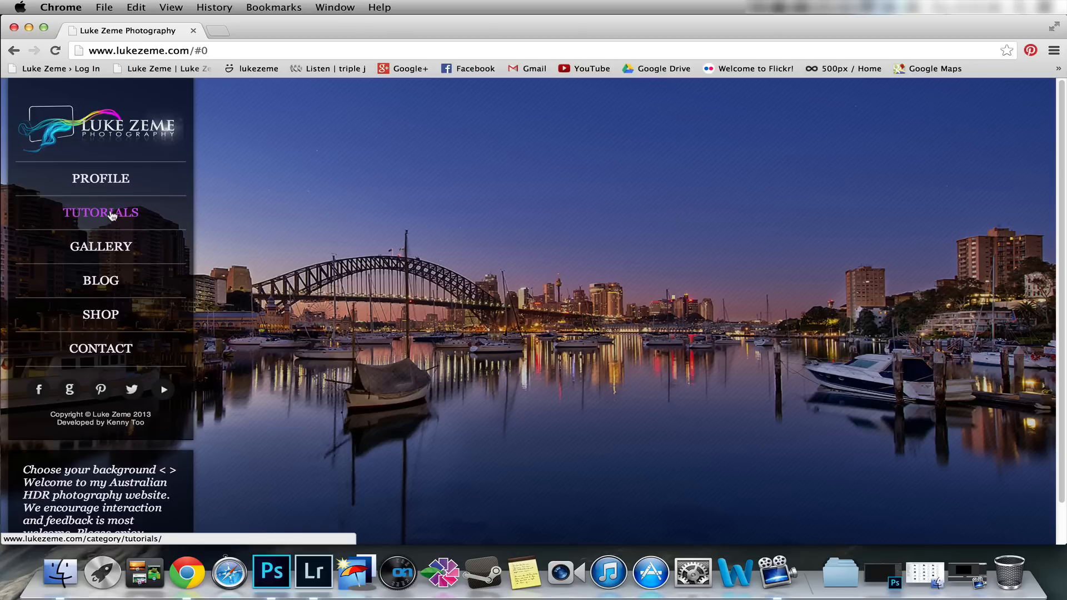
# Browse the Tutorials archive on Luke Zeme Photography and bring up link options for the YouTube icon.
pyautogui.click(100, 212)
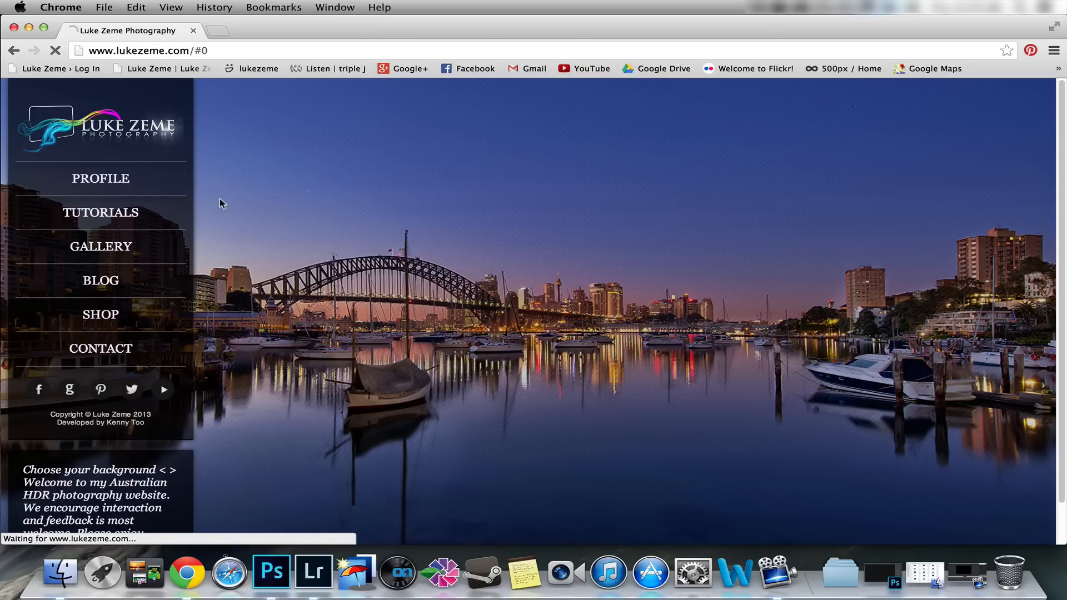
pyautogui.click(100, 212)
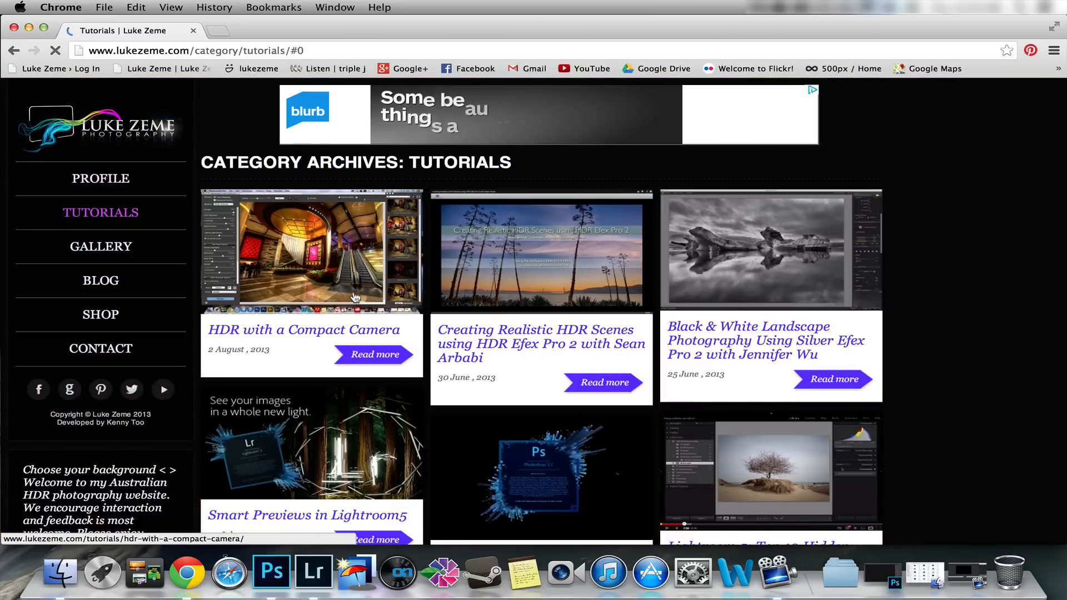
pyautogui.scroll(-3)
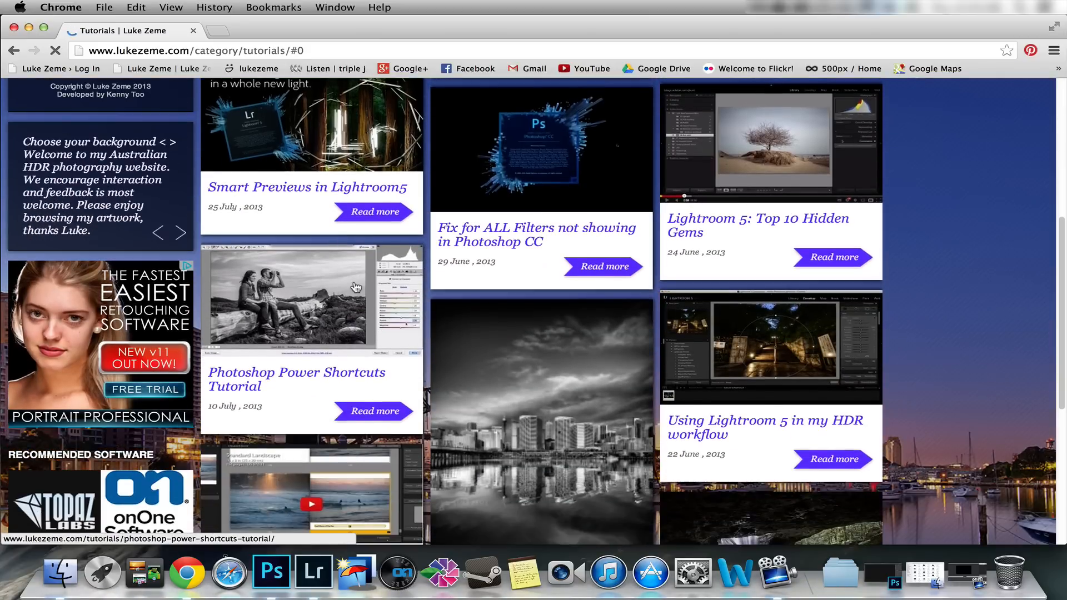
pyautogui.scroll(-3)
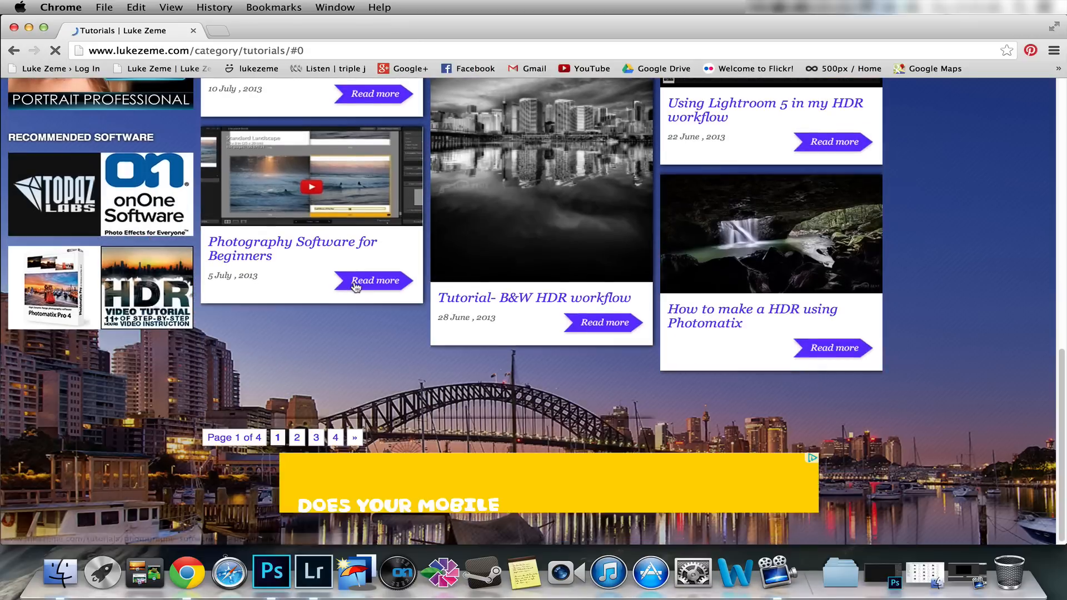
pyautogui.scroll(3)
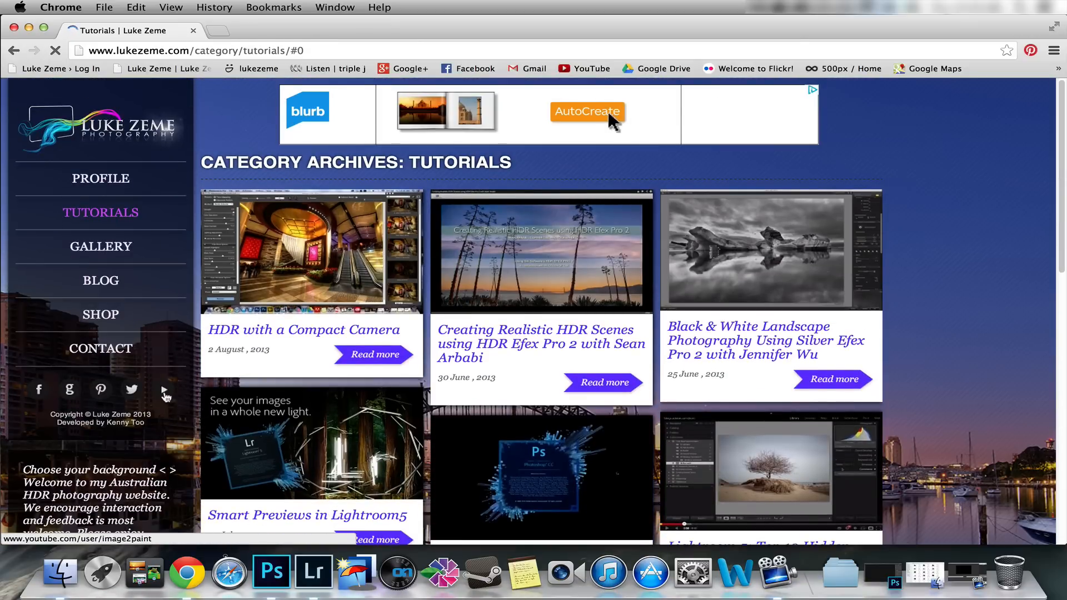
pyautogui.rightClick(163, 391)
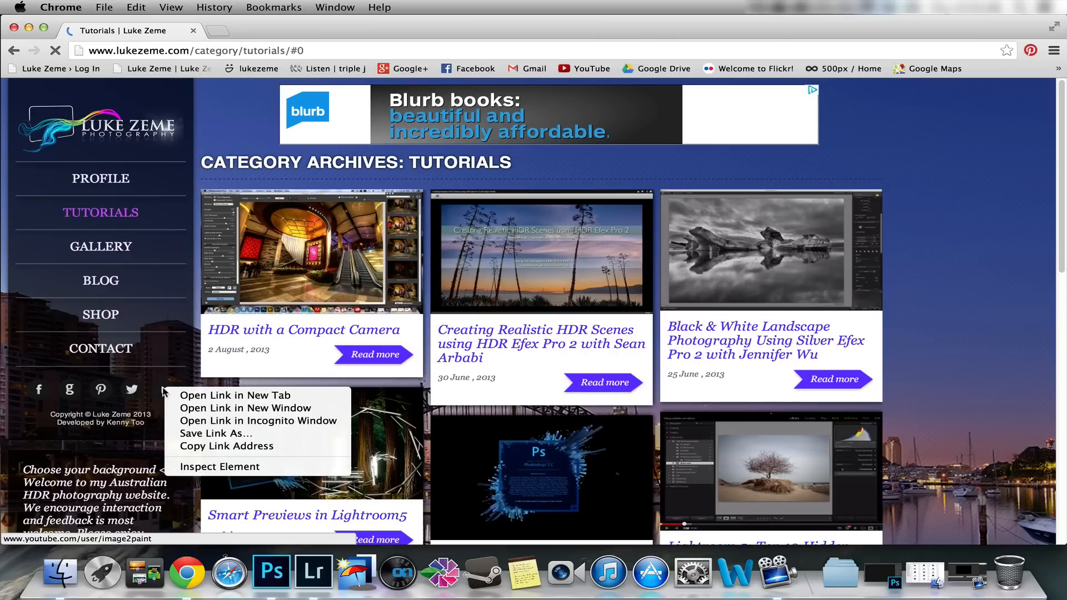
# Open the YouTube channel in a new tab and look through its uploaded HDR tutorial videos.
pyautogui.click(234, 396)
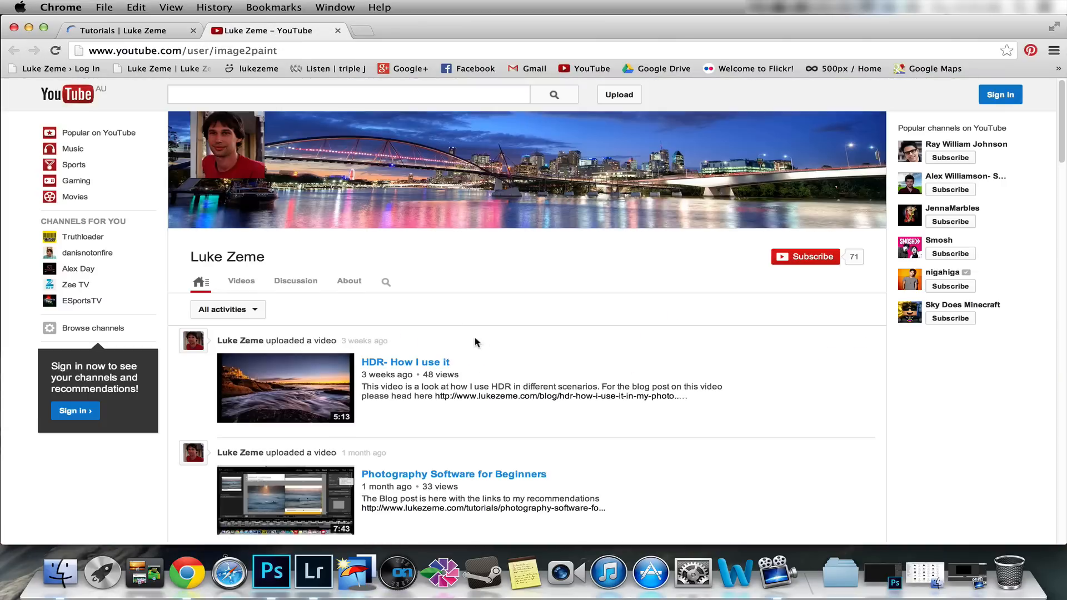
pyautogui.scroll(-3)
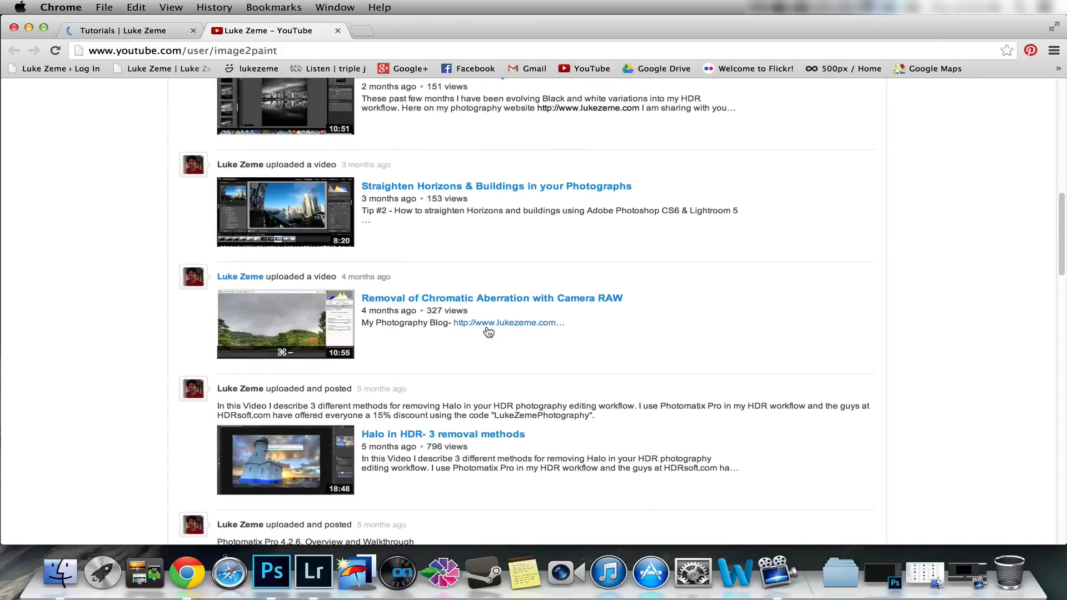
pyautogui.scroll(-3)
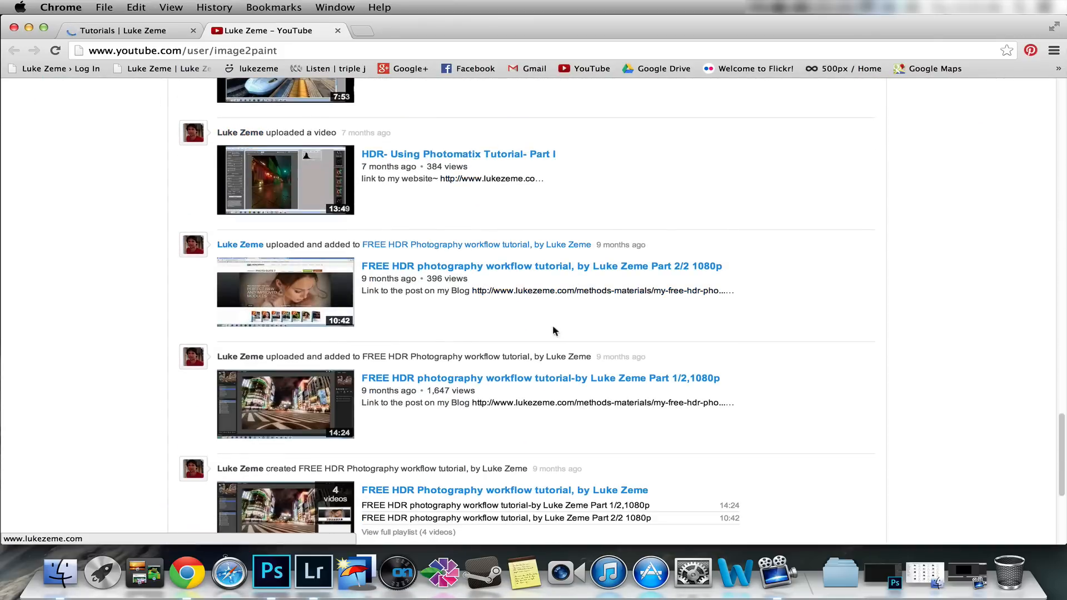
pyautogui.scroll(-3)
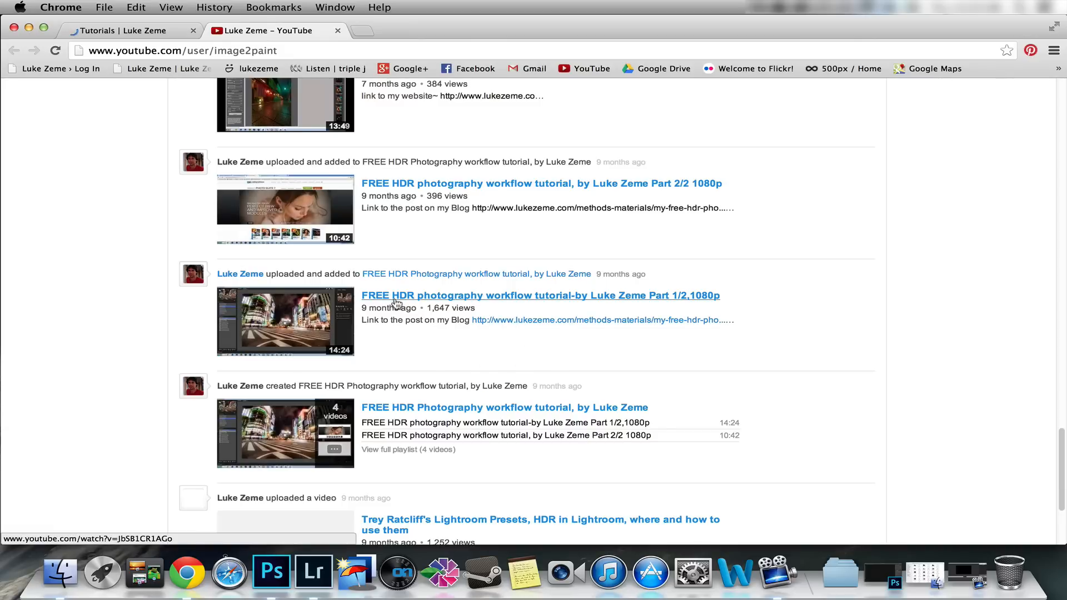
pyautogui.moveTo(564, 295)
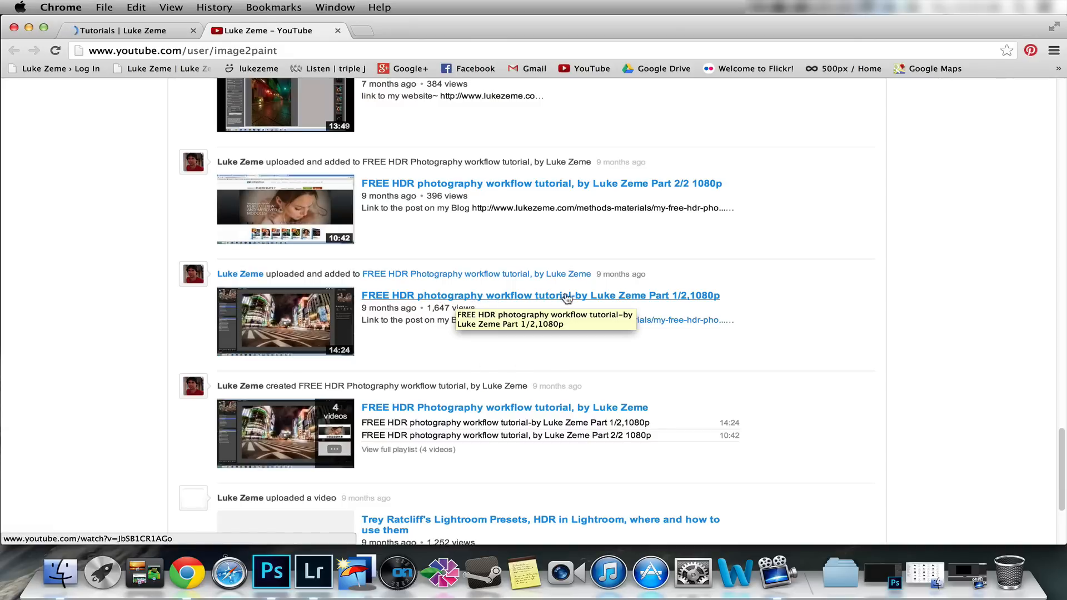
pyautogui.moveTo(432, 308)
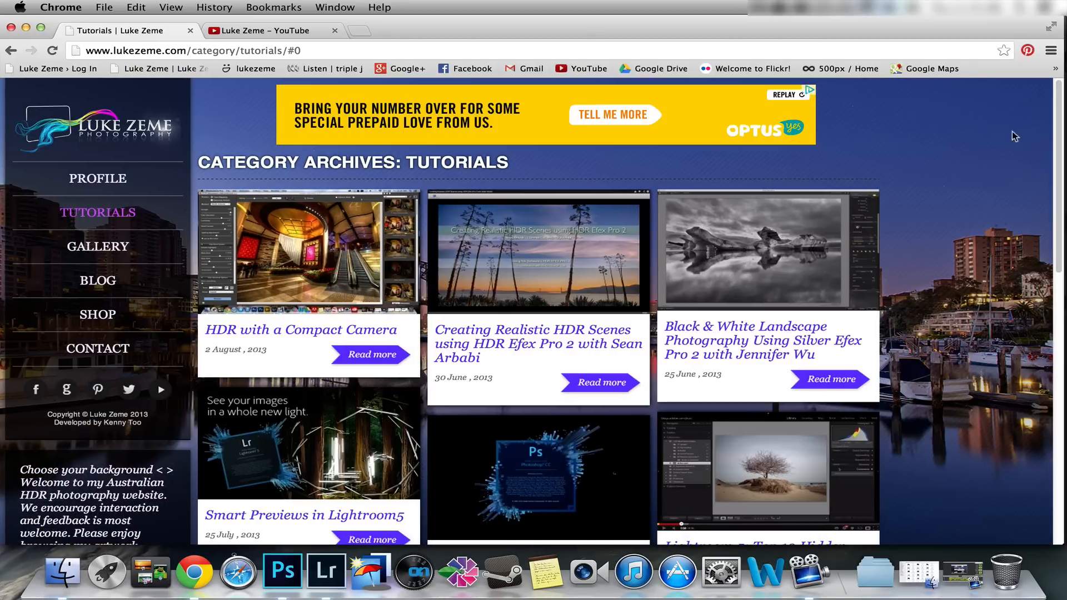
# Scroll to the bottom of the Tutorials archive and go to page 2.
pyautogui.scroll(-3)
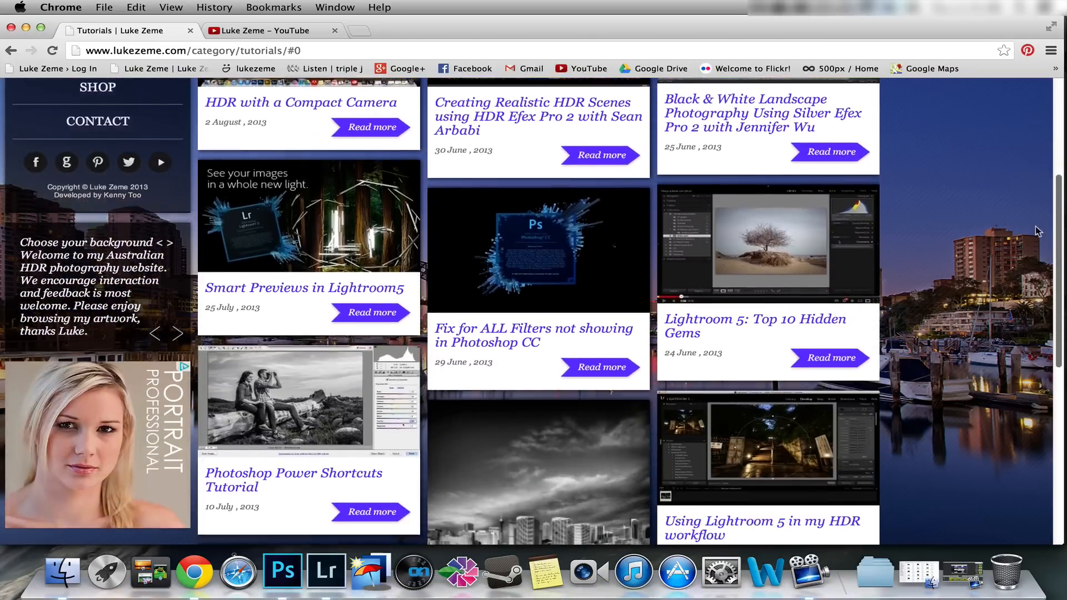
pyautogui.scroll(-3)
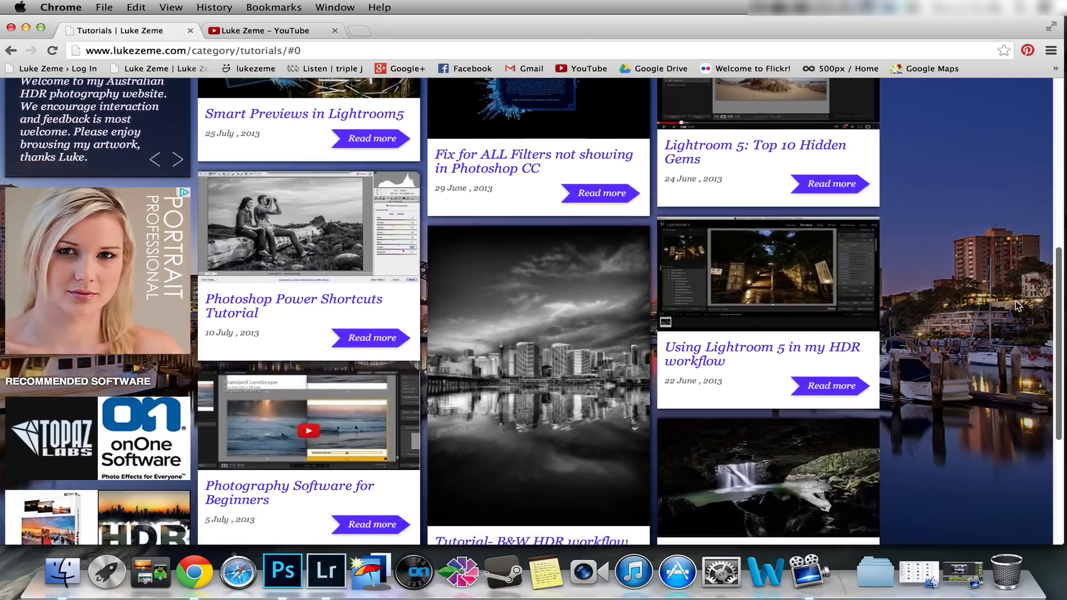
pyautogui.scroll(-3)
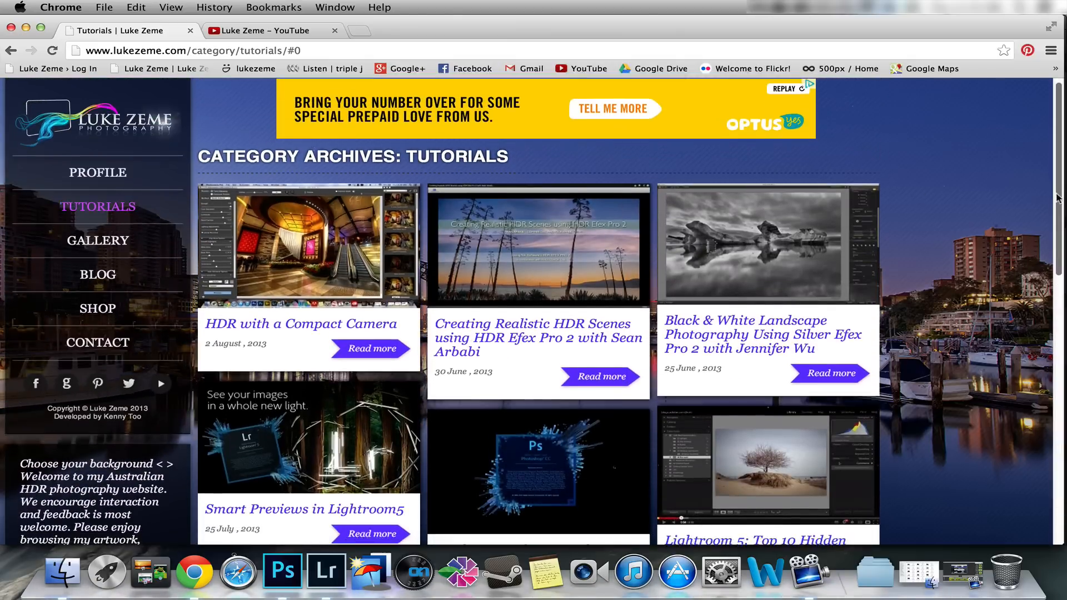
pyautogui.scroll(-3)
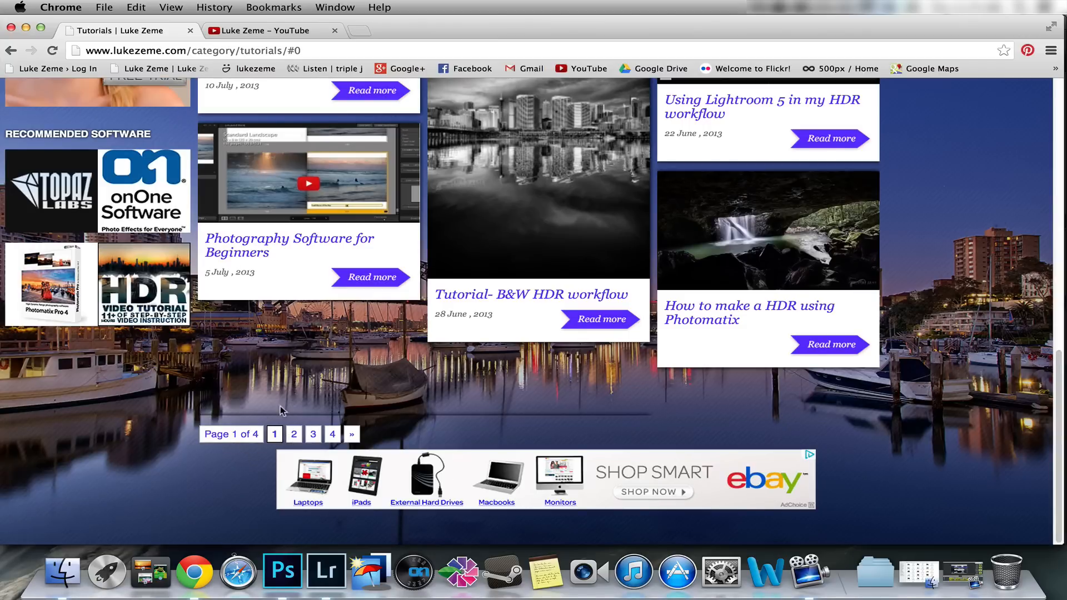
pyautogui.click(293, 433)
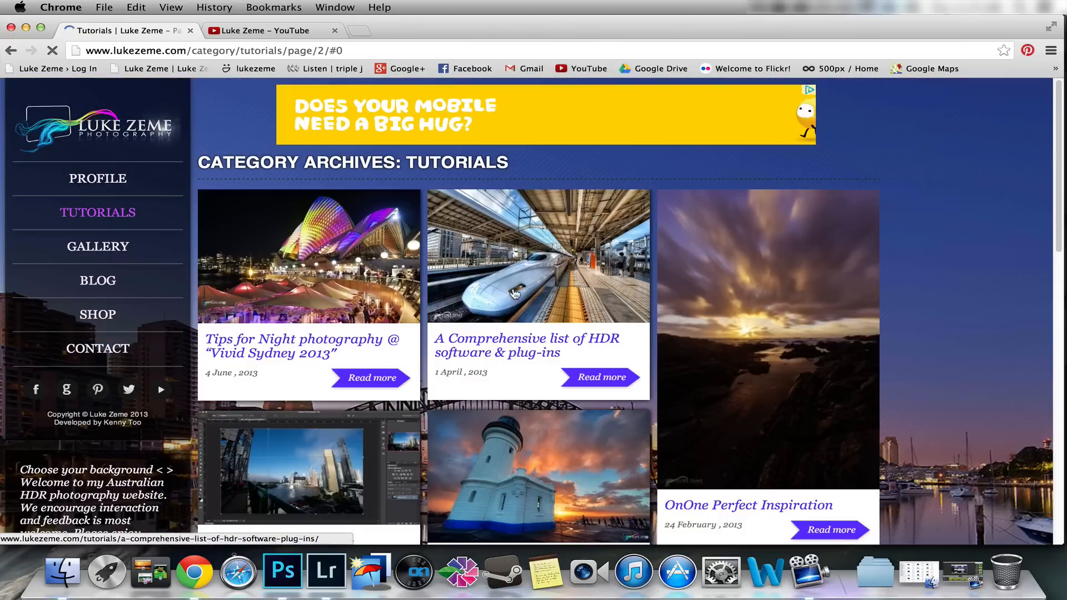
# Read through the article 'A Comprehensive list of HDR software & plug-ins', then switch to Lightroom.
pyautogui.click(526, 345)
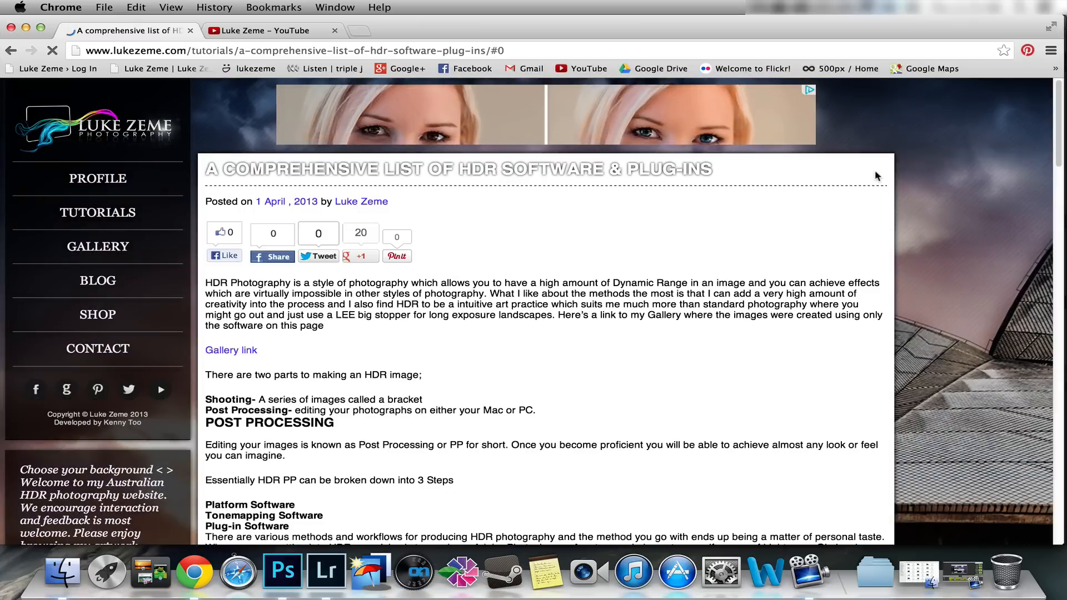
pyautogui.scroll(-3)
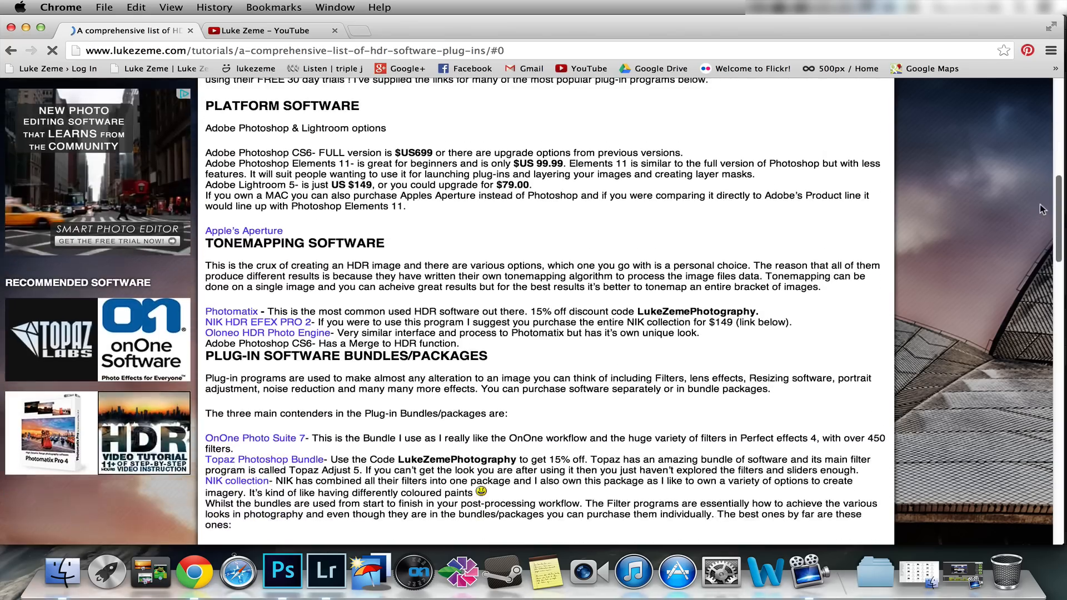
pyautogui.scroll(3)
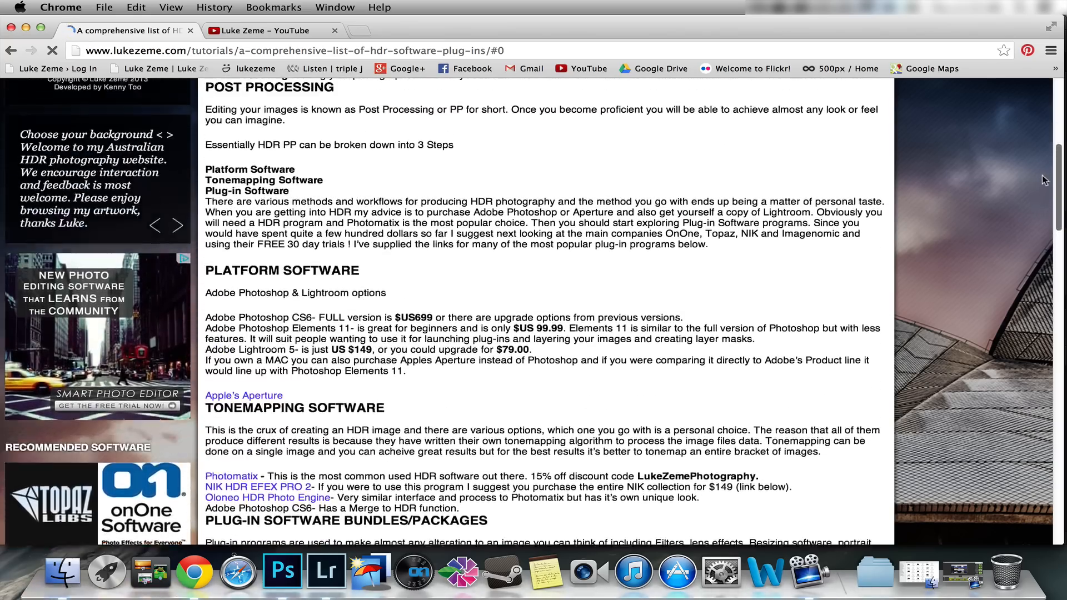
pyautogui.scroll(-3)
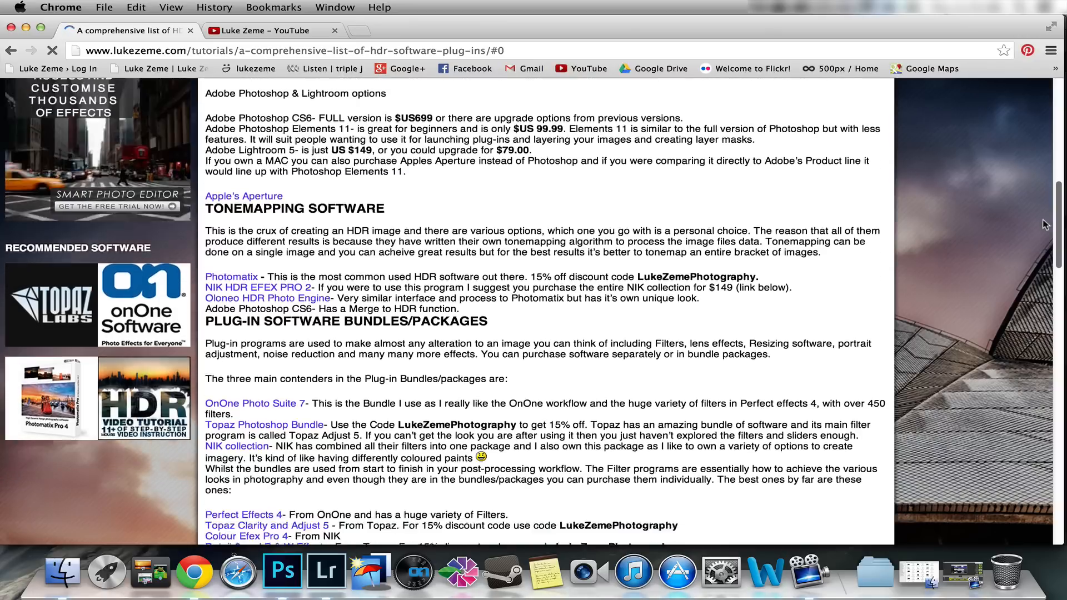
pyautogui.scroll(-3)
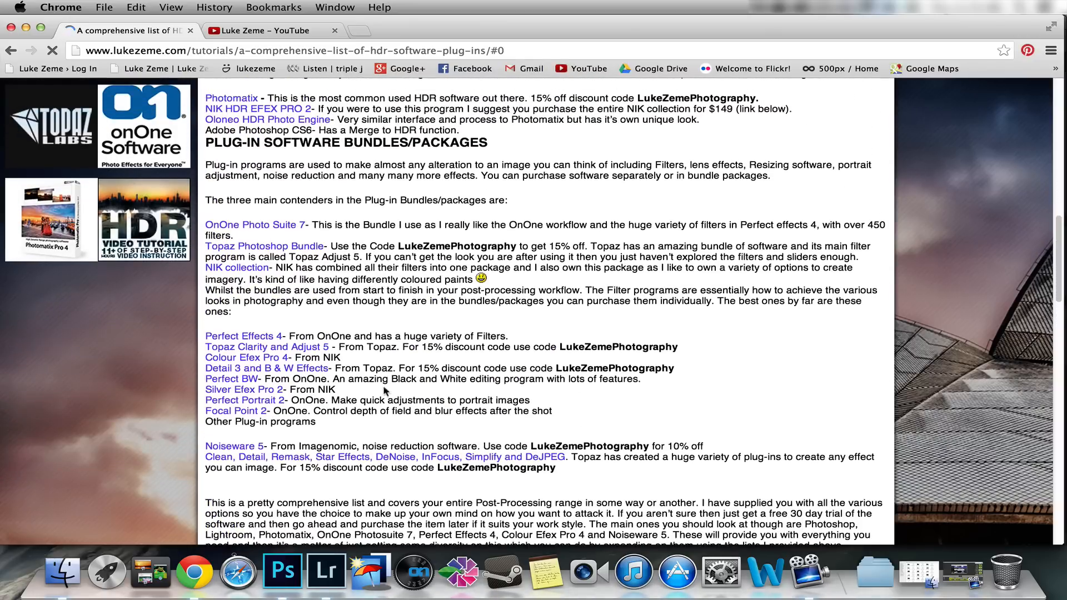
pyautogui.moveTo(658, 342)
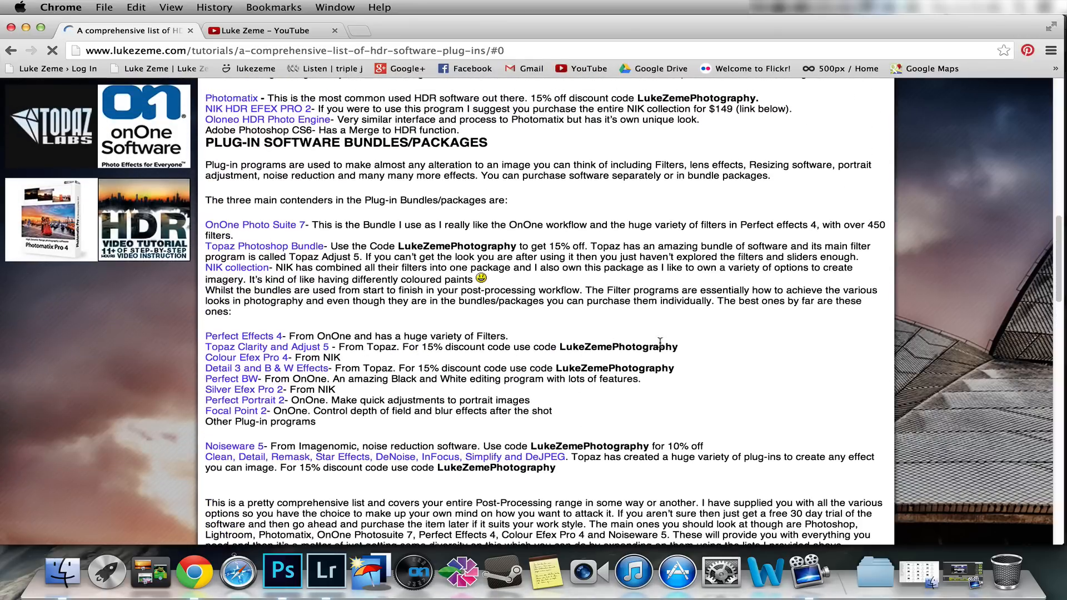
pyautogui.moveTo(446, 355)
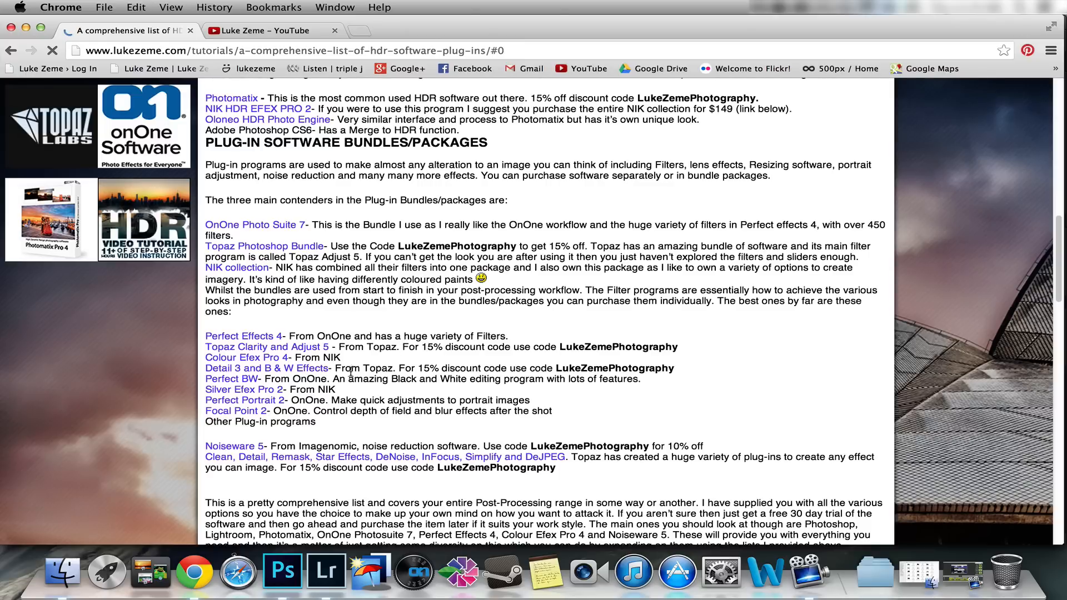
pyautogui.scroll(3)
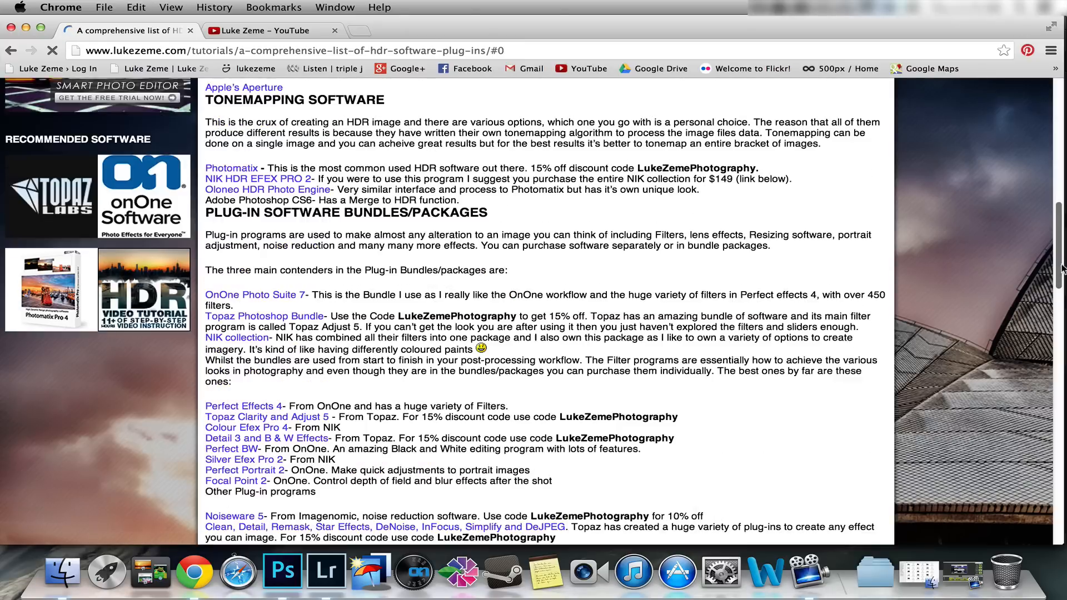
pyautogui.scroll(3)
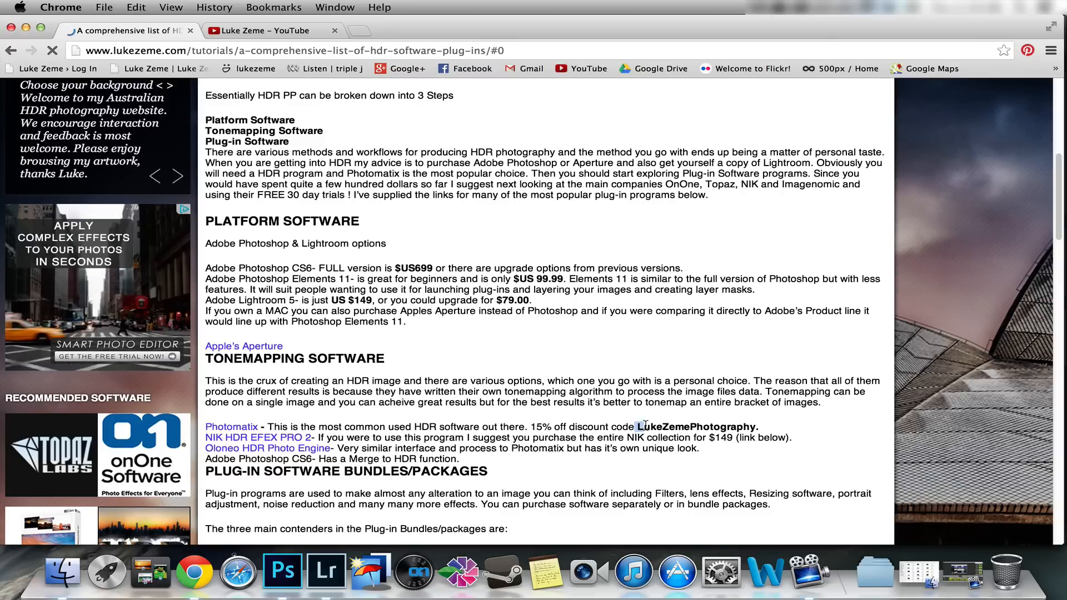
pyautogui.click(325, 572)
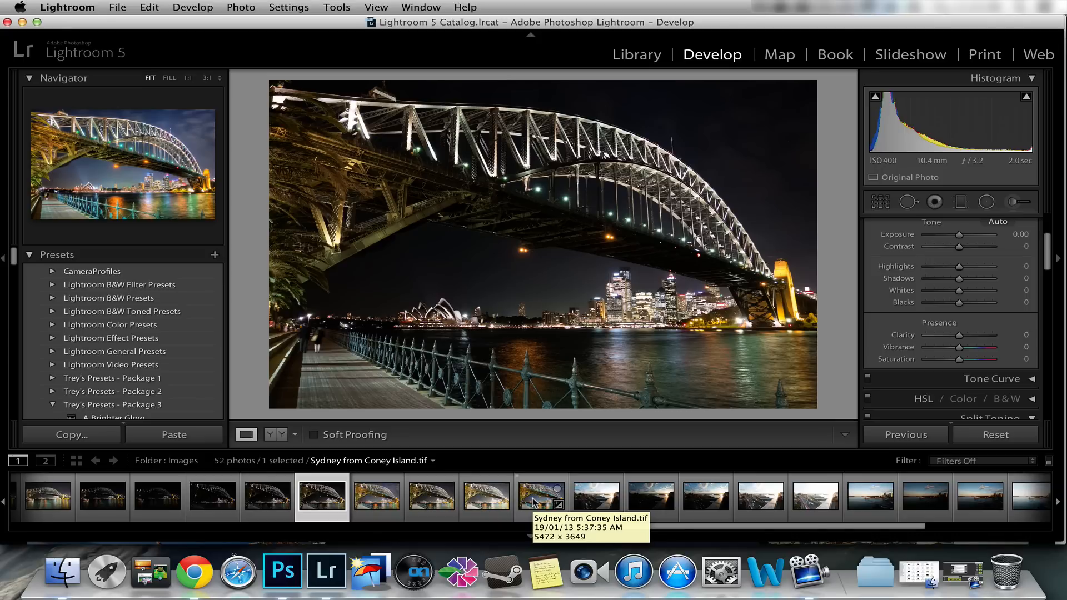
pyautogui.click(542, 497)
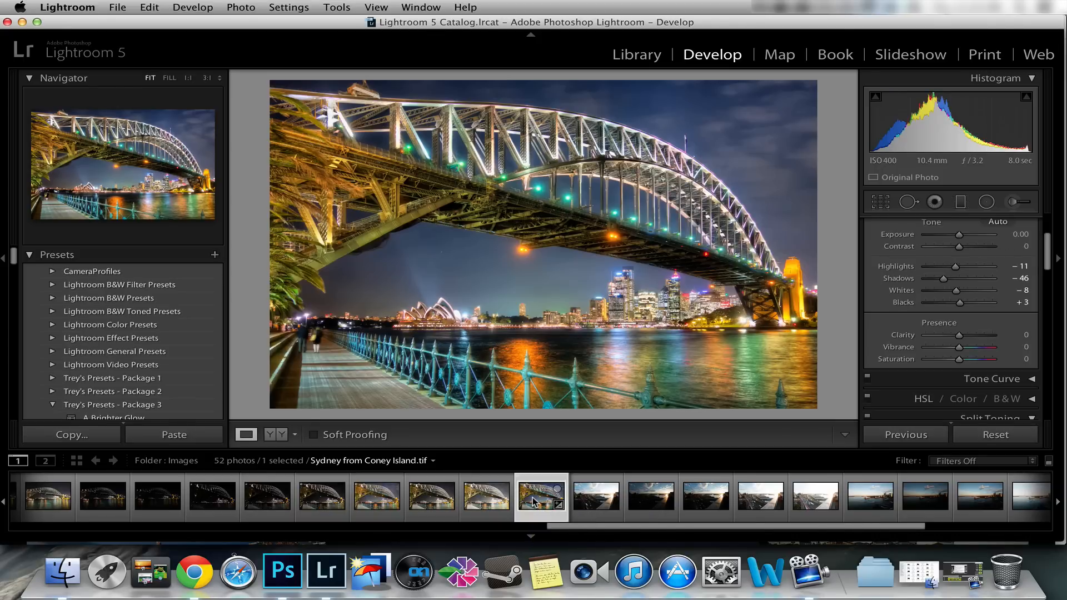
pyautogui.moveTo(542, 496)
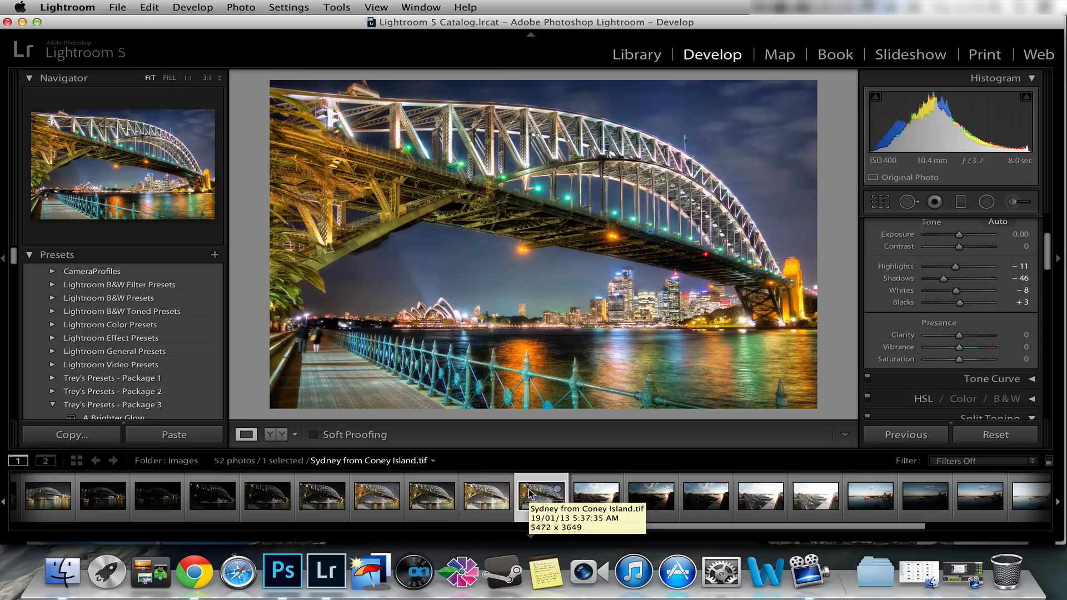
pyautogui.moveTo(534, 503)
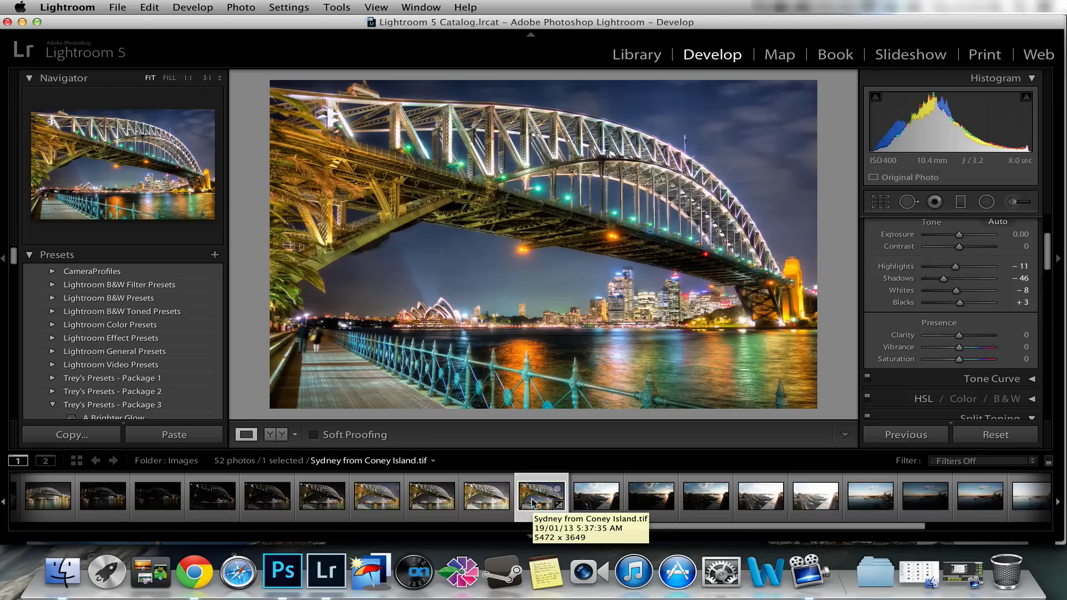
# In the Library grid, browse the Images folder and preview the coastal rock photos.
pyautogui.click(640, 55)
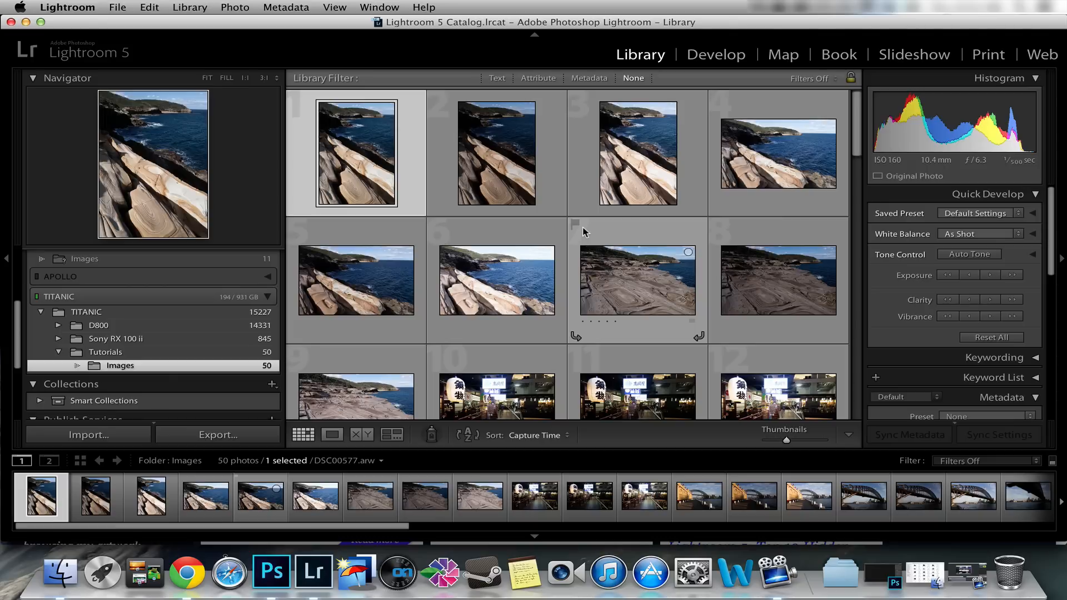
pyautogui.scroll(-3)
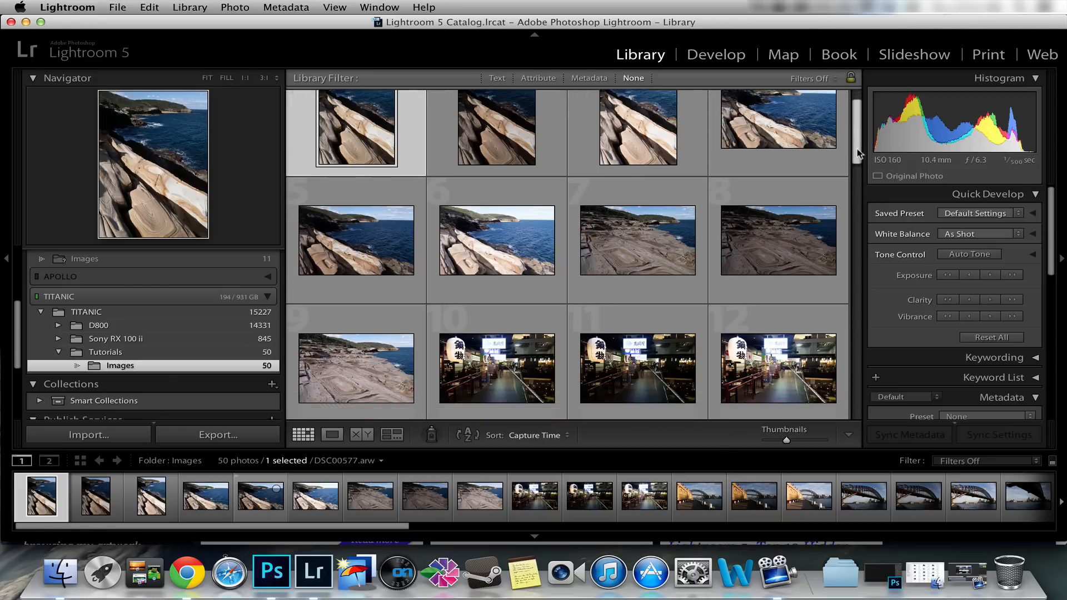
pyautogui.scroll(-3)
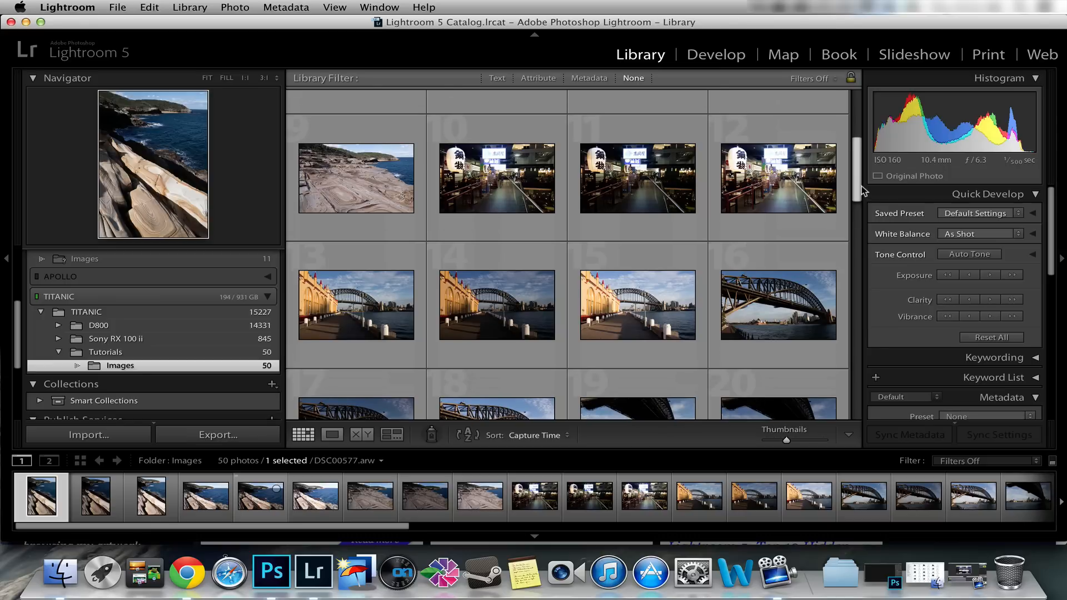
pyautogui.scroll(3)
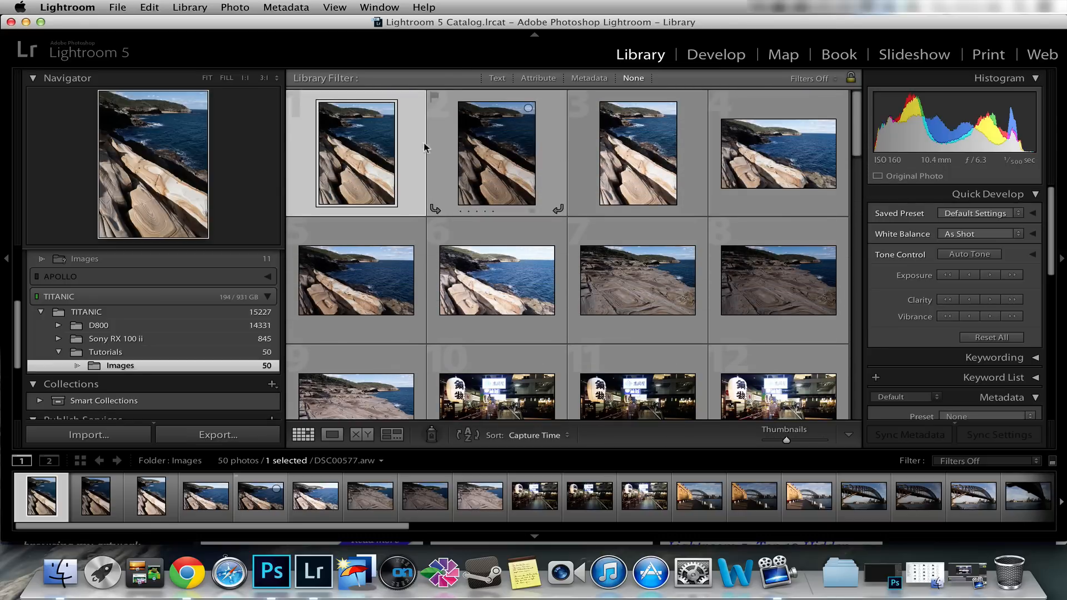
pyautogui.click(497, 152)
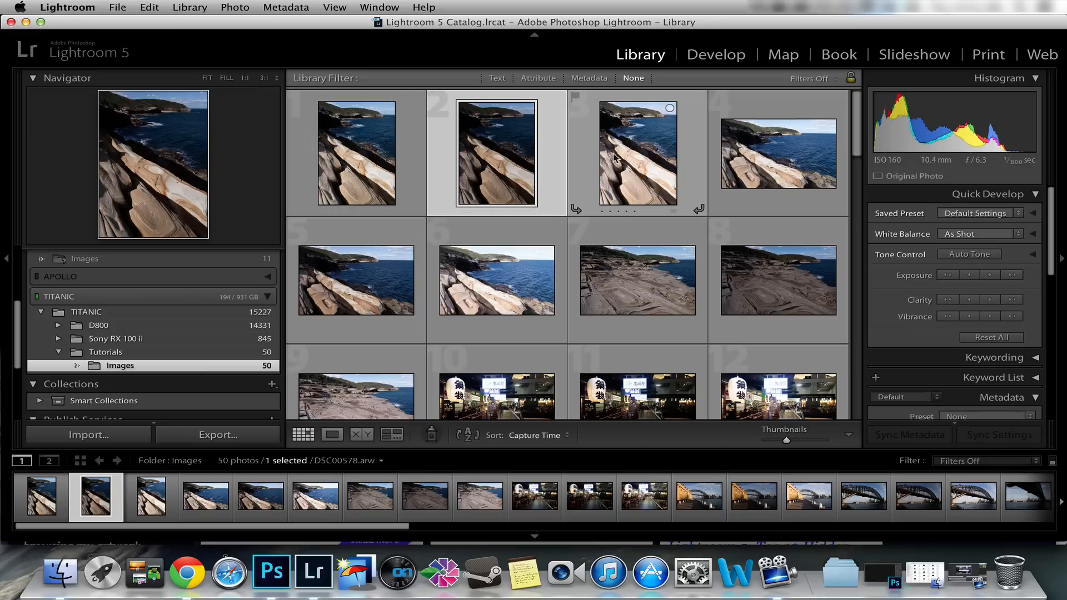
pyautogui.click(637, 153)
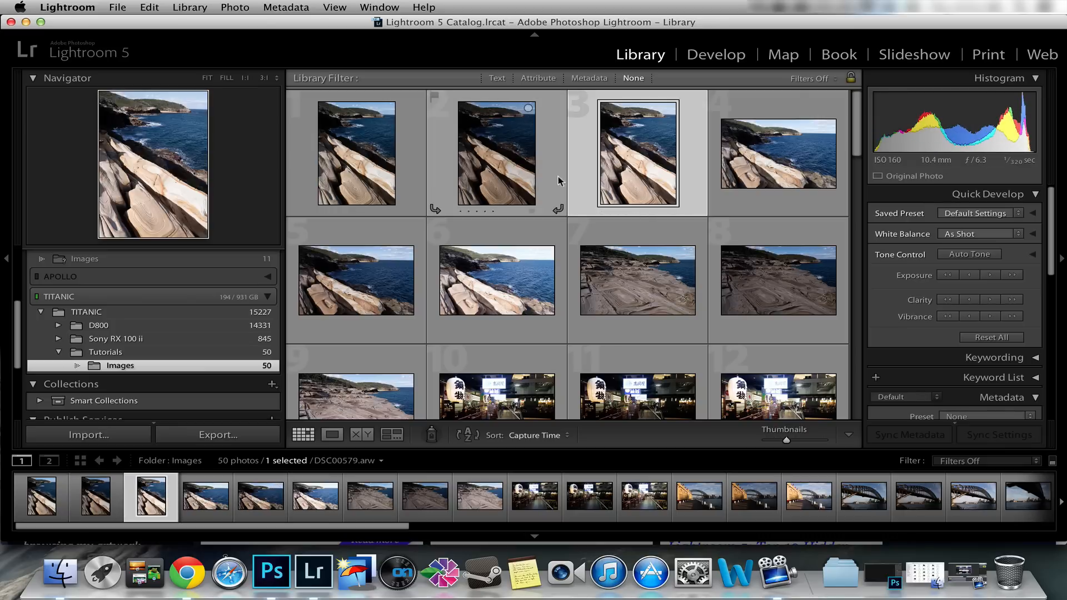
# Scroll further down and preview the two sunset city photos.
pyautogui.scroll(-3)
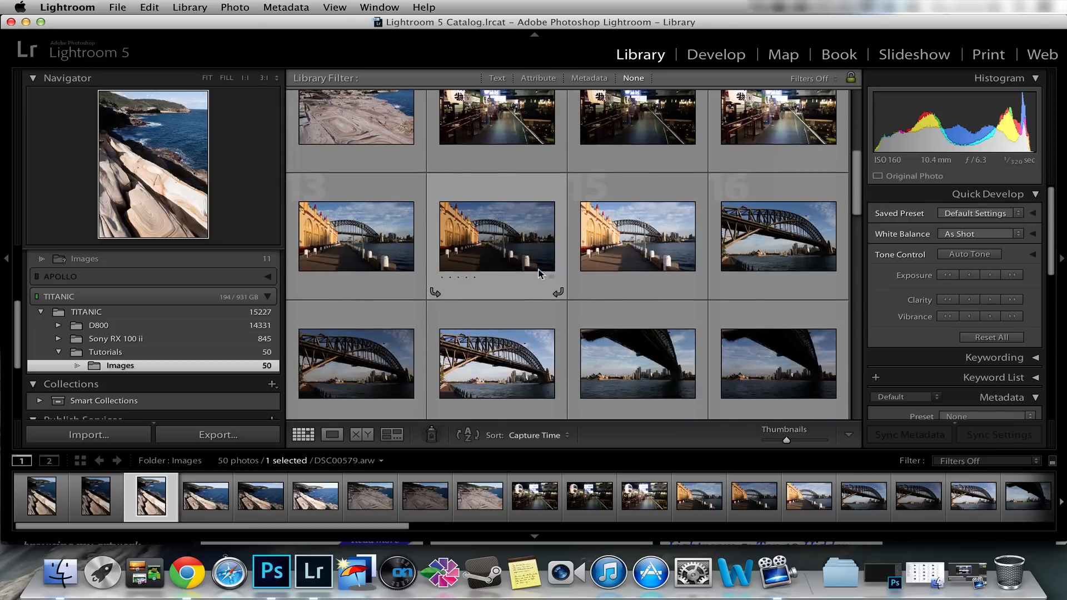
pyautogui.scroll(-3)
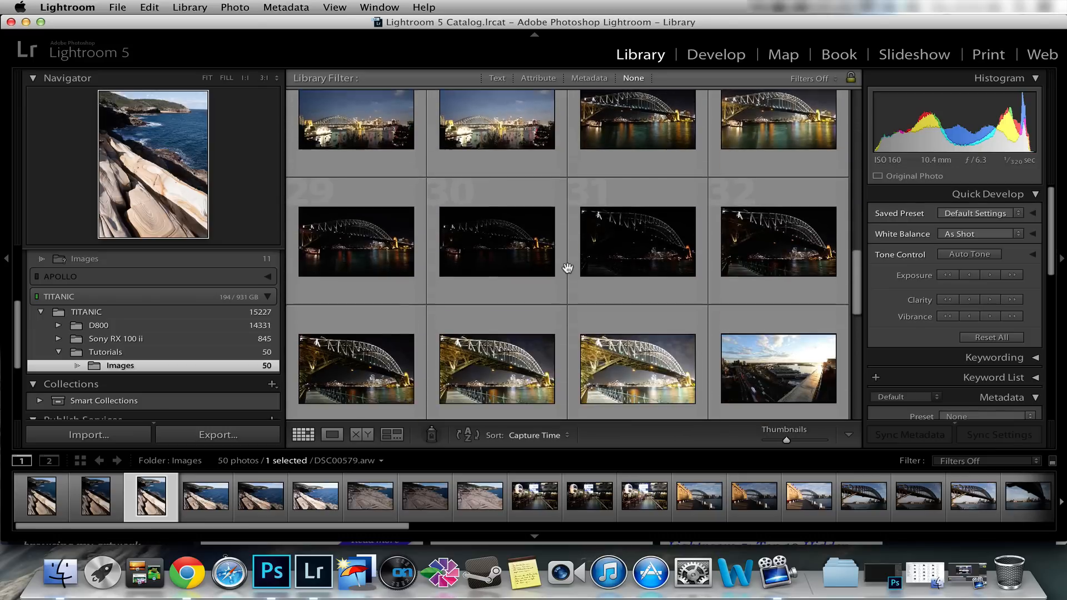
pyautogui.scroll(-3)
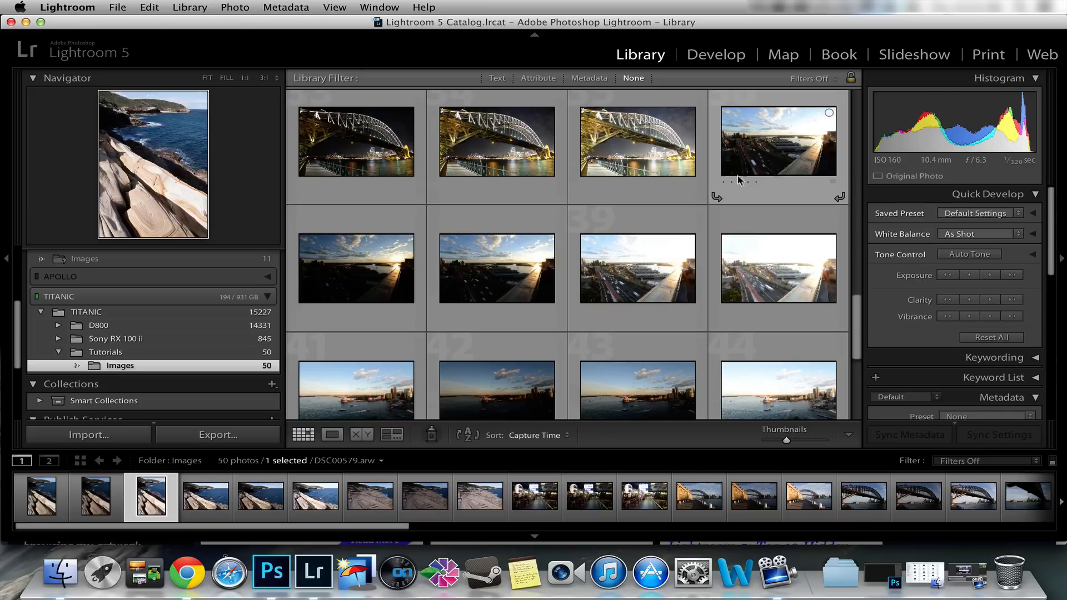
pyautogui.click(496, 280)
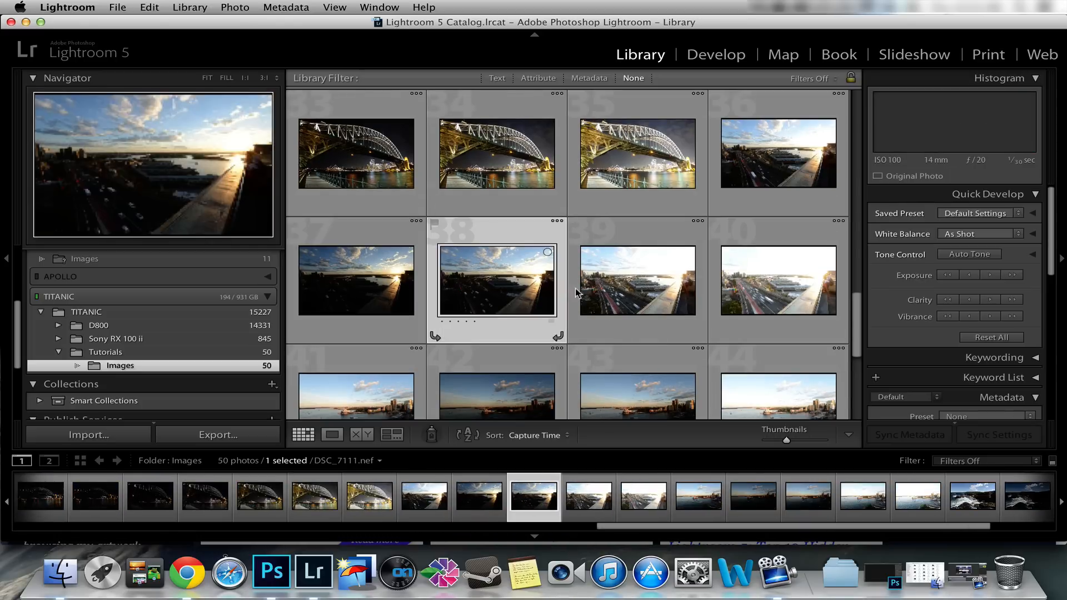
pyautogui.click(637, 280)
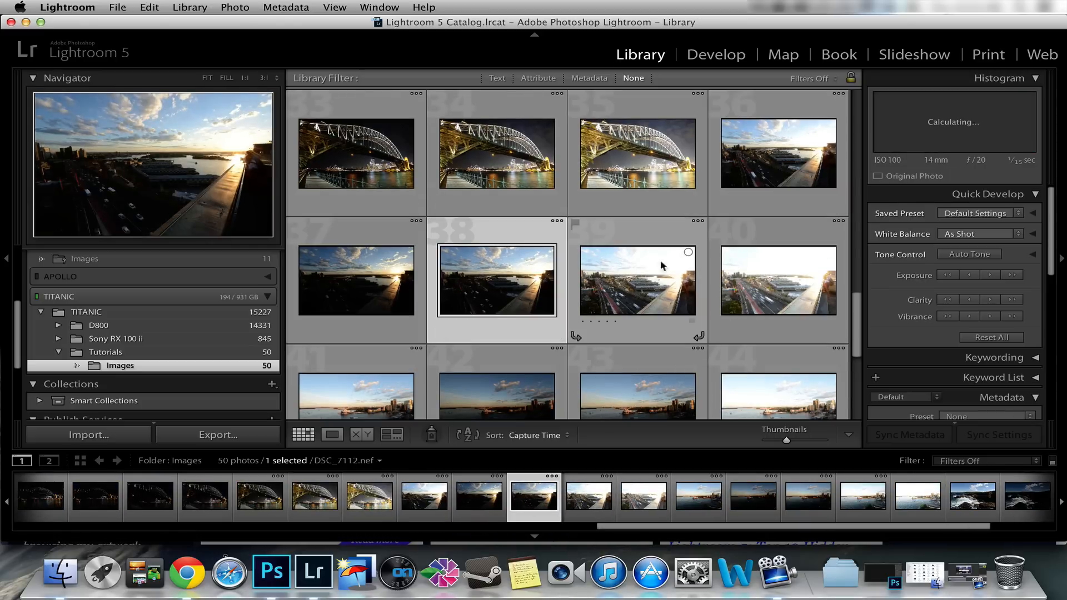
pyautogui.scroll(-3)
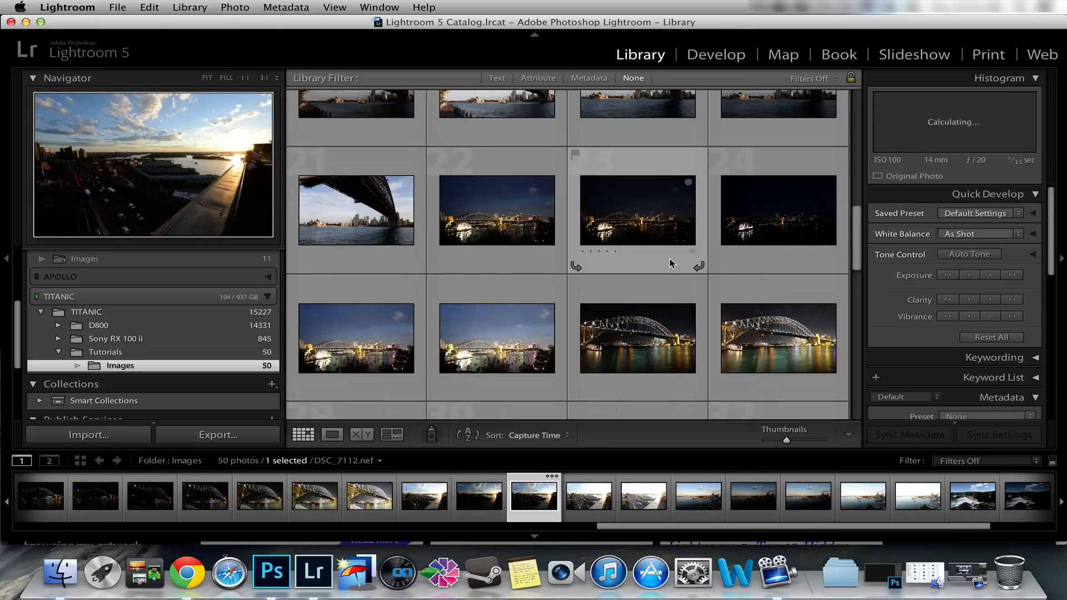
pyautogui.scroll(-3)
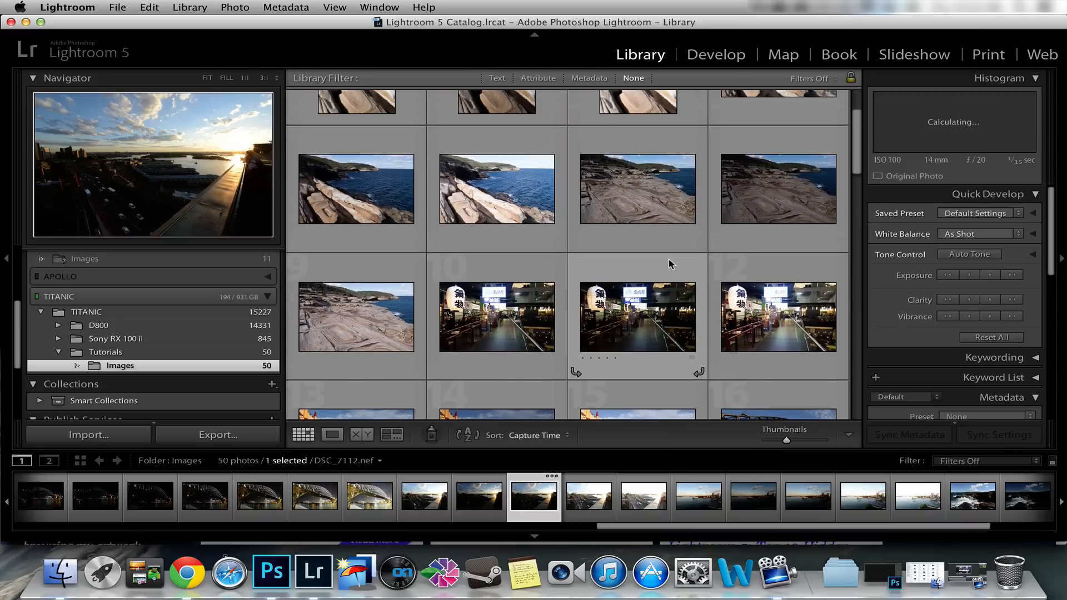
pyautogui.scroll(3)
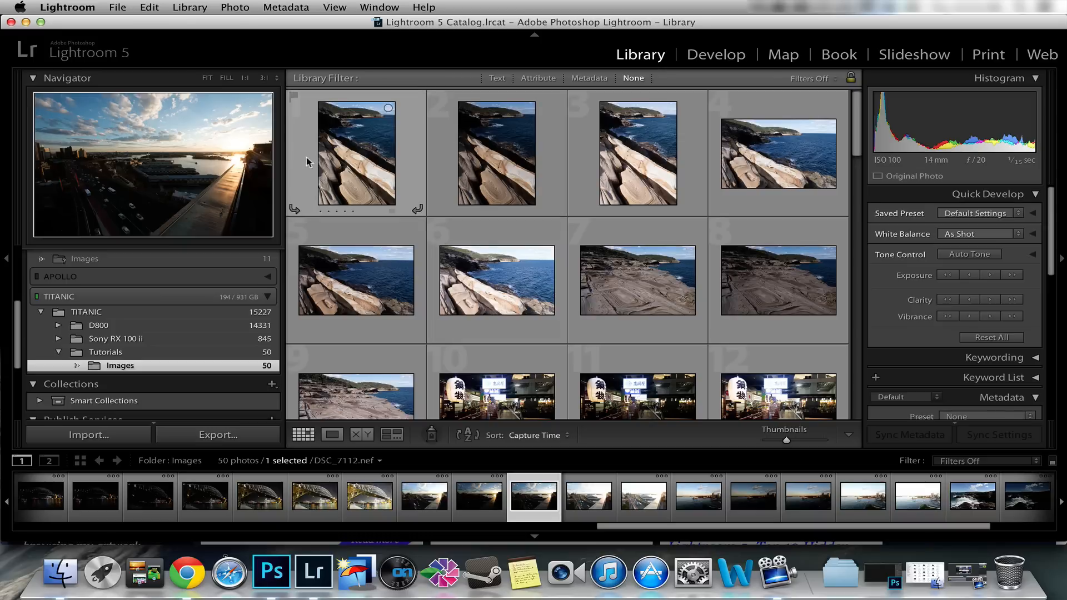
# Return to the rock photos, previewing the third and first, then scroll toward the night bridge shots.
pyautogui.click(638, 152)
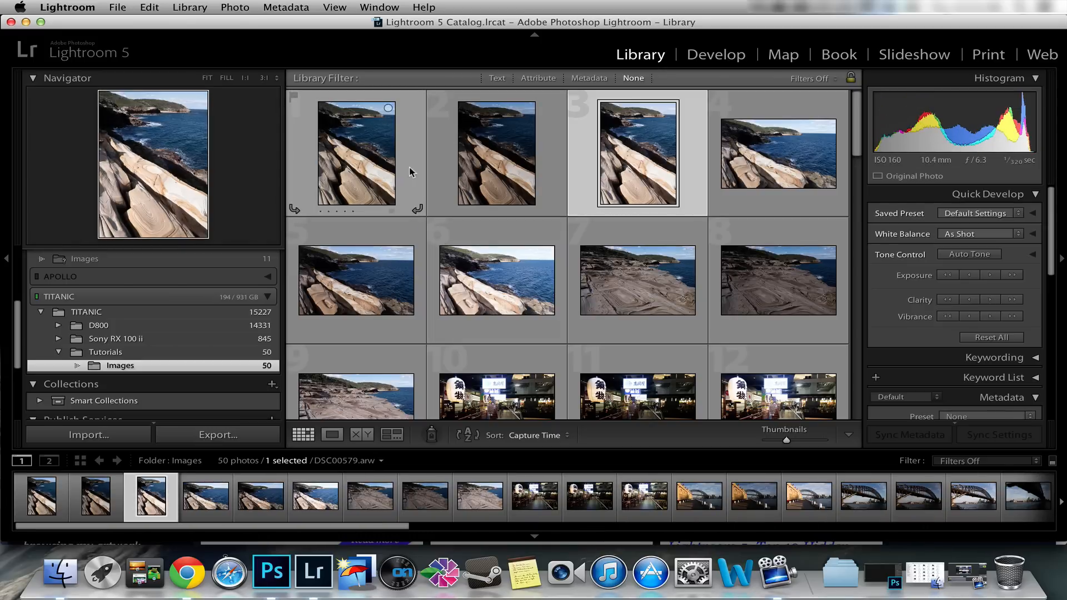
pyautogui.moveTo(357, 163)
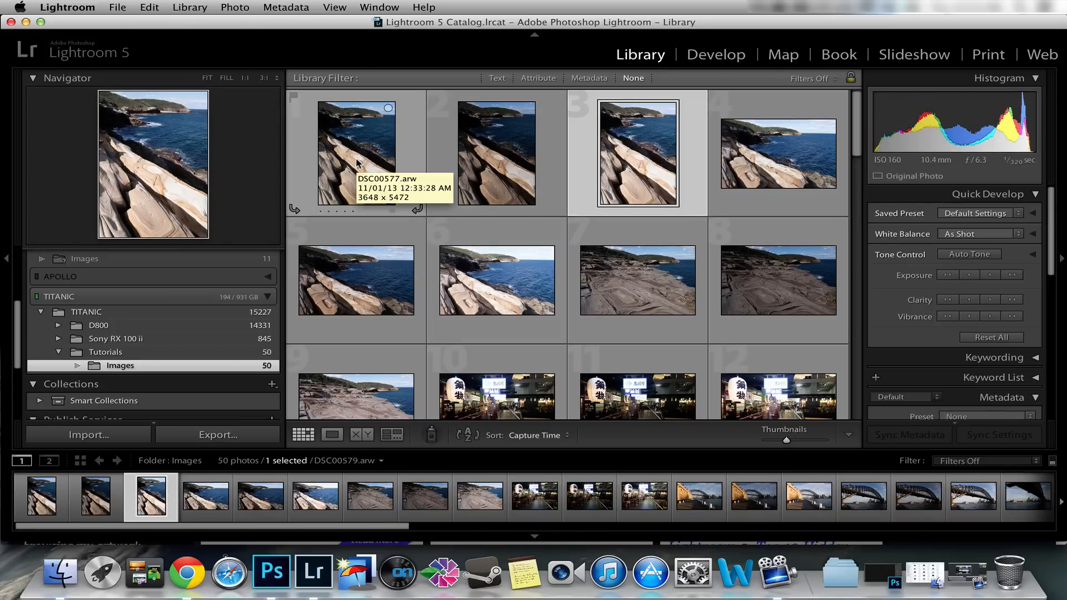
pyautogui.moveTo(365, 164)
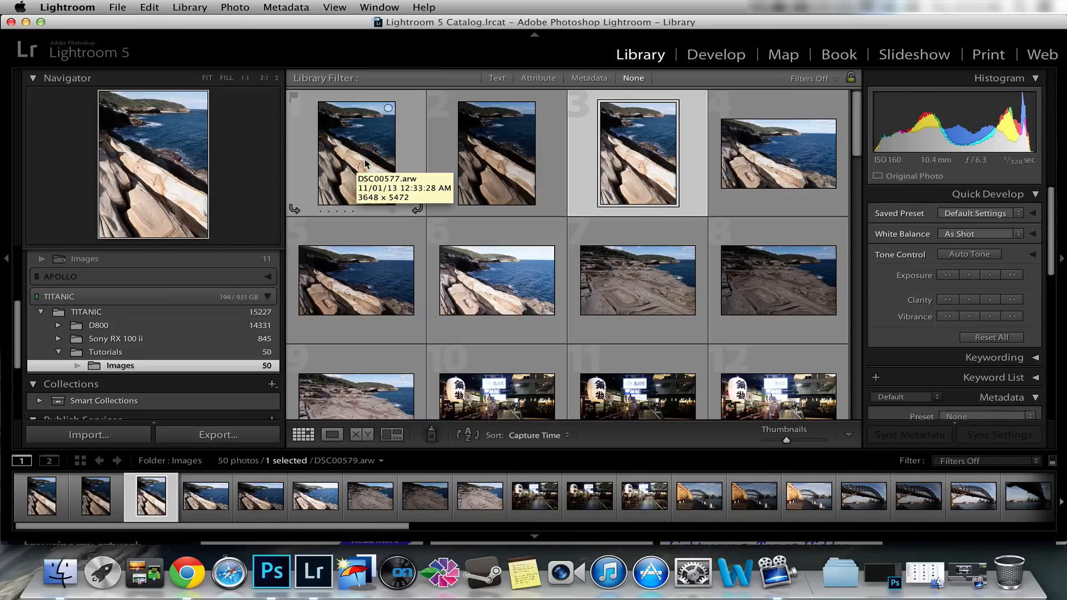
pyautogui.click(356, 154)
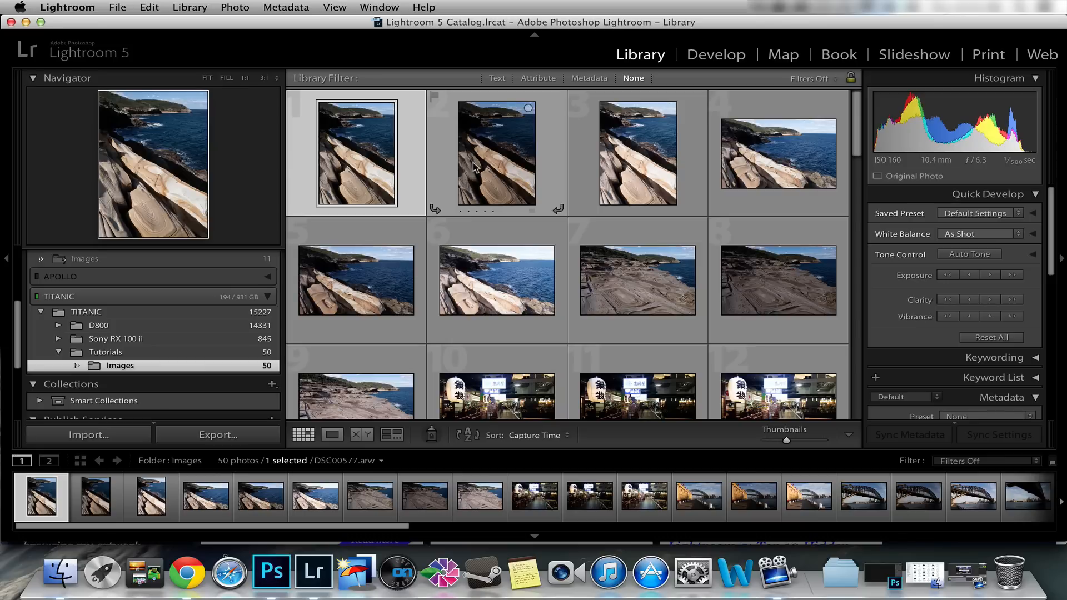
pyautogui.moveTo(501, 165)
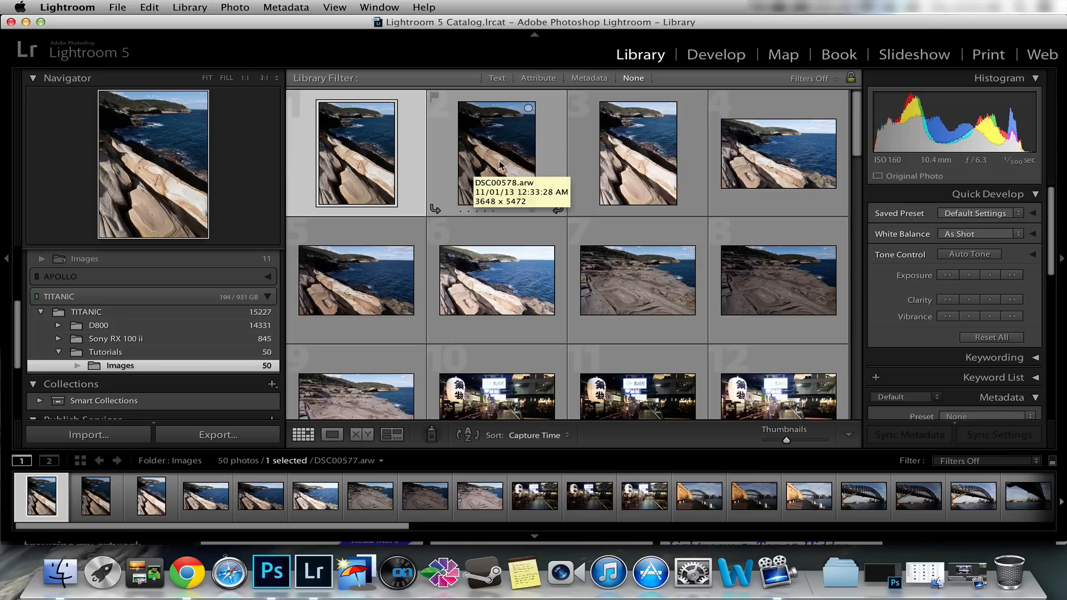
pyautogui.scroll(-3)
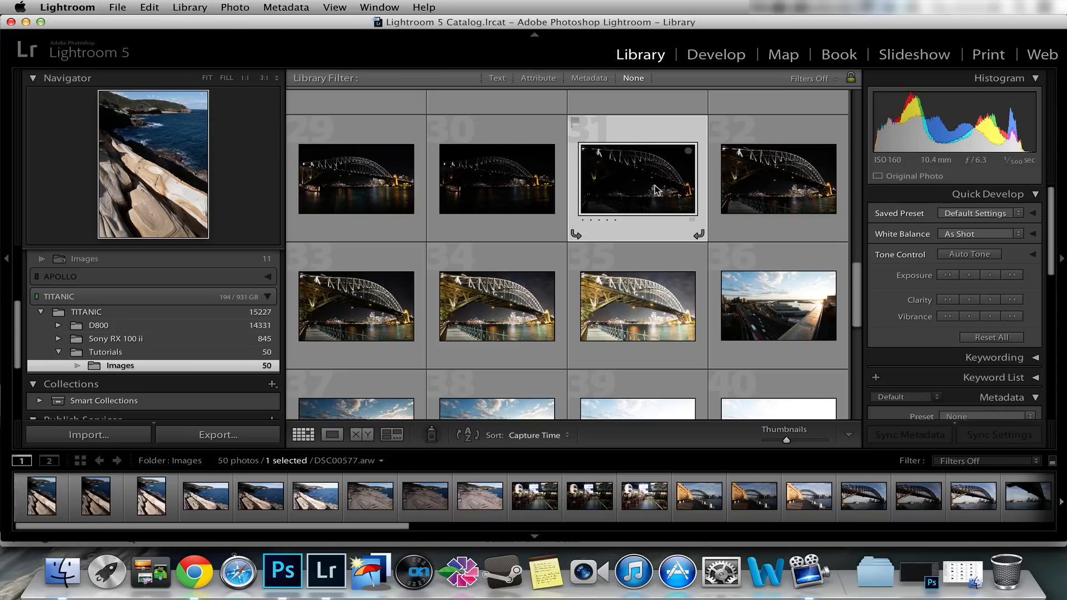
# Preview the dark, bright and mid-bright night exposures of the Harbour Bridge.
pyautogui.click(779, 178)
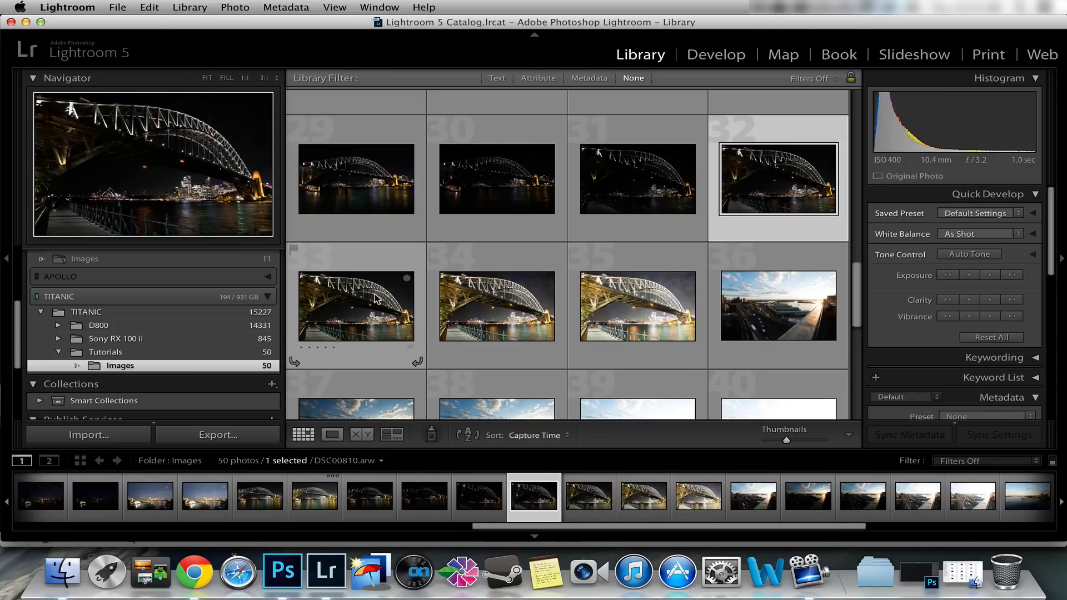
pyautogui.click(637, 305)
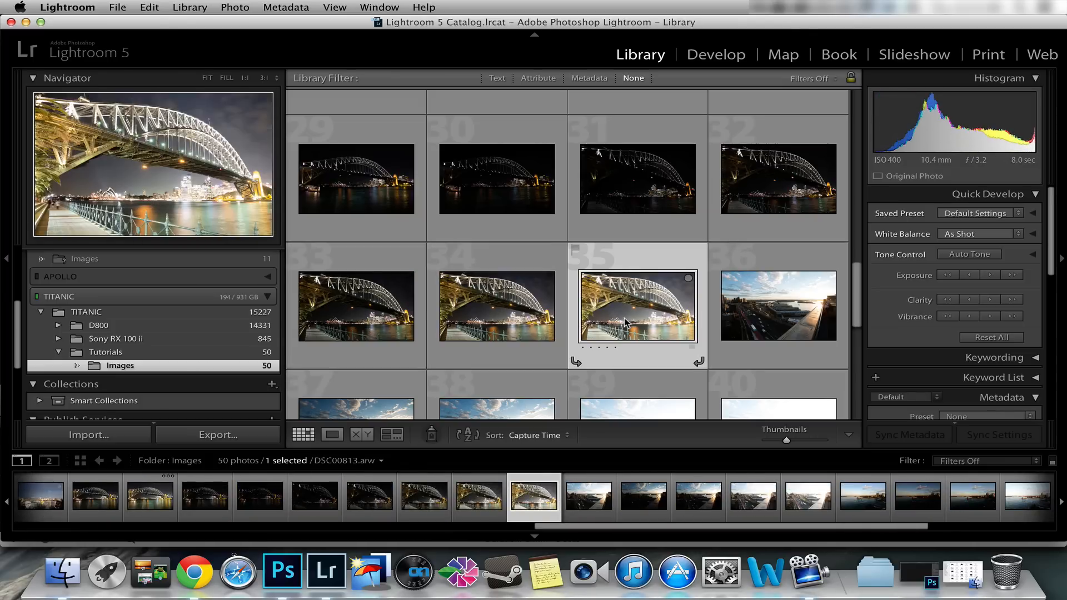
pyautogui.click(355, 305)
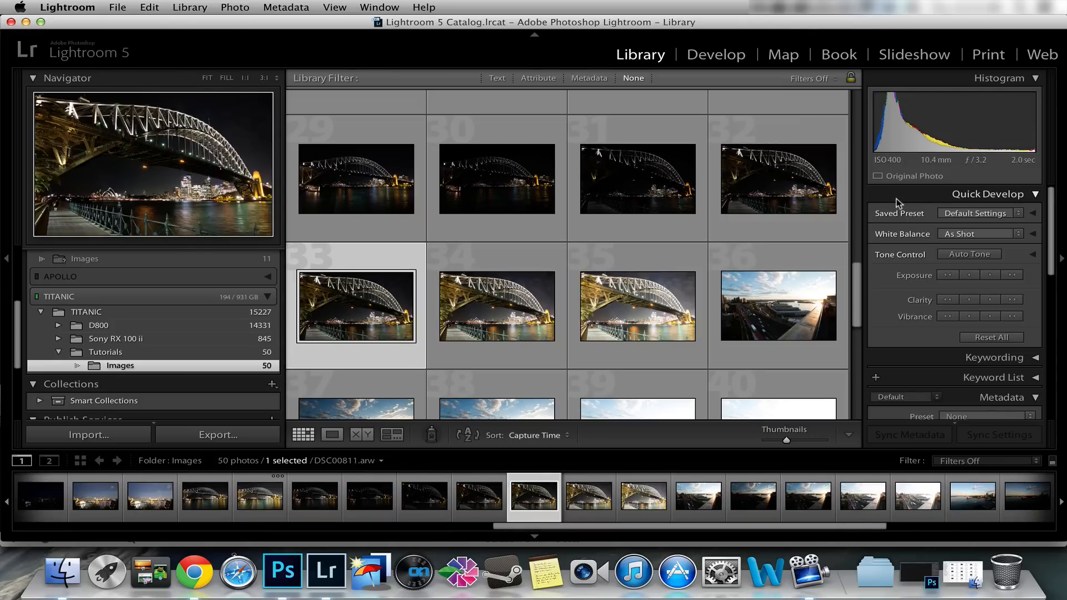
pyautogui.moveTo(923, 198)
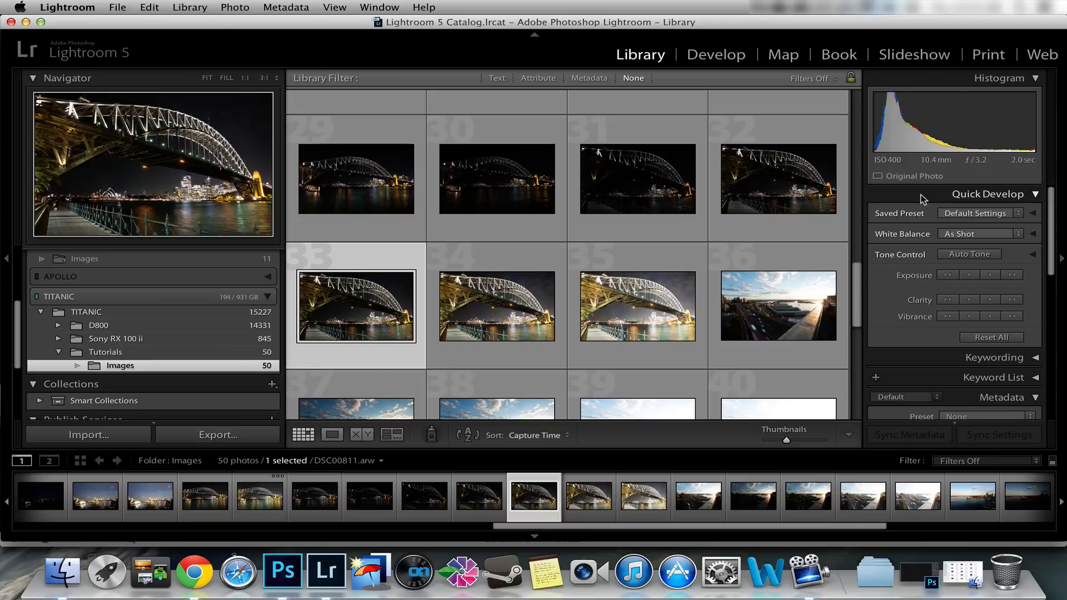
pyautogui.moveTo(945, 185)
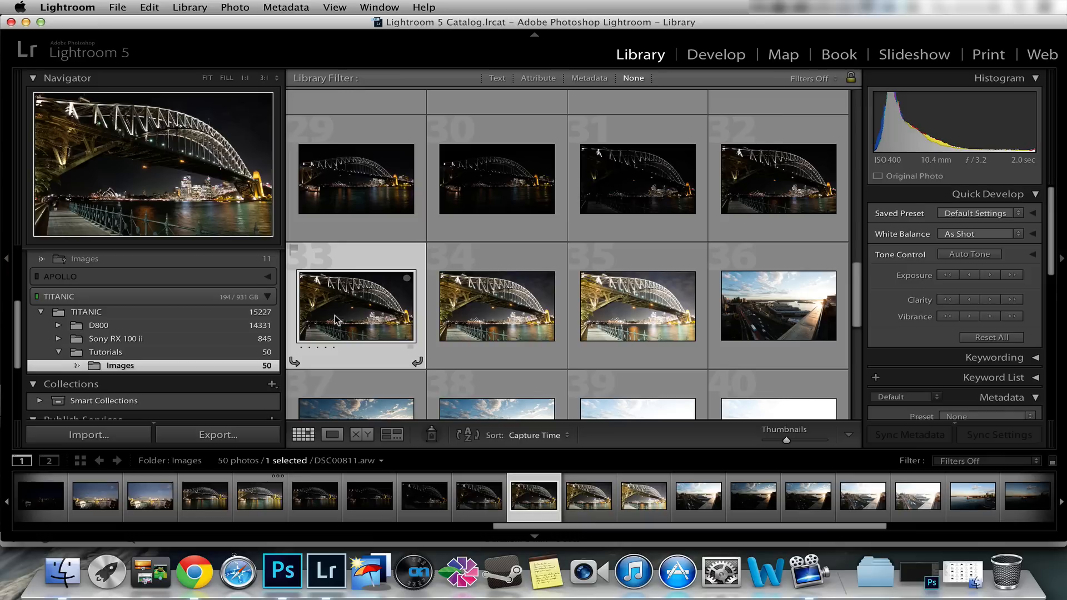
pyautogui.click(497, 304)
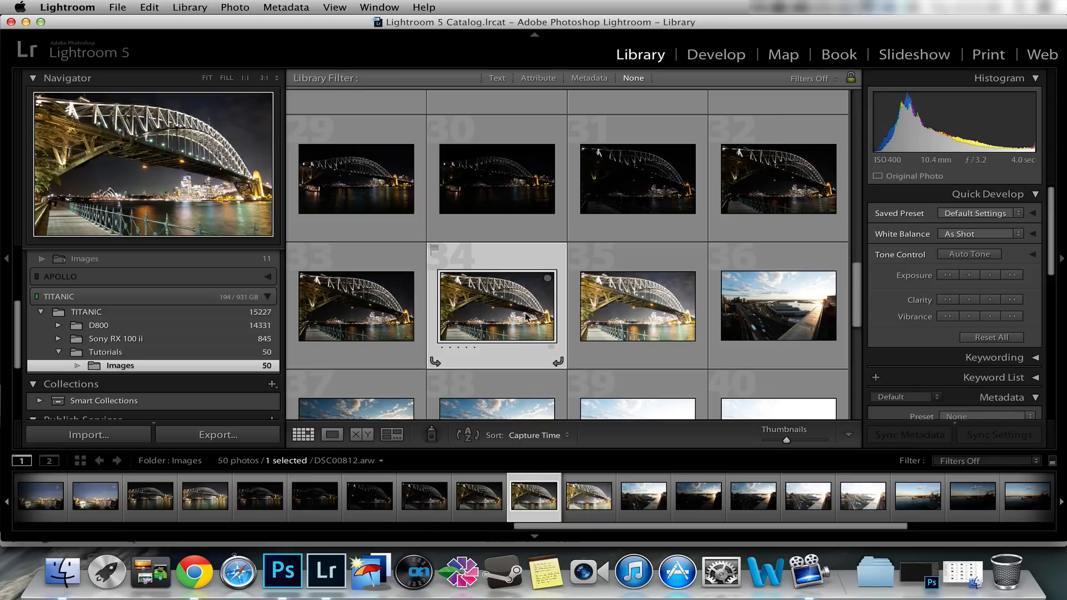
pyautogui.click(637, 306)
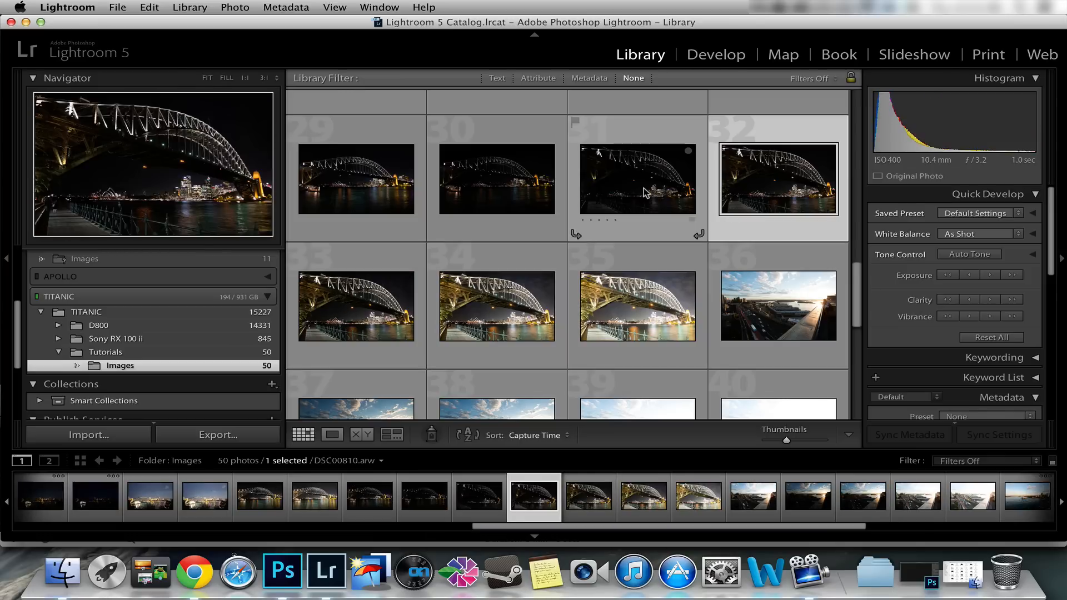
# Select all five bracketed bridge exposures and send them to Photomatix Pro via Export.
pyautogui.click(637, 179)
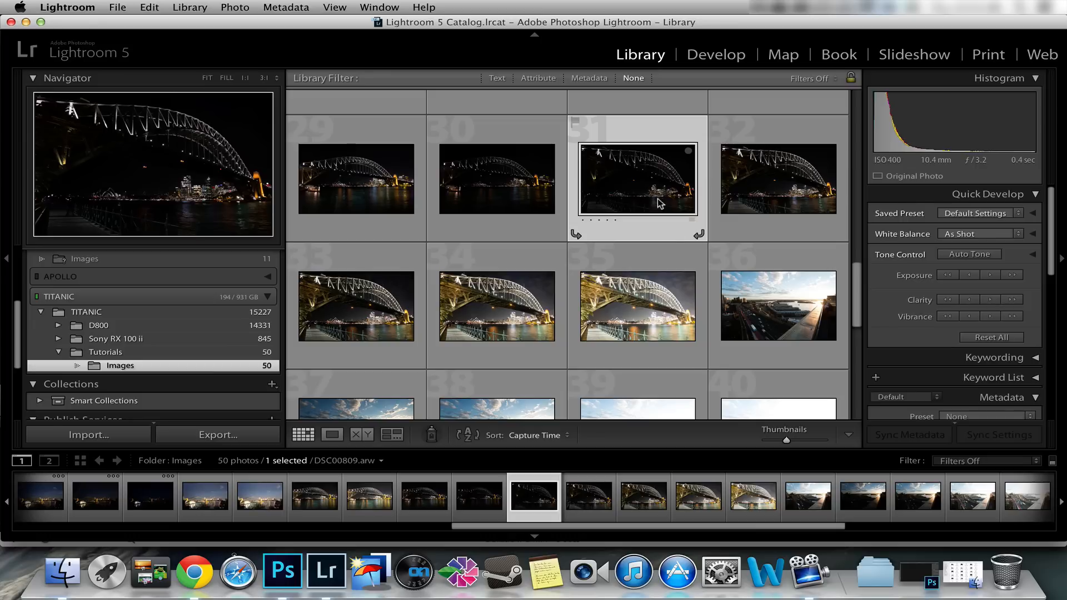
pyautogui.click(636, 305)
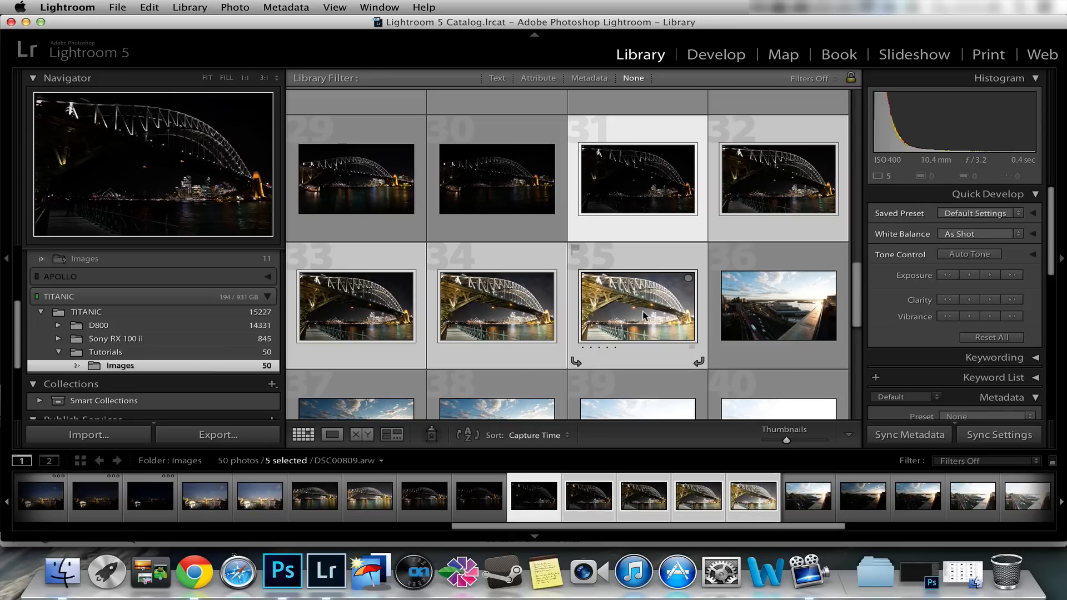
pyautogui.rightClick(636, 307)
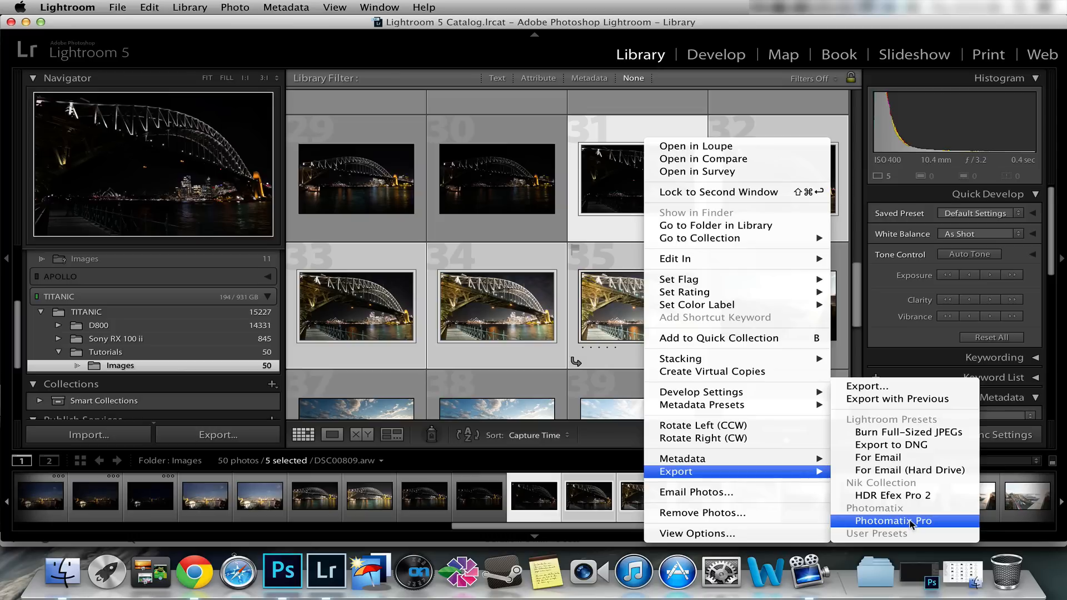
pyautogui.click(892, 520)
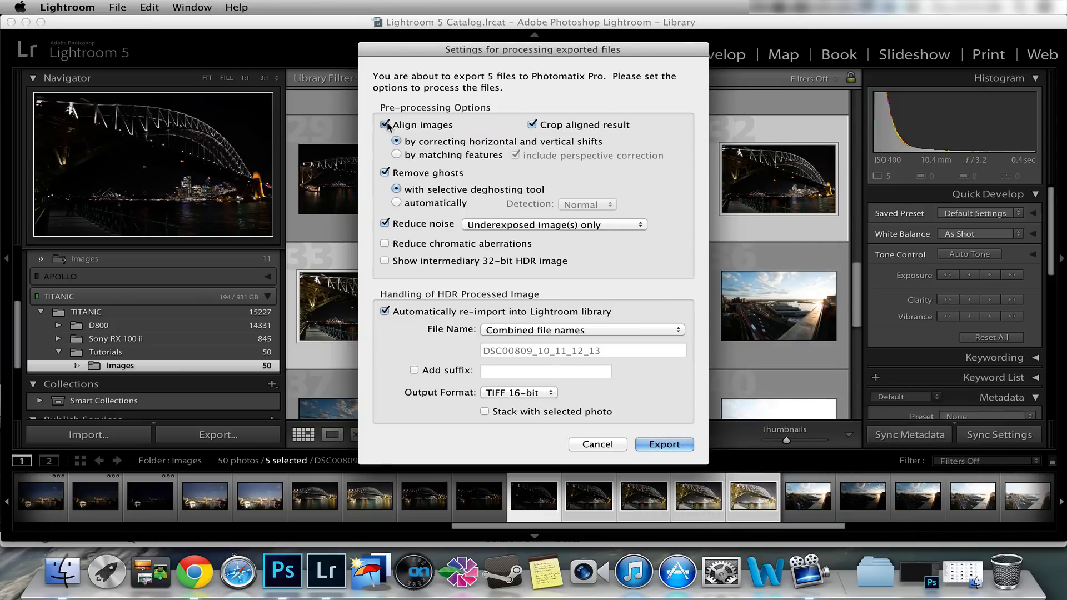
# Export to Photomatix Pro with Align images off, selective ghost removal on and 16-bit TIFF re-import.
pyautogui.click(385, 125)
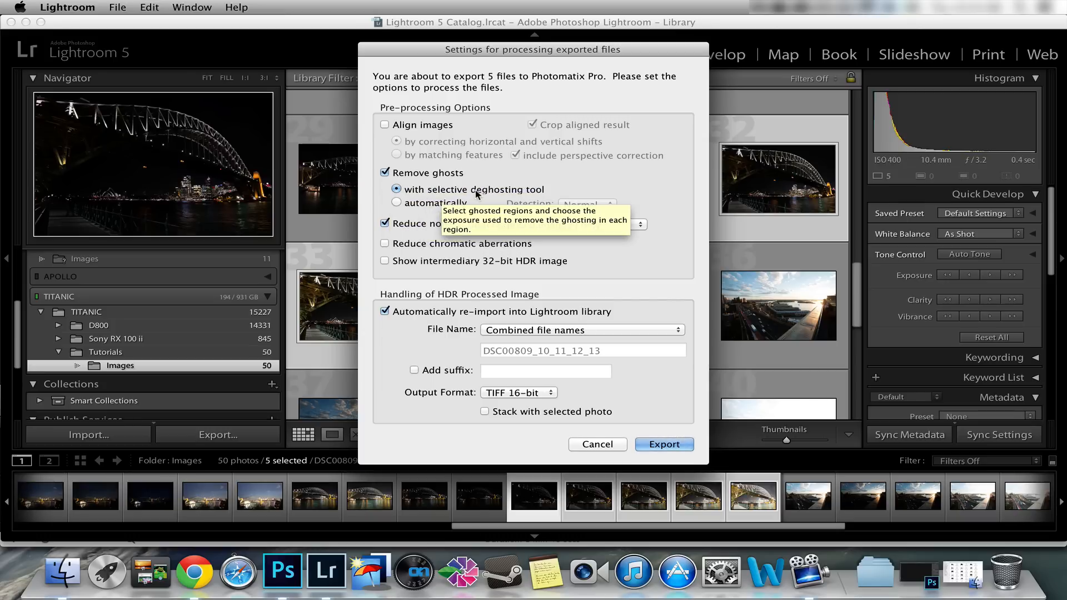
pyautogui.moveTo(535, 193)
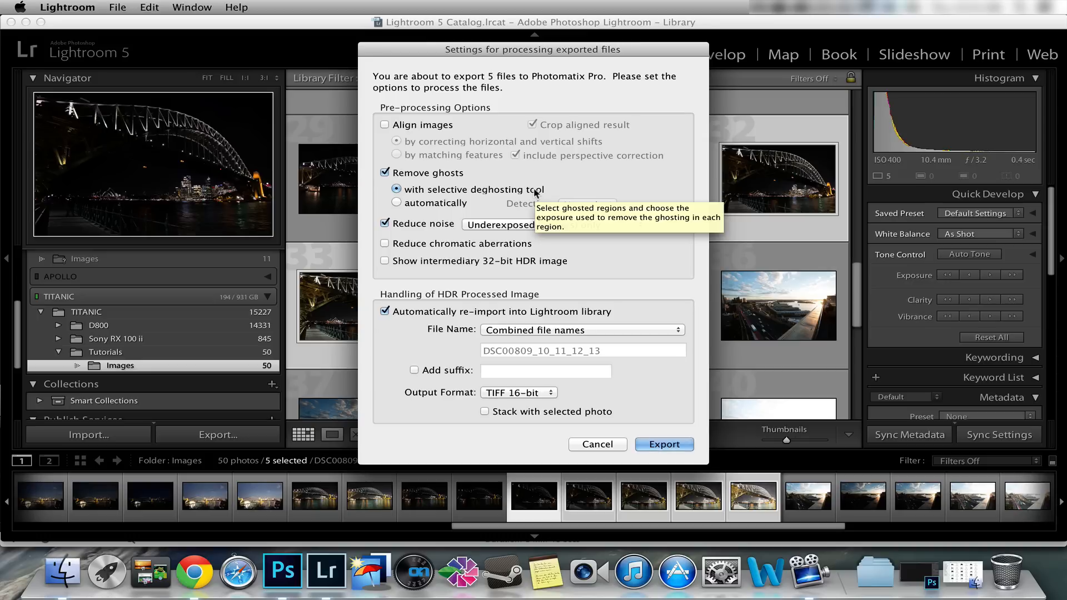
pyautogui.moveTo(497, 198)
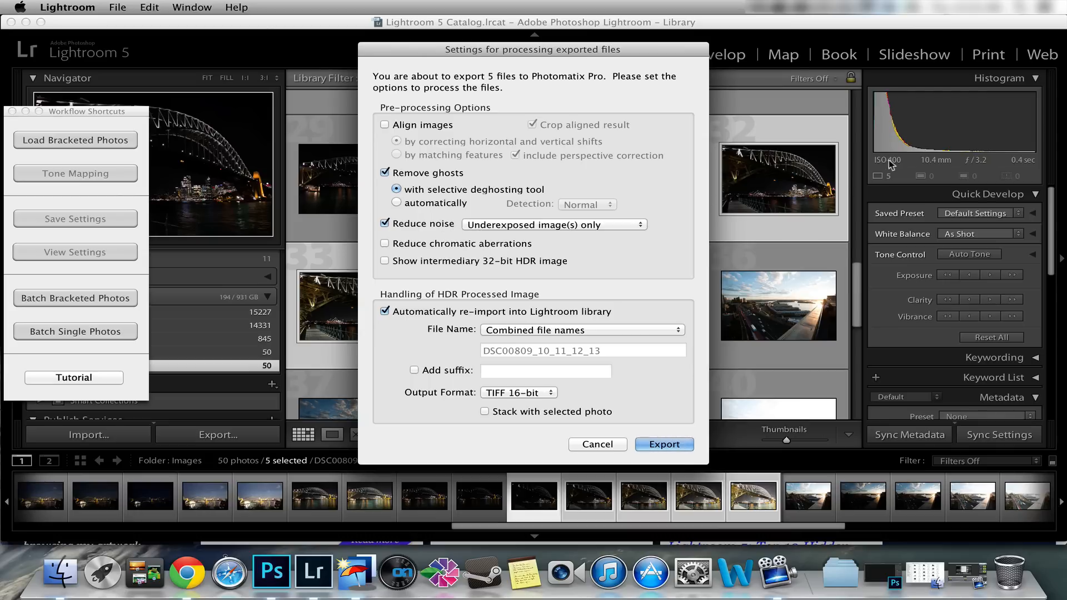
pyautogui.moveTo(524, 267)
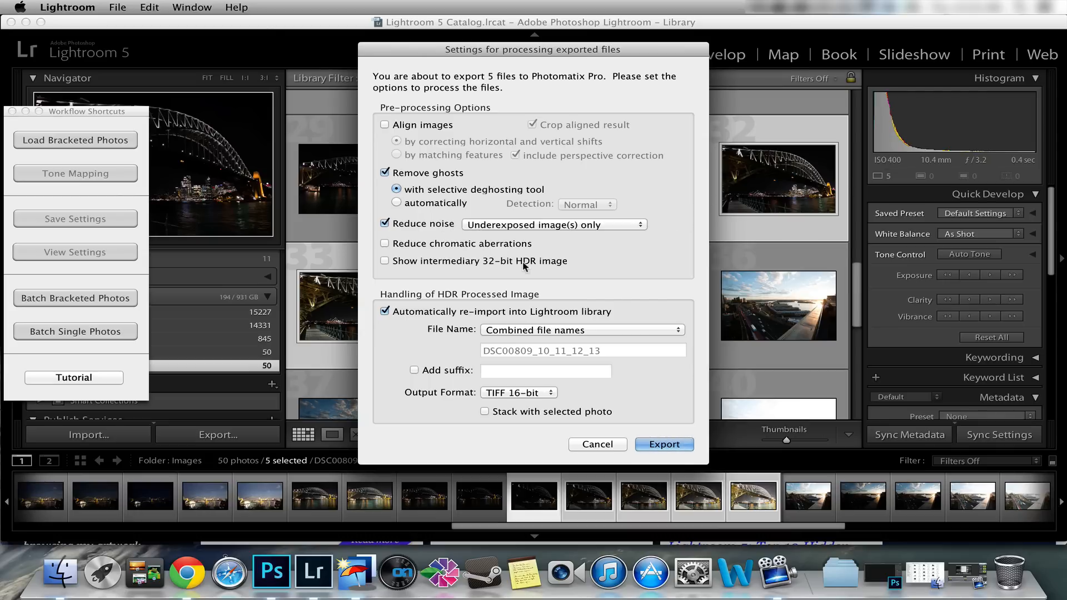
pyautogui.moveTo(411, 329)
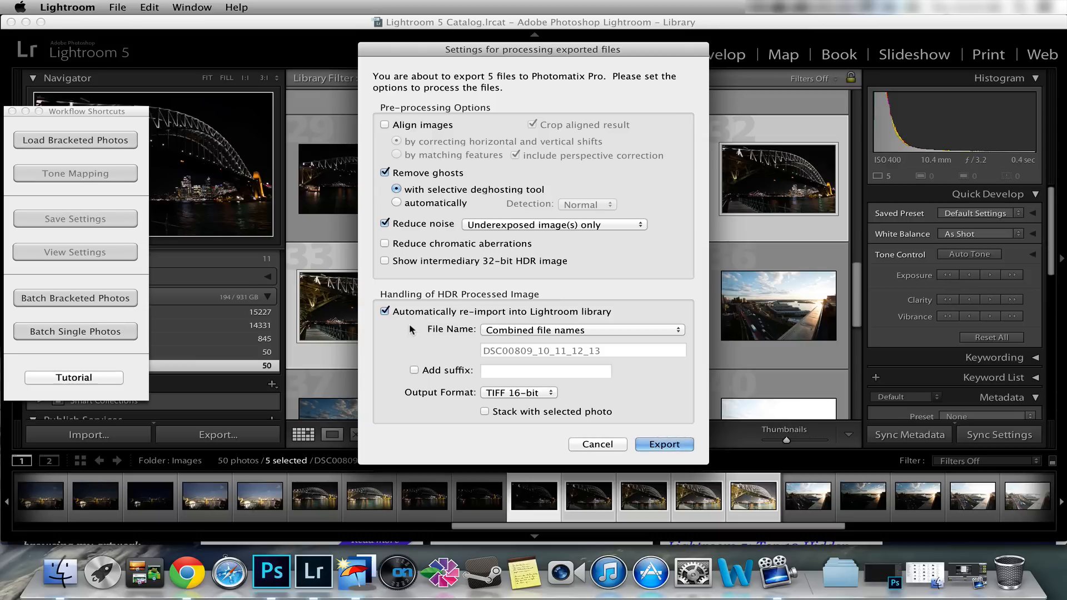
pyautogui.moveTo(399, 306)
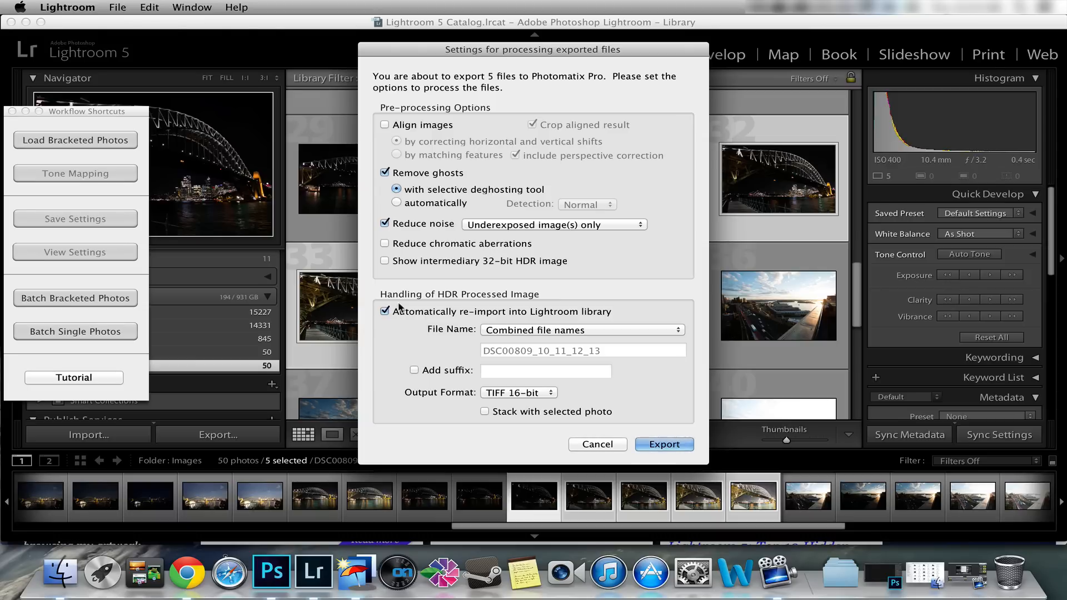
pyautogui.moveTo(501, 320)
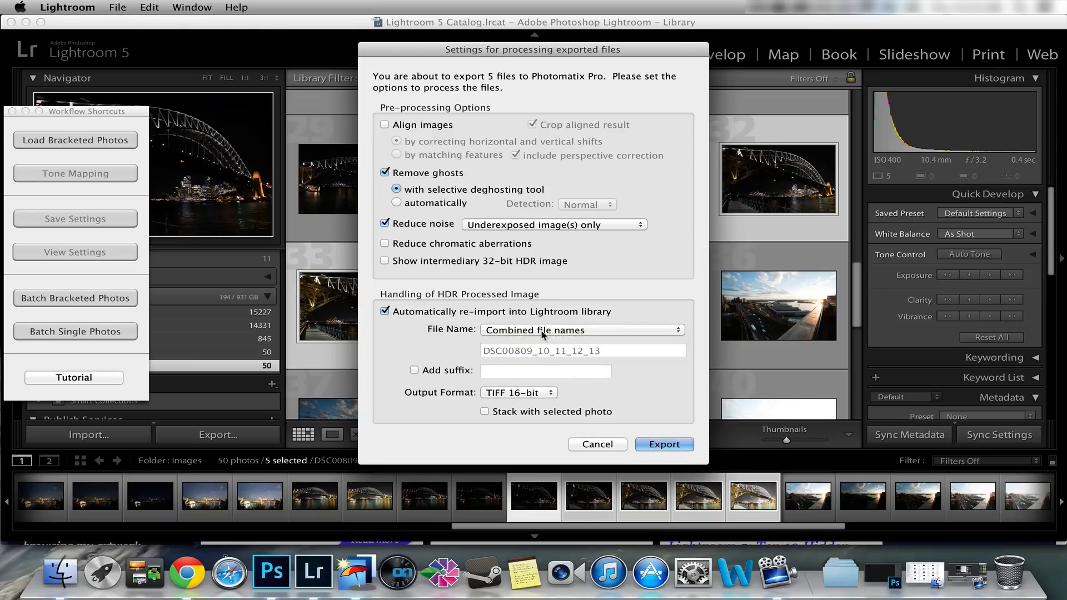
pyautogui.moveTo(526, 398)
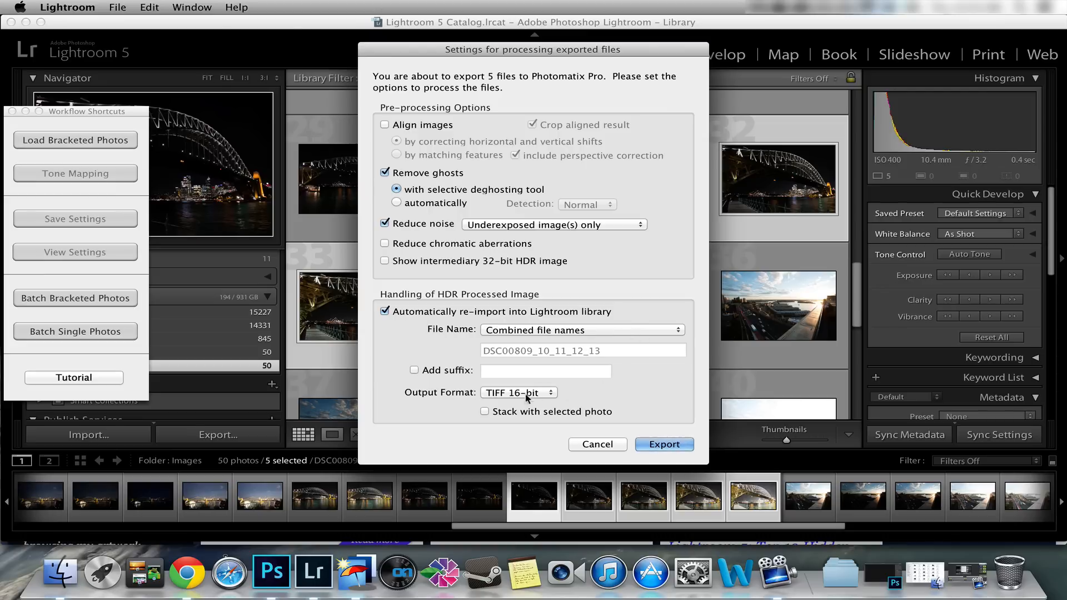
pyautogui.moveTo(520, 392)
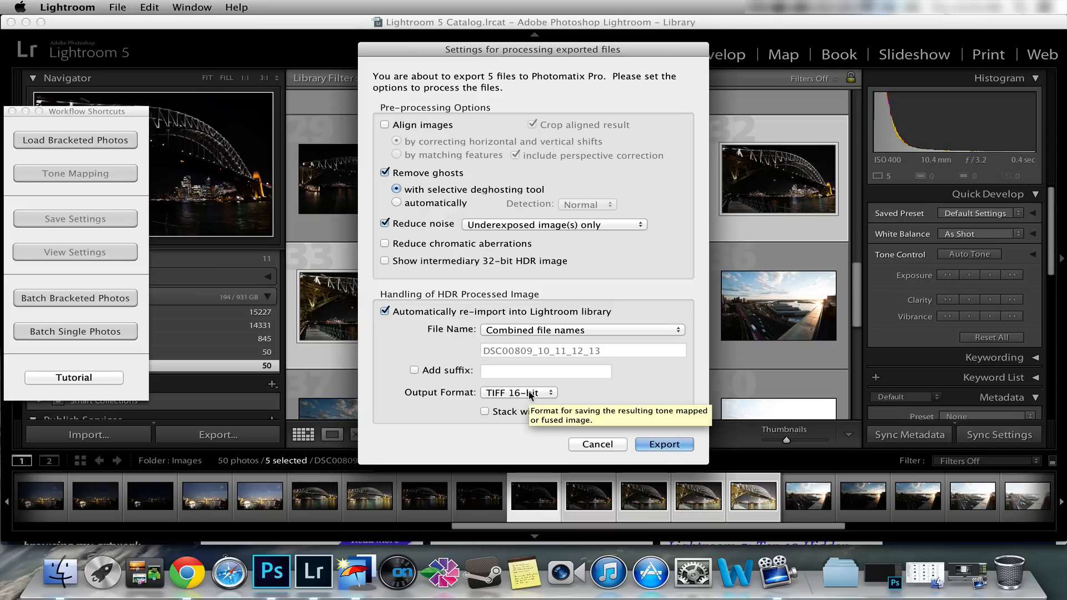
pyautogui.moveTo(624, 424)
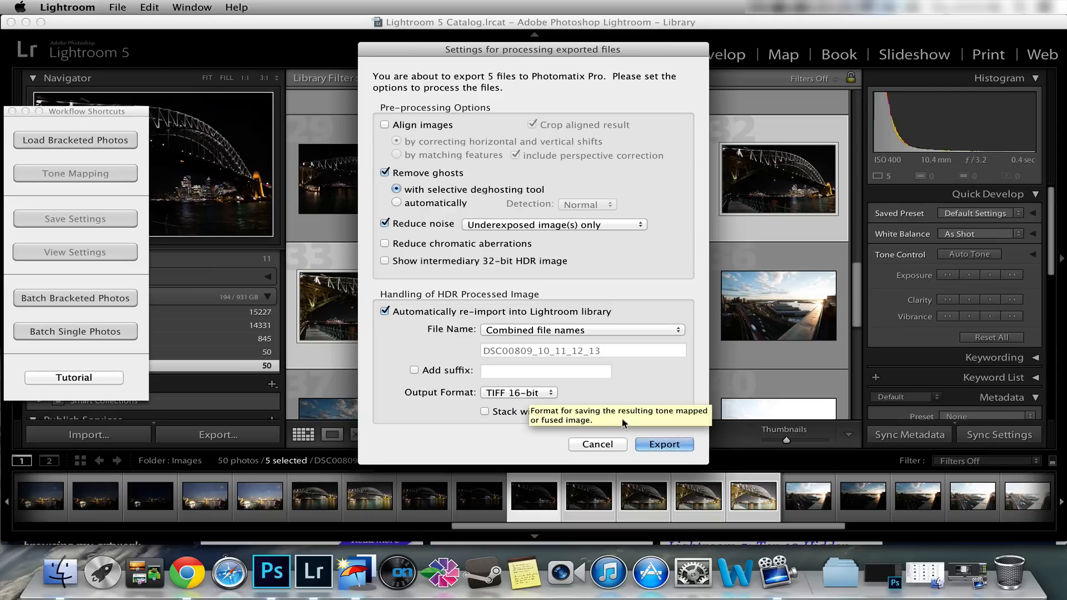
pyautogui.click(664, 444)
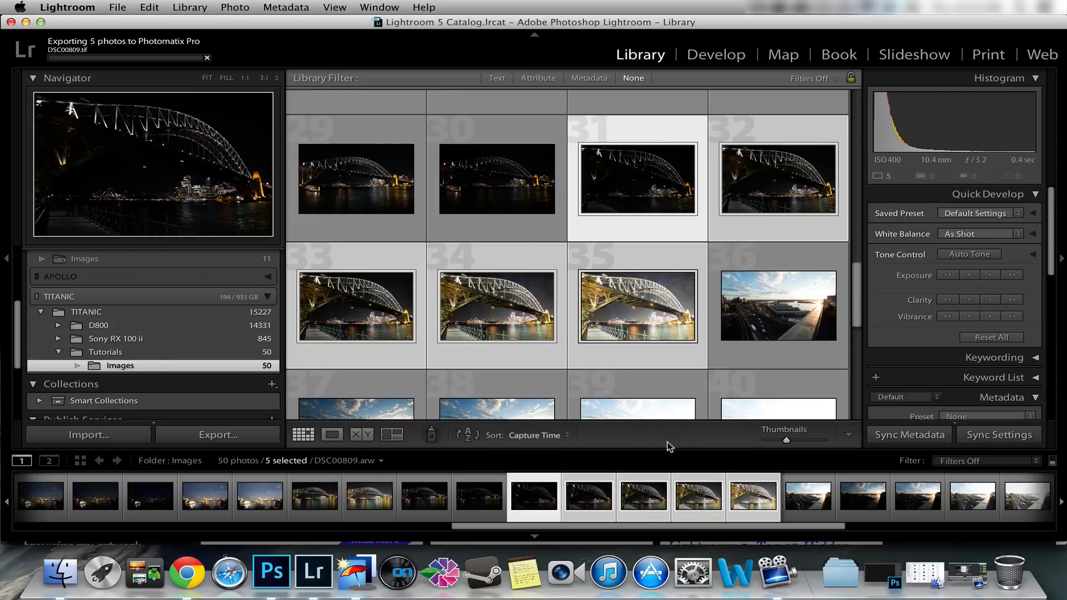
pyautogui.moveTo(353, 571)
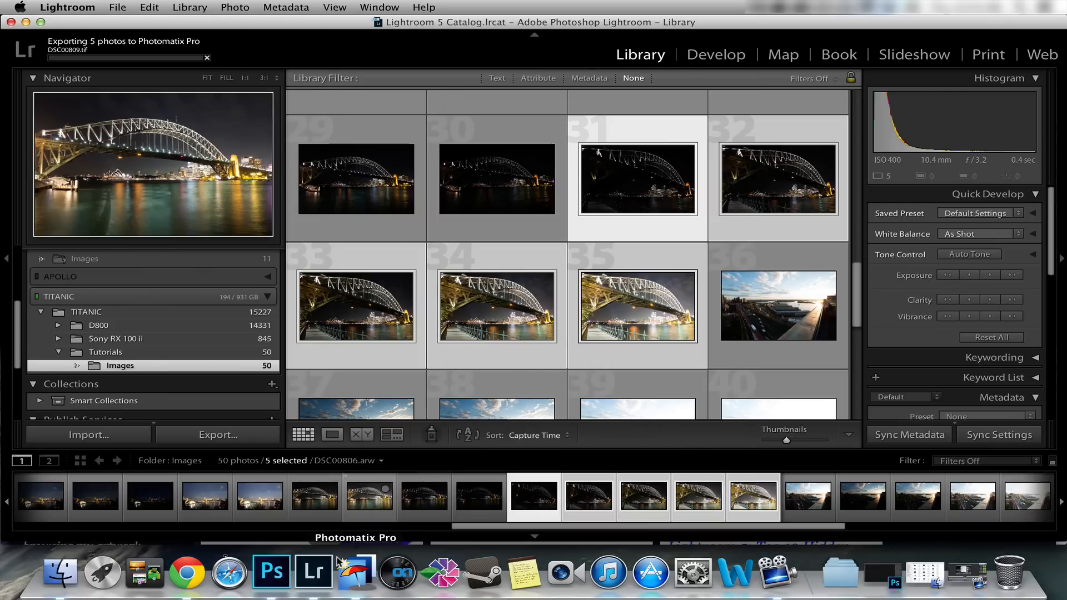
# In Photomatix Pro's Selective Deghosting, check the marked walkway area's source and preview the deghosted result.
pyautogui.click(355, 571)
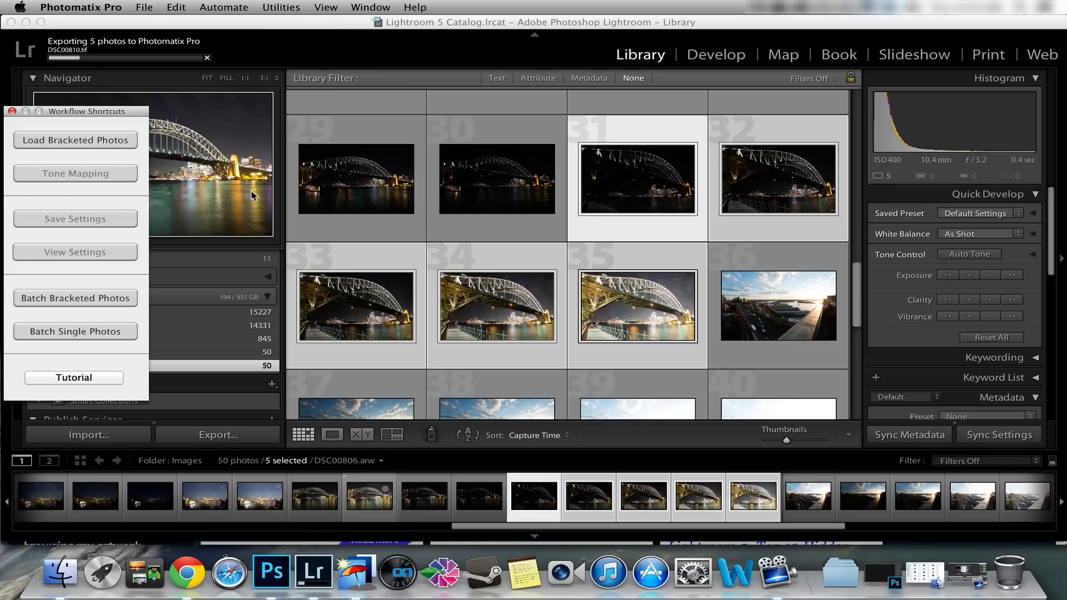
pyautogui.moveTo(226, 152)
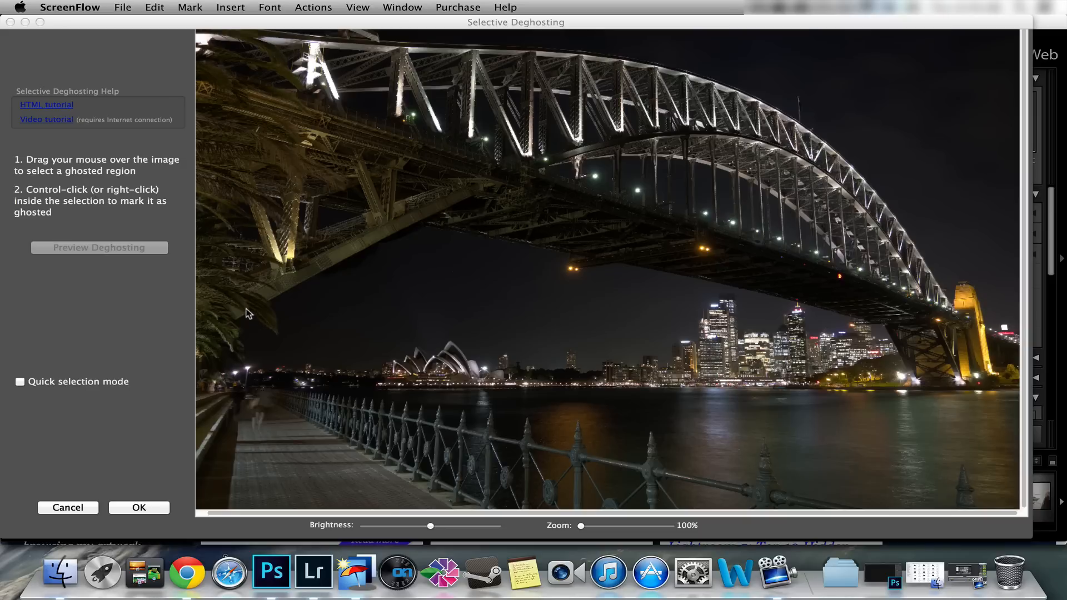
pyautogui.moveTo(435, 390)
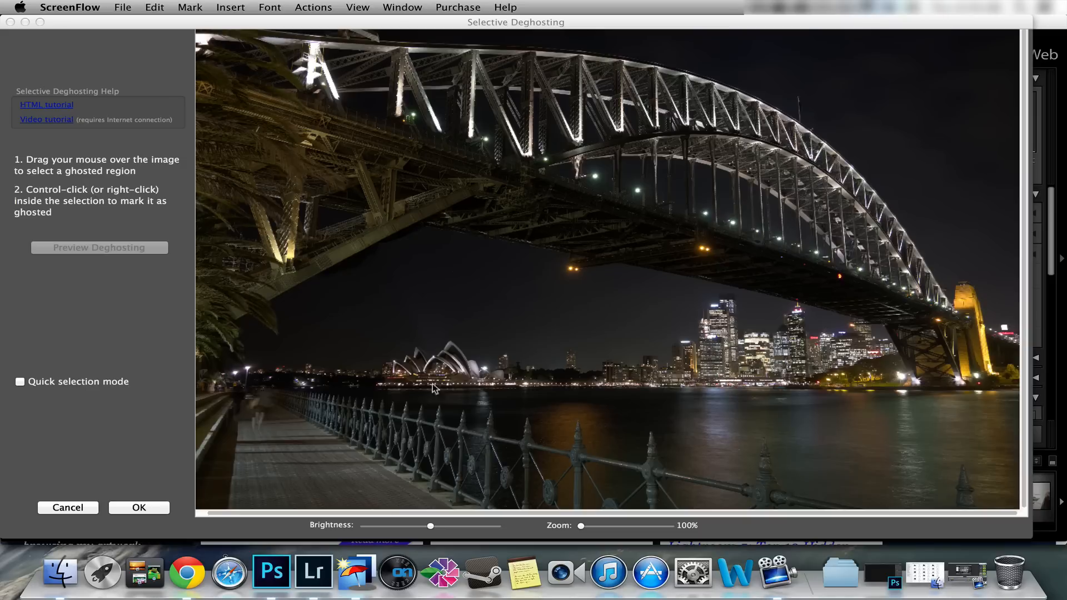
pyautogui.moveTo(409, 426)
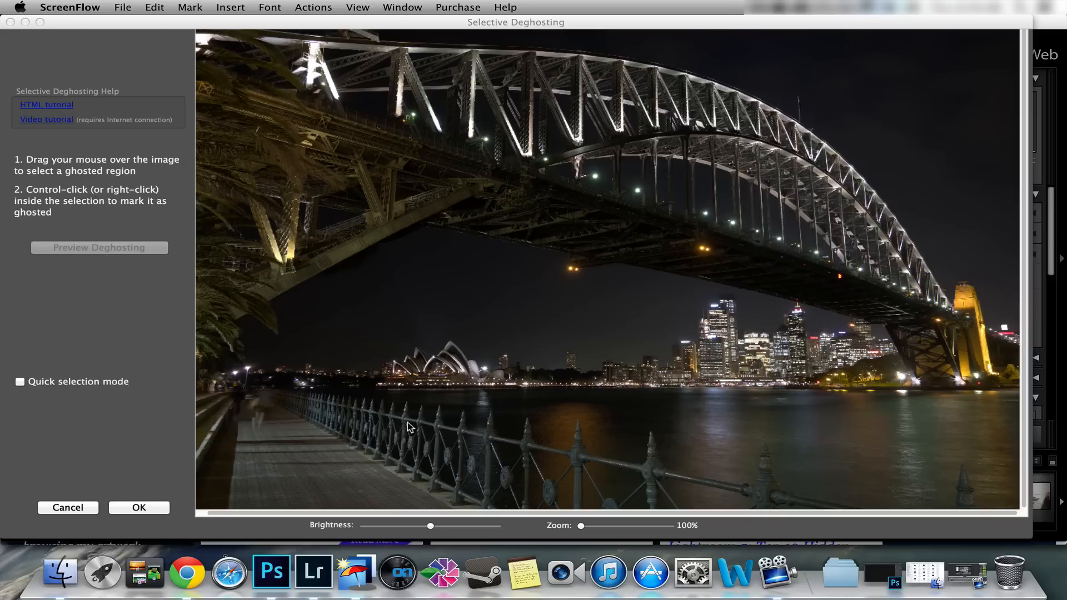
pyautogui.moveTo(440, 448)
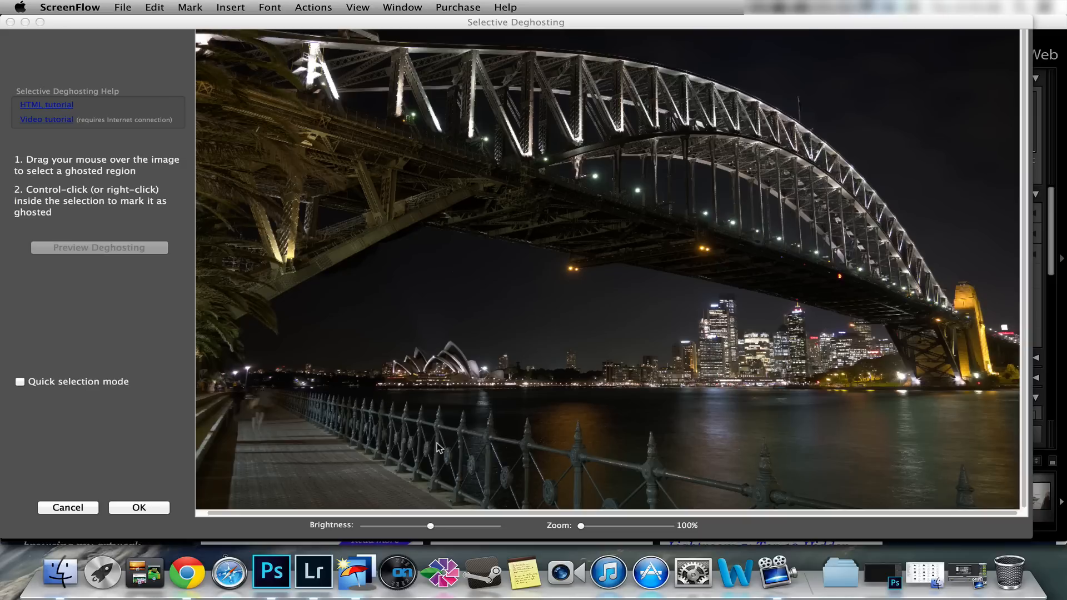
pyautogui.moveTo(513, 485)
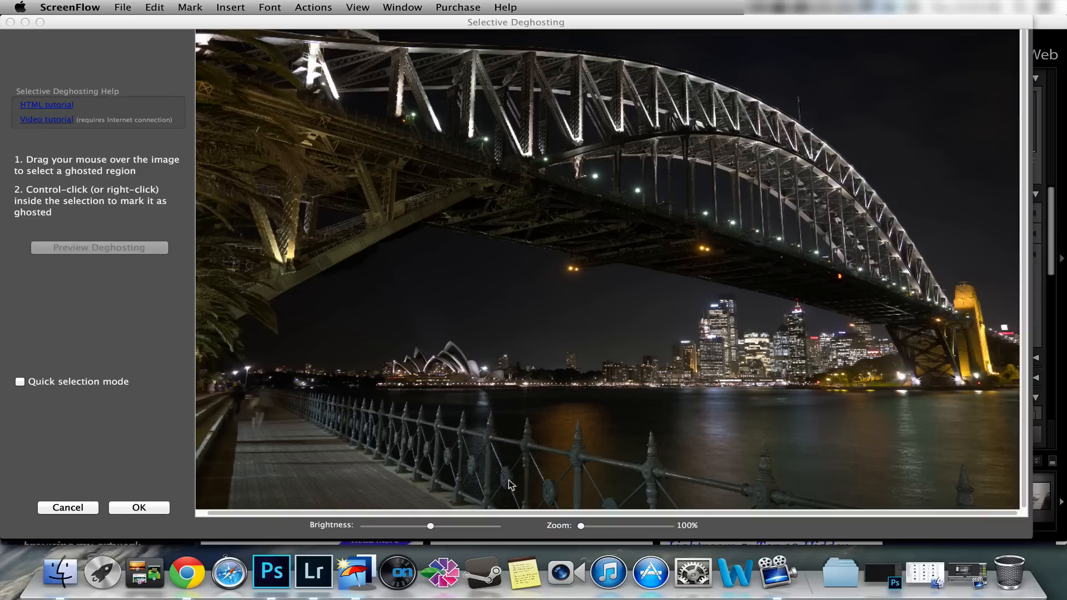
pyautogui.moveTo(408, 408)
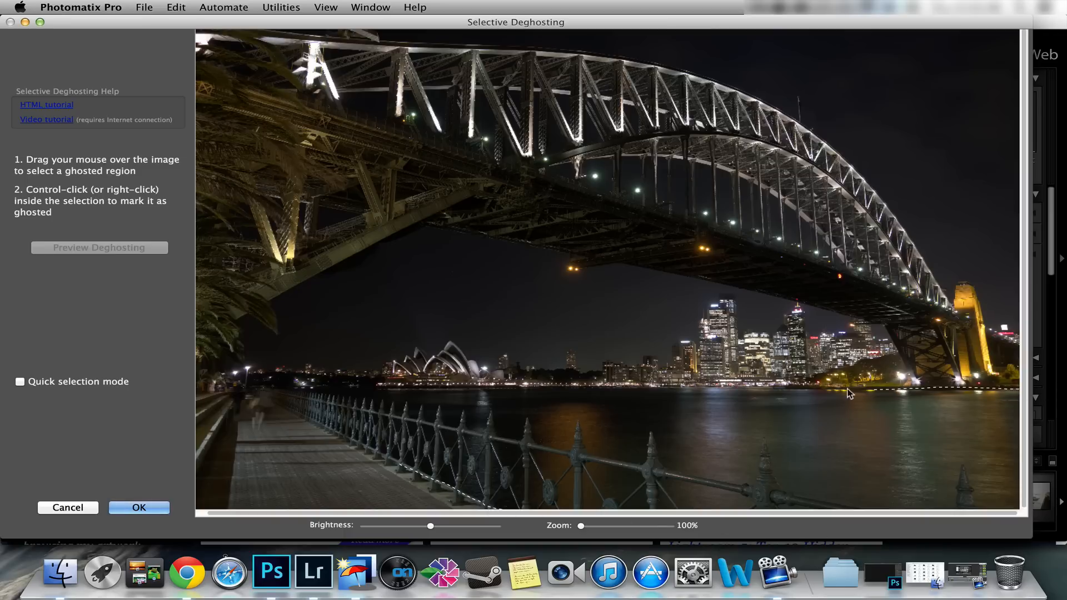
pyautogui.moveTo(494, 391)
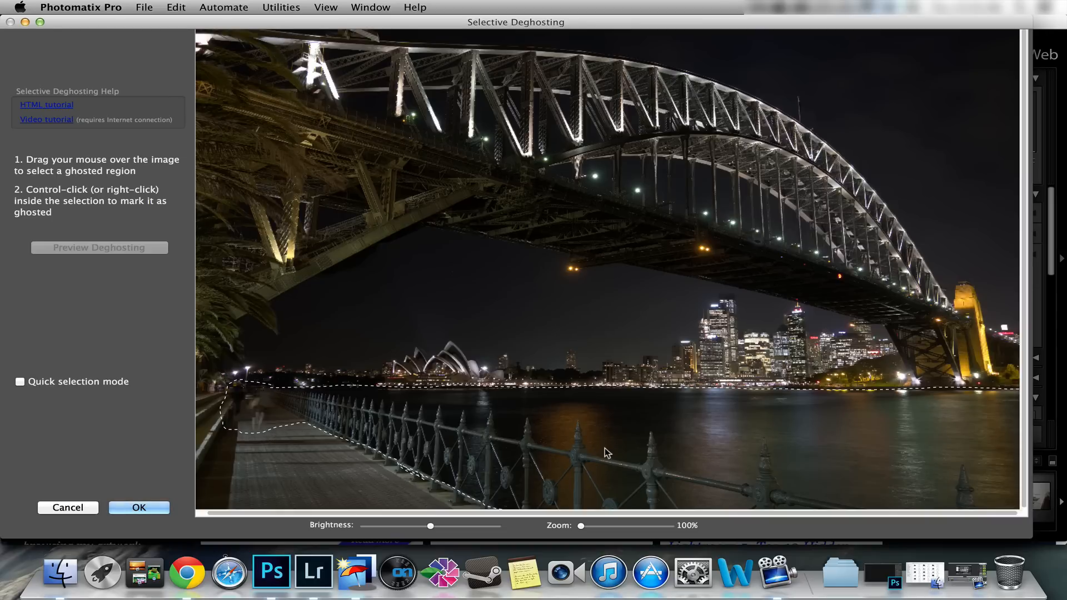
pyautogui.rightClick(273, 423)
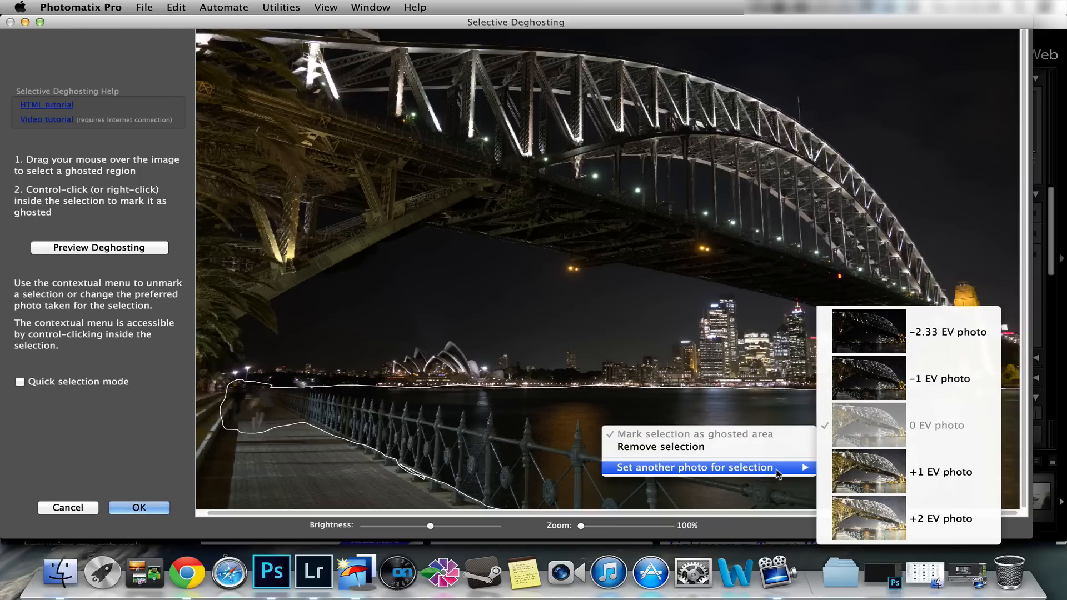
pyautogui.moveTo(890, 430)
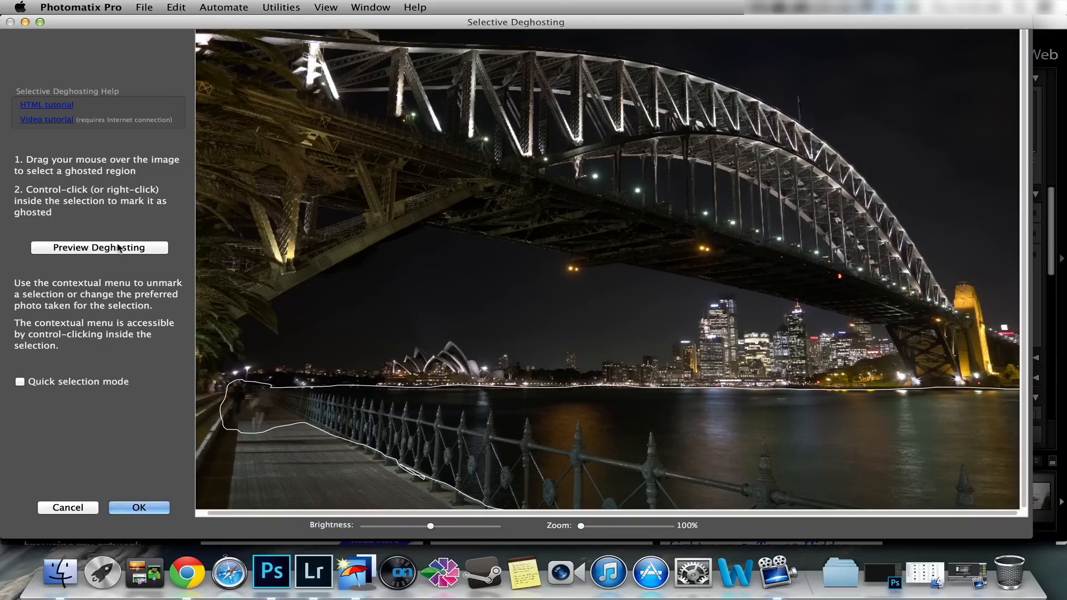
pyautogui.click(99, 247)
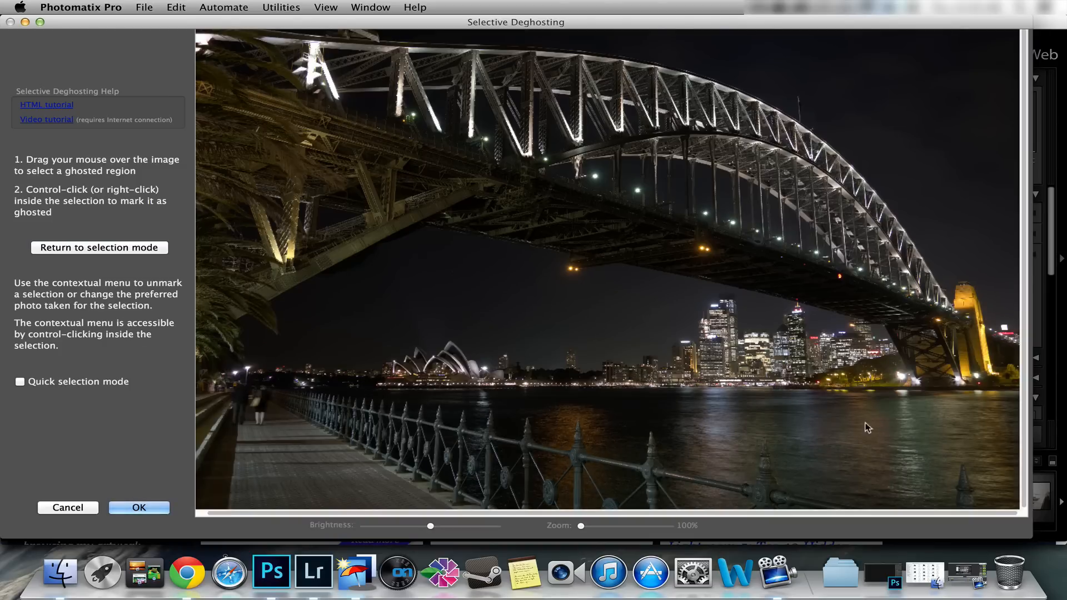
pyautogui.moveTo(265, 406)
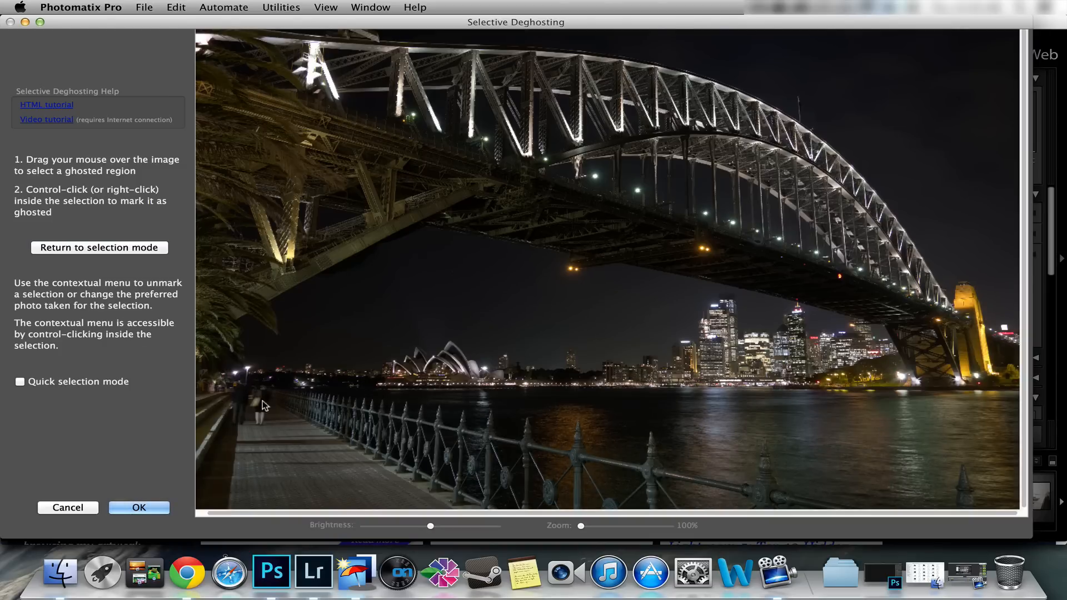
pyautogui.moveTo(239, 413)
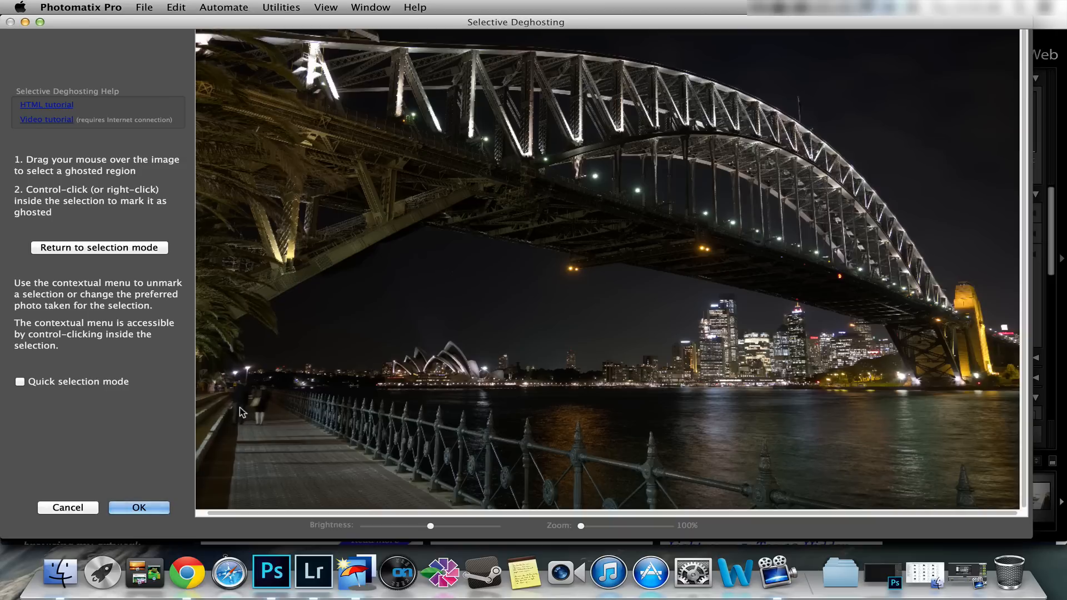
pyautogui.moveTo(247, 407)
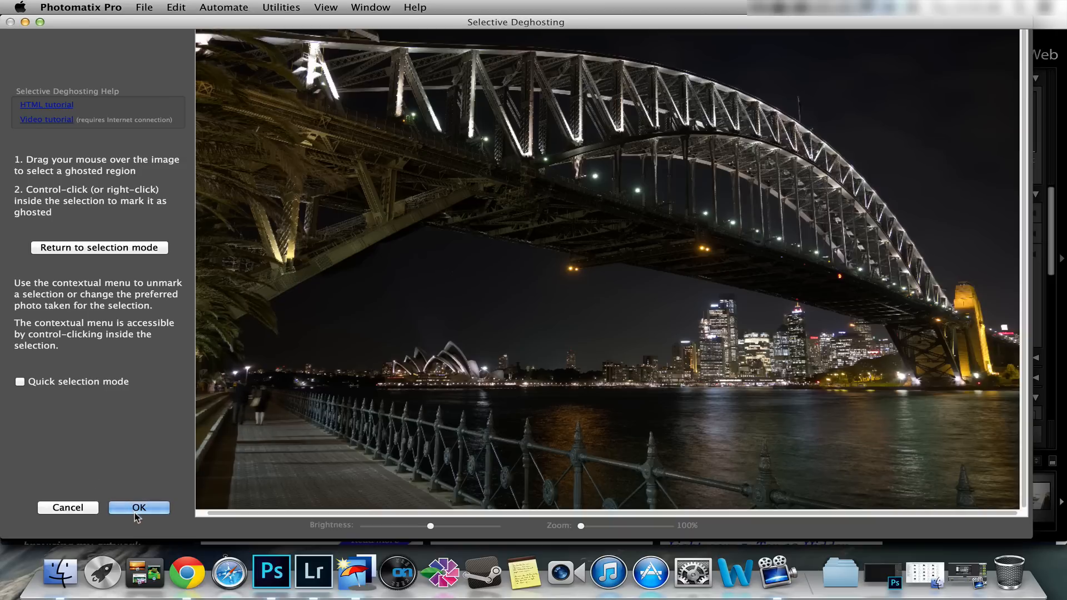
# Accept the deghosting, keep Details Enhancer with default settings and review the Adjustments panel, Strength at 84.
pyautogui.click(139, 508)
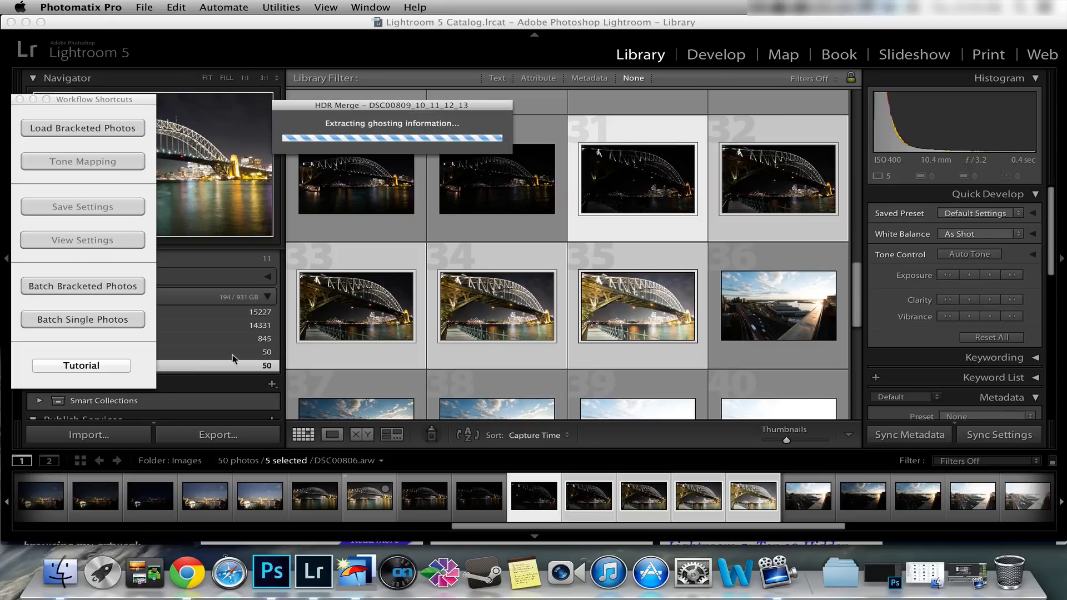
pyautogui.moveTo(238, 359)
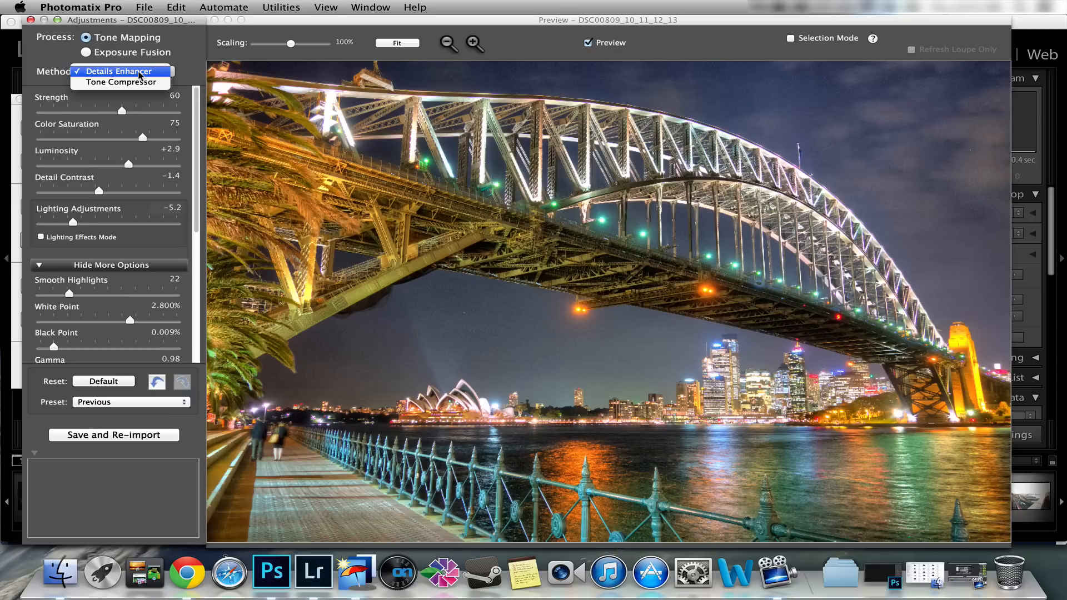
pyautogui.click(120, 71)
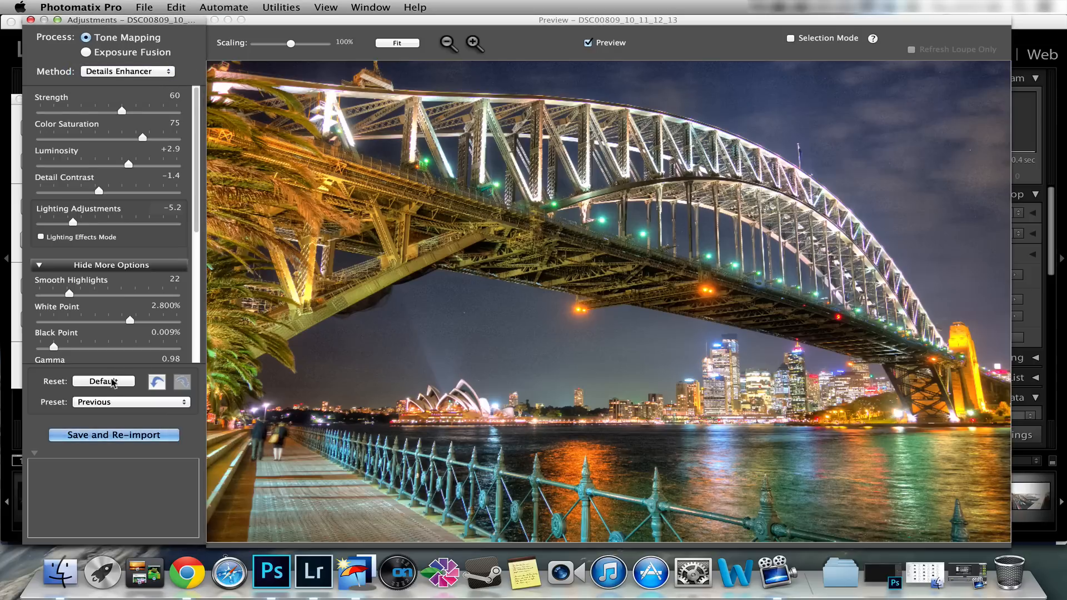
pyautogui.click(102, 381)
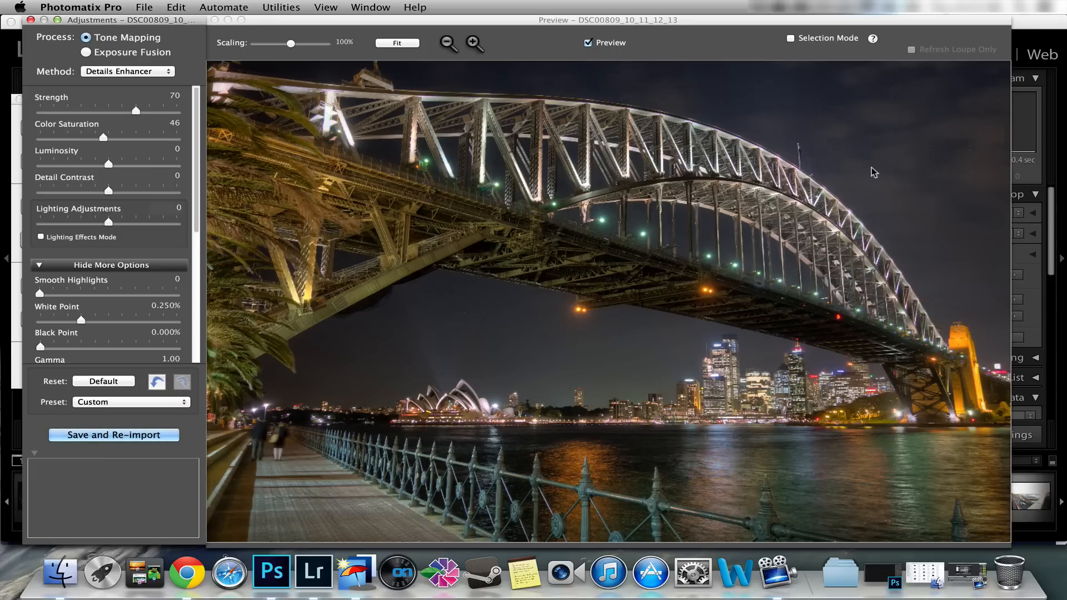
pyautogui.moveTo(115, 152)
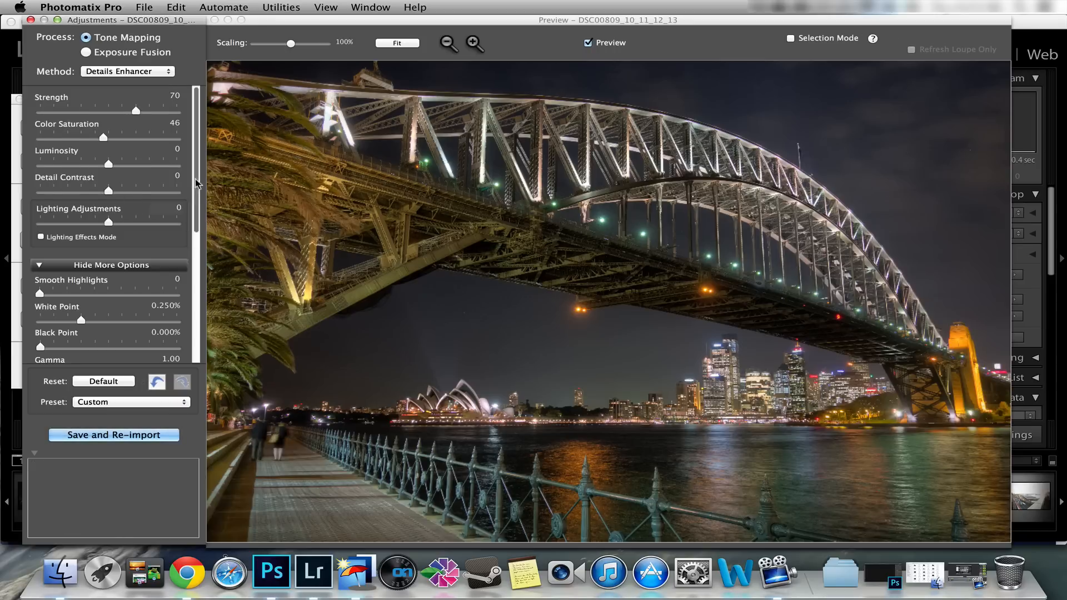
pyautogui.scroll(-3)
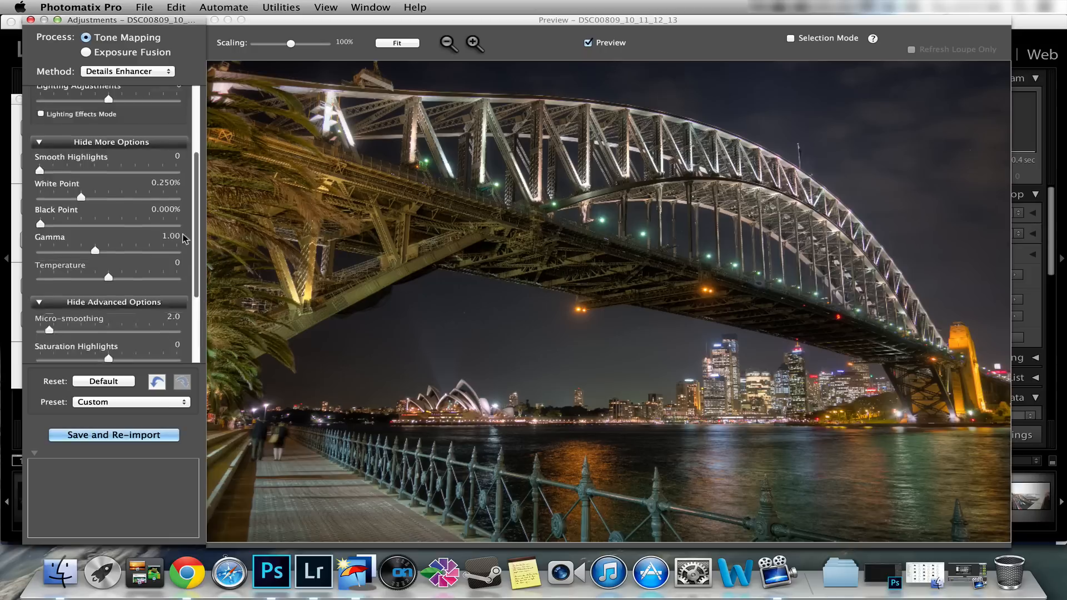
pyautogui.scroll(-3)
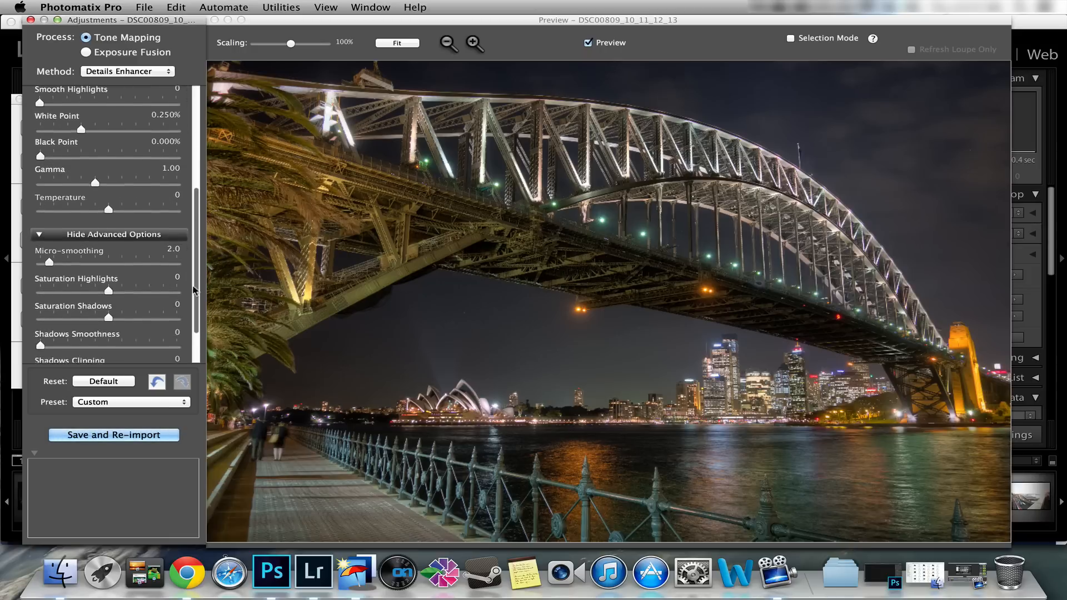
pyautogui.scroll(3)
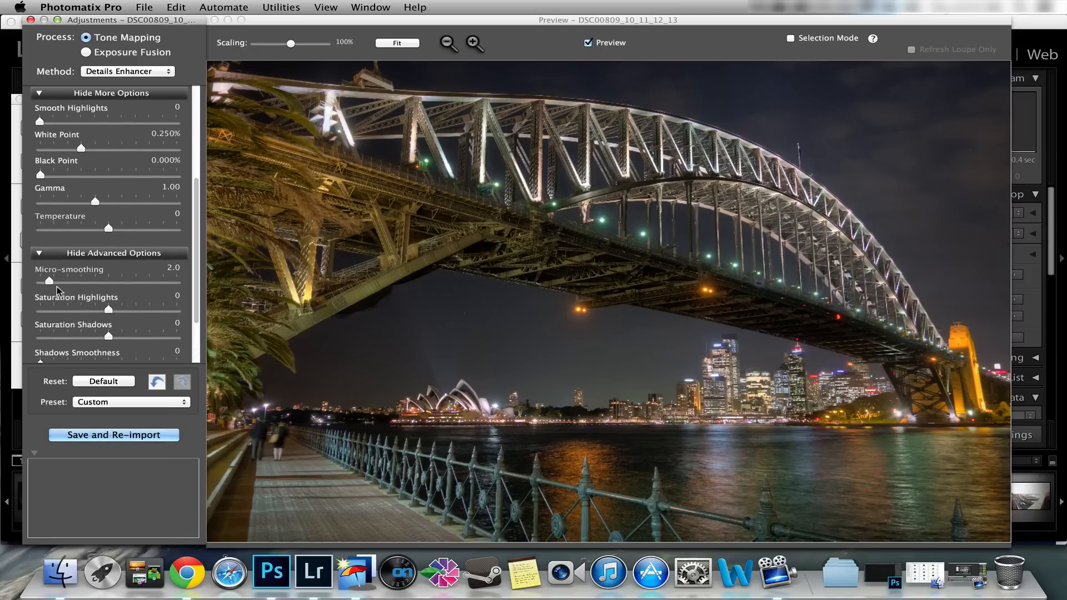
pyautogui.scroll(3)
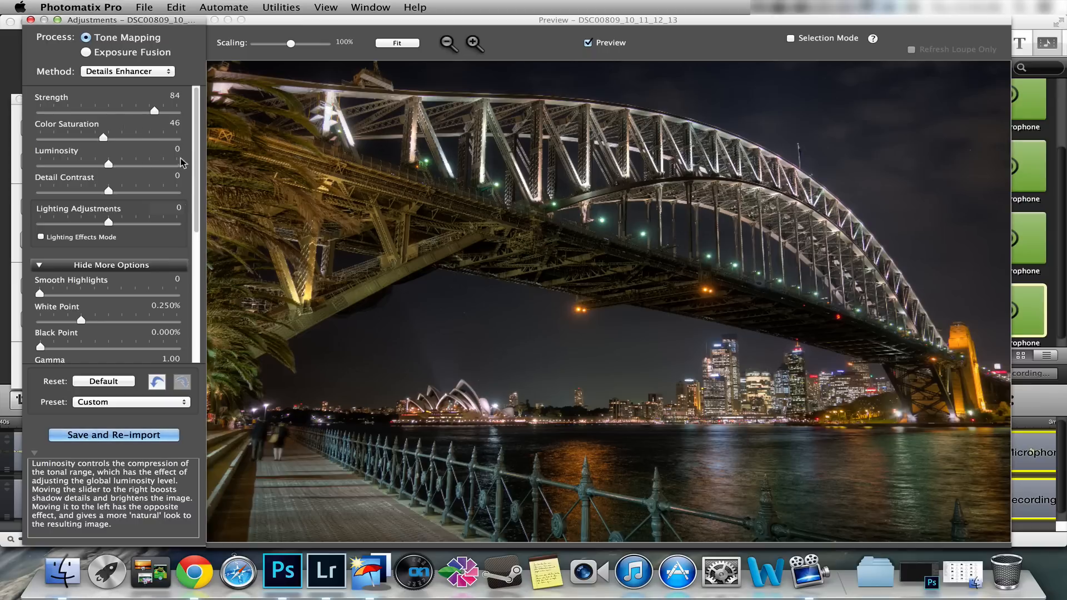
pyautogui.scroll(-3)
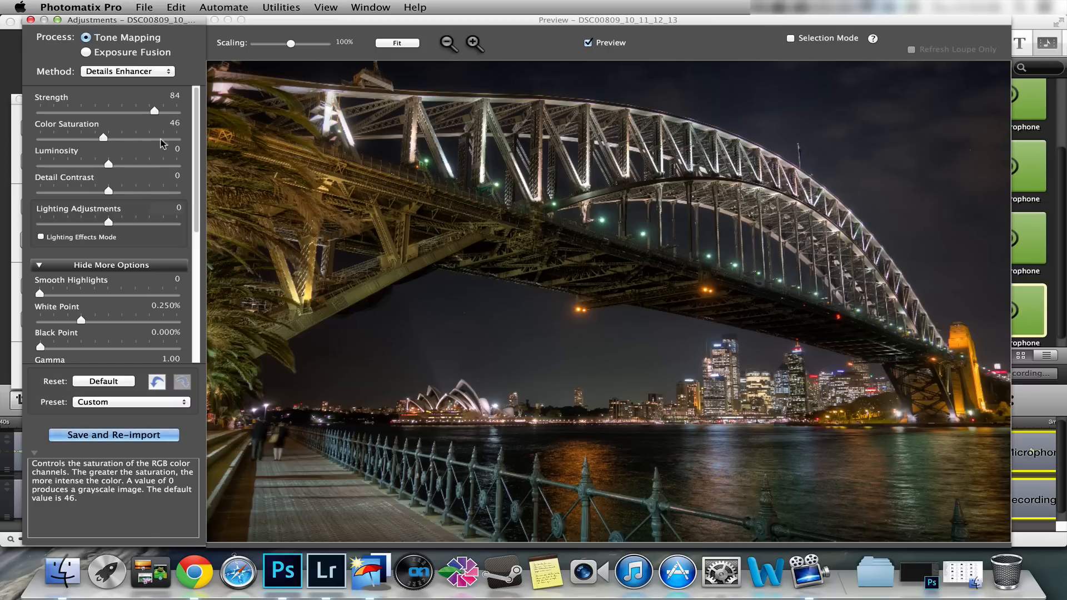
# Test extremes then settle Color Saturation at 65 and Strength around 69.
pyautogui.moveTo(102, 138); pyautogui.dragTo(174, 138)
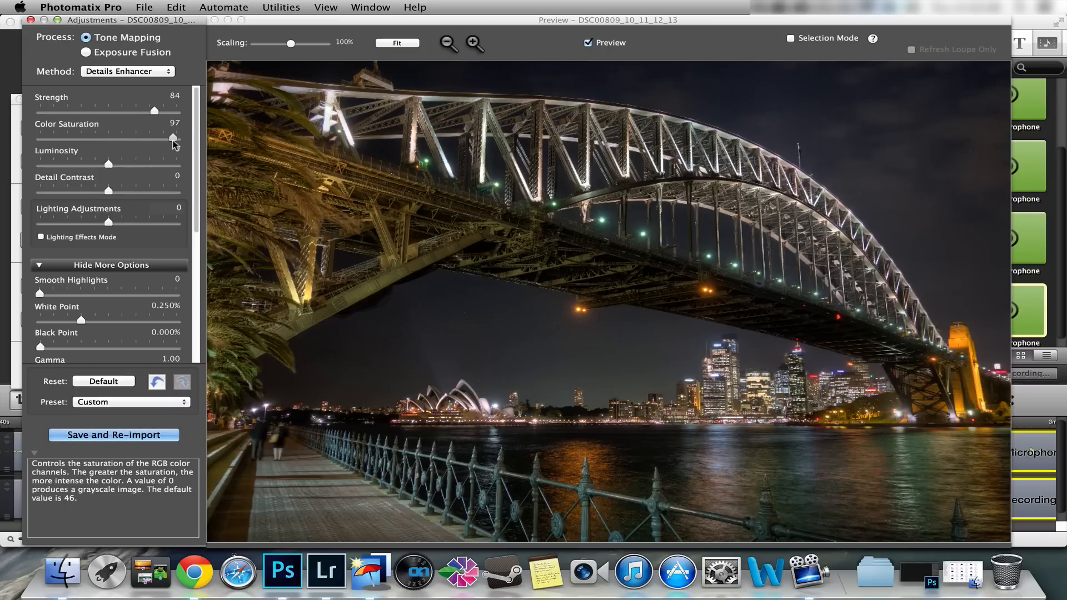
pyautogui.moveTo(173, 137); pyautogui.dragTo(40, 137)
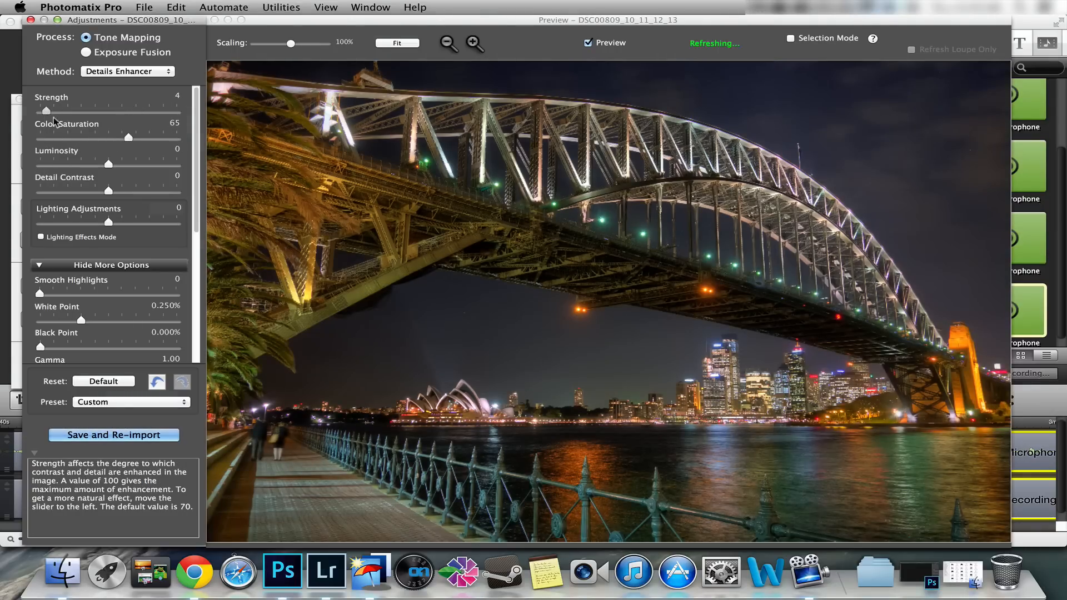
pyautogui.moveTo(47, 111); pyautogui.dragTo(176, 112)
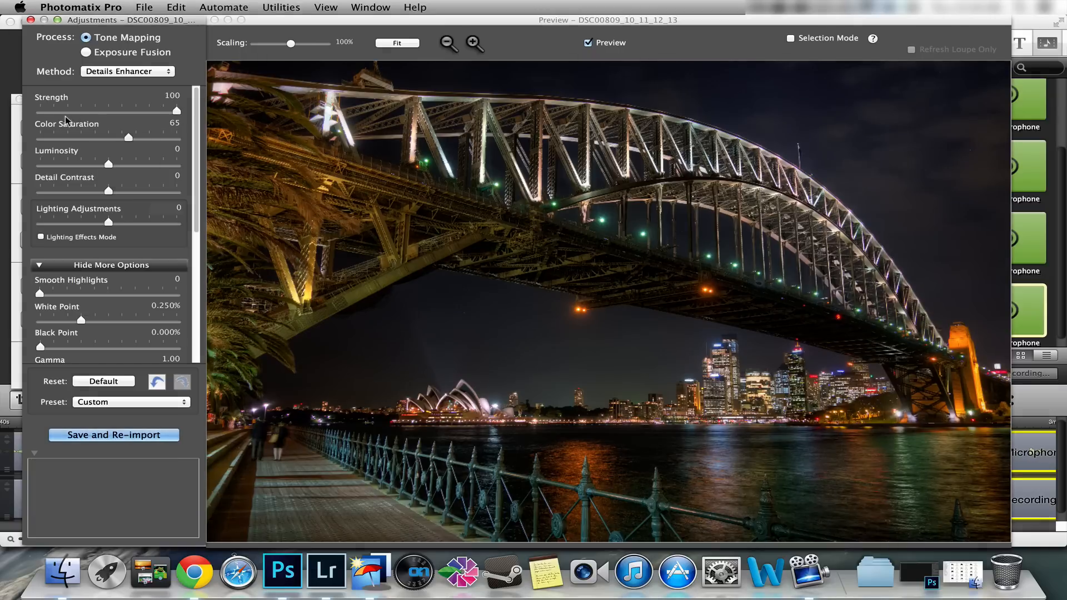
pyautogui.moveTo(176, 111); pyautogui.dragTo(135, 111)
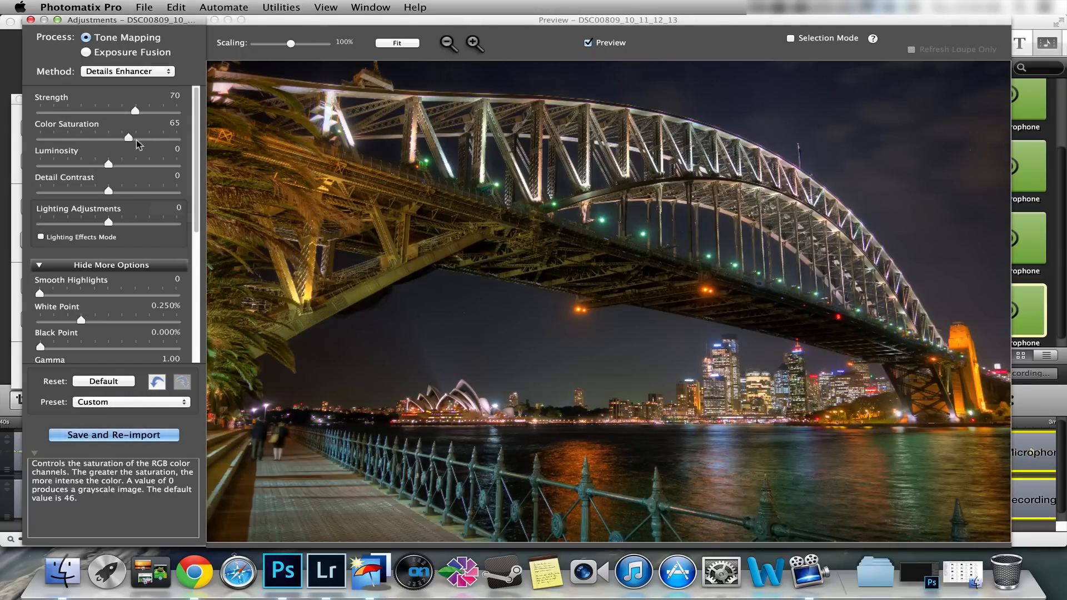
pyautogui.moveTo(134, 110); pyautogui.dragTo(122, 110)
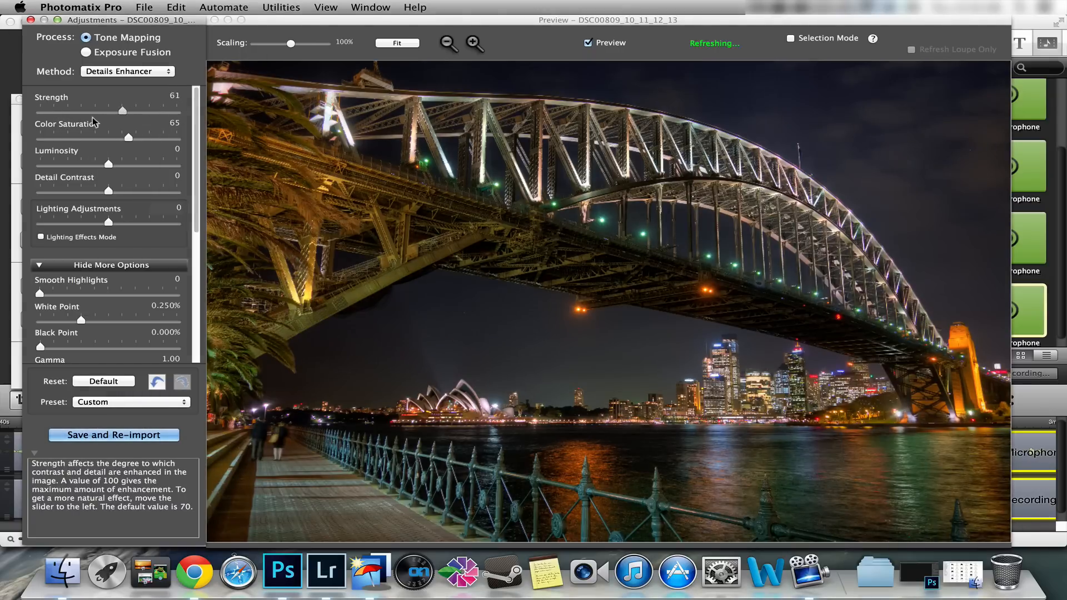
# Set Luminosity to about +4.6, Detail Contrast to +1.9 and raise Lighting Adjustments to +3.5.
pyautogui.moveTo(106, 164); pyautogui.dragTo(148, 164)
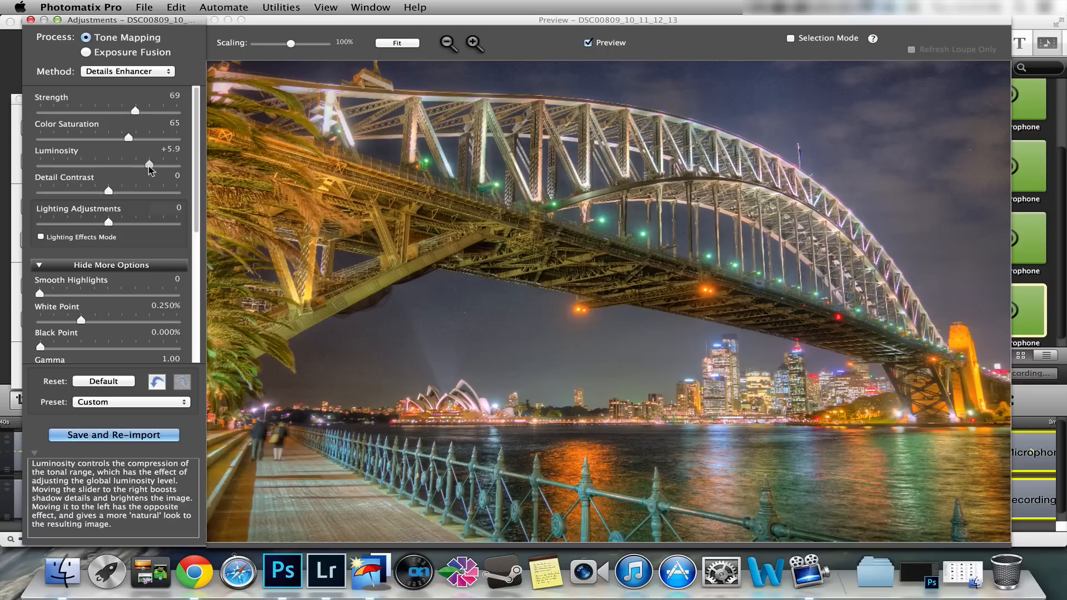
pyautogui.moveTo(148, 165); pyautogui.dragTo(123, 164)
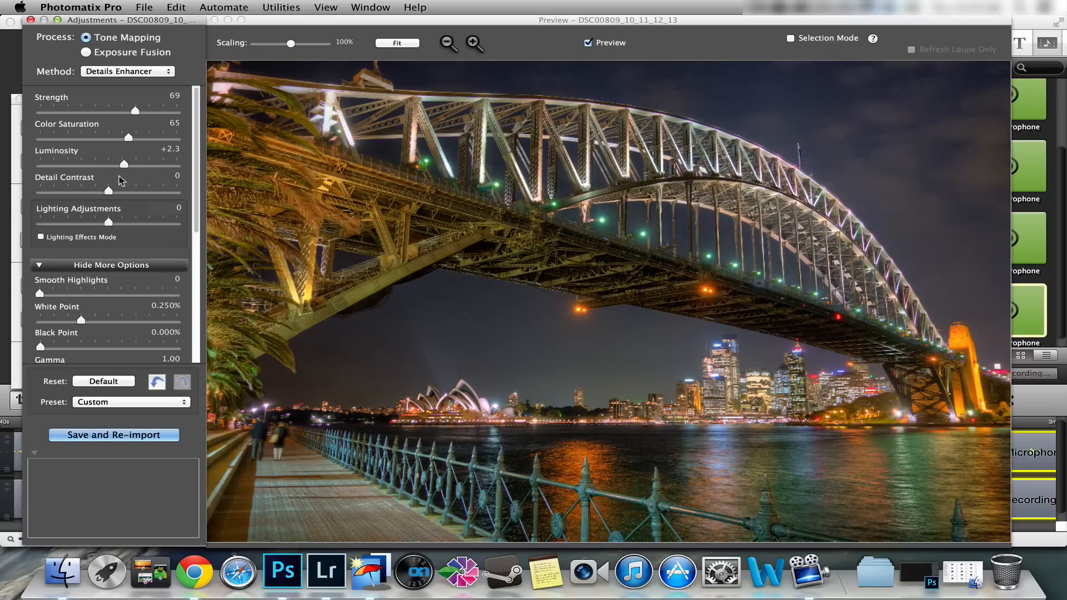
pyautogui.moveTo(124, 165); pyautogui.dragTo(160, 164)
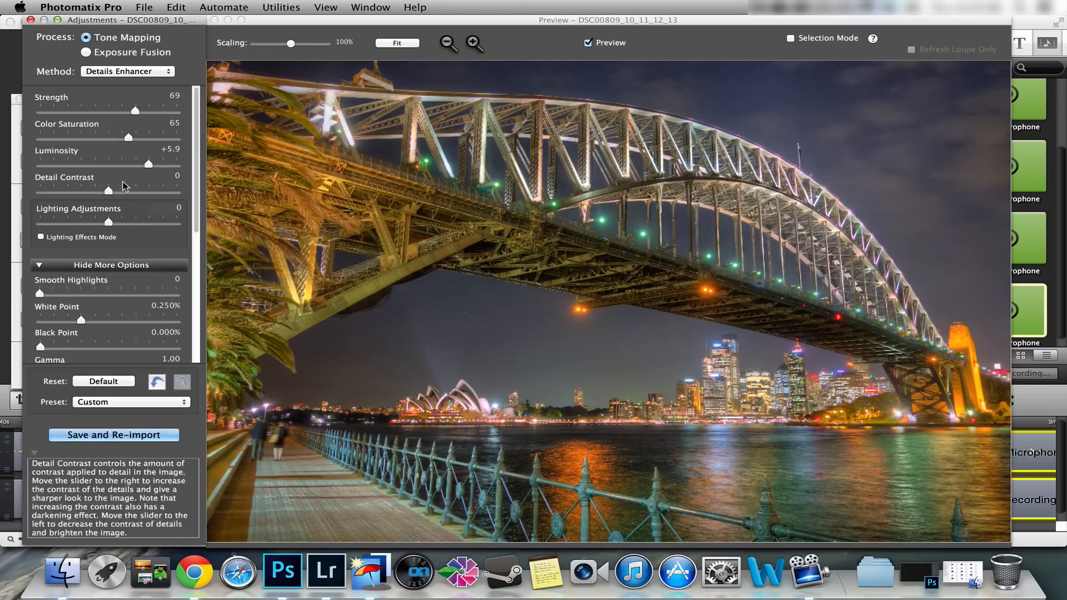
pyautogui.moveTo(162, 164); pyautogui.dragTo(144, 165)
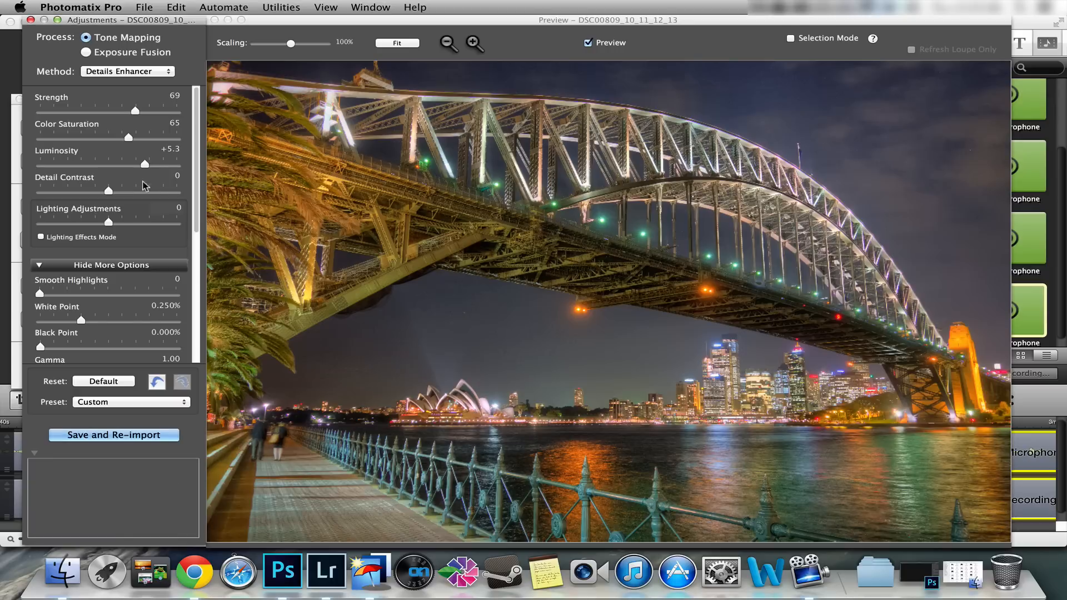
pyautogui.moveTo(103, 191); pyautogui.dragTo(140, 191)
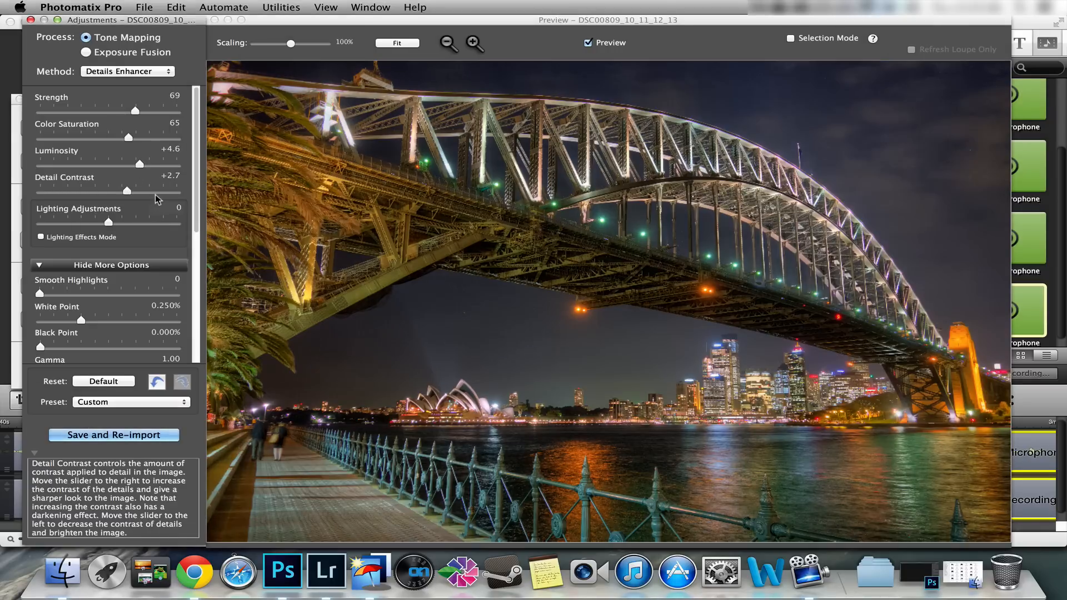
pyautogui.moveTo(123, 190); pyautogui.dragTo(116, 190)
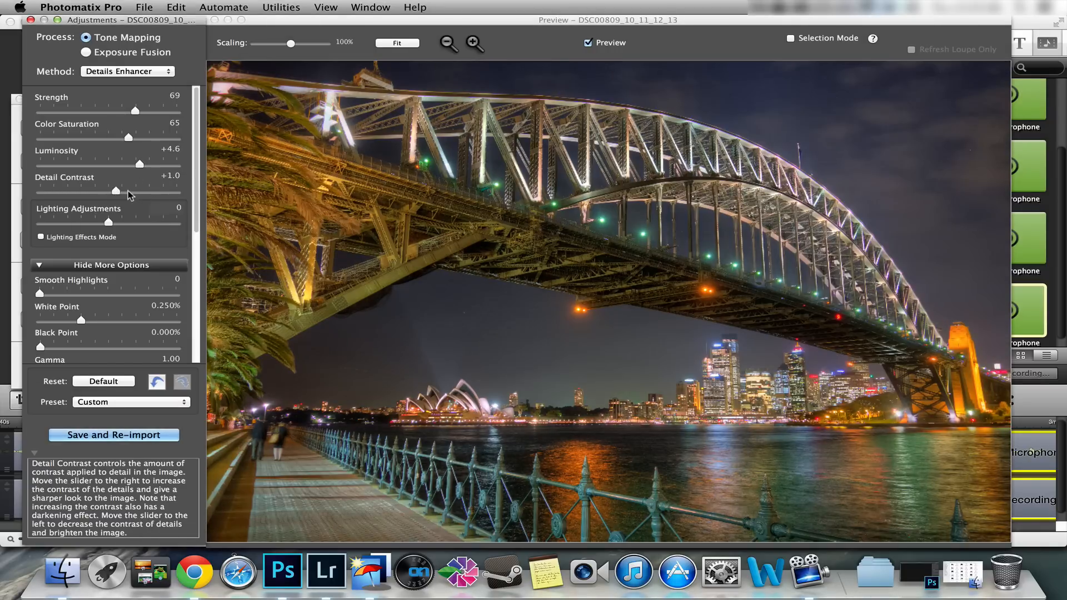
pyautogui.moveTo(115, 193); pyautogui.dragTo(122, 192)
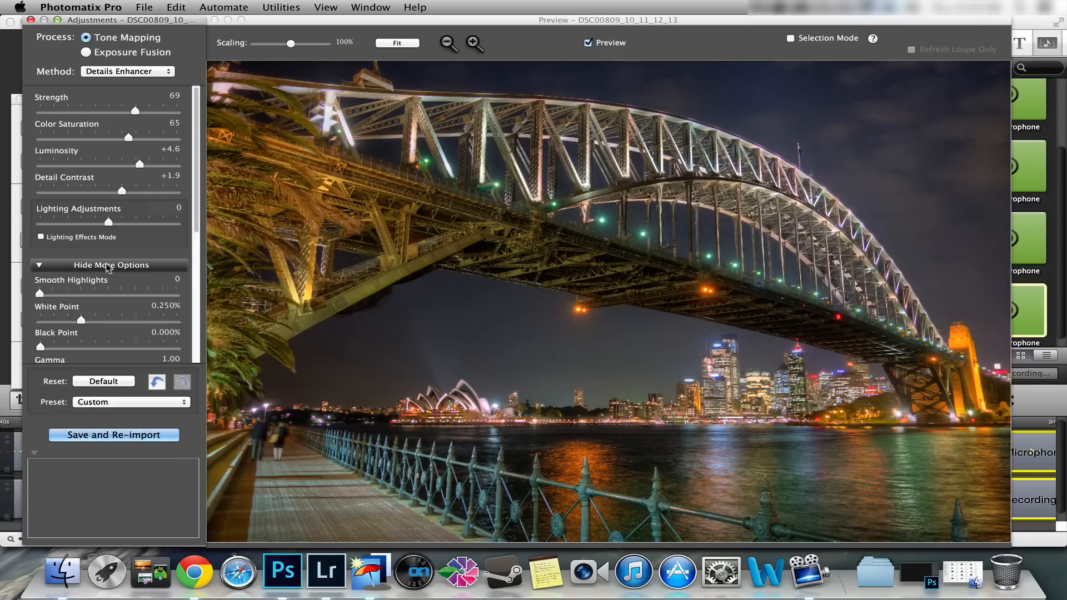
pyautogui.moveTo(106, 222); pyautogui.dragTo(132, 221)
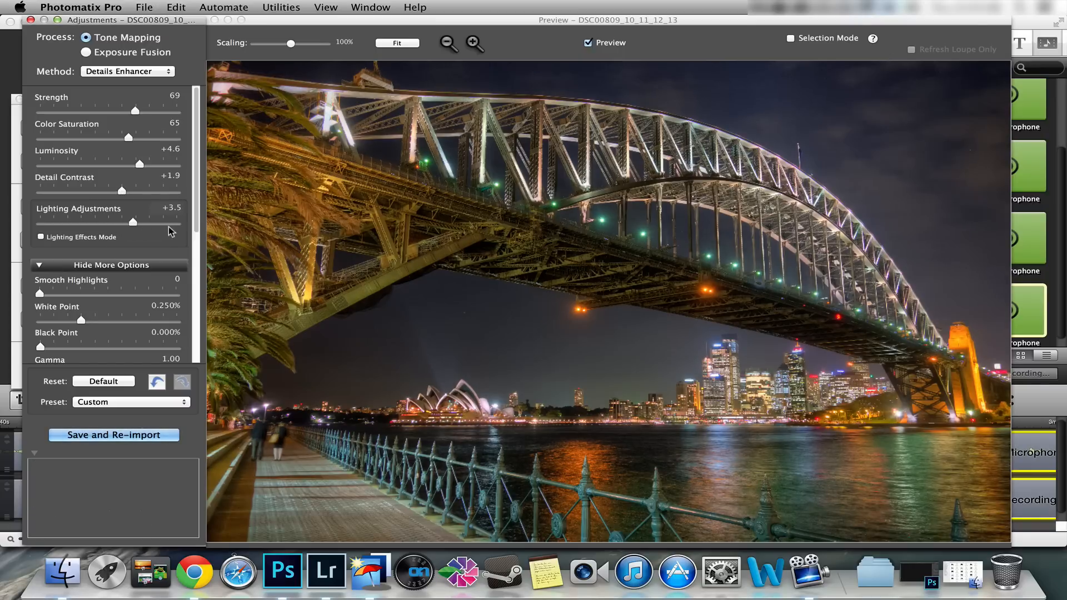
# Try Lighting Adjustments at -9.9, +1.9, -2.4 and +2.7, then settle it at -0.7.
pyautogui.moveTo(133, 220); pyautogui.dragTo(43, 220)
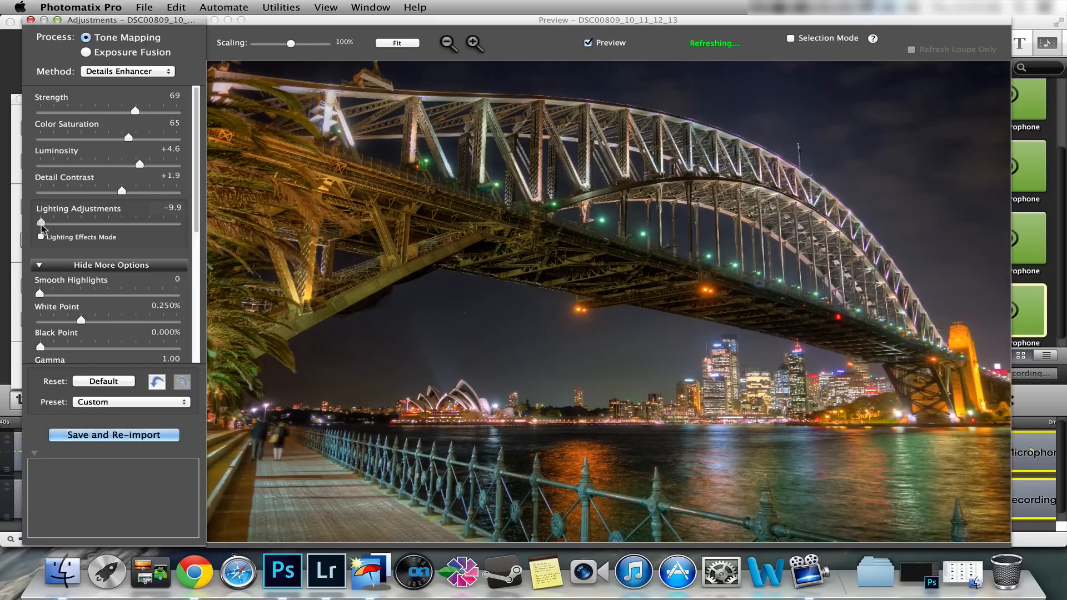
pyautogui.click(41, 237)
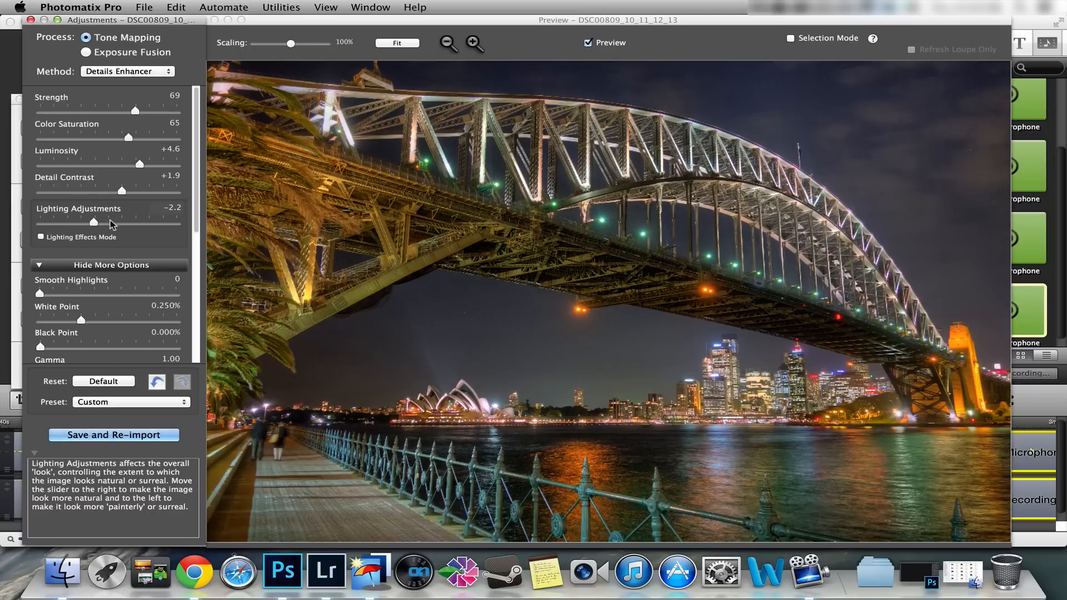
pyautogui.moveTo(92, 224); pyautogui.dragTo(121, 224)
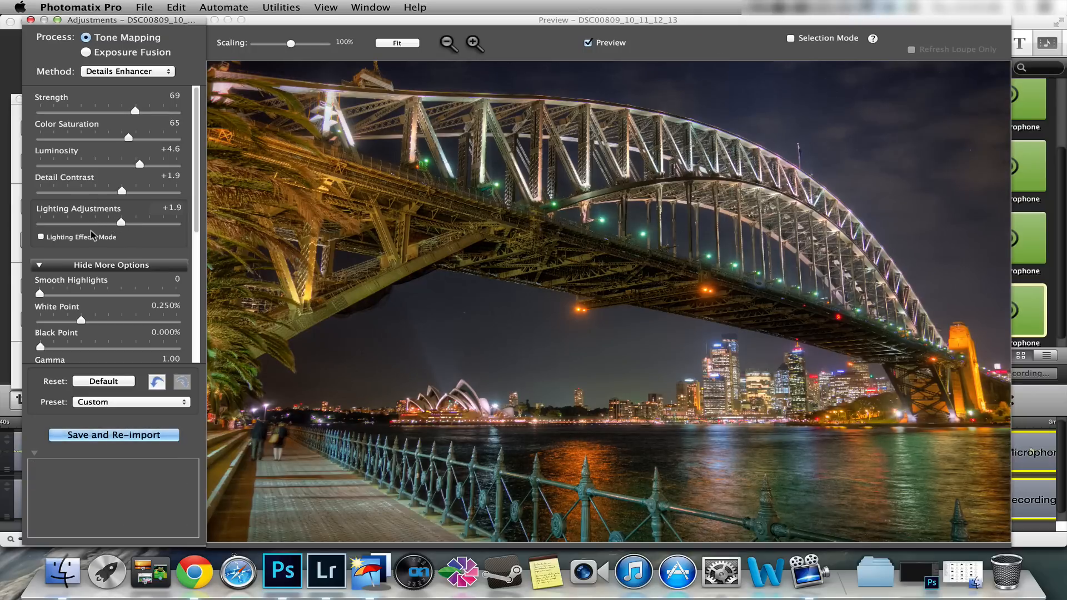
pyautogui.moveTo(121, 223); pyautogui.dragTo(94, 223)
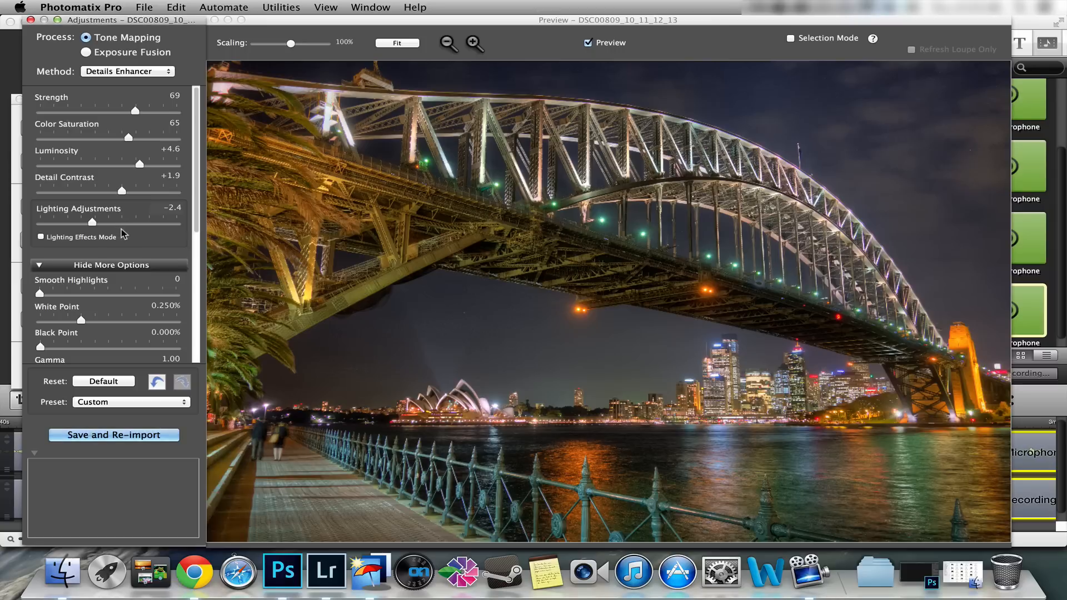
pyautogui.moveTo(93, 222); pyautogui.dragTo(126, 222)
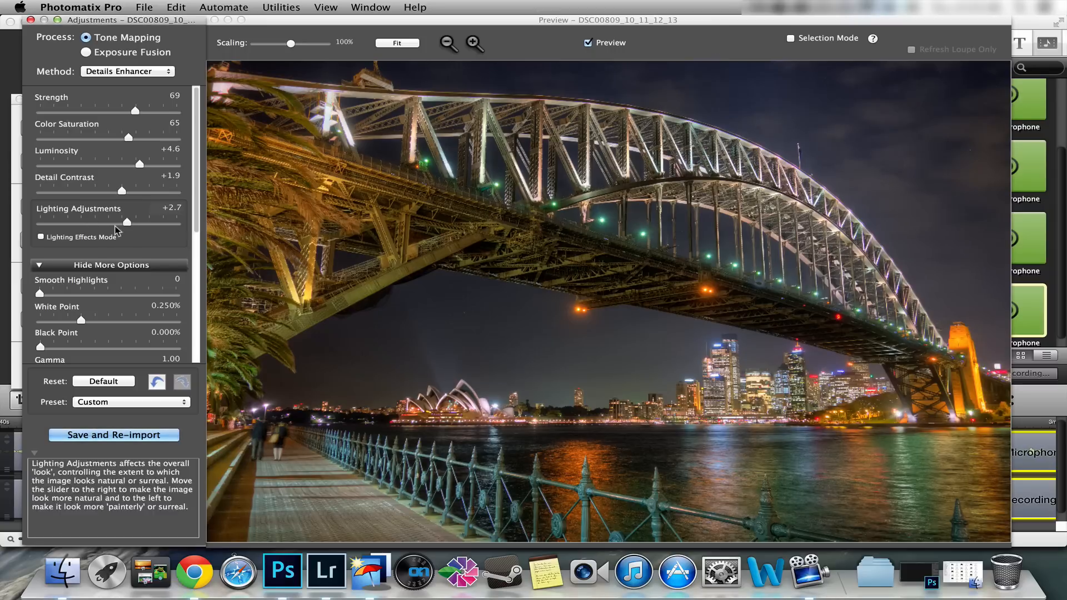
pyautogui.moveTo(126, 222); pyautogui.dragTo(103, 222)
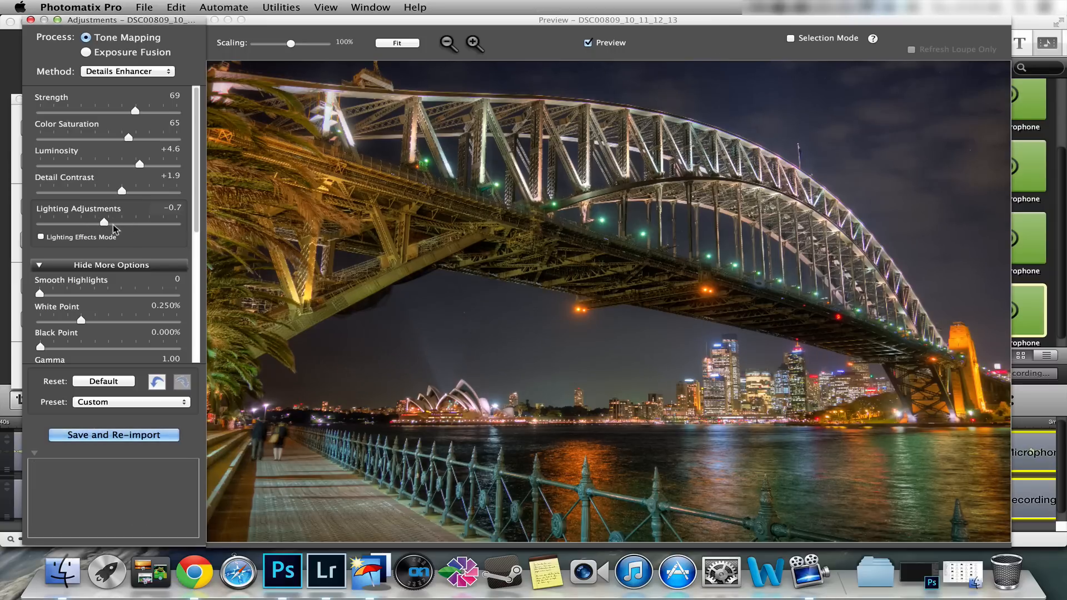
# Raise Smooth Highlights through 23, 30, 0, 73 and 99 to its maximum of 100, magnifying the Opera House to check.
pyautogui.scroll(-3)
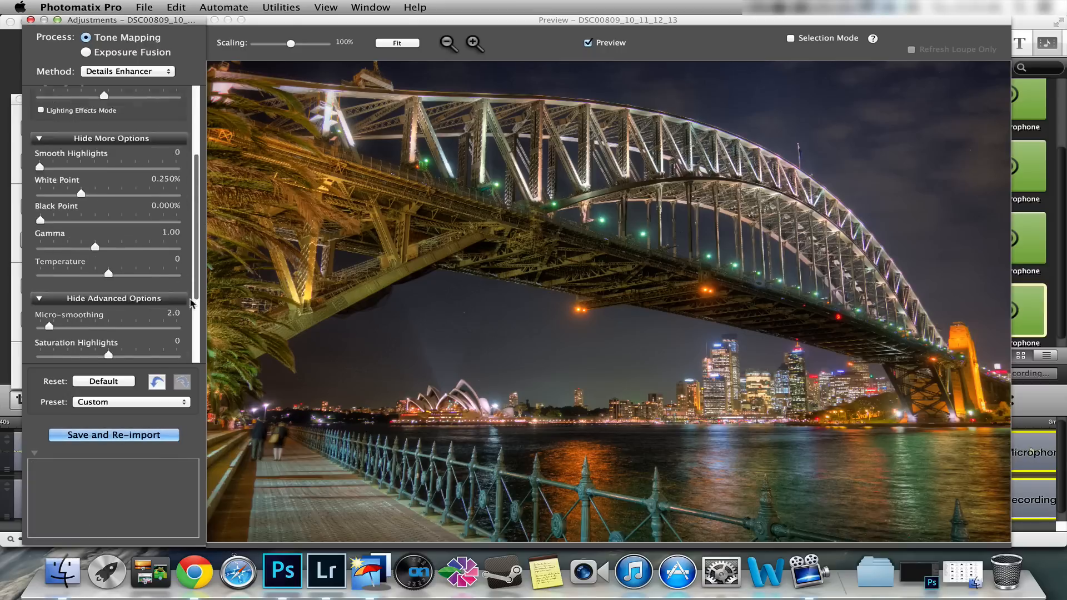
pyautogui.scroll(3)
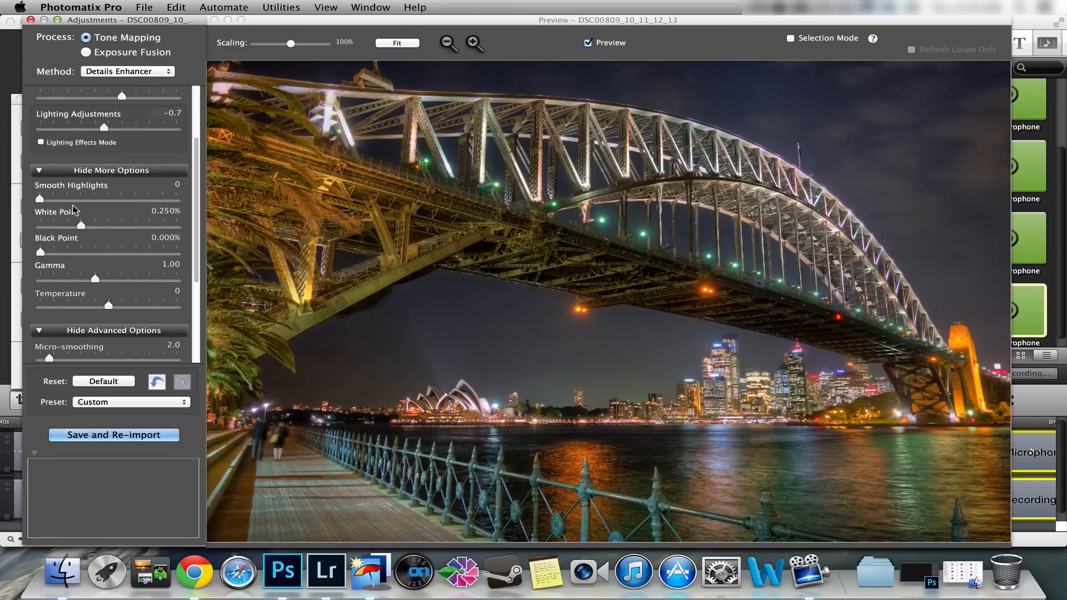
pyautogui.moveTo(29, 199); pyautogui.dragTo(61, 199)
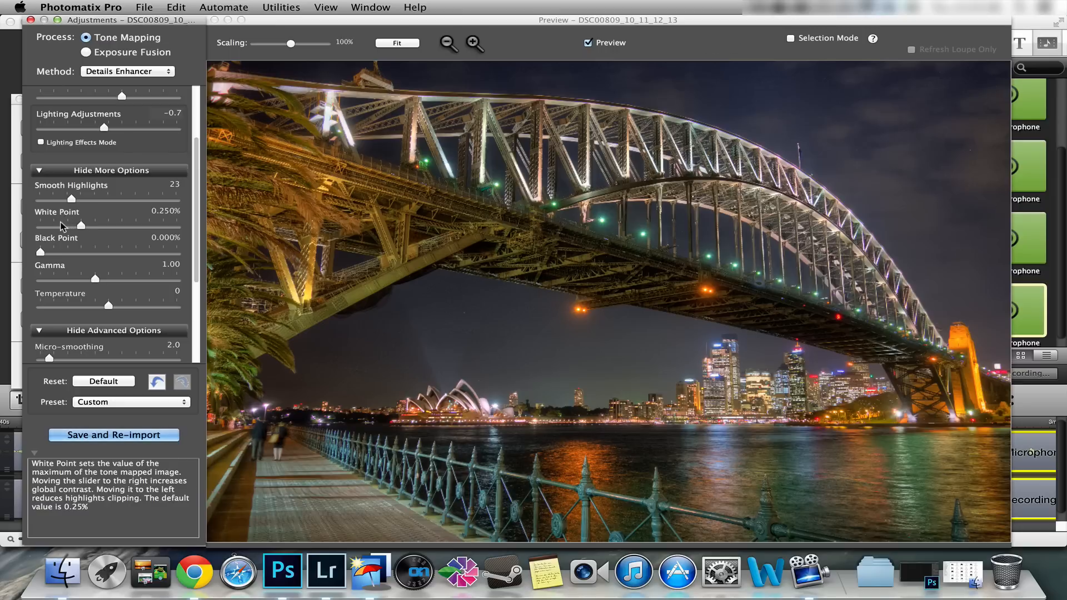
pyautogui.moveTo(62, 199); pyautogui.dragTo(83, 199)
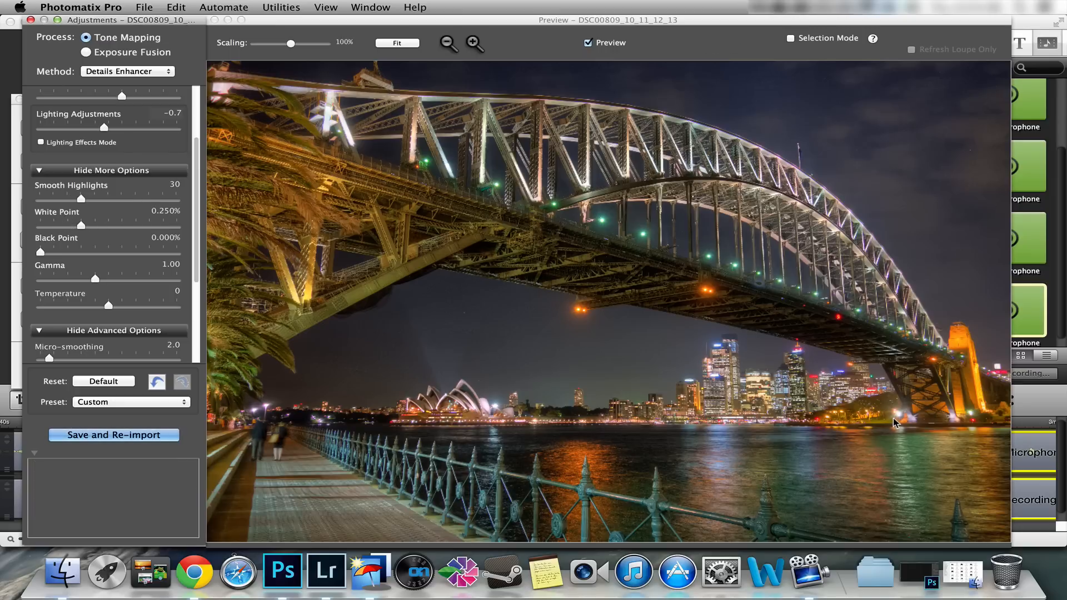
pyautogui.moveTo(468, 412)
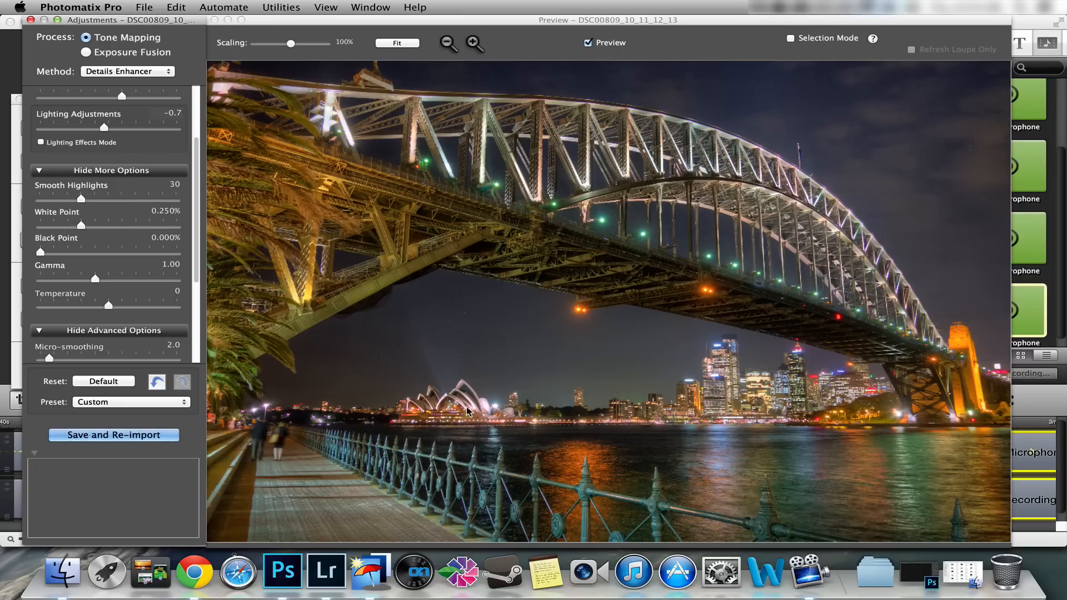
pyautogui.click(495, 381)
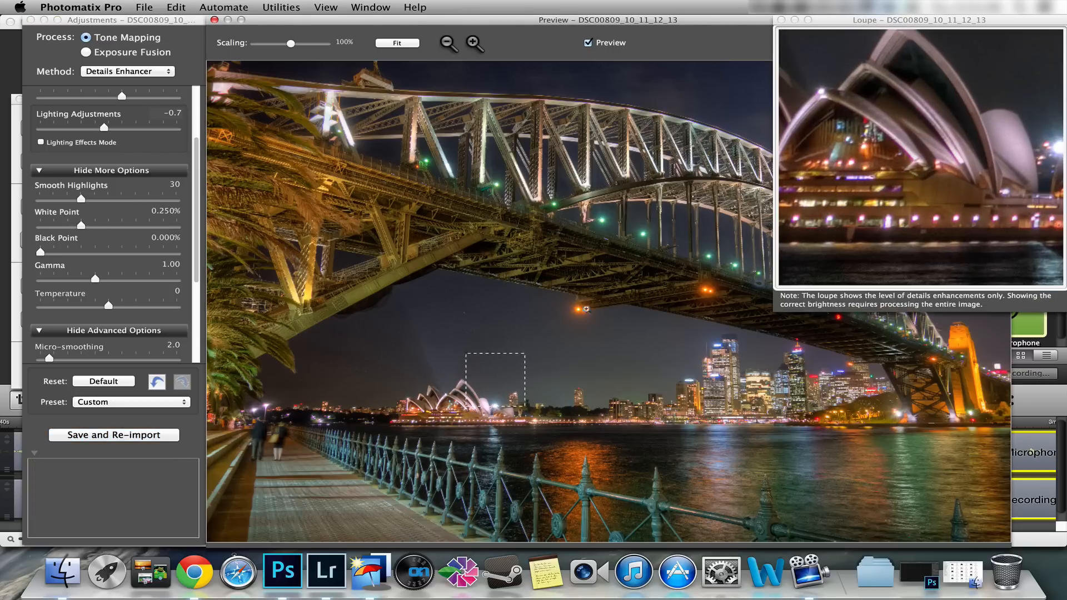
pyautogui.moveTo(84, 199); pyautogui.dragTo(40, 199)
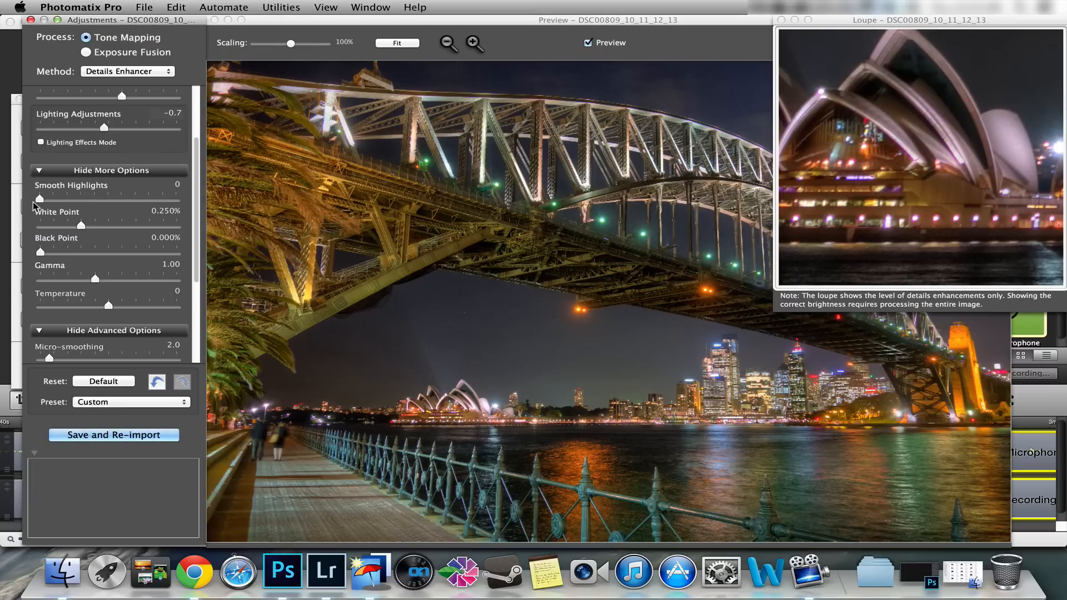
pyautogui.moveTo(961, 162)
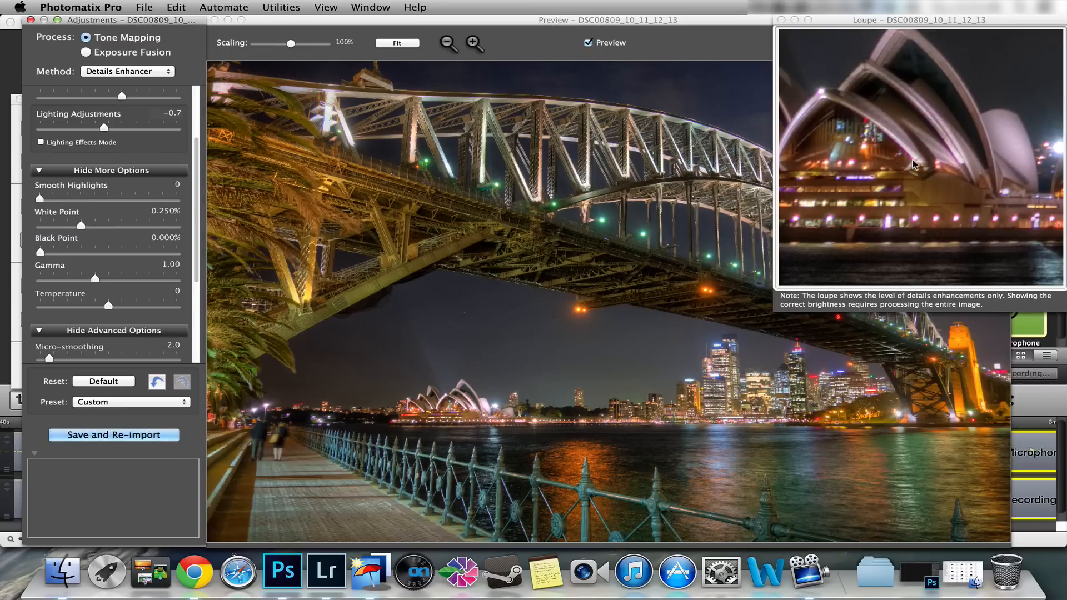
pyautogui.moveTo(36, 197); pyautogui.dragTo(140, 198)
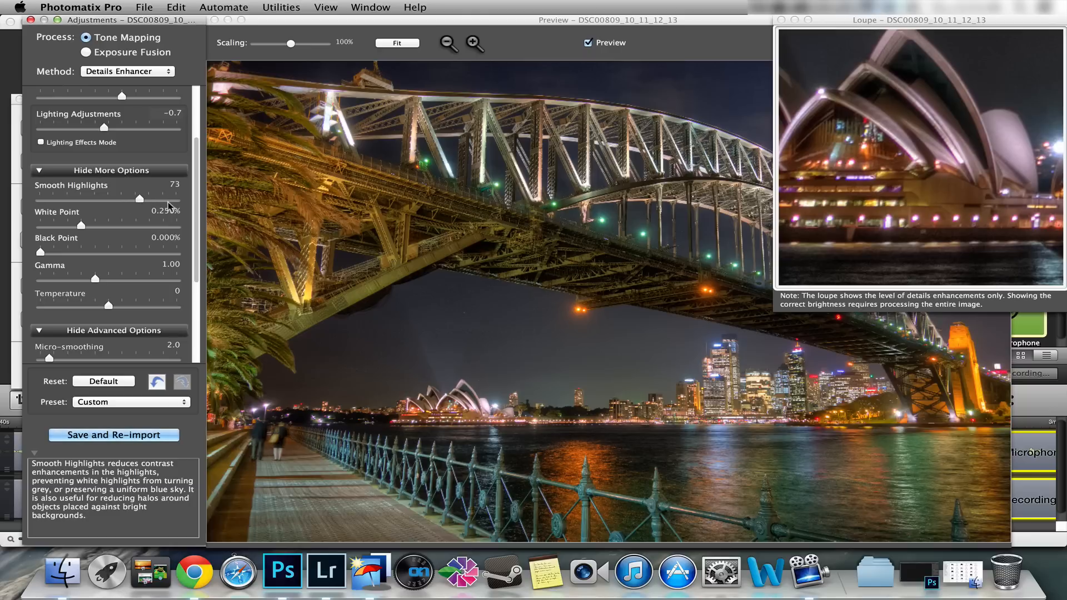
pyautogui.moveTo(140, 199); pyautogui.dragTo(175, 199)
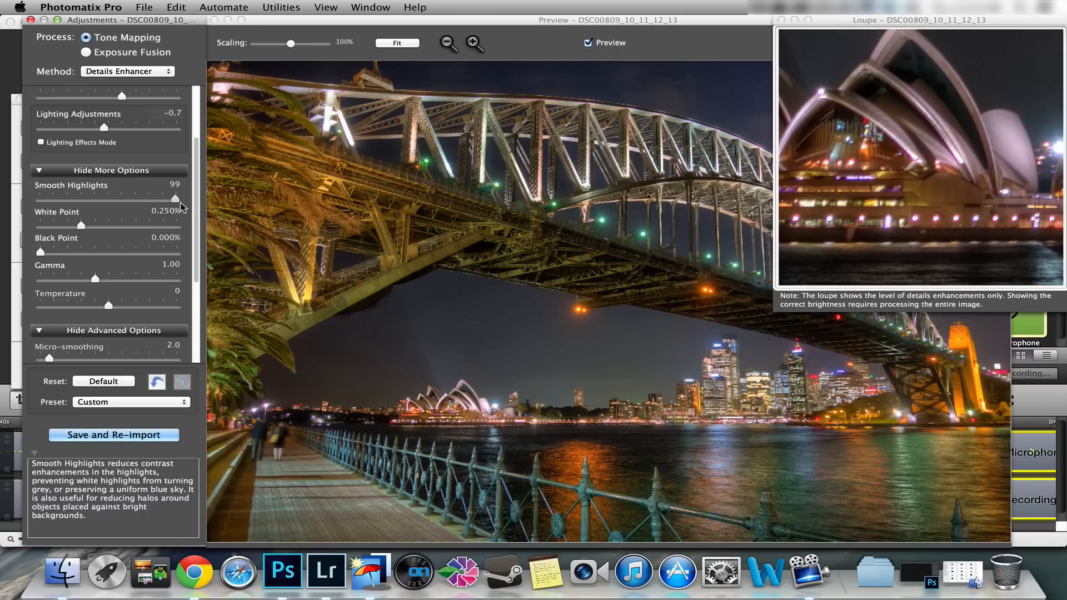
pyautogui.moveTo(158, 198); pyautogui.dragTo(184, 198)
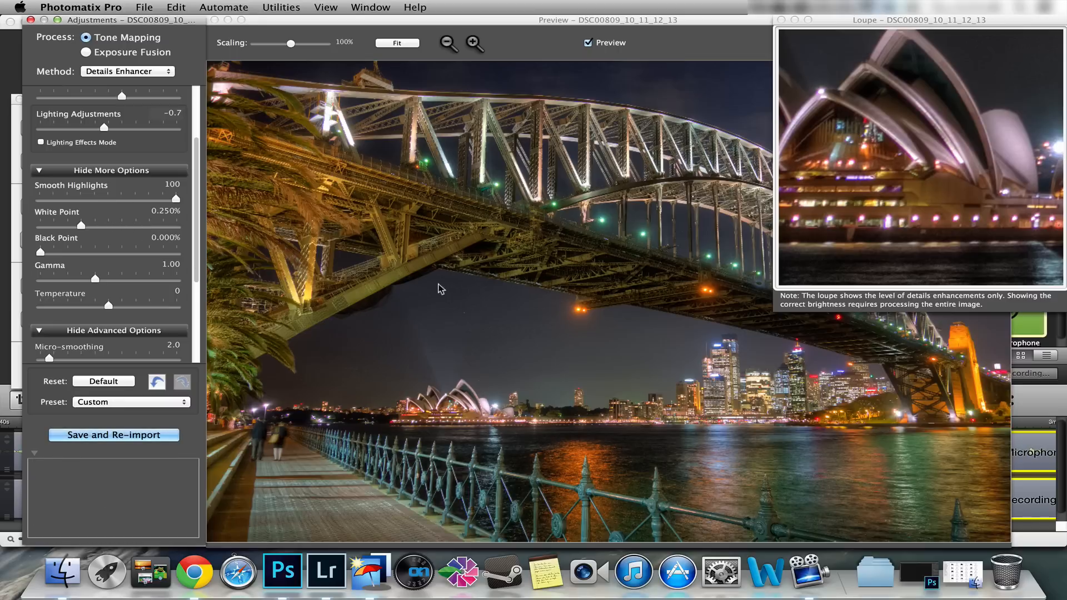
pyautogui.moveTo(1017, 234)
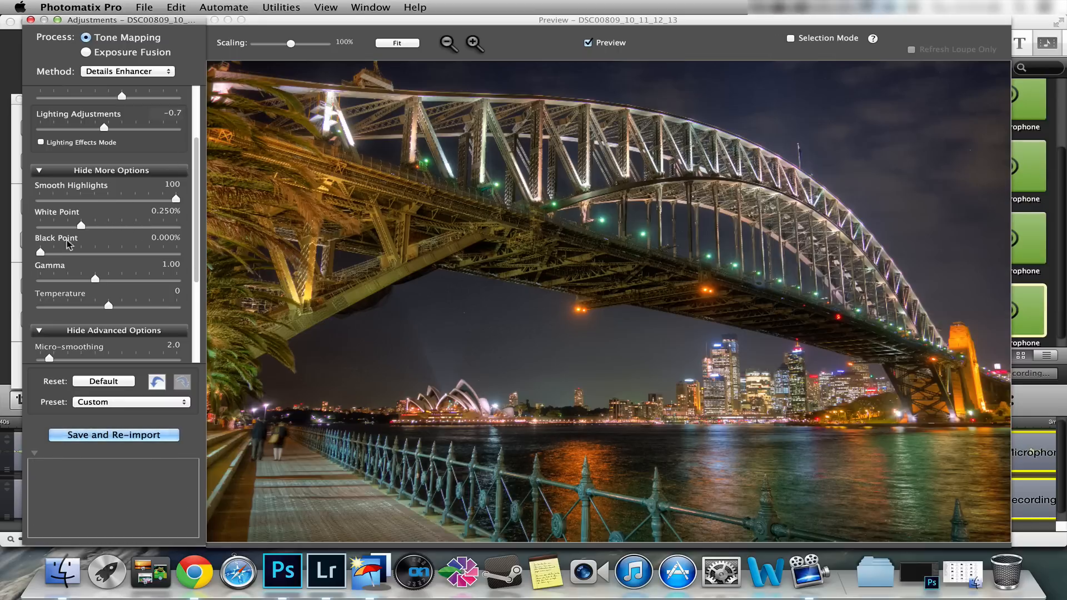
# Lower Smooth Highlights to 19, set White Point to 1.787% and Black Point to 0.001%.
pyautogui.moveTo(178, 198); pyautogui.dragTo(59, 198)
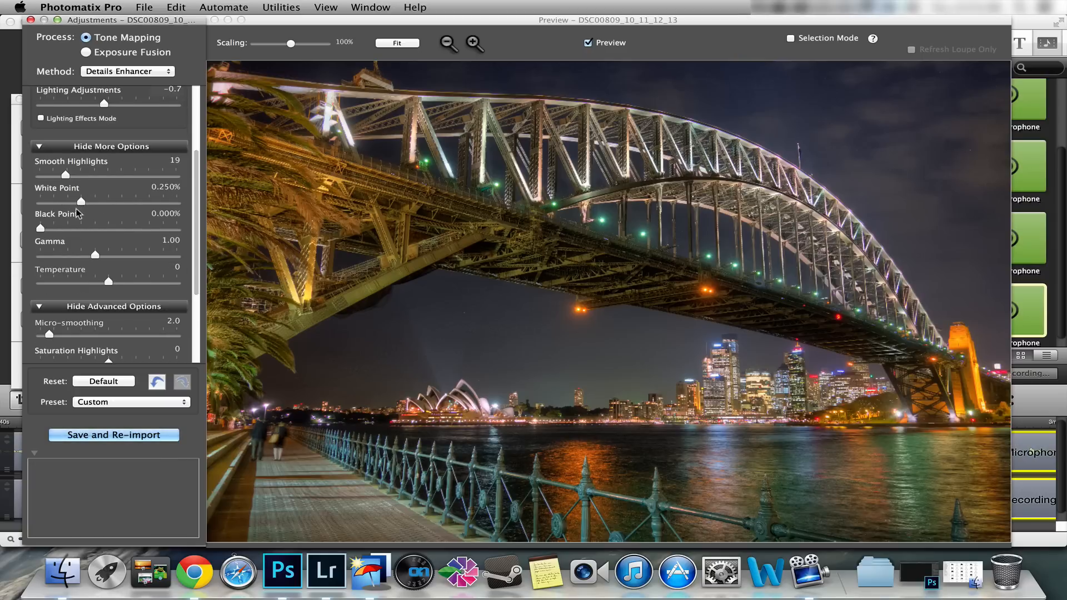
pyautogui.moveTo(81, 201); pyautogui.dragTo(176, 201)
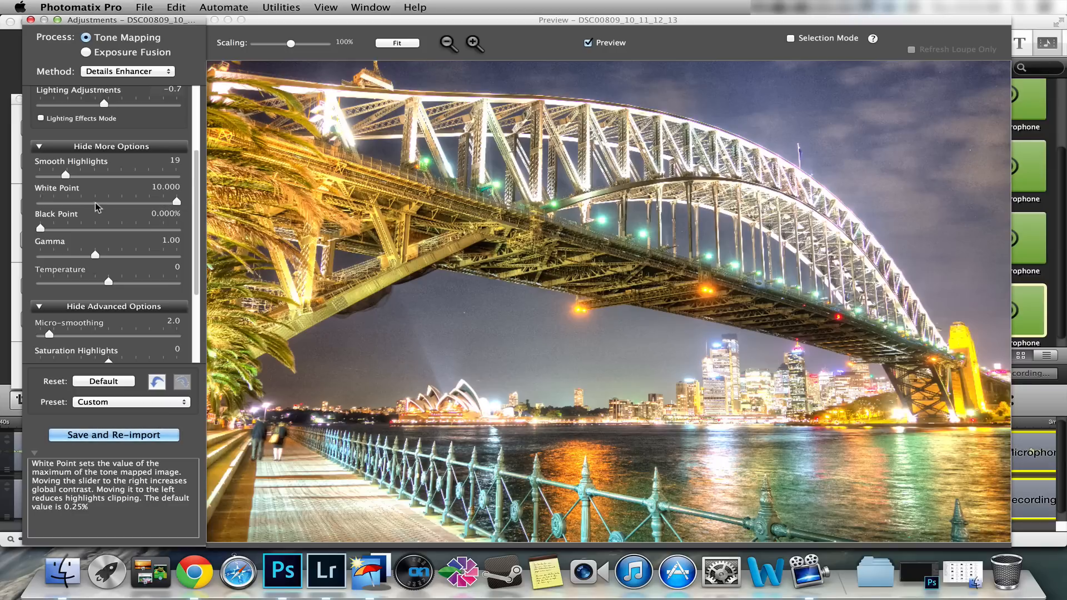
pyautogui.moveTo(176, 201); pyautogui.dragTo(105, 201)
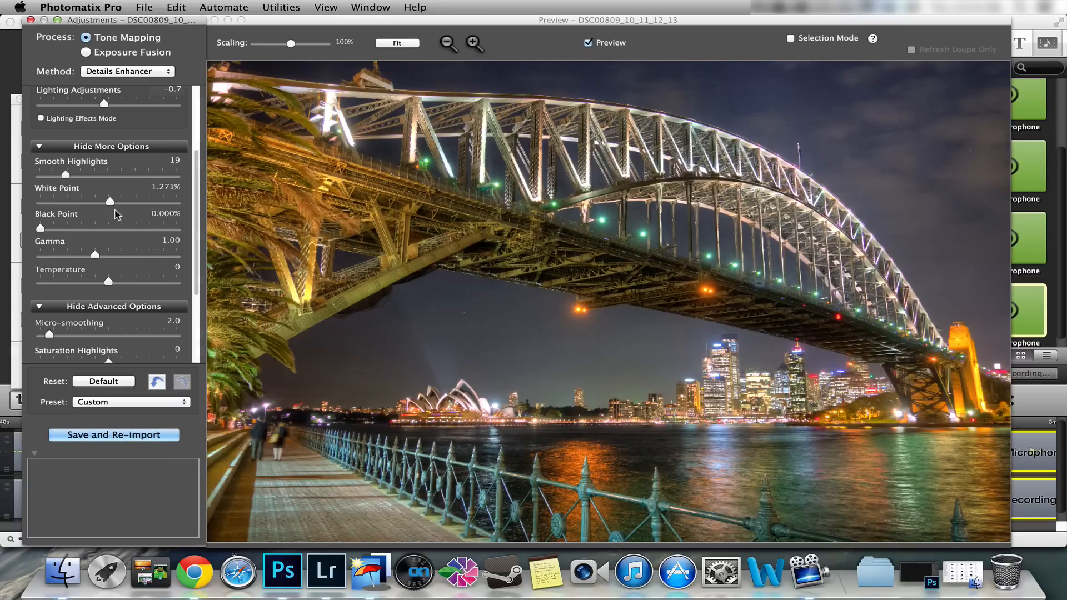
pyautogui.moveTo(105, 201); pyautogui.dragTo(119, 201)
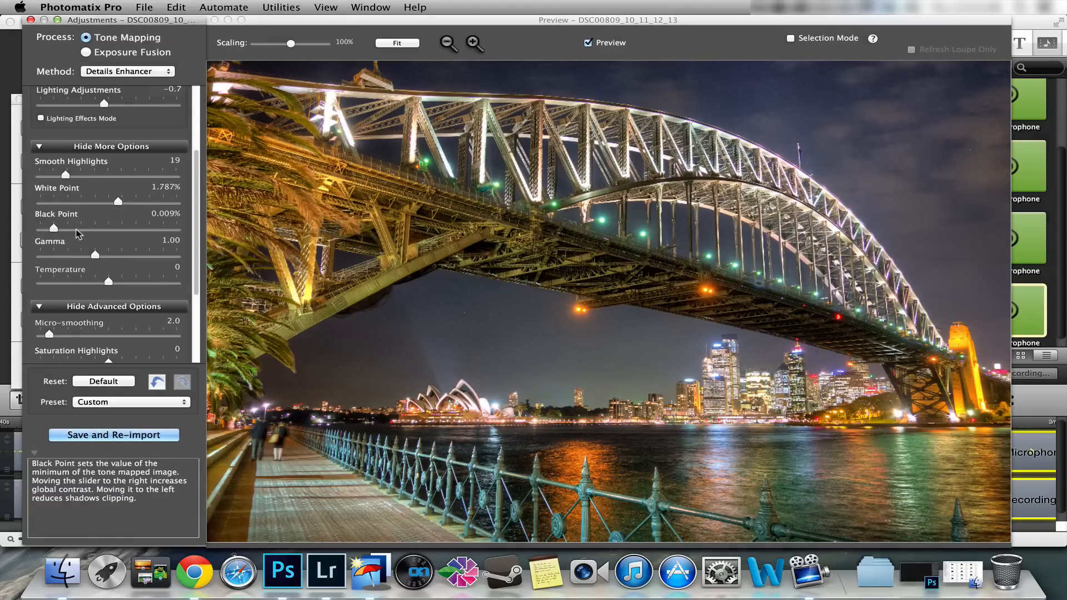
pyautogui.moveTo(53, 228); pyautogui.dragTo(56, 228)
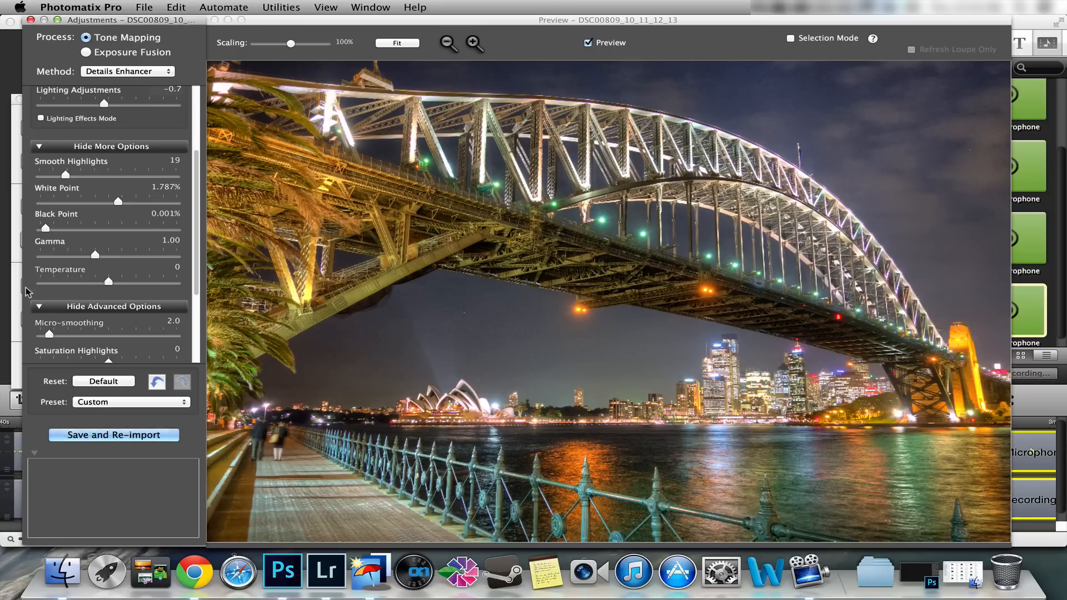
pyautogui.moveTo(100, 186)
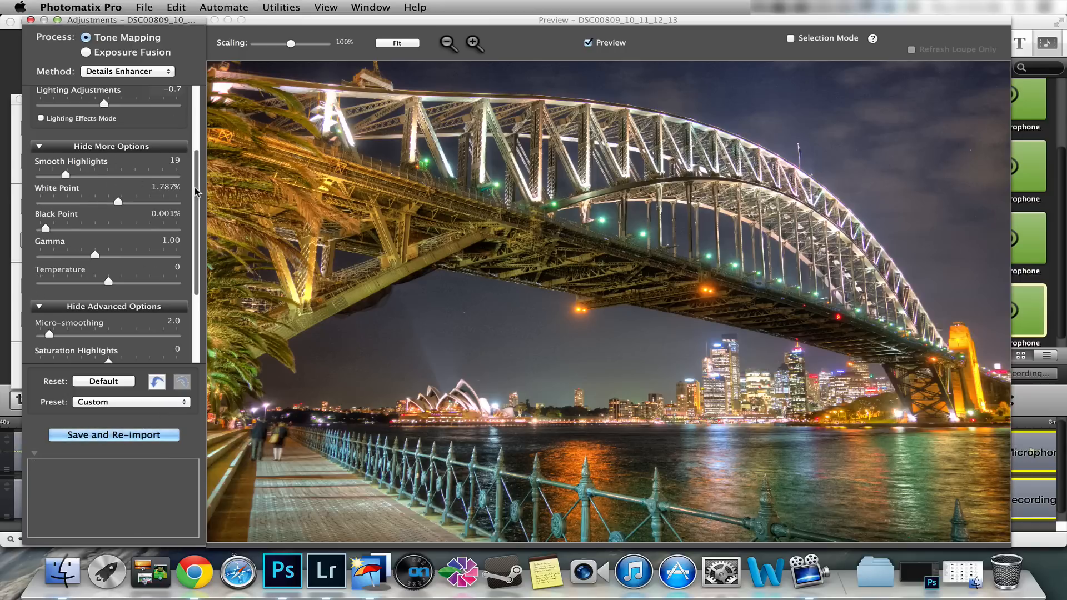
# Try Gamma at 1.13, 1.70, 0.94 and 1.01 before settling it at 0.98.
pyautogui.scroll(3)
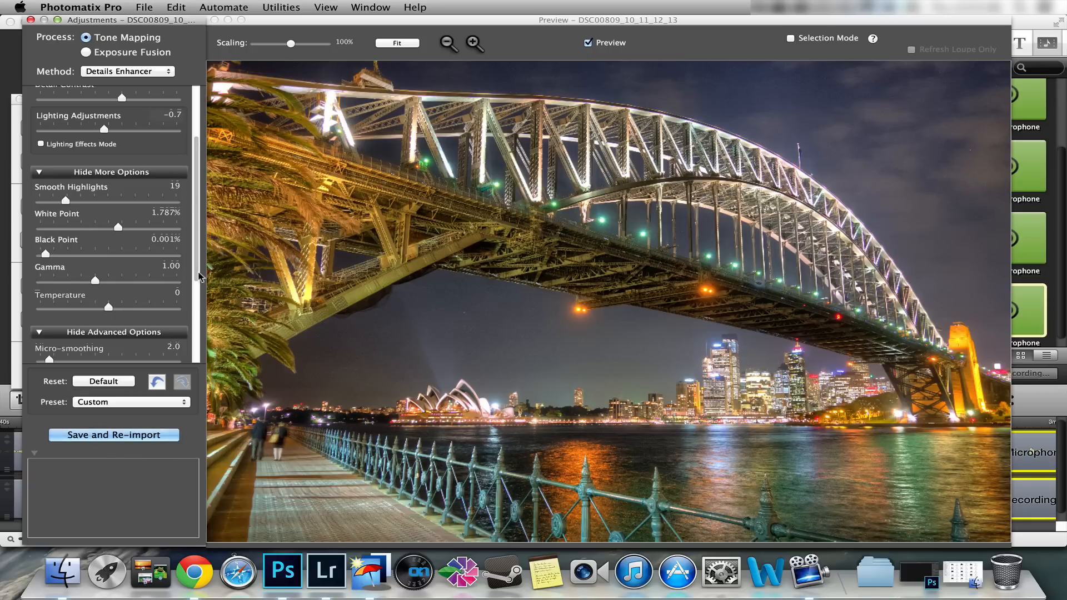
pyautogui.scroll(-3)
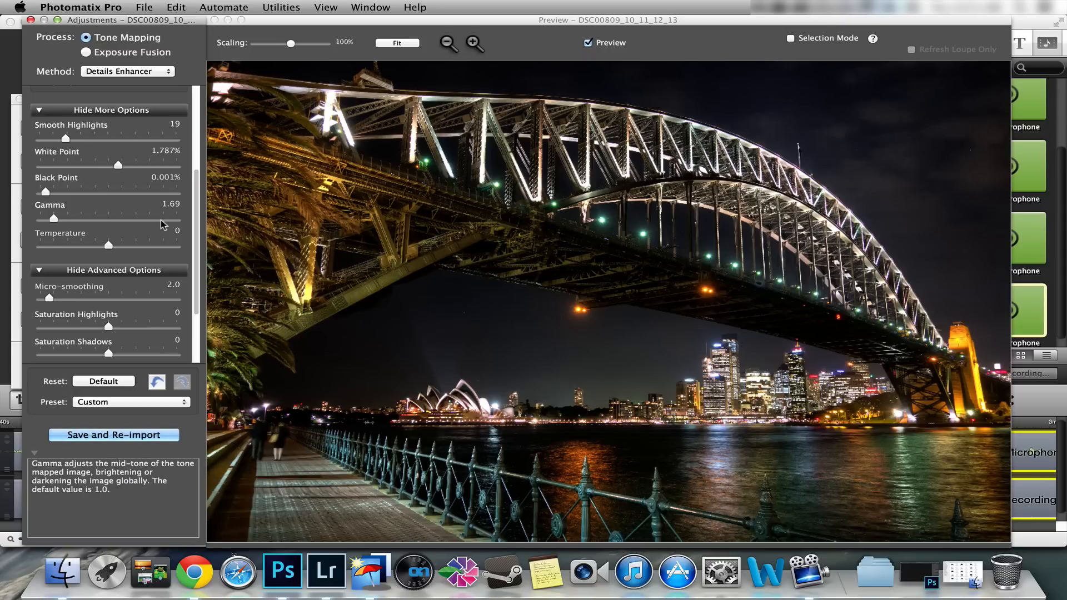
pyautogui.moveTo(55, 218); pyautogui.dragTo(86, 218)
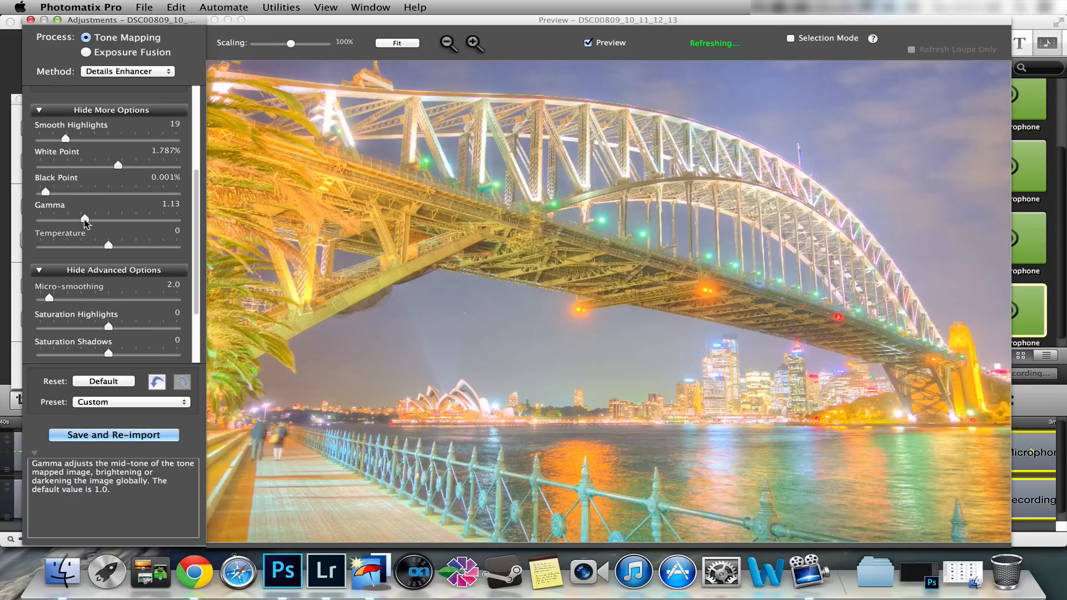
pyautogui.moveTo(85, 219); pyautogui.dragTo(54, 219)
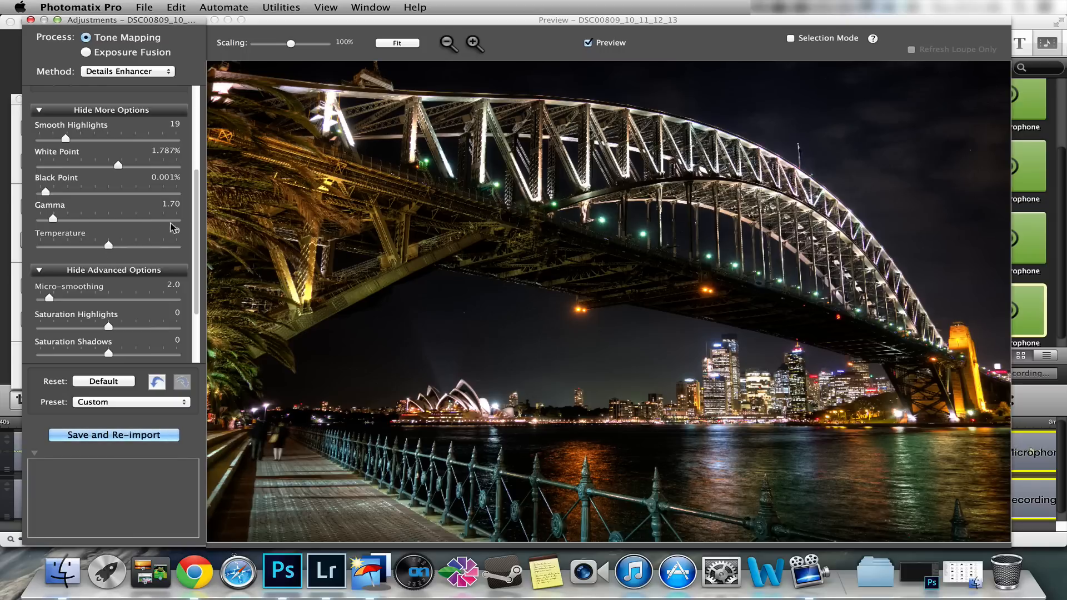
pyautogui.moveTo(54, 218); pyautogui.dragTo(98, 218)
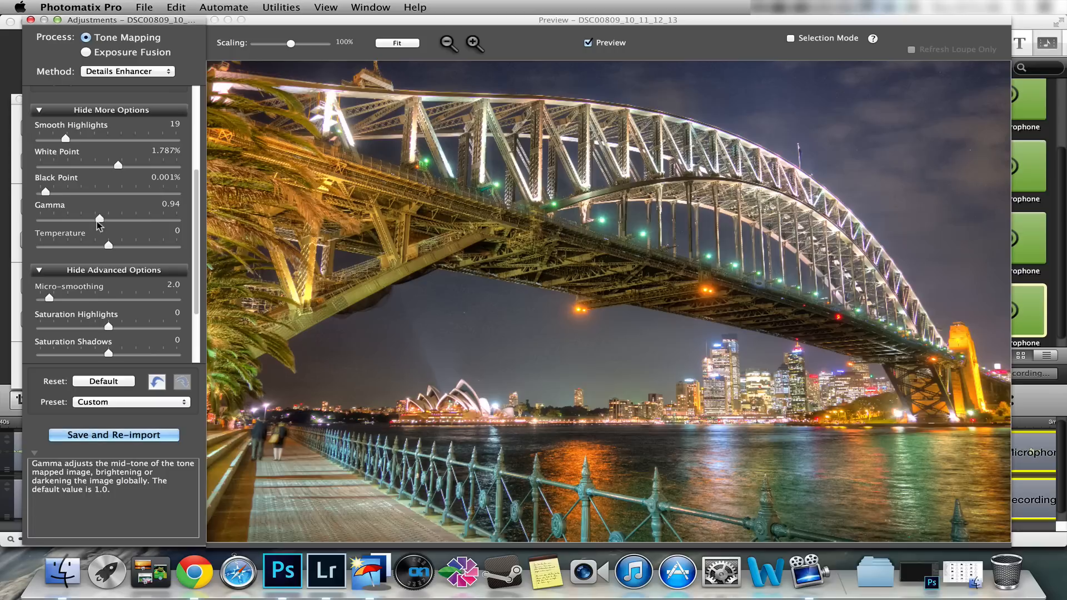
pyautogui.moveTo(90, 219); pyautogui.dragTo(94, 219)
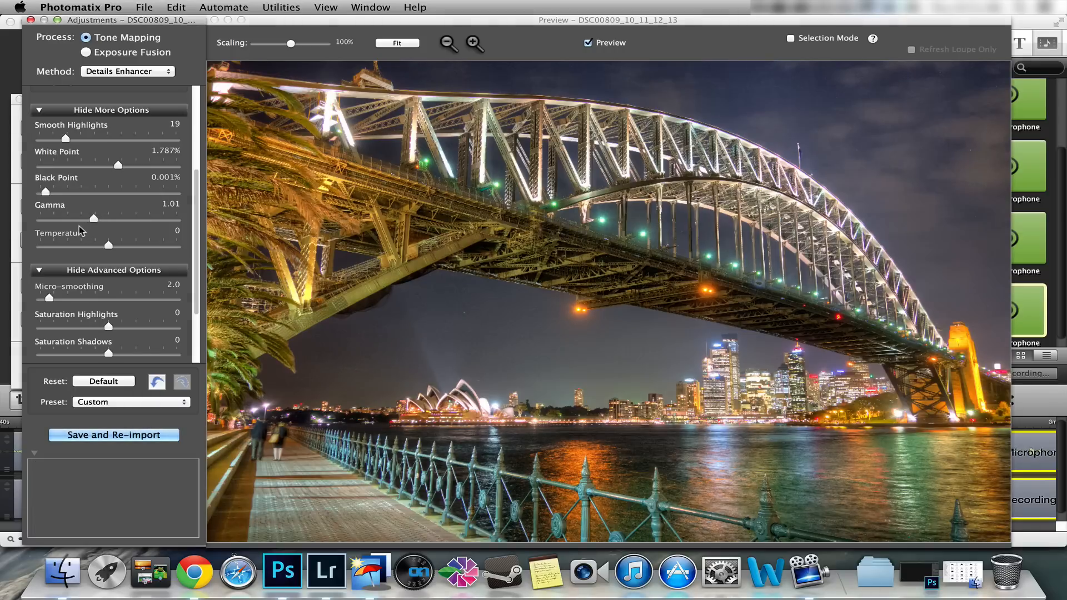
pyautogui.moveTo(94, 218); pyautogui.dragTo(99, 218)
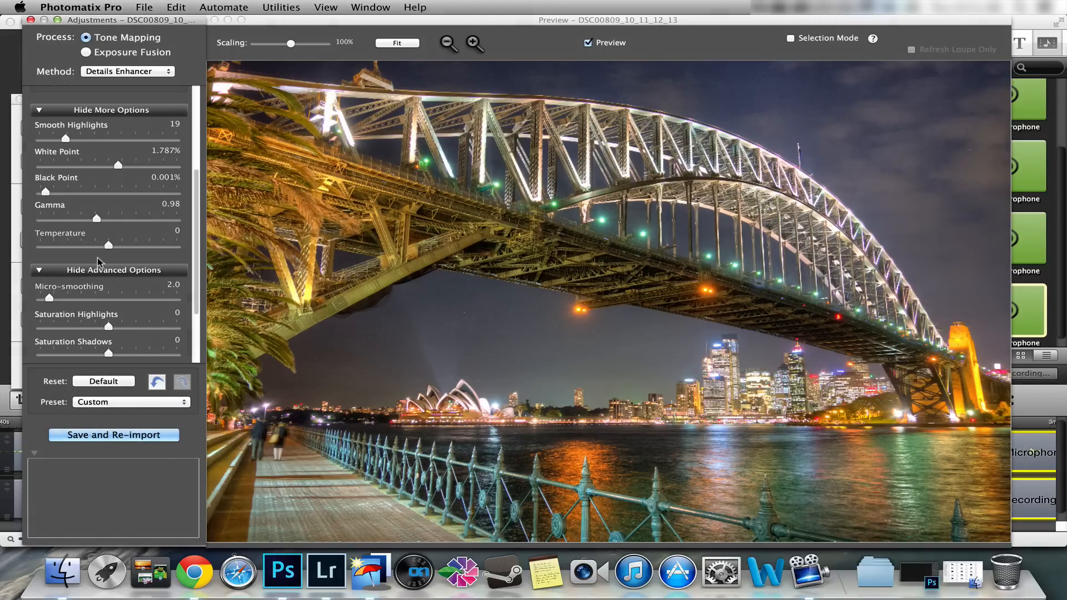
pyautogui.moveTo(48, 254)
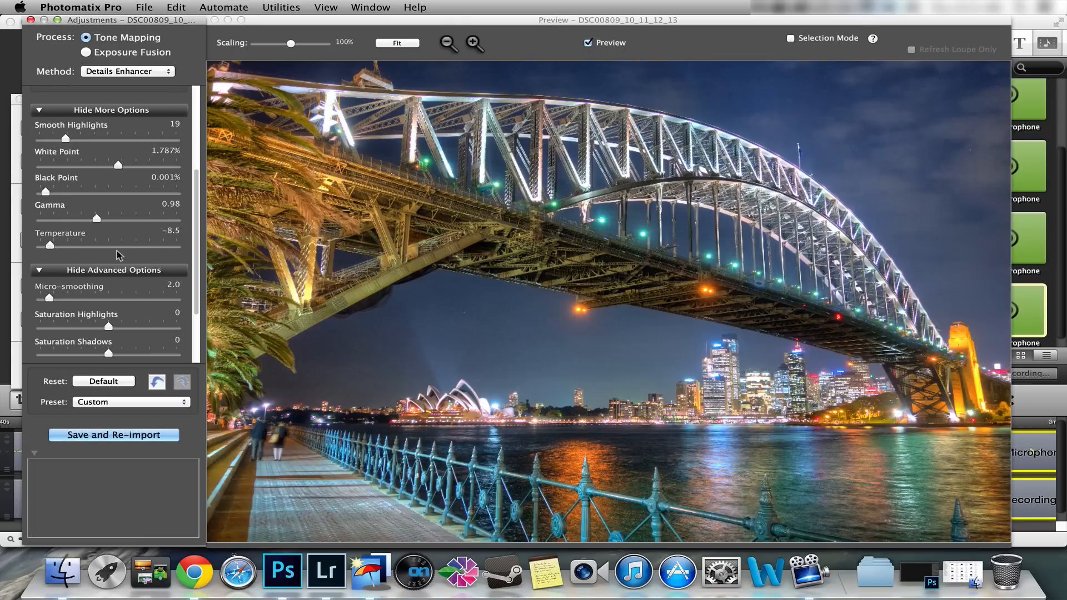
# Set Temperature to −0.9, then Micro-smoothing 1.3 and both Saturation sliders +0.4 further down.
pyautogui.moveTo(49, 245); pyautogui.dragTo(106, 245)
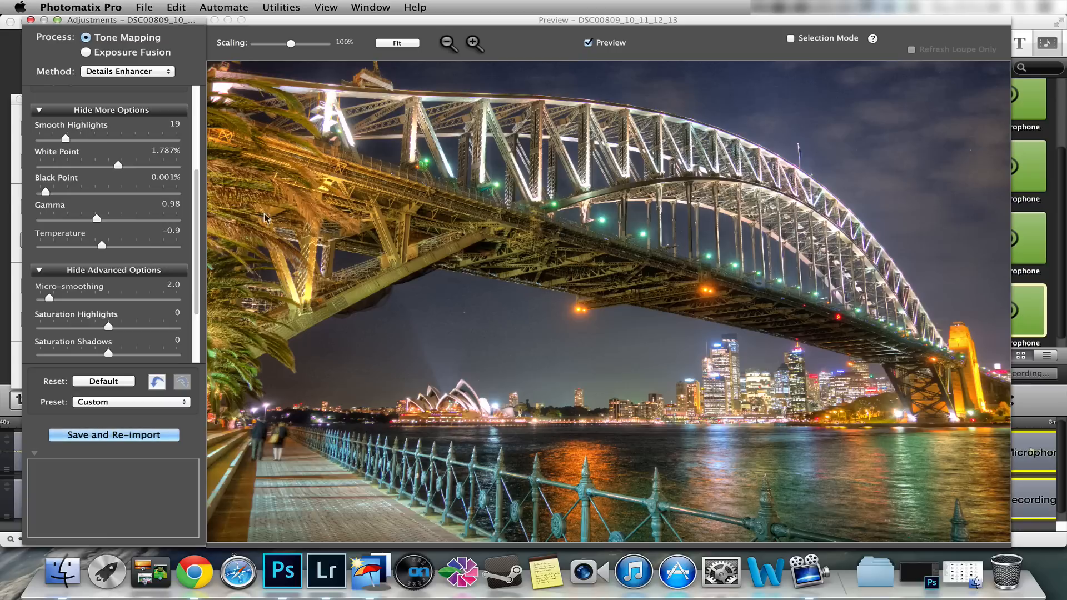
pyautogui.scroll(-3)
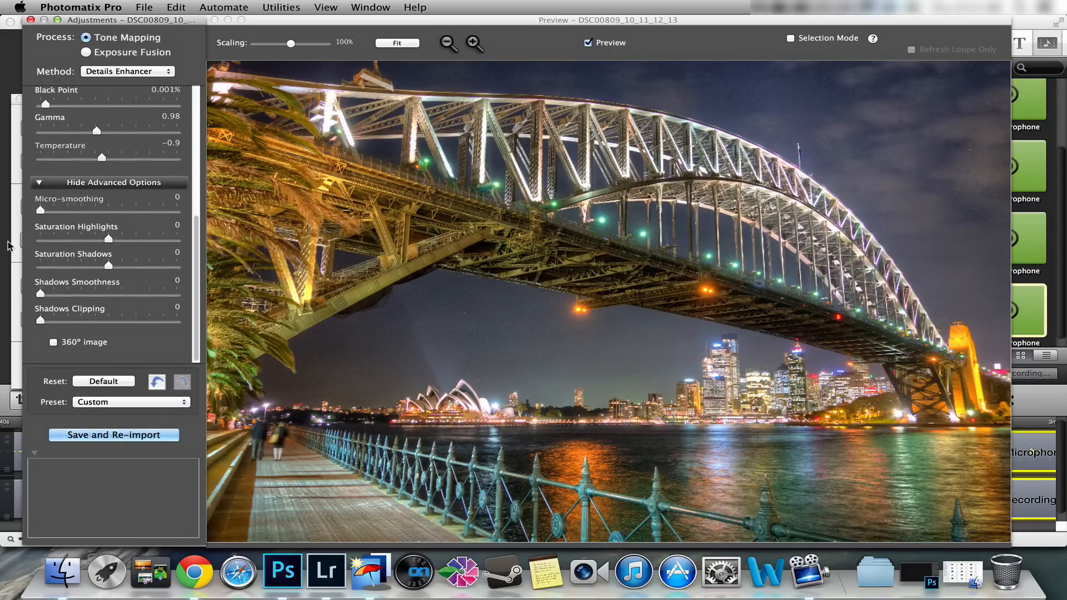
pyautogui.moveTo(60, 233)
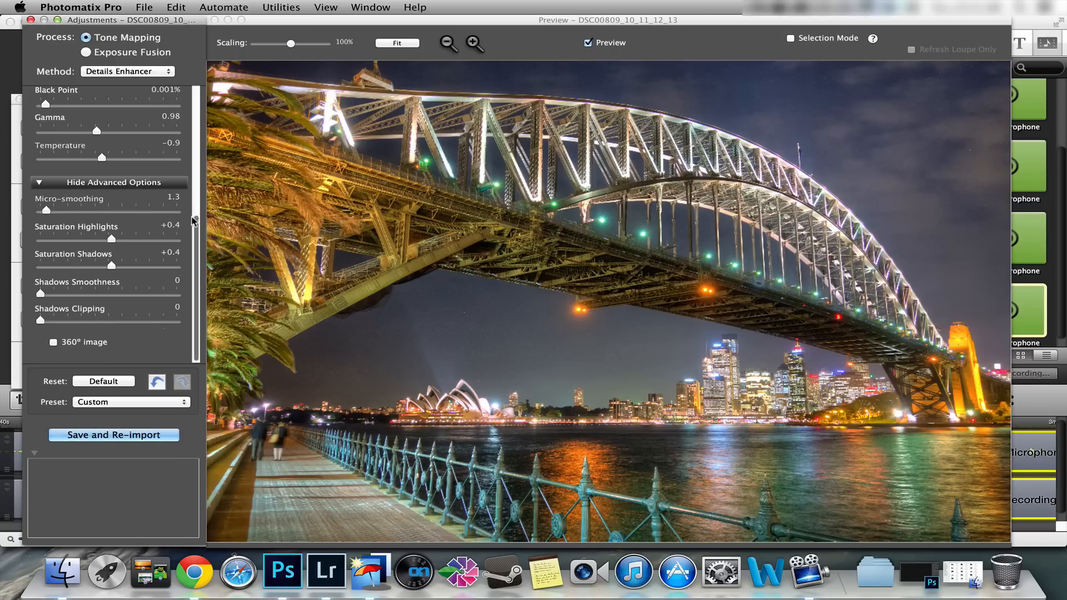
pyautogui.scroll(3)
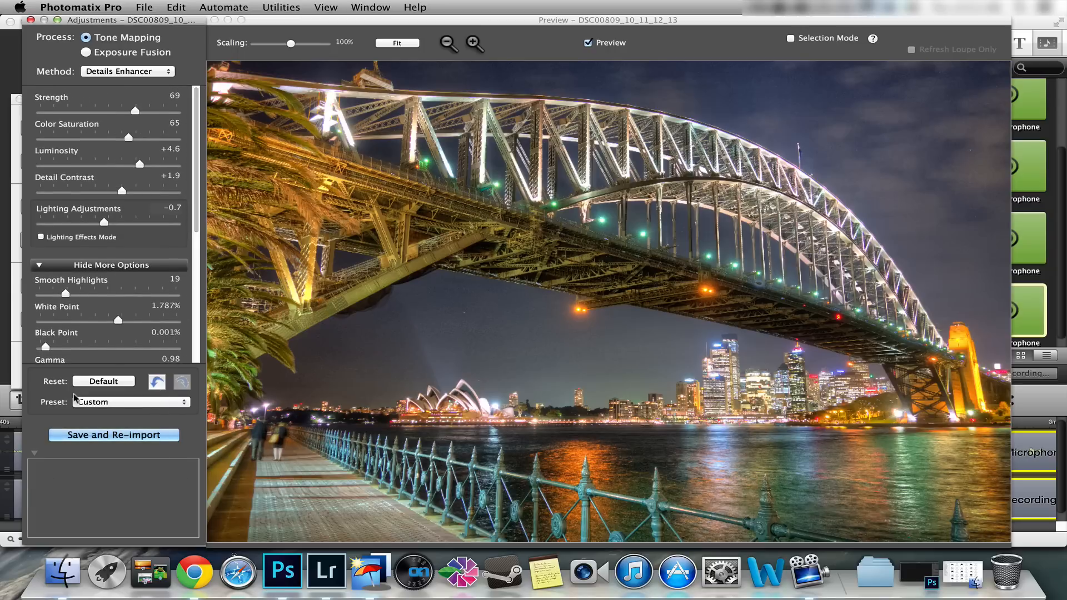
pyautogui.moveTo(113, 435)
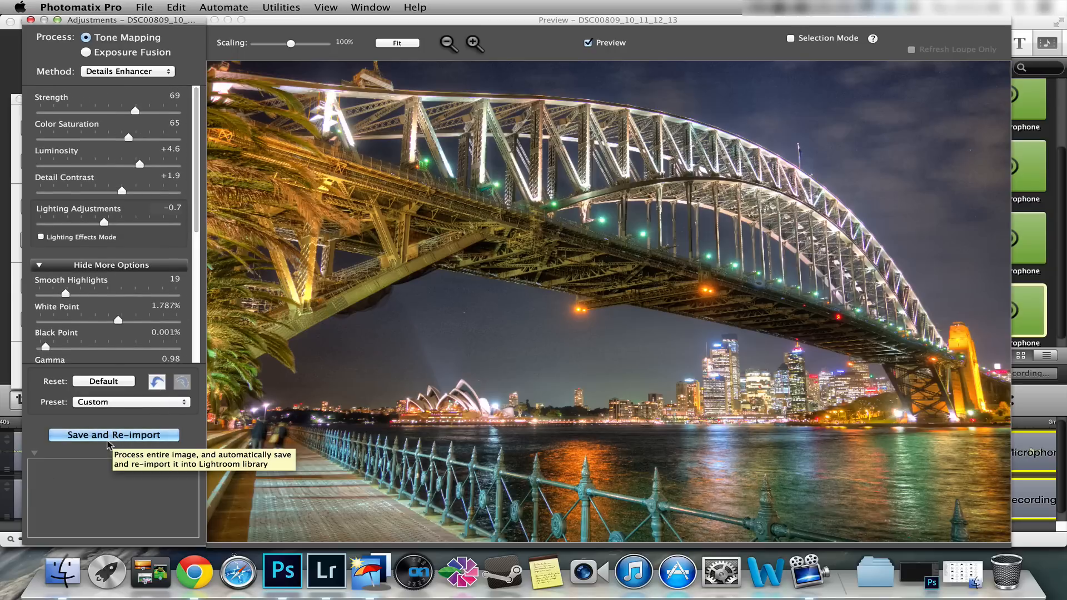
# Save and re-import the HDR to Lightroom, select it with the five brackets and open them as layers in Photoshop.
pyautogui.click(113, 434)
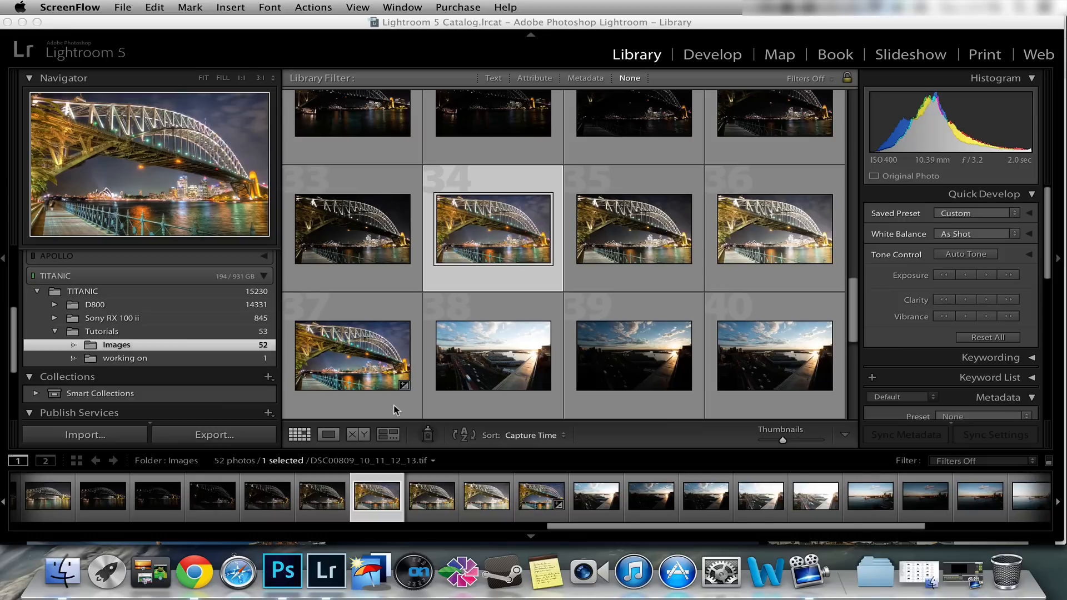
pyautogui.moveTo(138, 361)
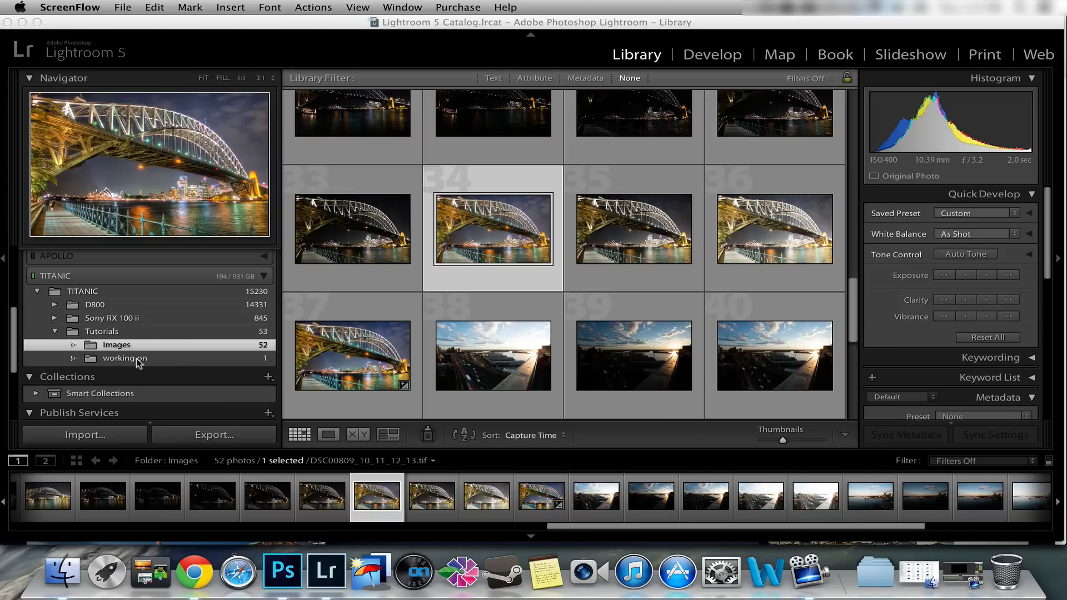
pyautogui.moveTo(362, 296)
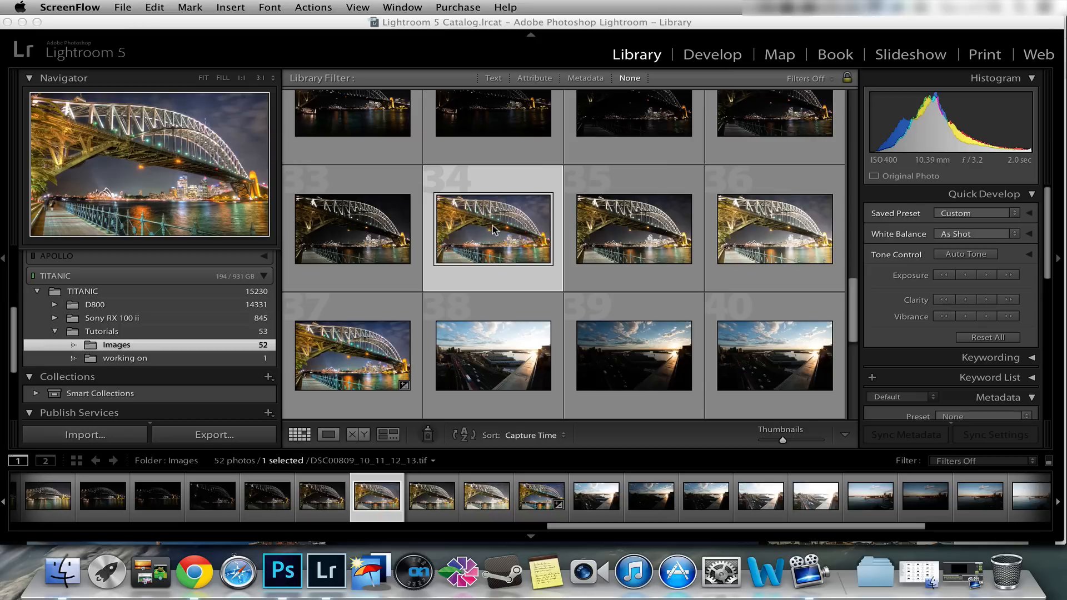
pyautogui.moveTo(317, 472)
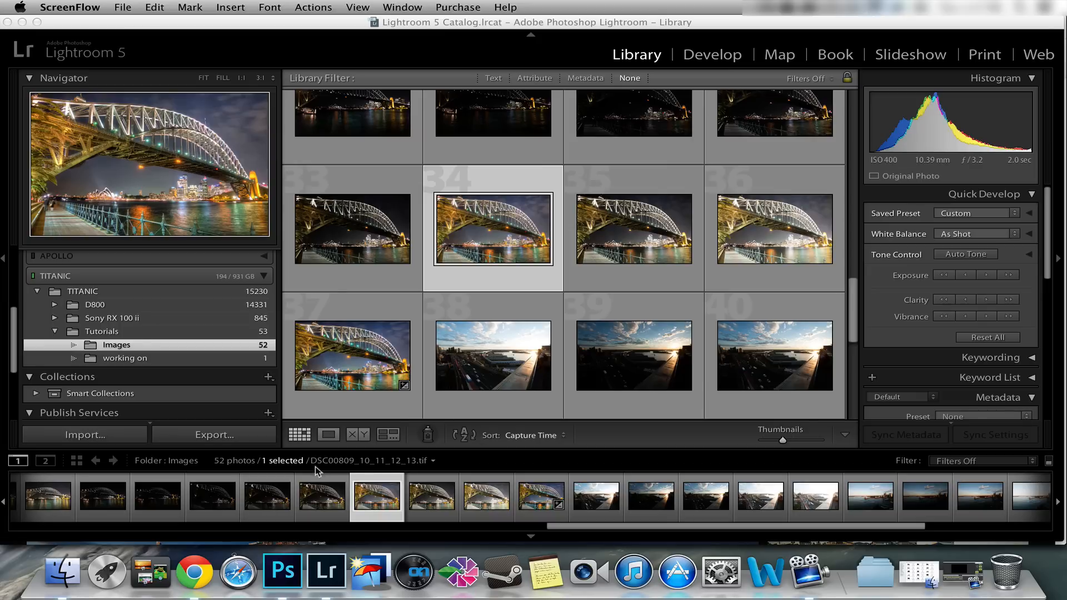
pyautogui.moveTo(380, 468)
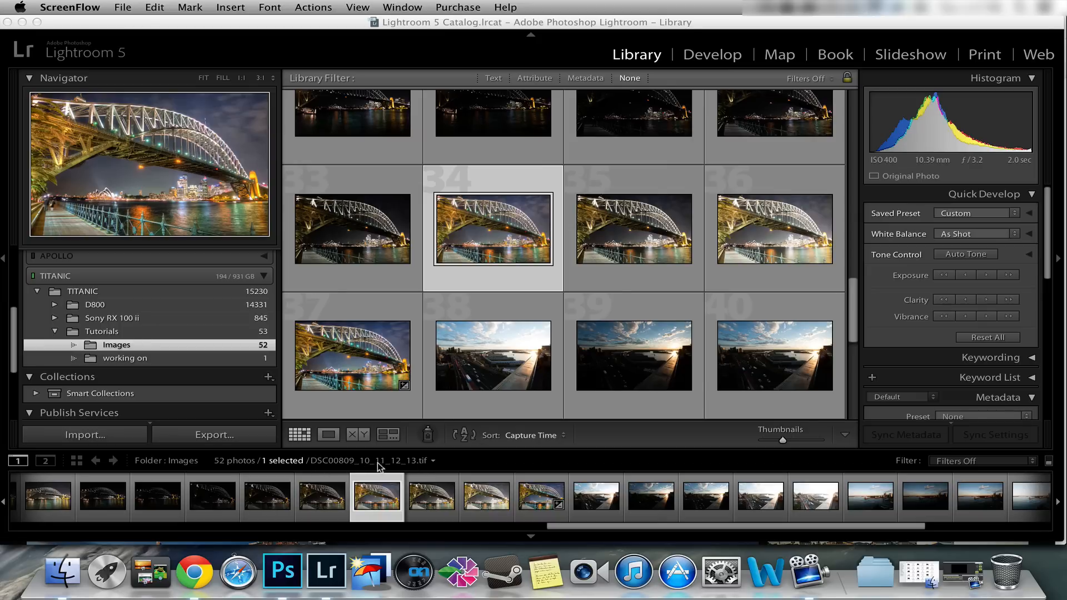
pyautogui.moveTo(498, 198)
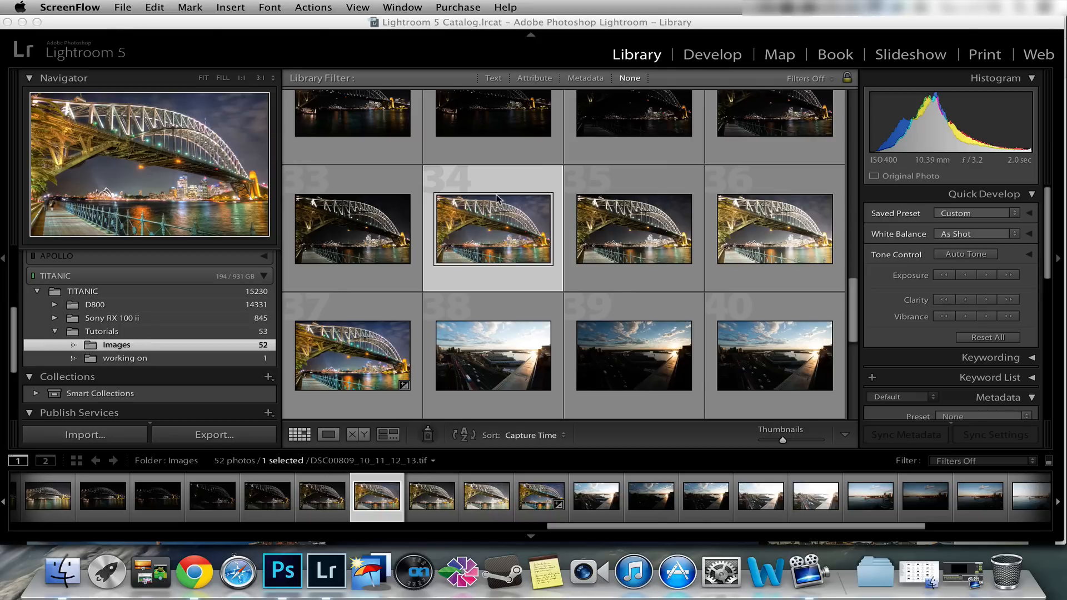
pyautogui.scroll(3)
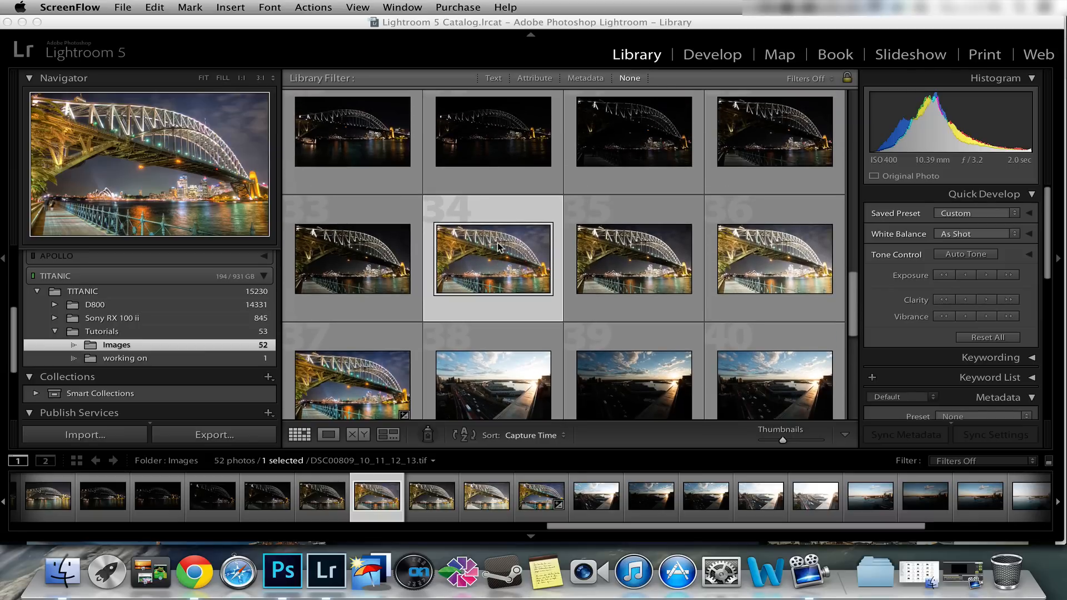
pyautogui.moveTo(450, 281)
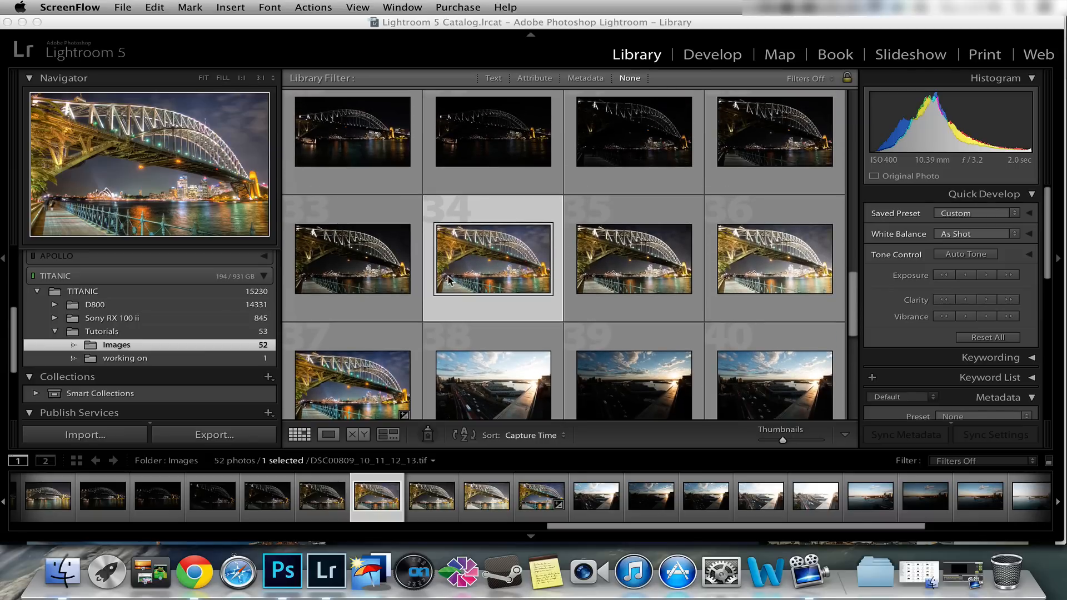
pyautogui.moveTo(617, 246)
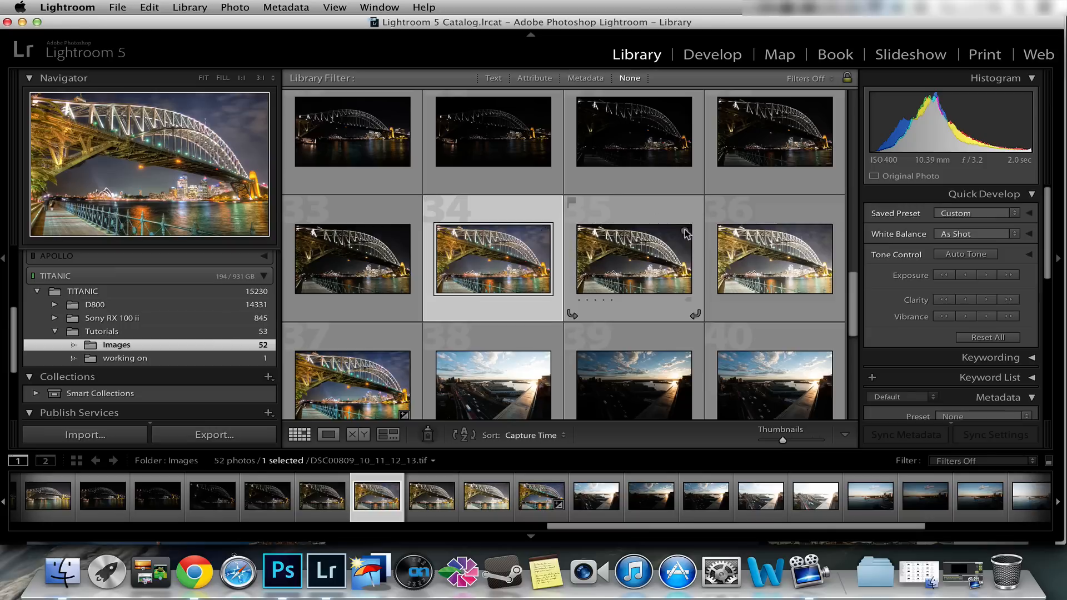
pyautogui.click(774, 281)
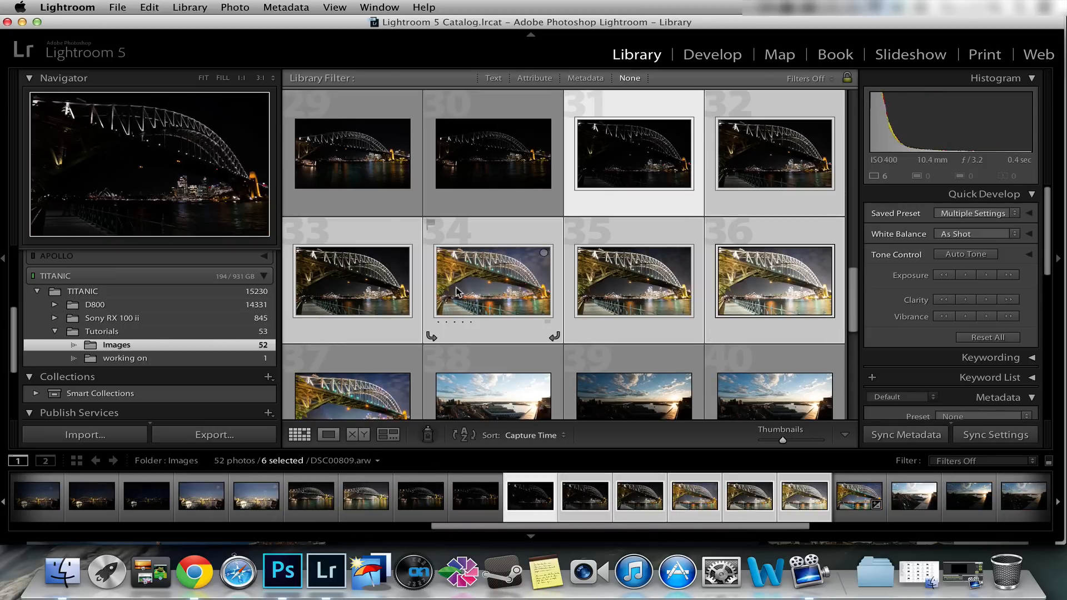
pyautogui.rightClick(775, 153)
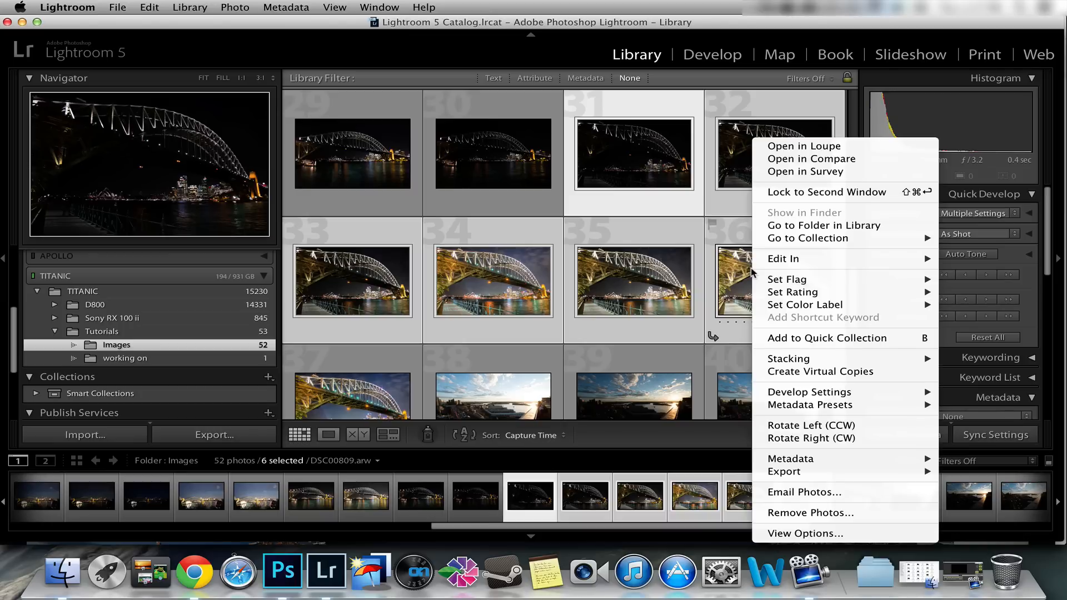
pyautogui.moveTo(787, 279)
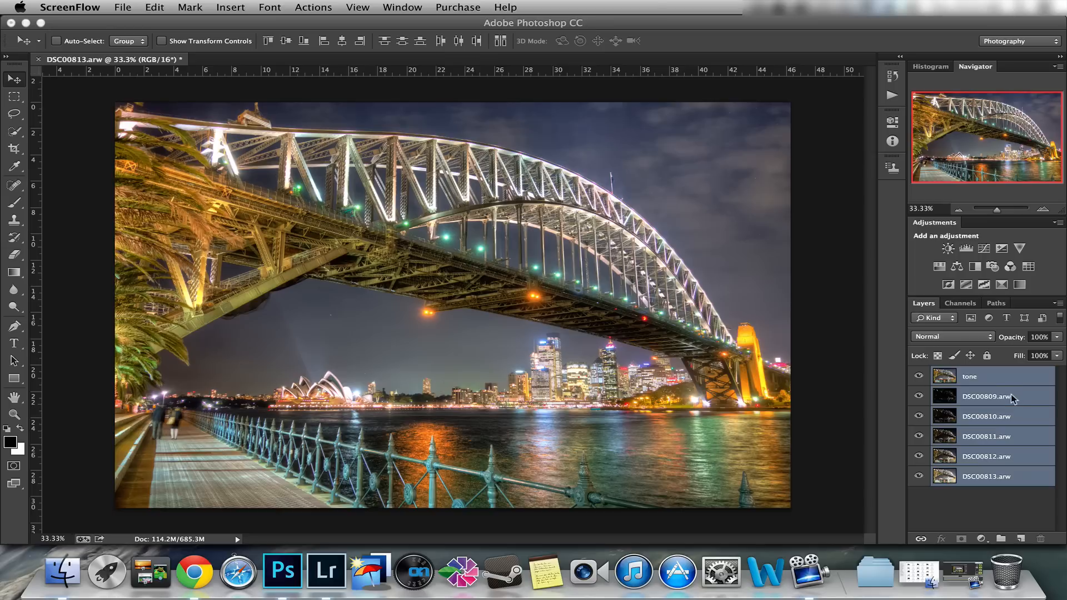
# Add a white layer mask to the tone layer and hide it to reveal the darkest exposure.
pyautogui.click(970, 377)
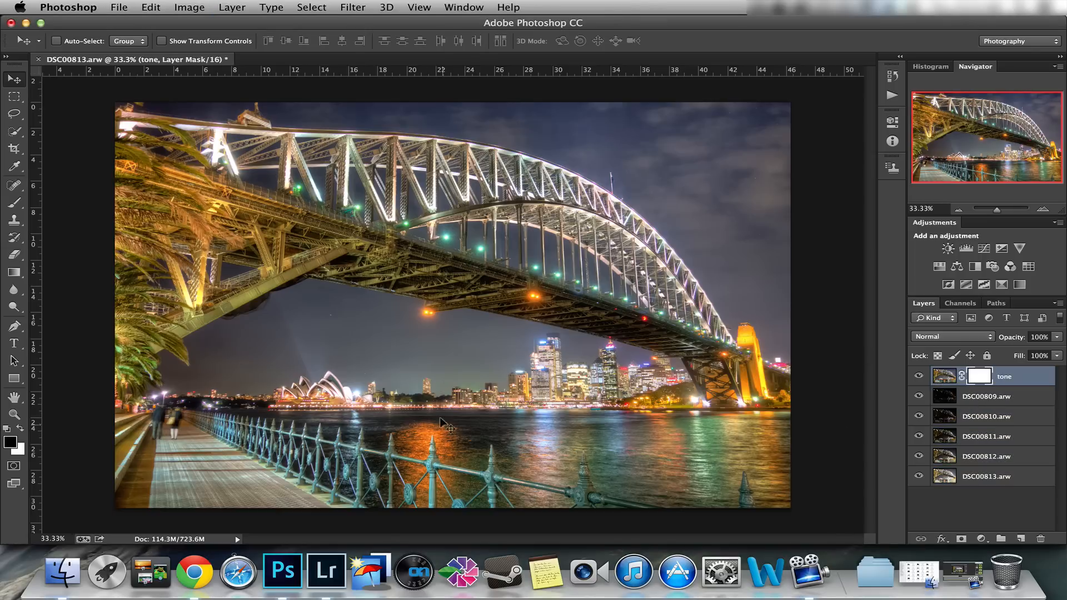
pyautogui.moveTo(548, 445)
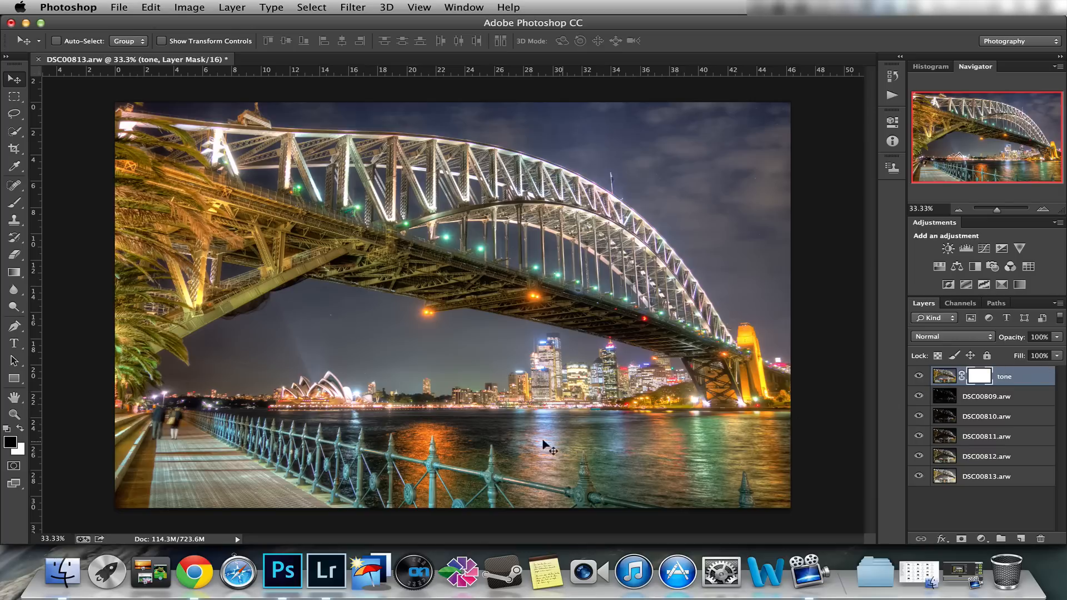
pyautogui.moveTo(571, 443)
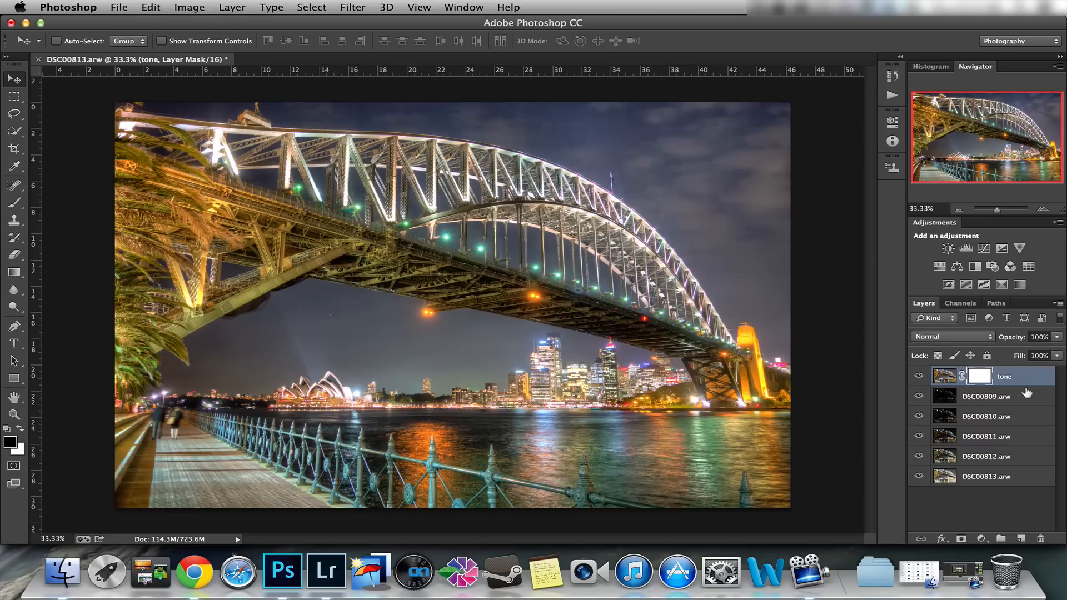
pyautogui.click(986, 396)
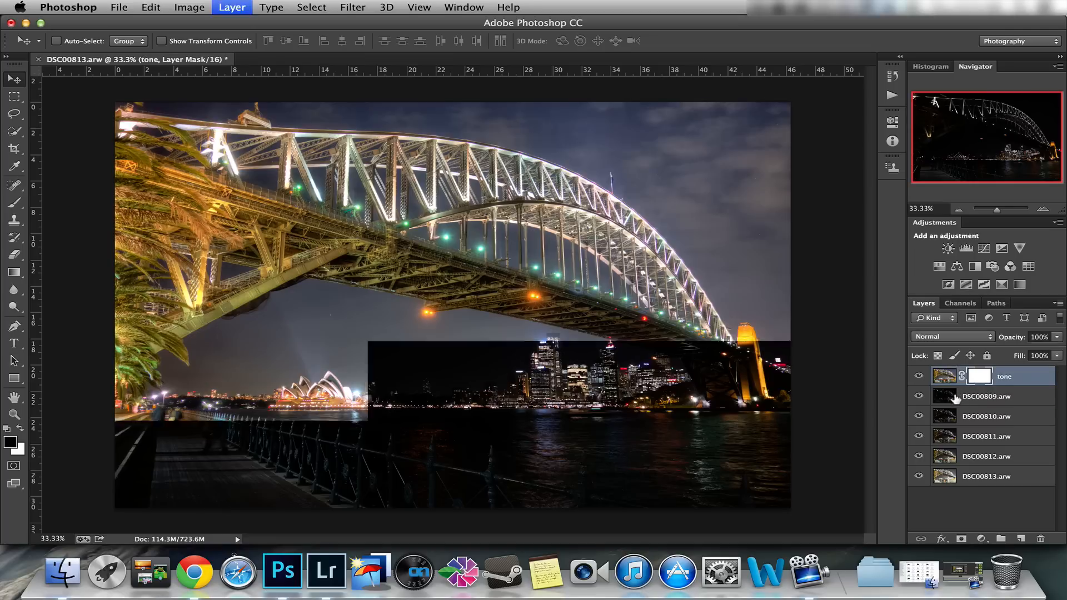
pyautogui.click(918, 377)
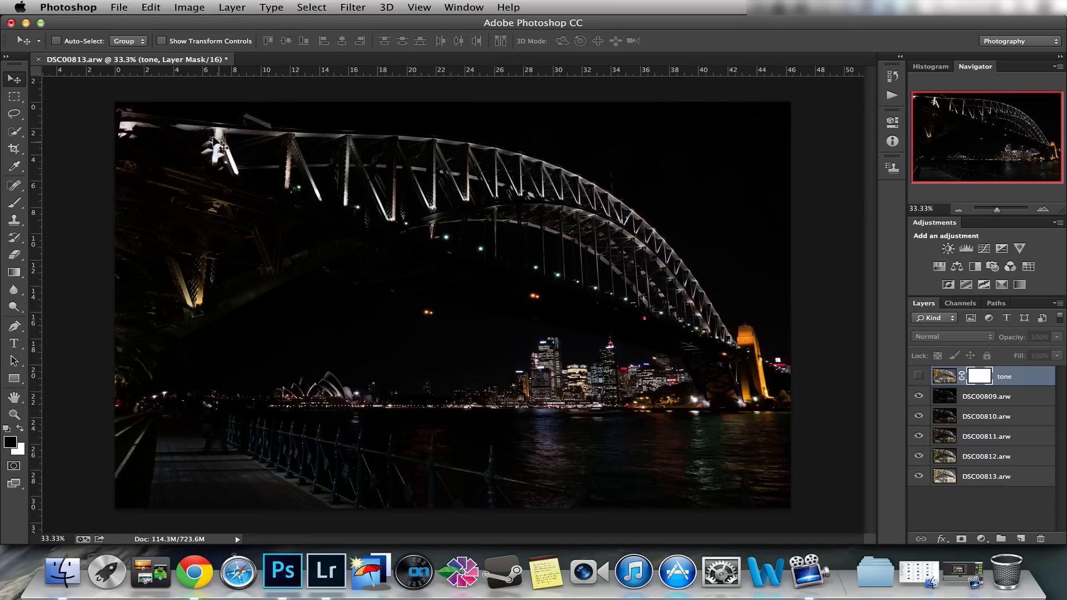
pyautogui.moveTo(749, 359)
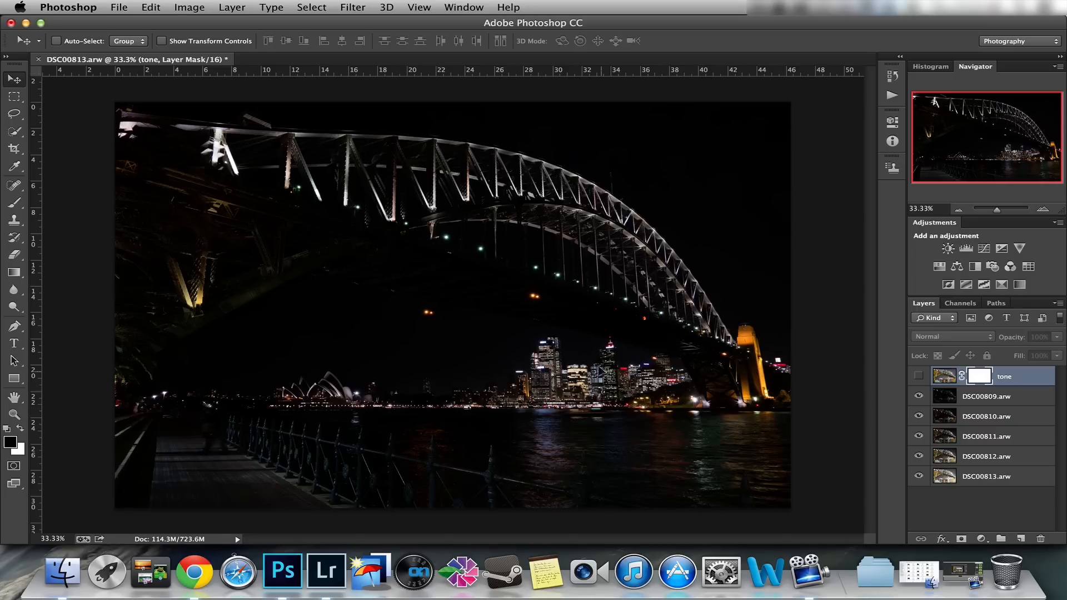
# Show the tone layer, zoom on the bright pylon and paint its mask at about 47–60% brush opacity.
pyautogui.click(919, 376)
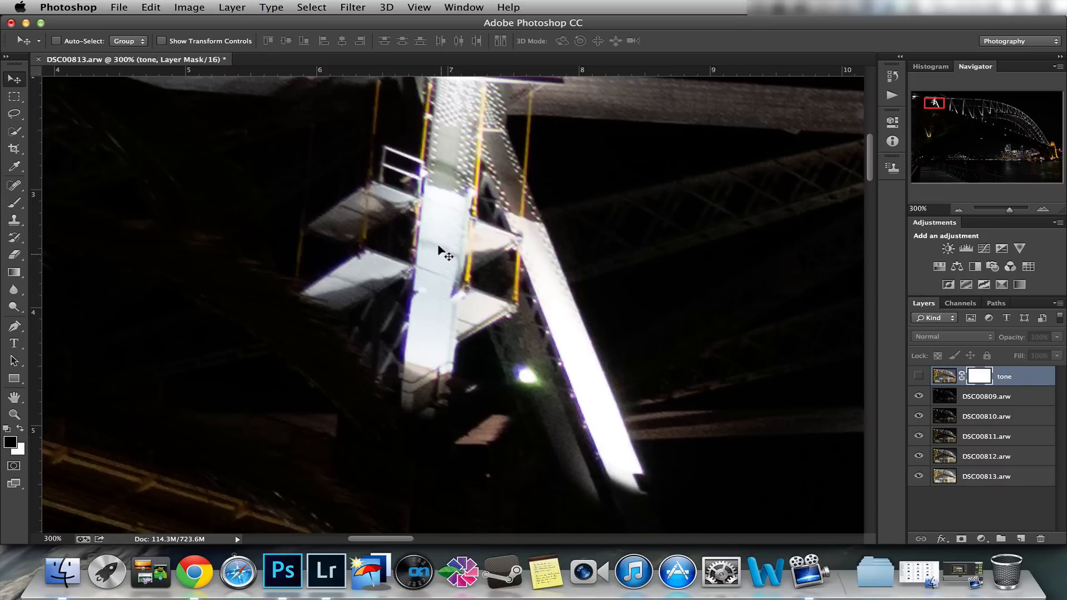
pyautogui.moveTo(423, 360)
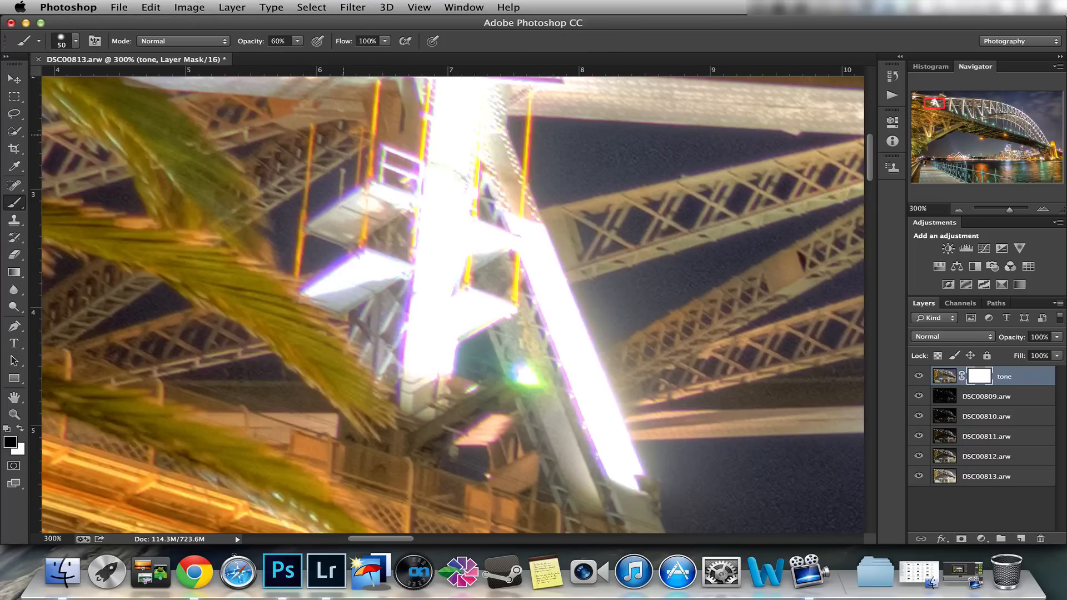
pyautogui.tripleClick(278, 41)
pyautogui.write('47')
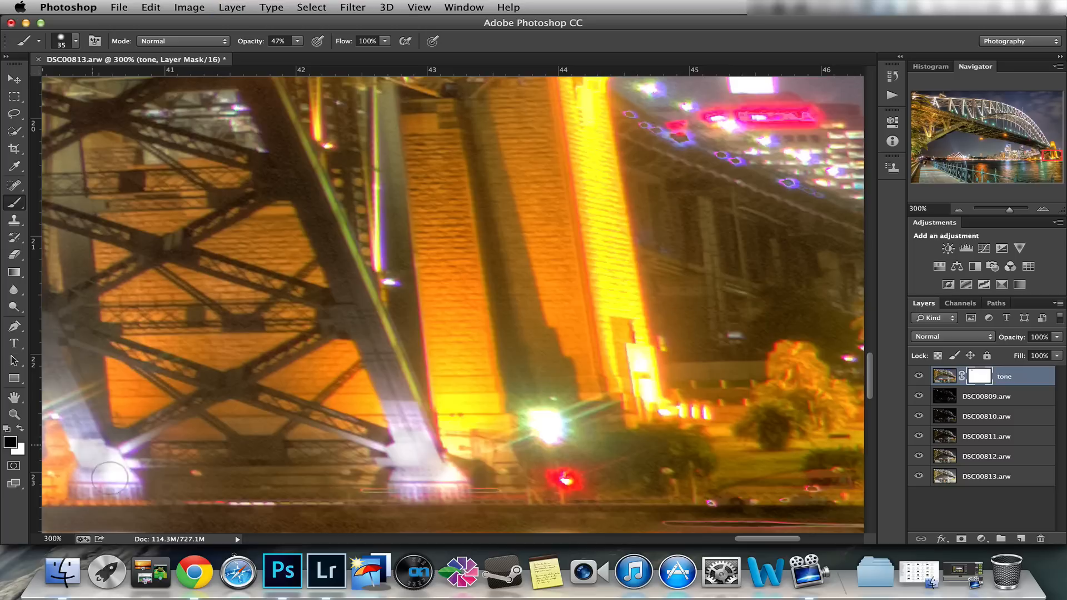
pyautogui.moveTo(854, 327)
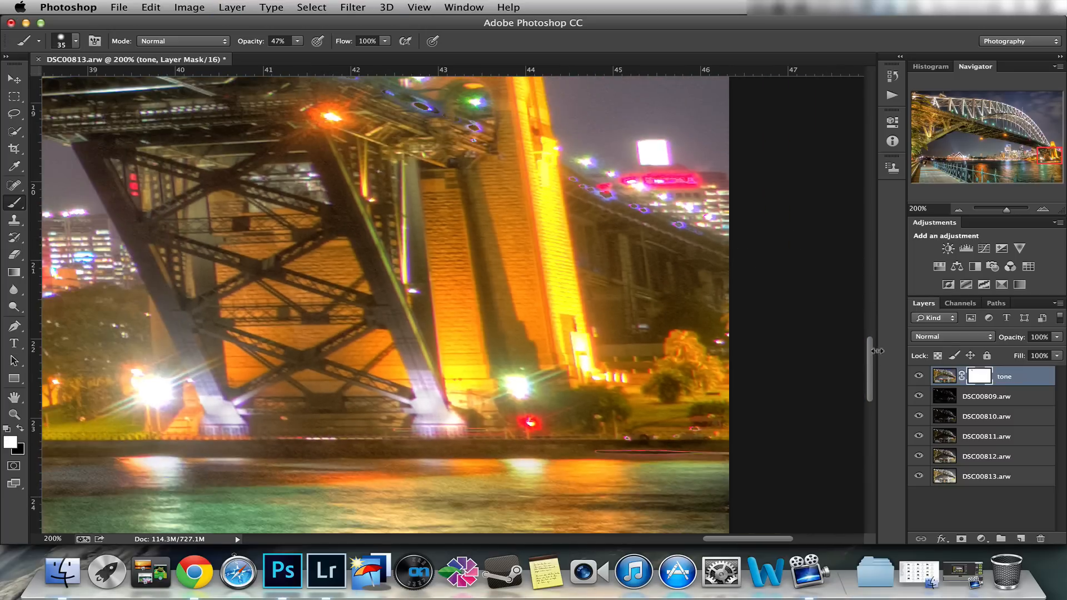
# Paint the mask at 10% opacity, toggling tone and exposure layers to compare, leaving all visible.
pyautogui.scroll(-3)
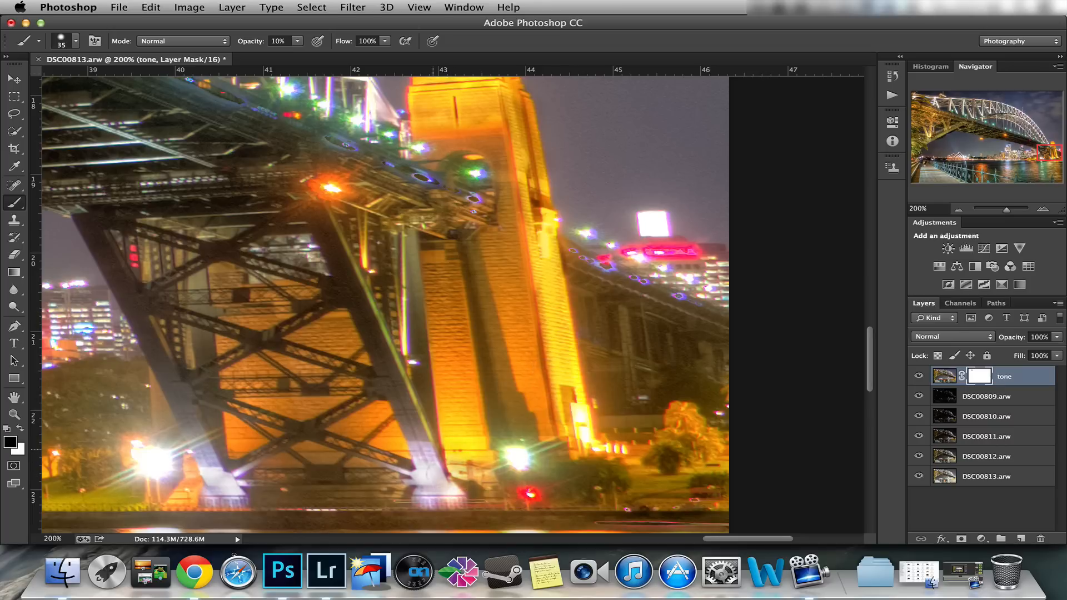
pyautogui.scroll(-3)
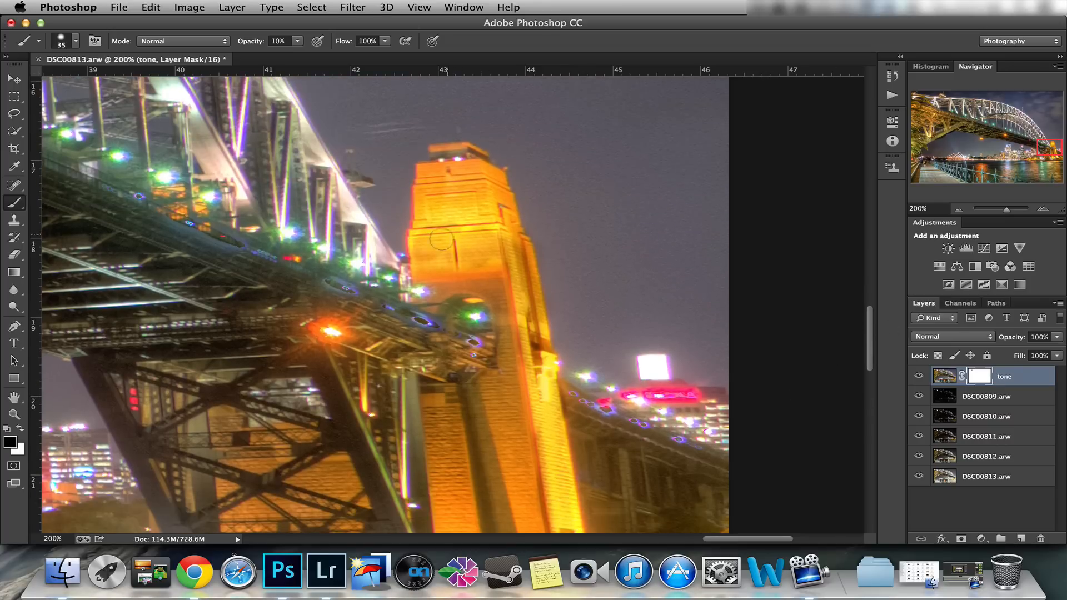
pyautogui.click(919, 377)
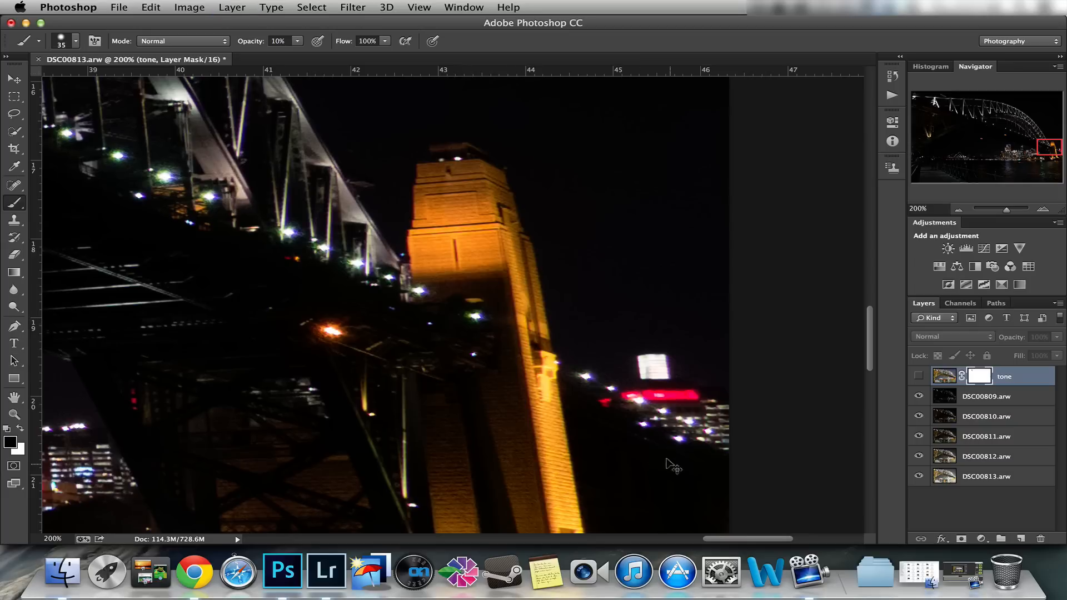
pyautogui.click(918, 377)
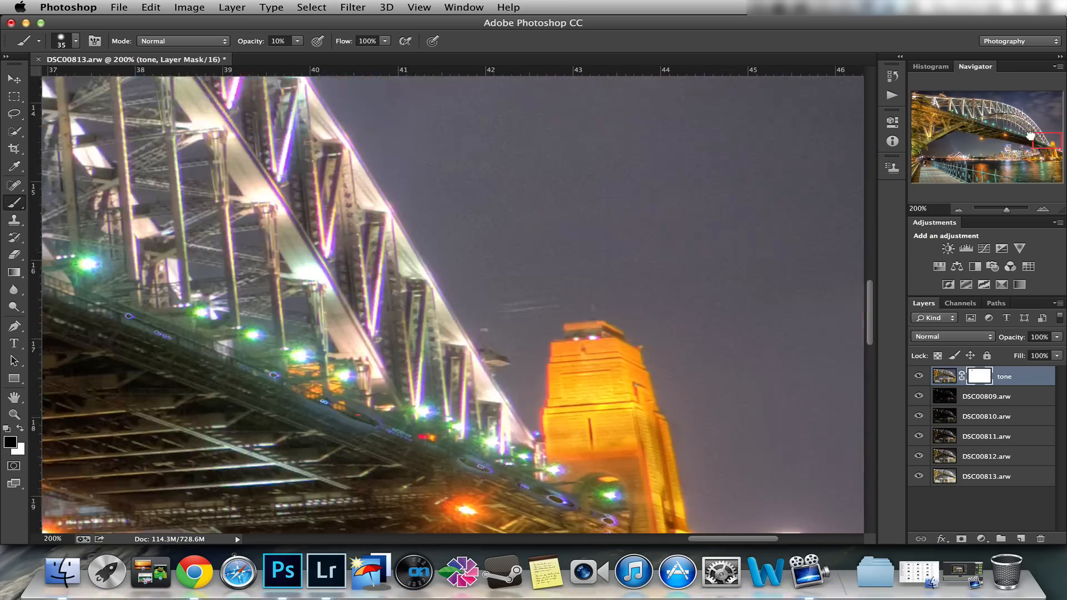
pyautogui.click(919, 377)
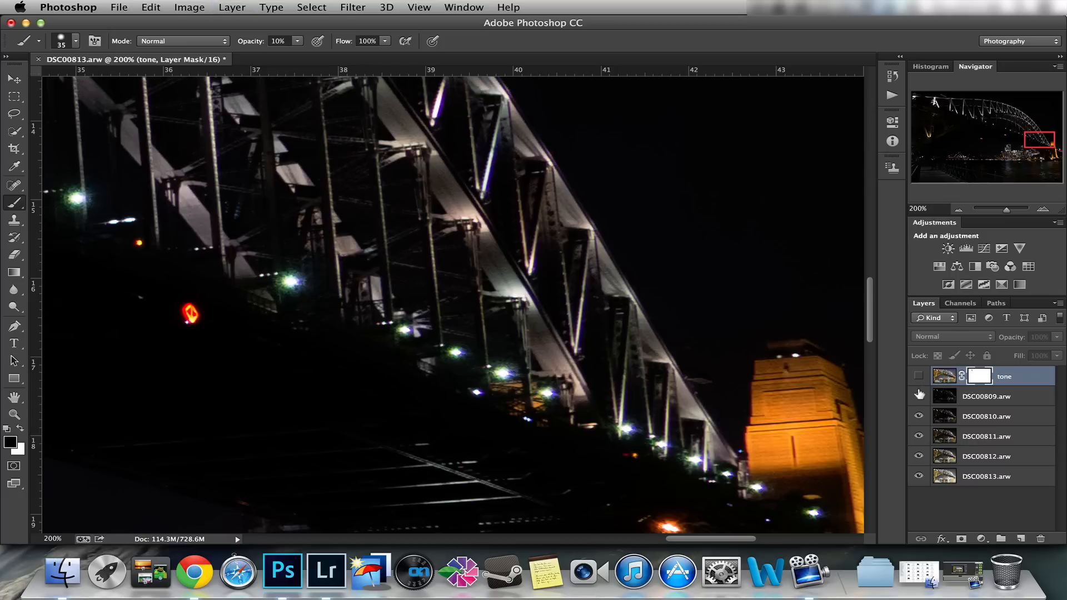
pyautogui.click(919, 415)
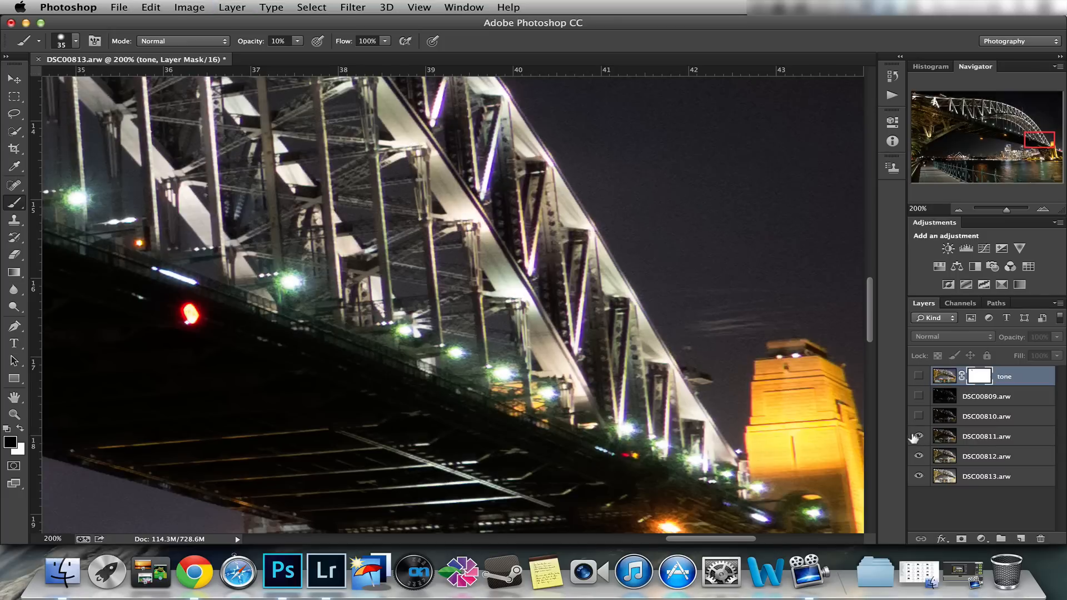
pyautogui.click(920, 377)
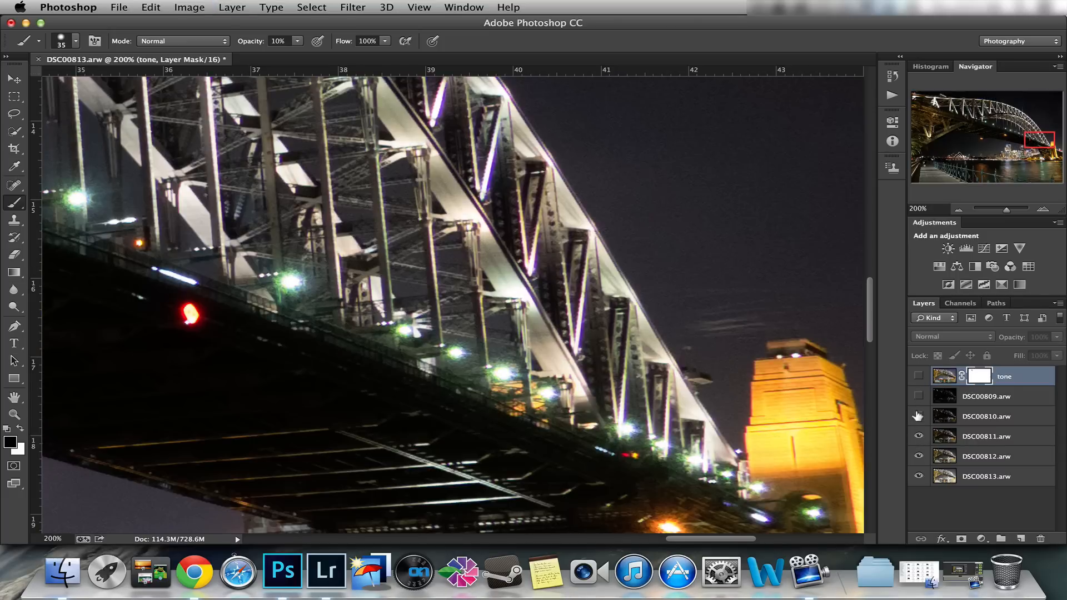
pyautogui.click(919, 416)
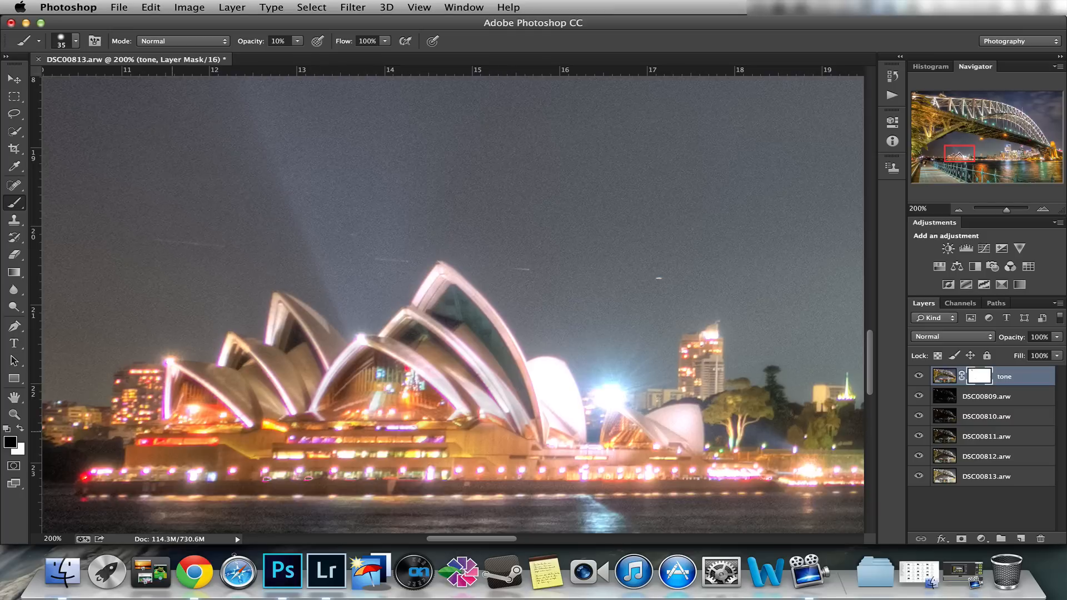
# Blend the city skyline on the mask at 30% opacity, then flatten the image into one tone layer.
pyautogui.click(541, 395)
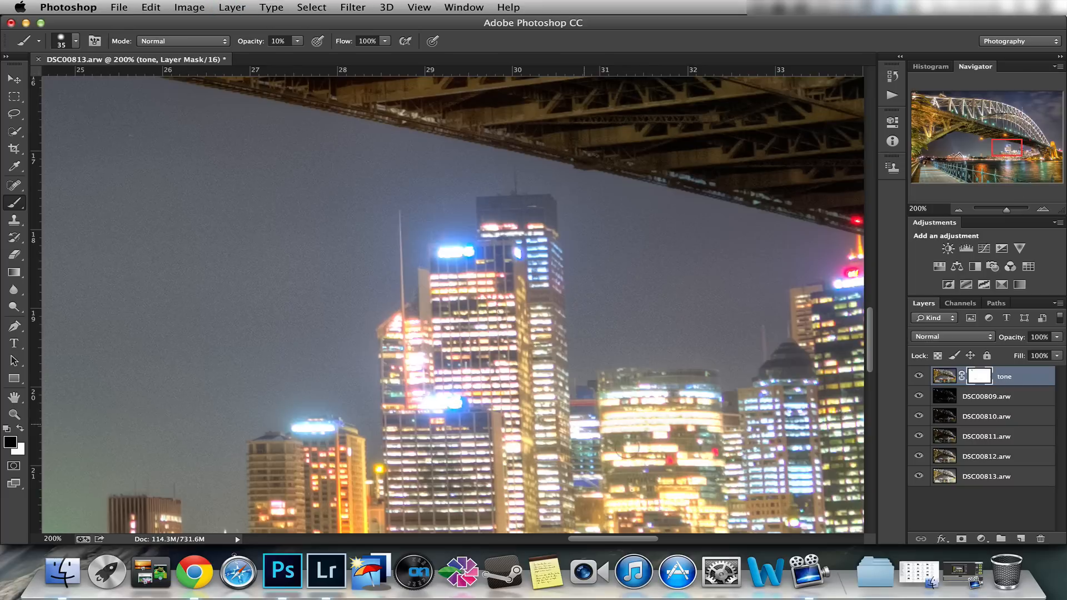
pyautogui.click(920, 377)
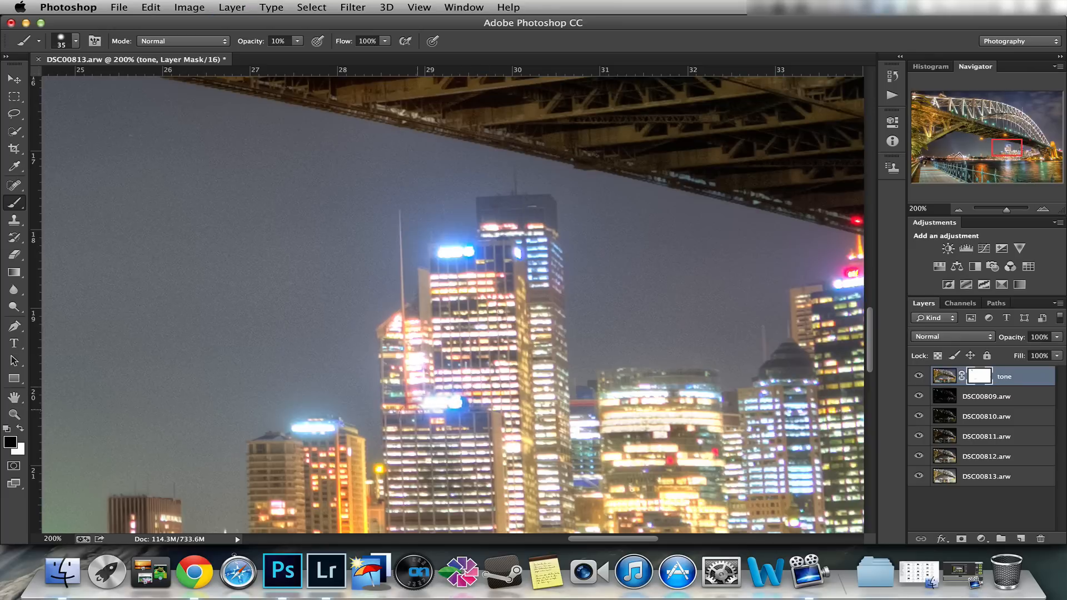
pyautogui.tripleClick(278, 41)
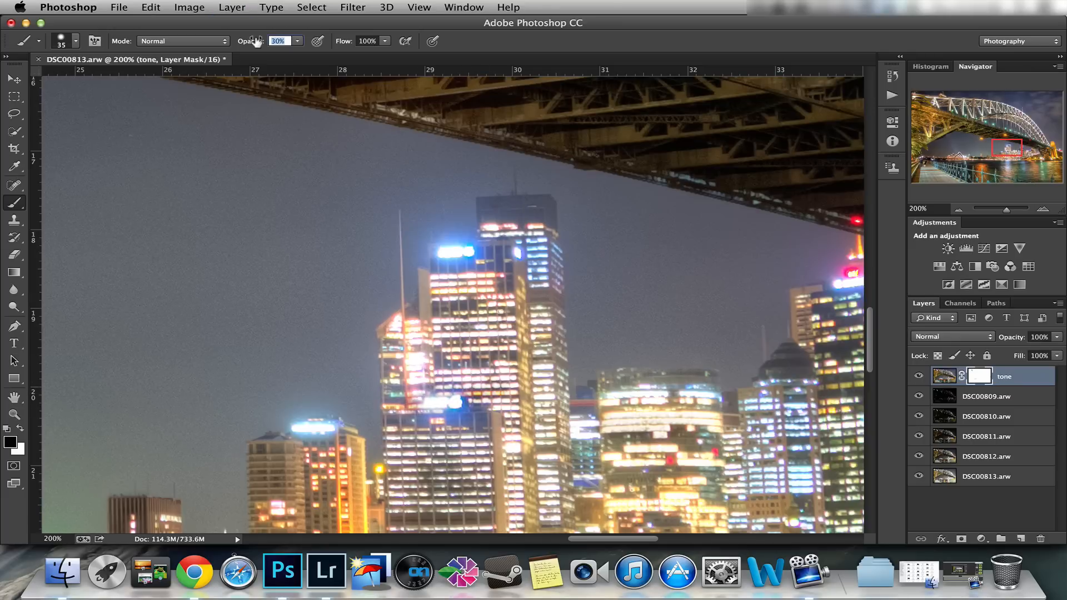
pyautogui.click(918, 377)
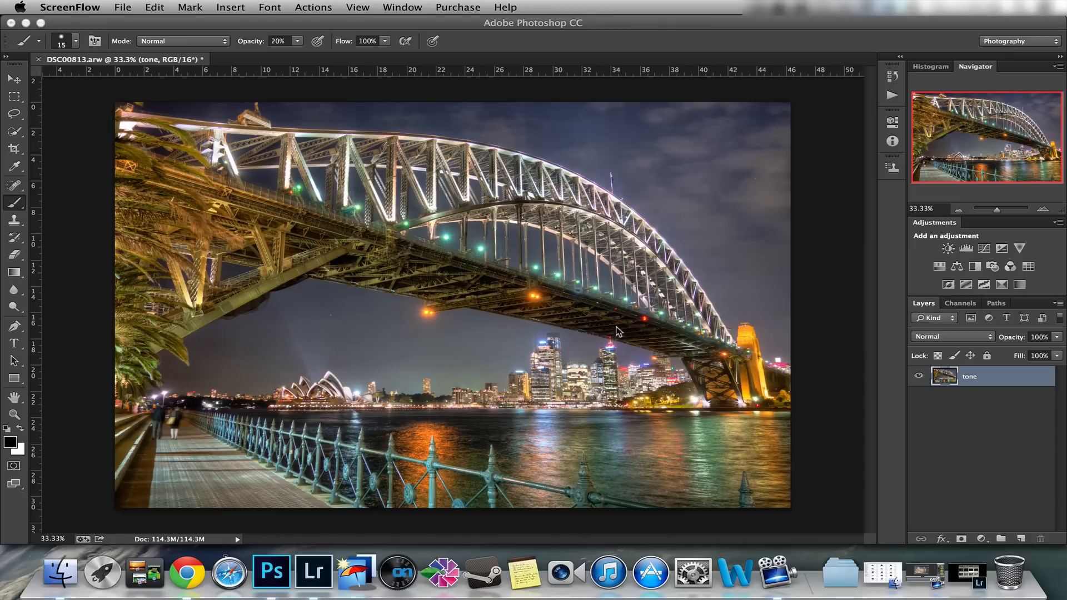
pyautogui.moveTo(963, 541)
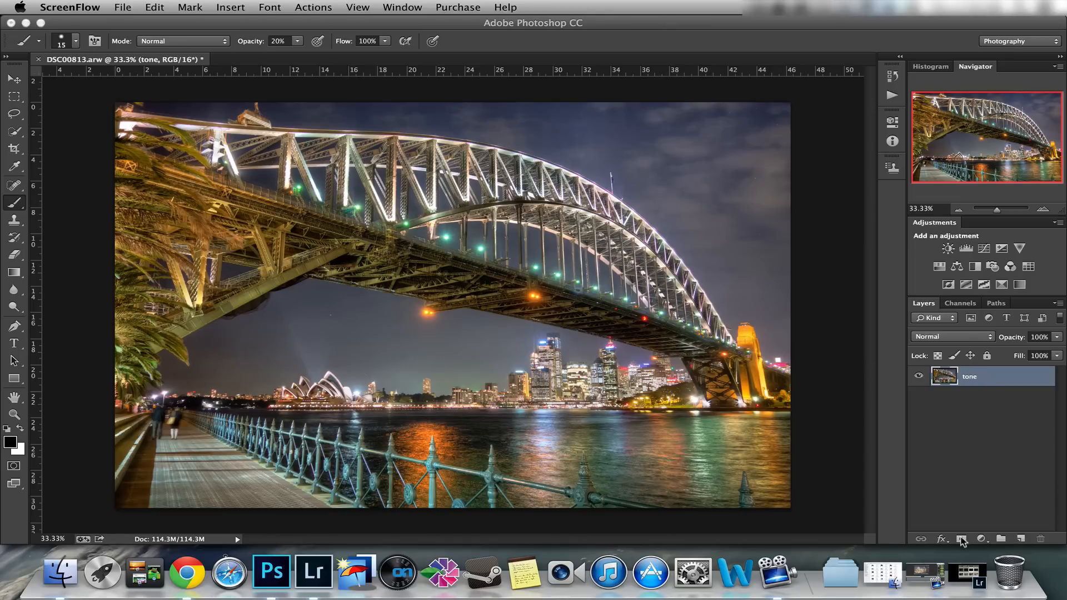
pyautogui.moveTo(842, 347)
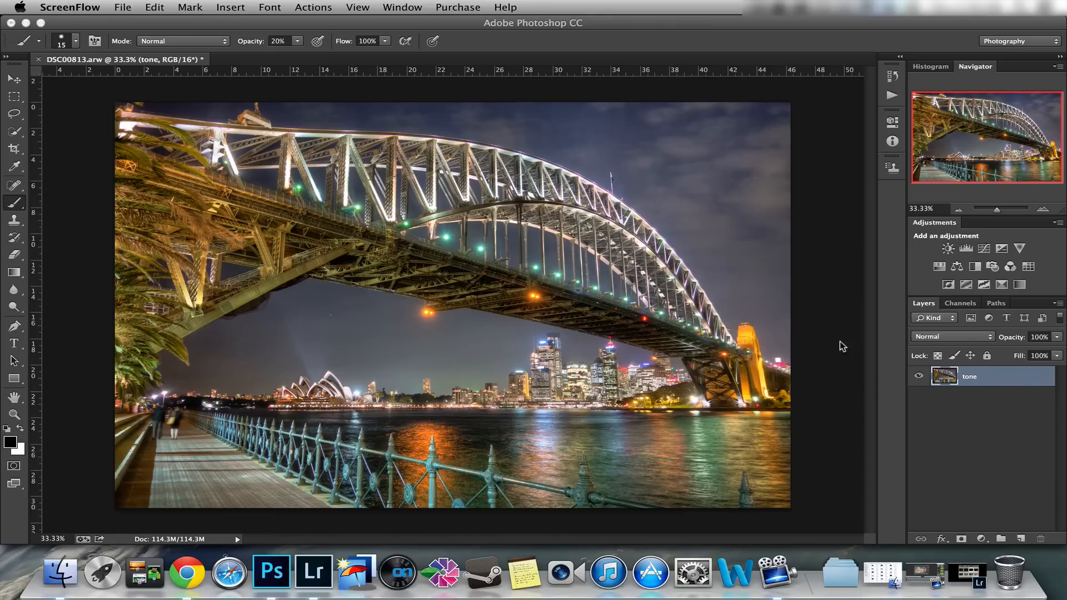
pyautogui.moveTo(638, 223)
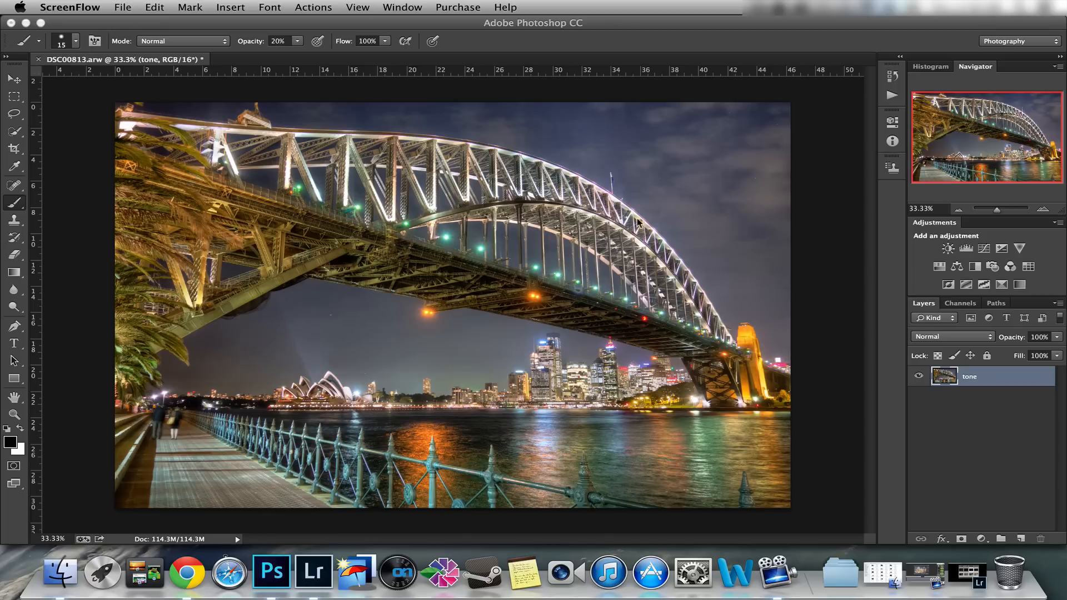
pyautogui.moveTo(582, 268)
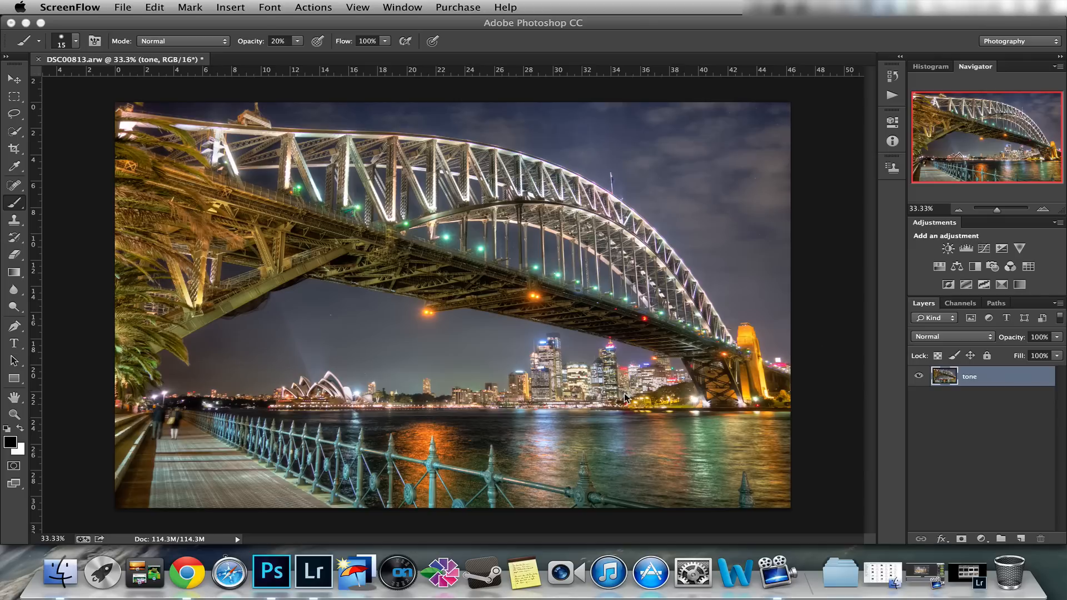
pyautogui.moveTo(496, 381)
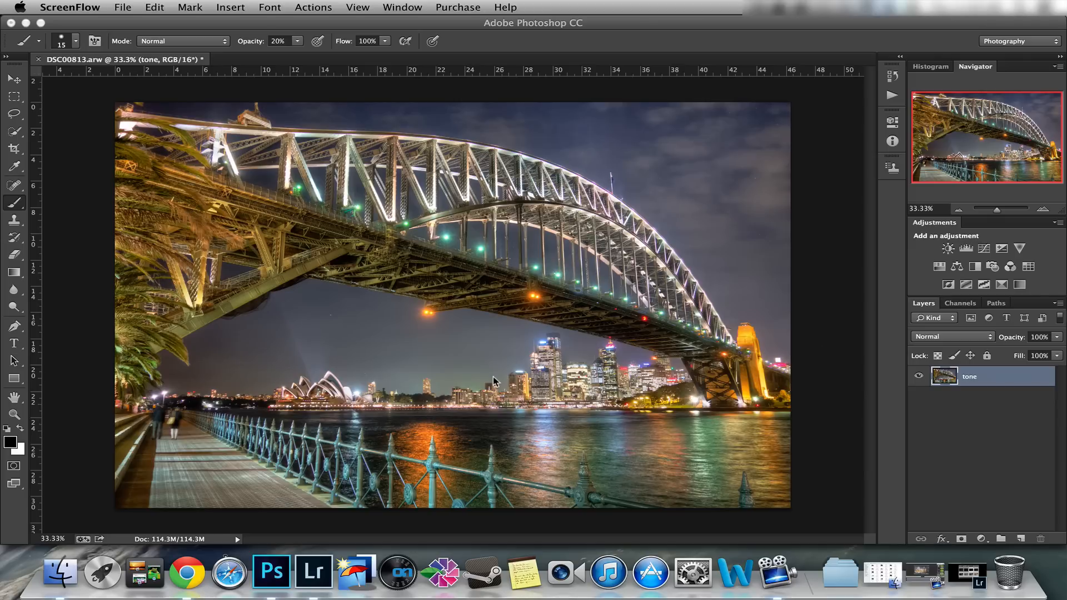
pyautogui.moveTo(702, 174)
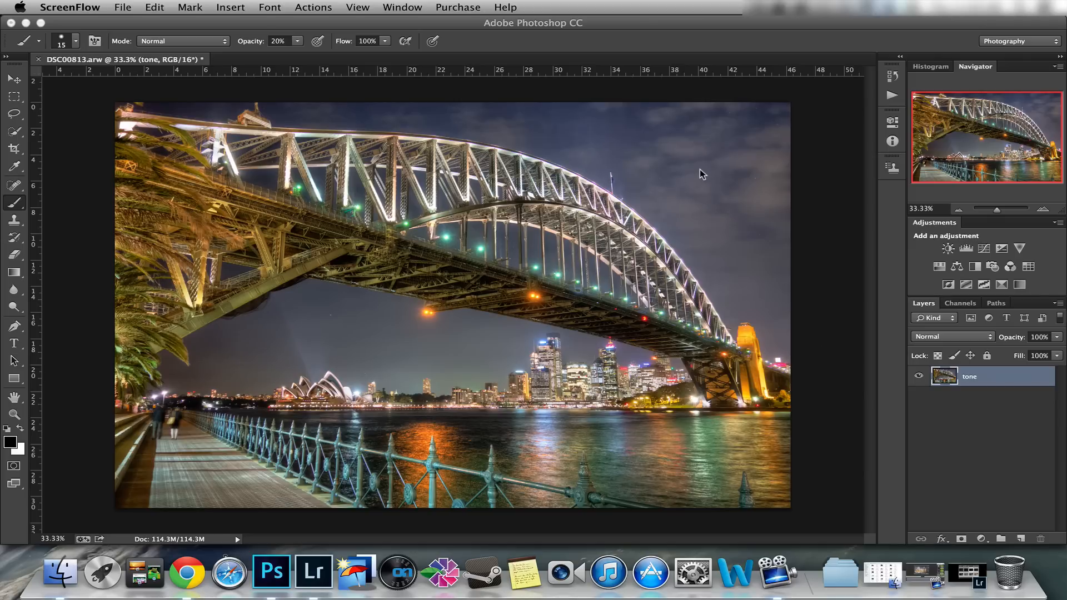
pyautogui.moveTo(16, 346)
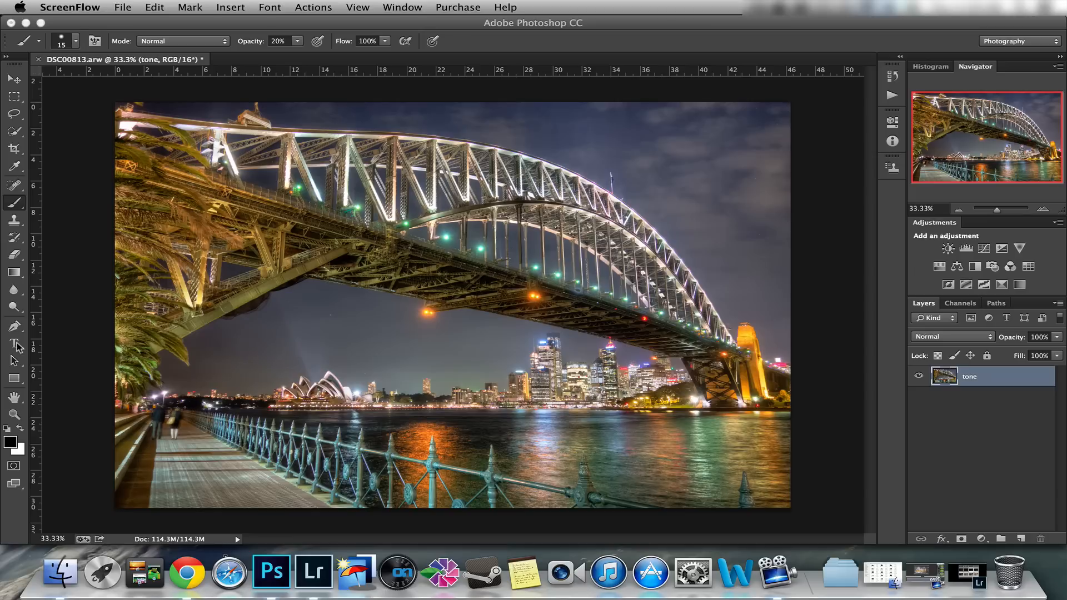
pyautogui.moveTo(266, 335)
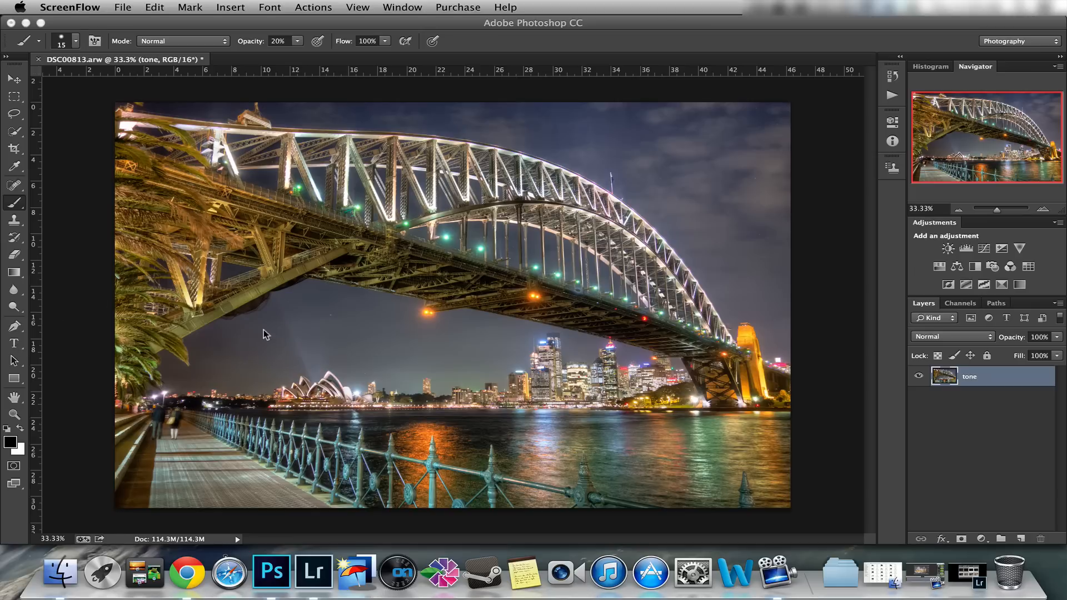
pyautogui.moveTo(517, 387)
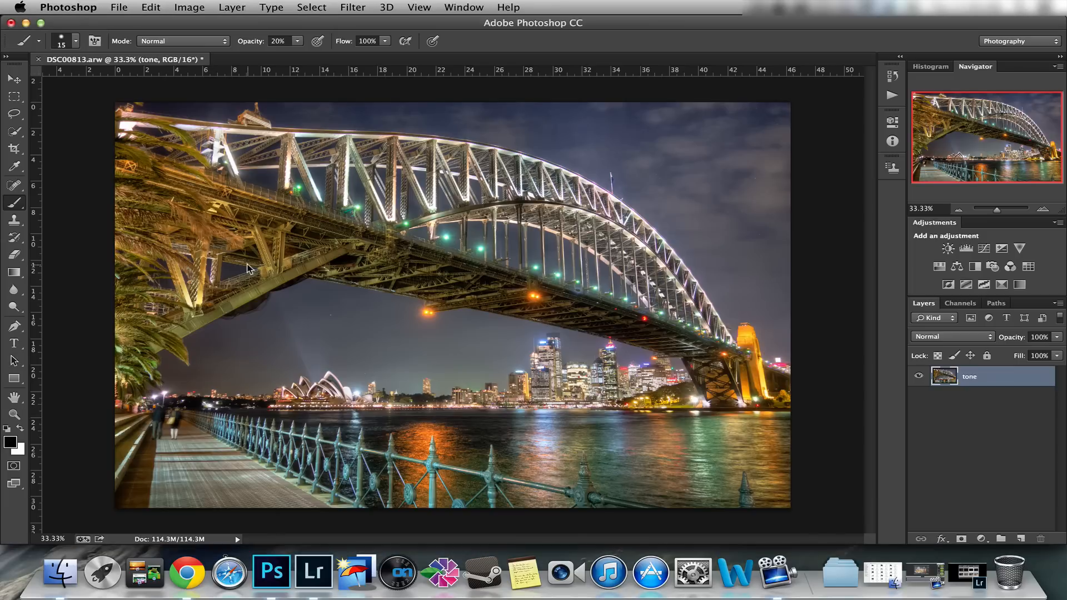
pyautogui.moveTo(48, 285)
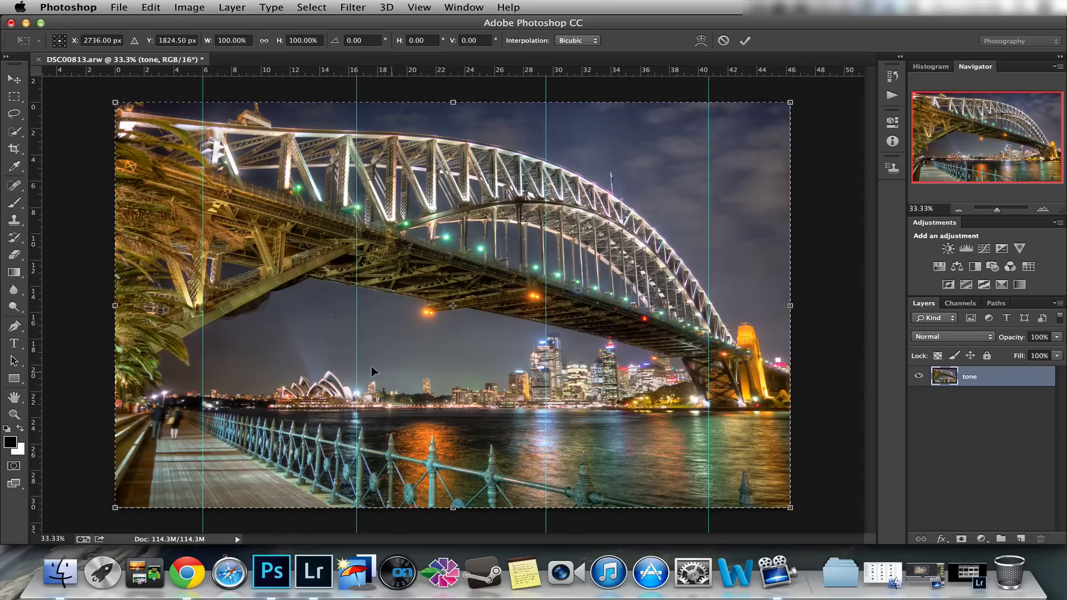
pyautogui.moveTo(206, 407)
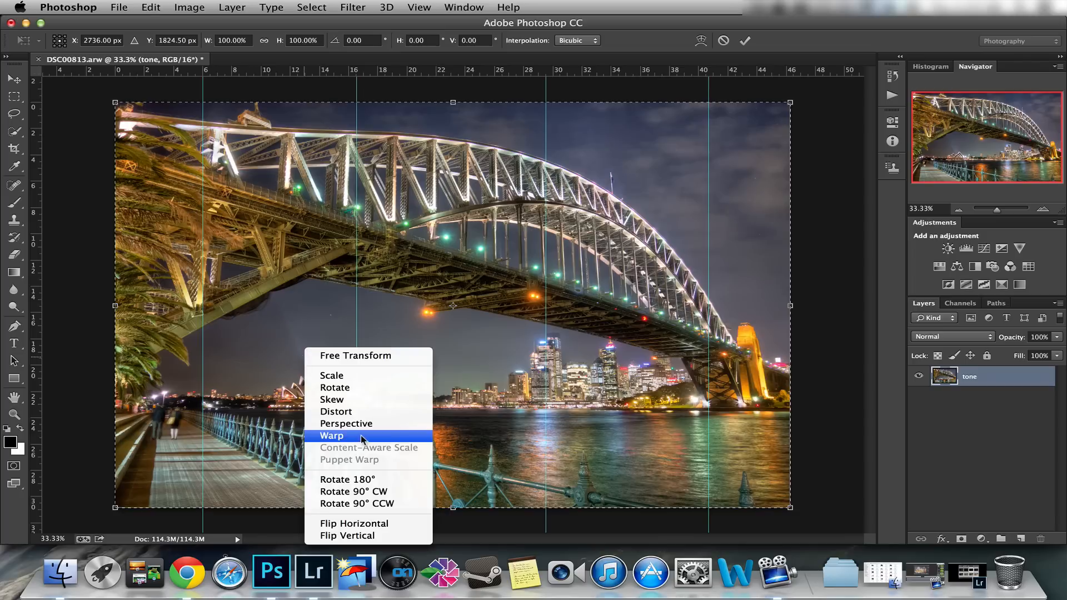
# Switch the transform to Warp and pull both top corners outward to straighten the verticals.
pyautogui.click(331, 436)
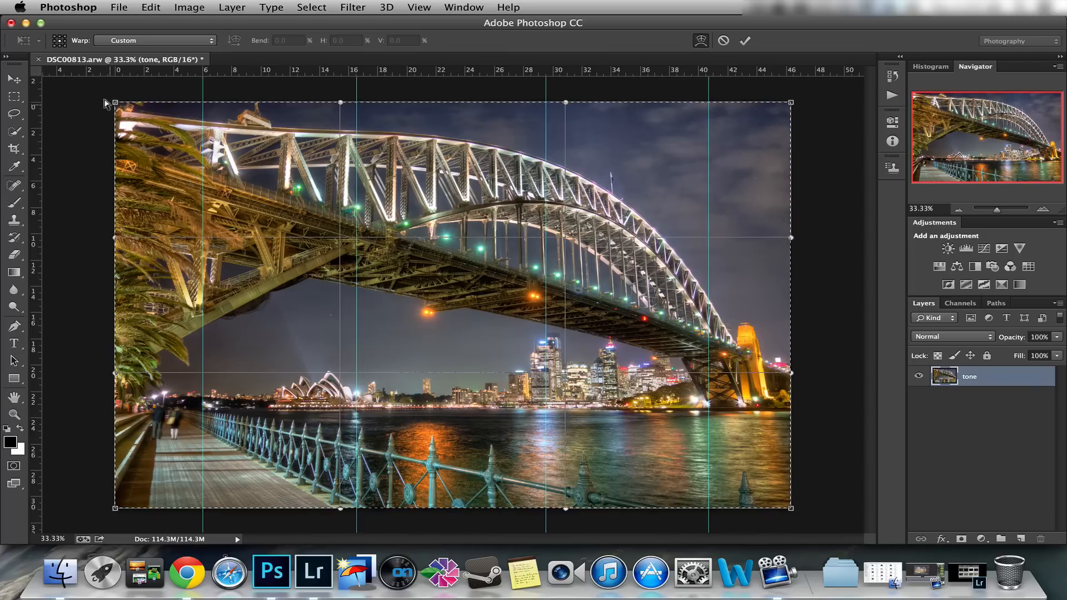
pyautogui.moveTo(114, 102); pyautogui.dragTo(56, 98)
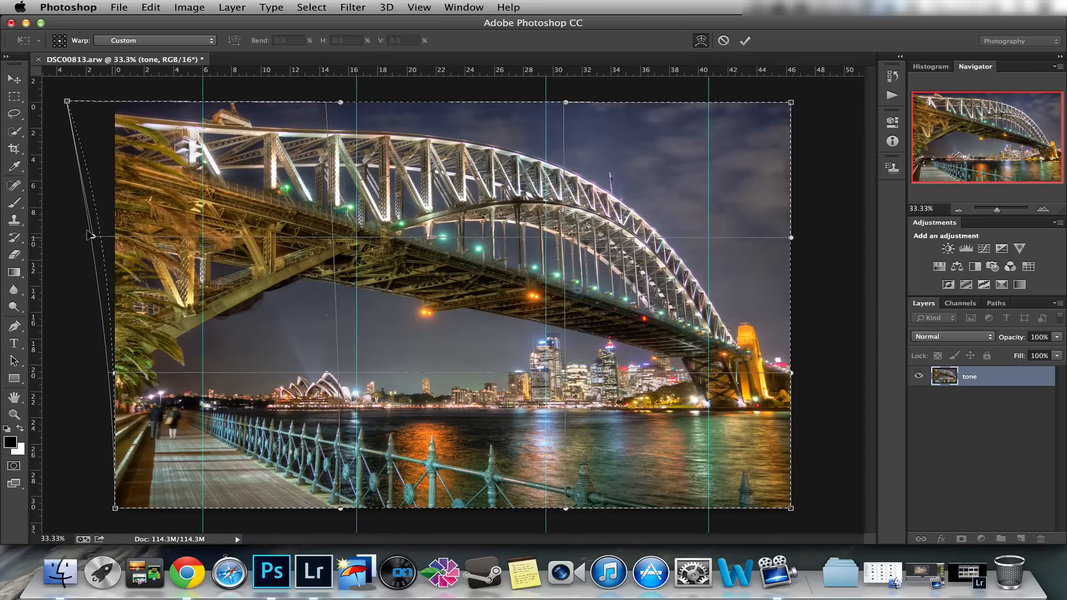
pyautogui.moveTo(65, 102); pyautogui.dragTo(54, 97)
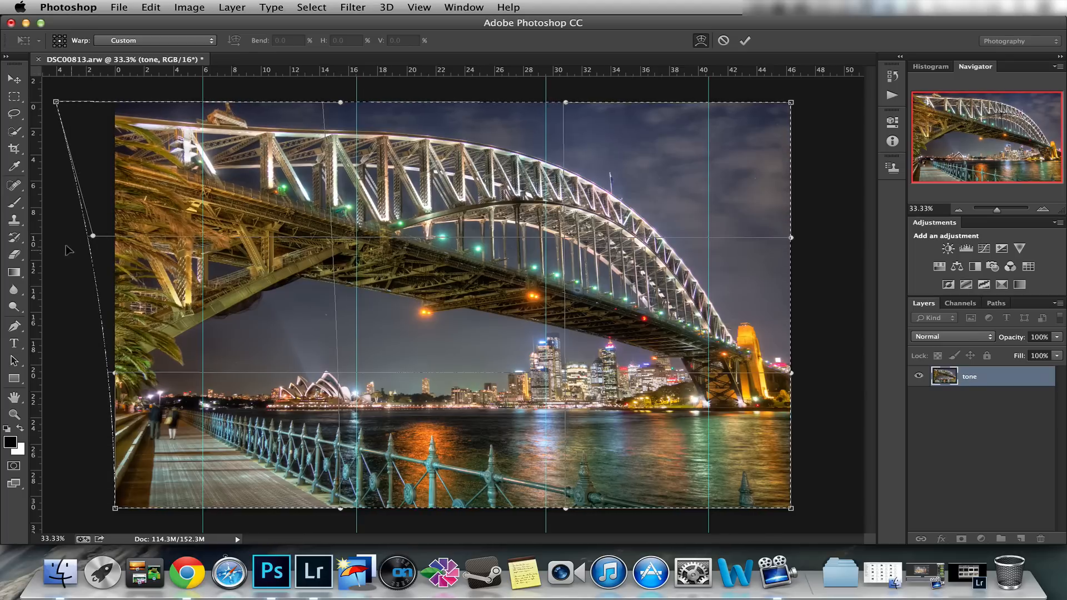
pyautogui.moveTo(784, 102)
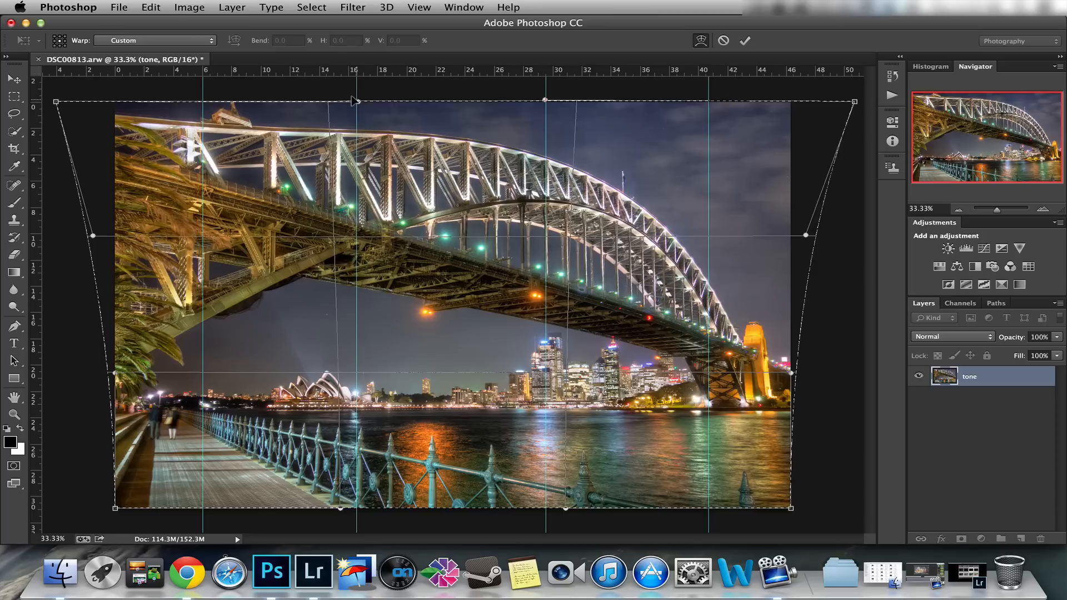
pyautogui.moveTo(354, 101); pyautogui.dragTo(347, 99)
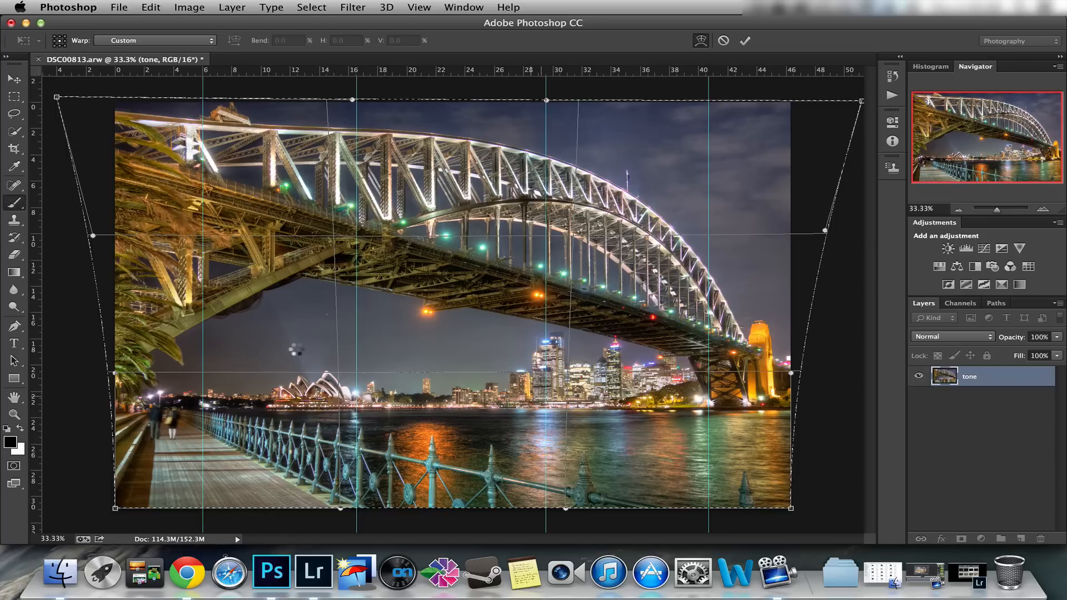
# Commit the warp and pick the Move tool to drag the guides off the canvas.
pyautogui.click(745, 40)
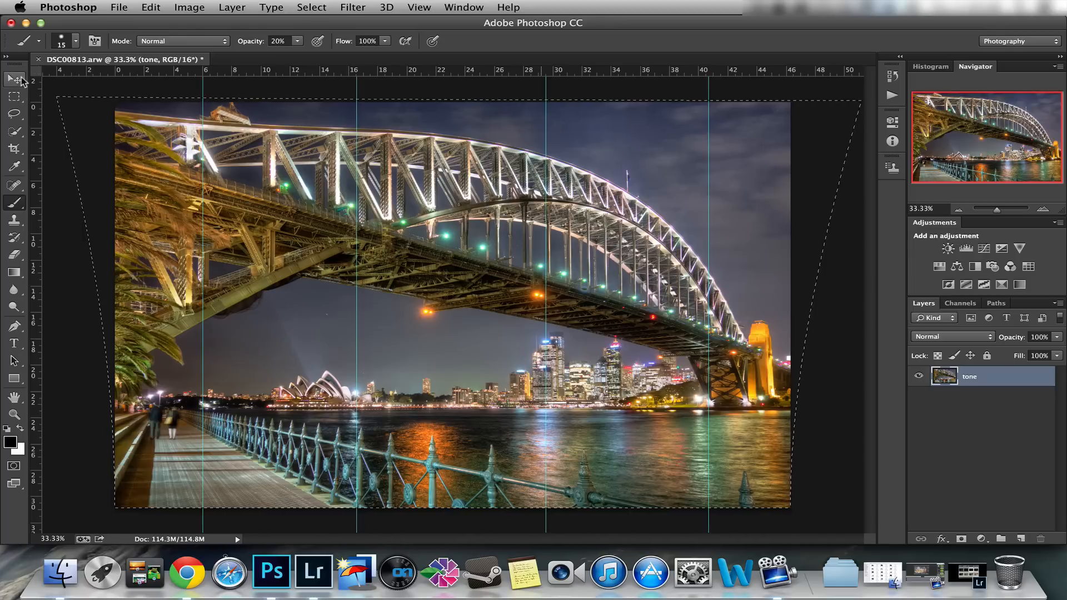
pyautogui.click(14, 80)
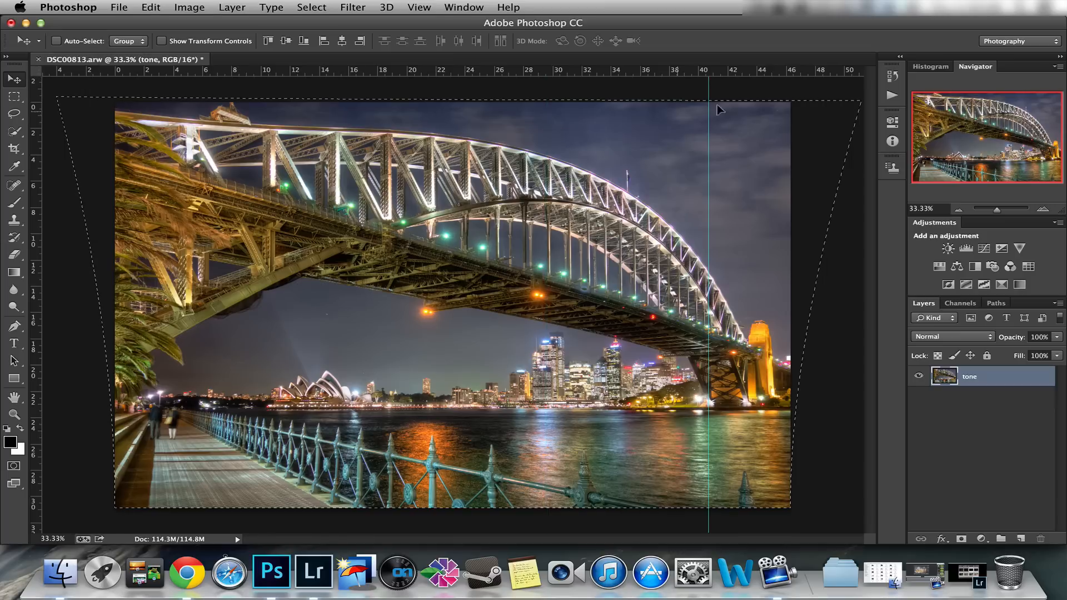
pyautogui.moveTo(42, 84)
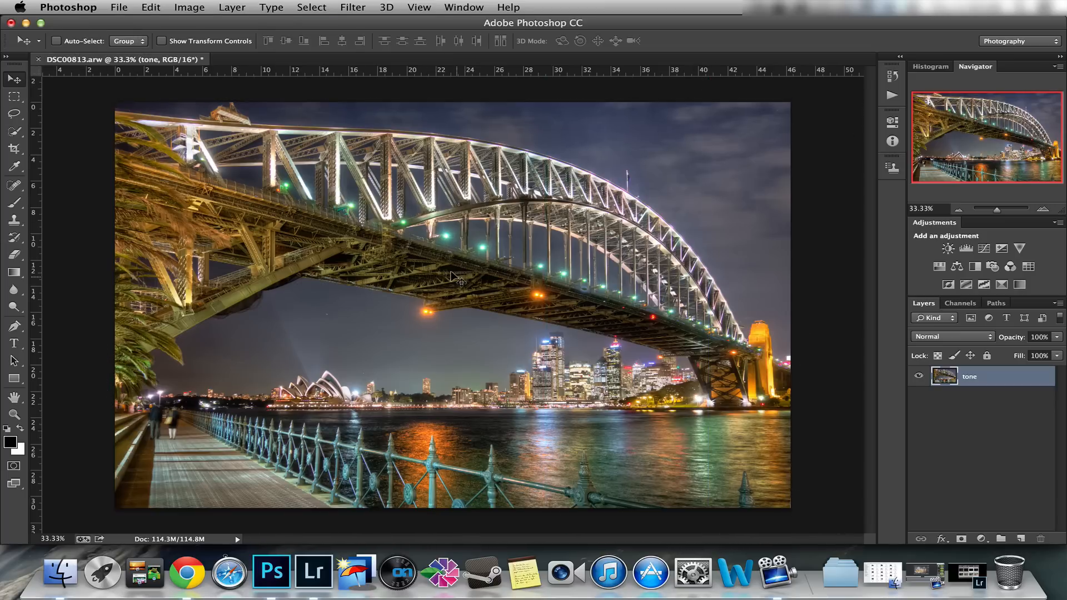
pyautogui.moveTo(120, 10)
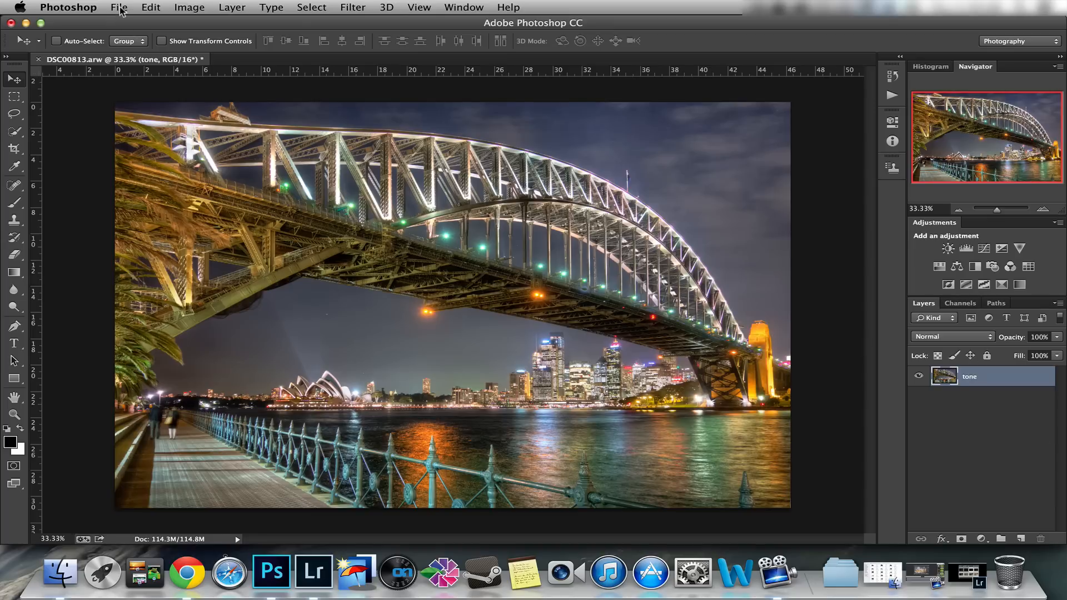
# Start Save As in the Tutorials folder and create a new 'working on' folder.
pyautogui.click(119, 8)
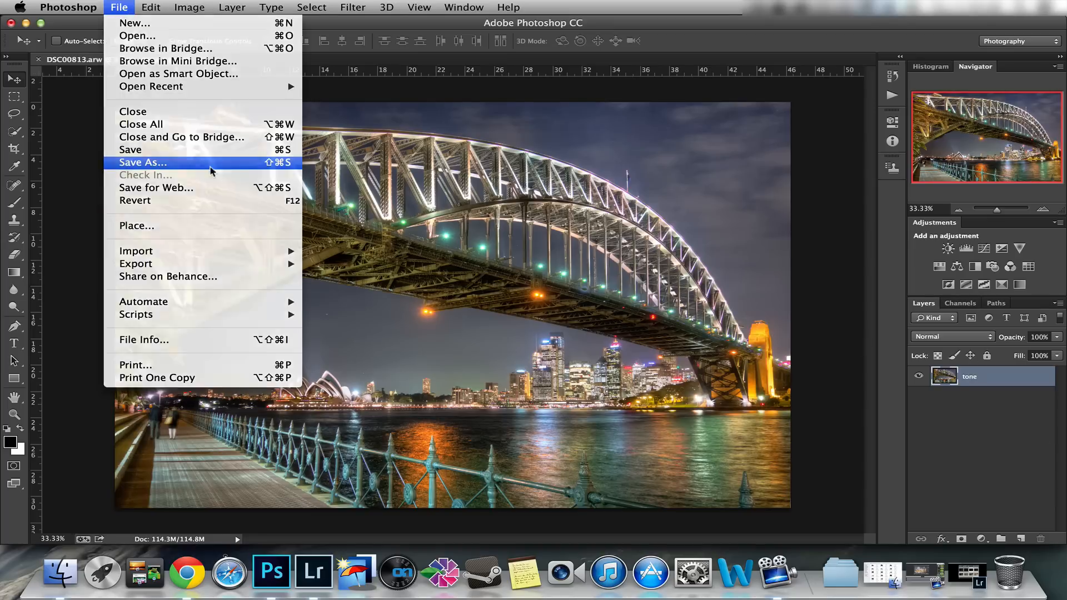
pyautogui.click(142, 162)
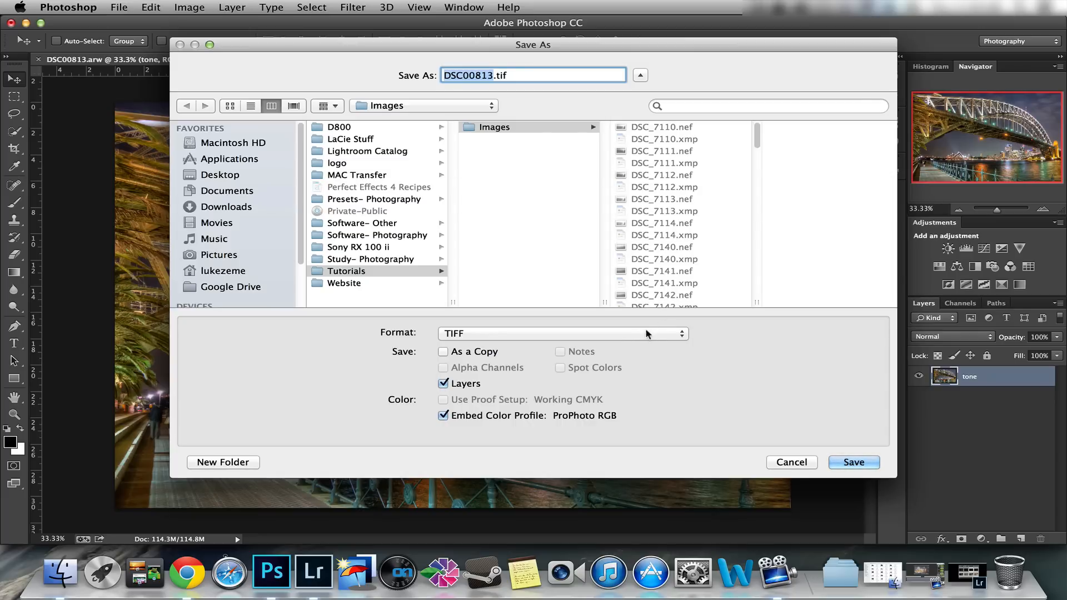
pyautogui.click(346, 271)
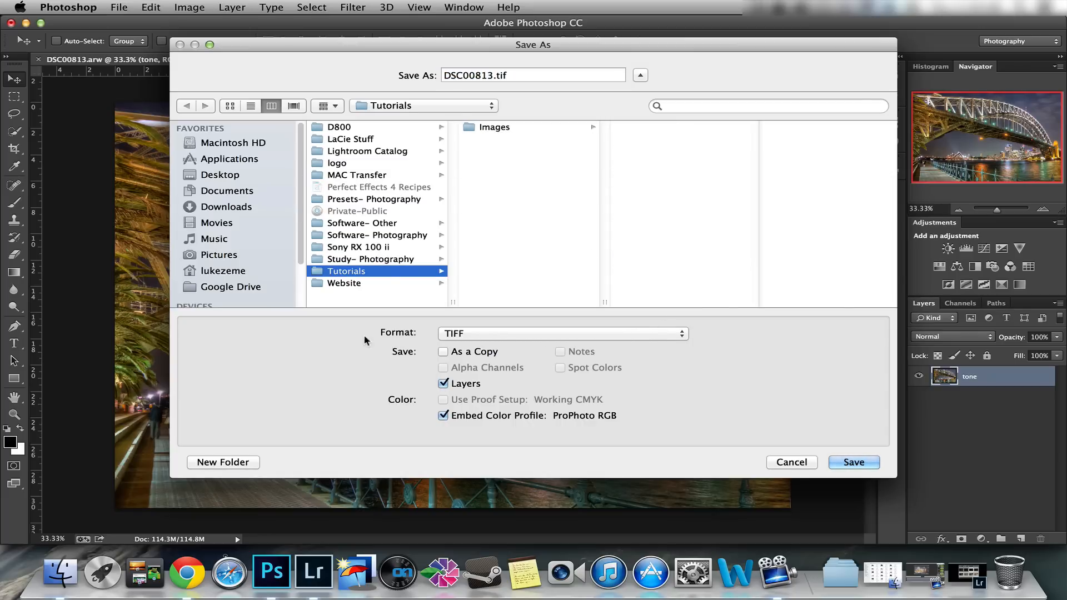
pyautogui.click(223, 463)
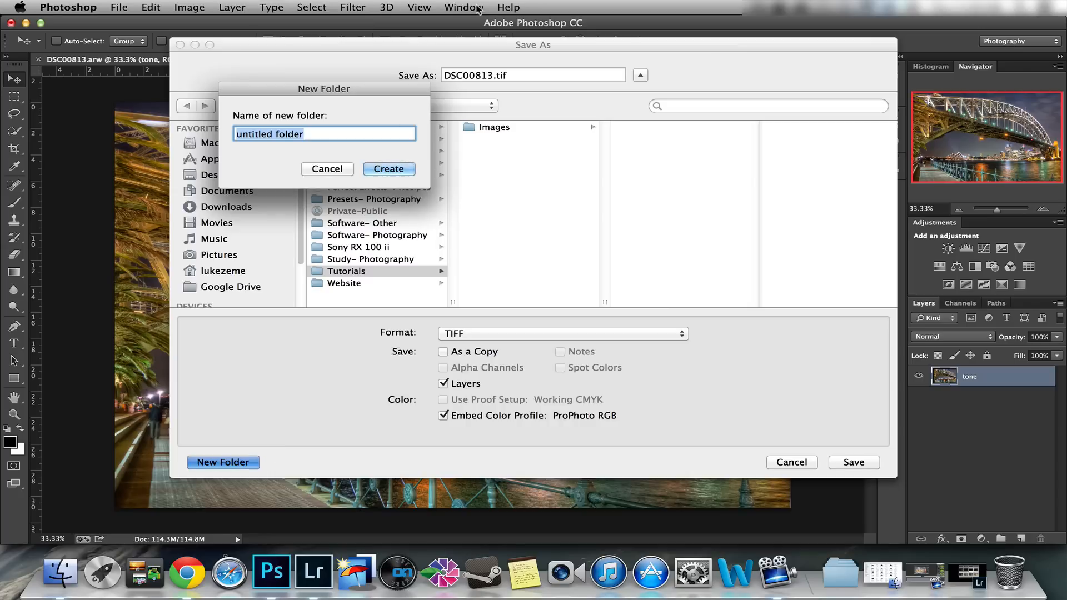
pyautogui.write('wor')
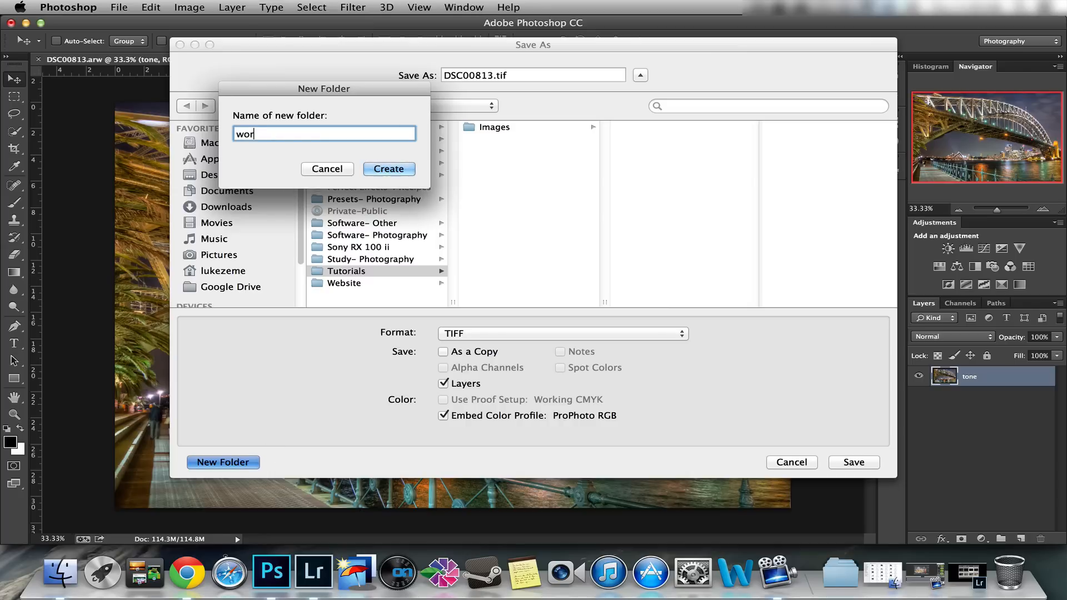
pyautogui.click(389, 169)
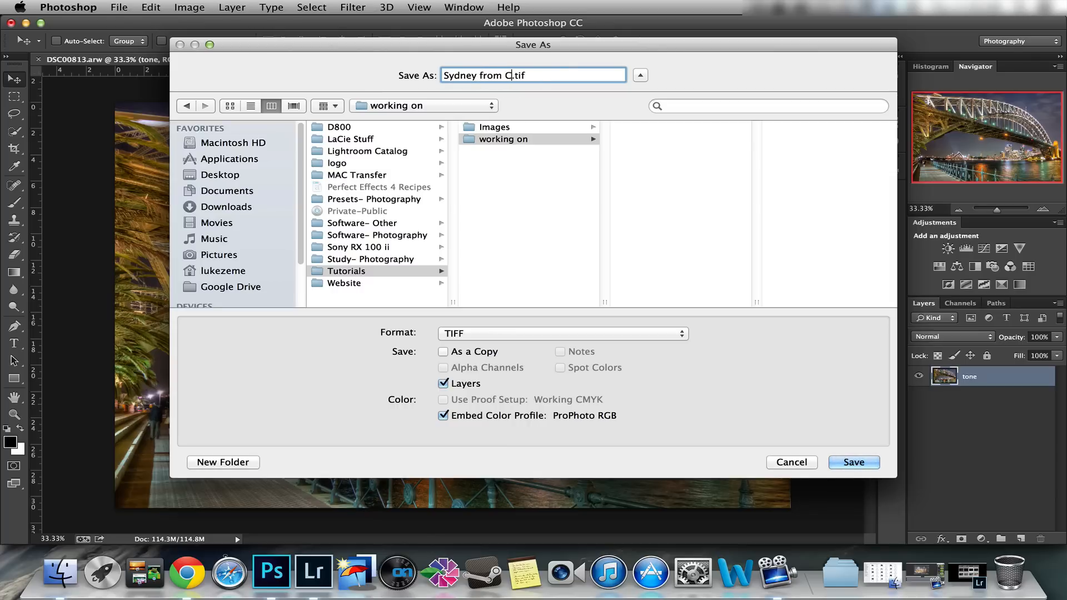
# Save the image as the layered TIFF 'Sydney from Coney Island.tif', accepting the TIFF options.
pyautogui.write('oney Island')
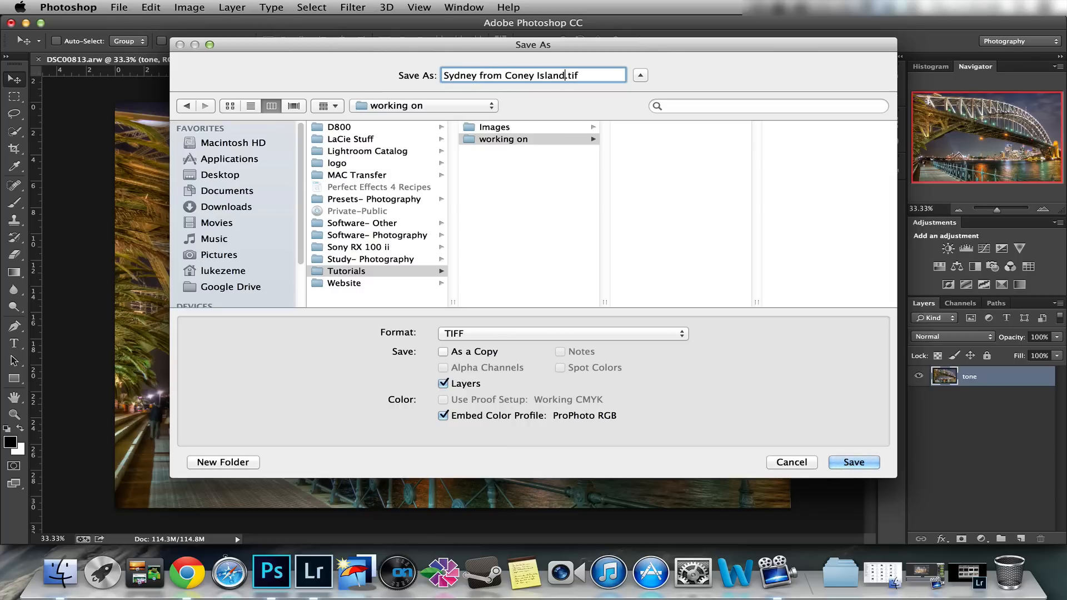
pyautogui.click(852, 463)
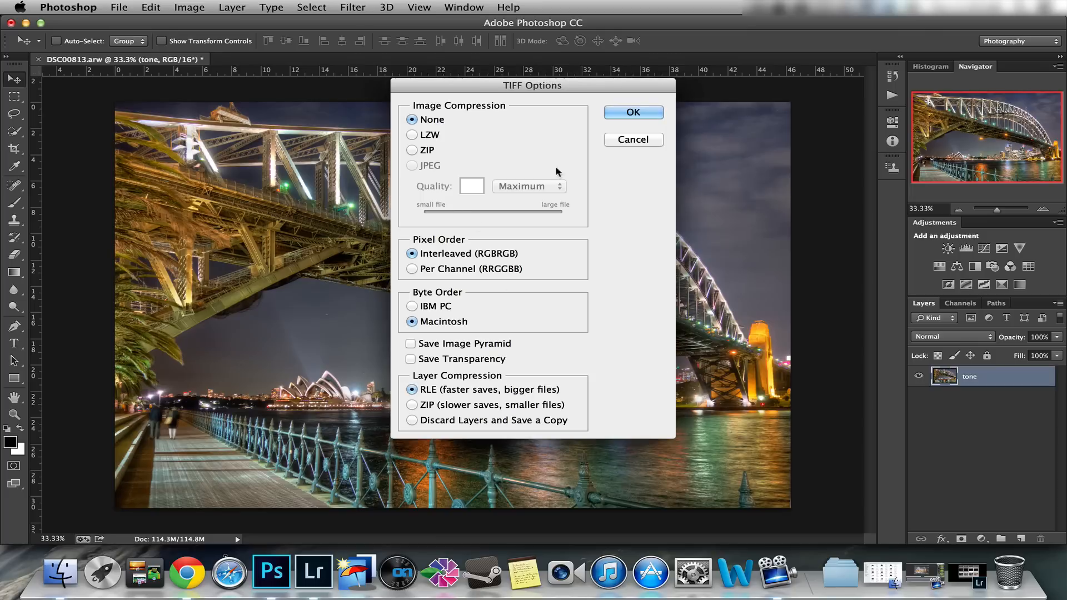
pyautogui.click(633, 112)
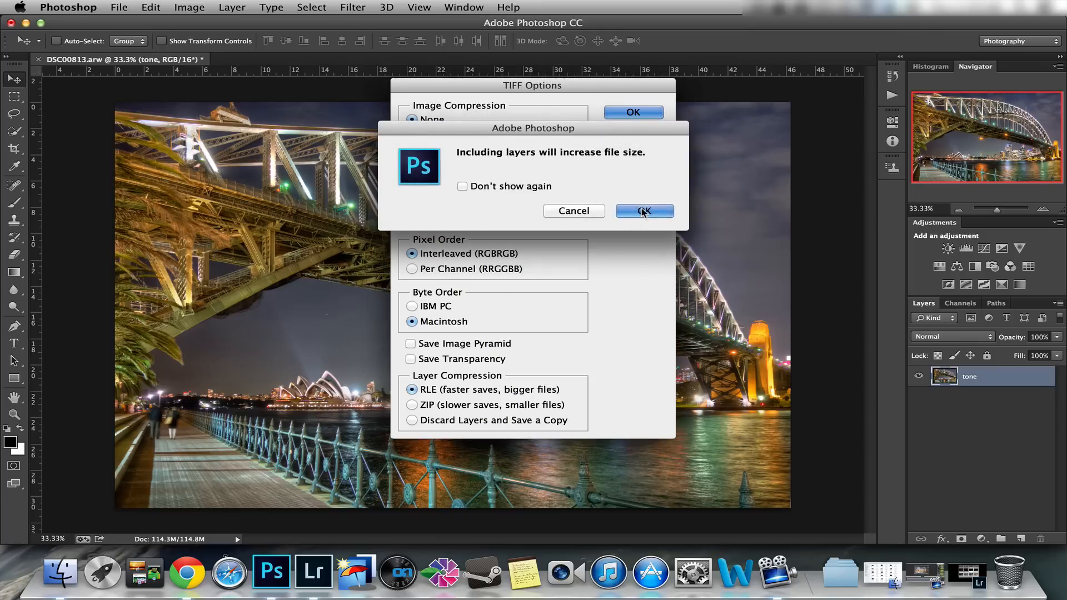
pyautogui.click(644, 211)
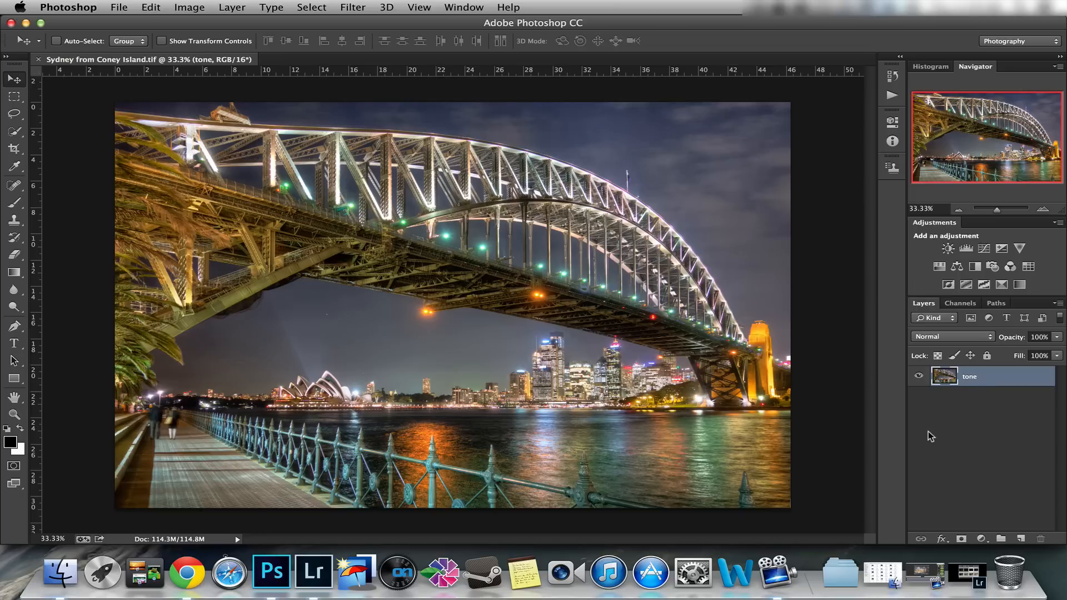
pyautogui.moveTo(359, 13)
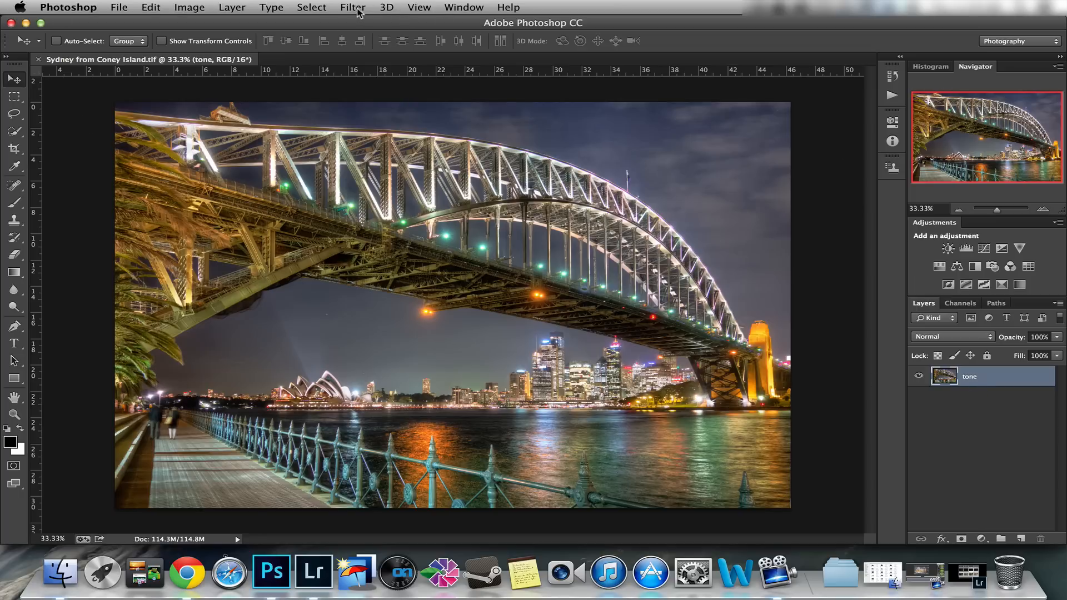
# Apply Sharpener Pro 3 RAW presharpening as a new layer above the tone layer.
pyautogui.click(352, 7)
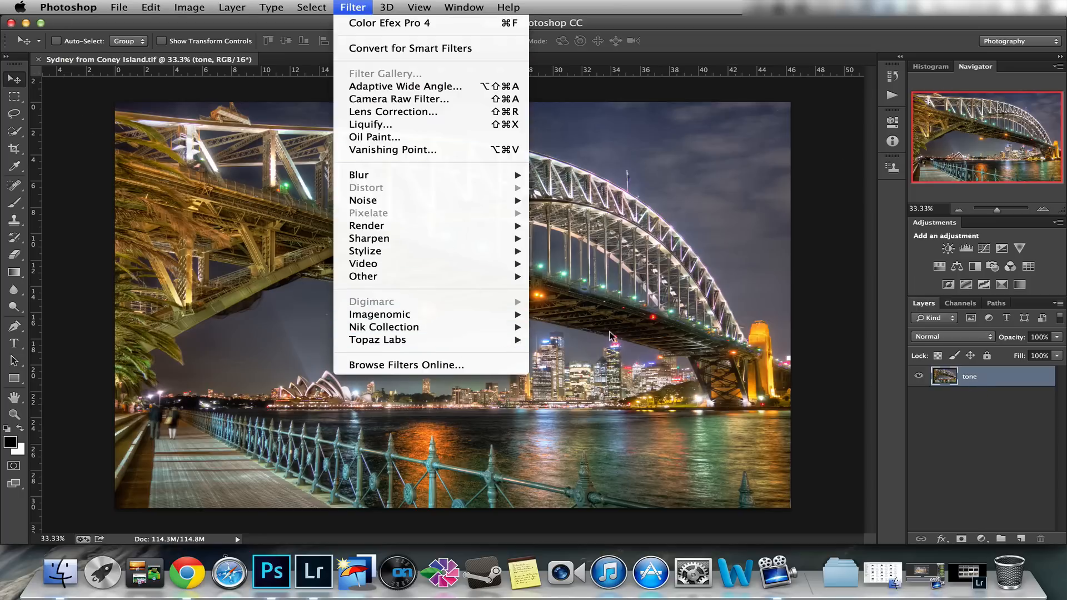
pyautogui.moveTo(383, 326)
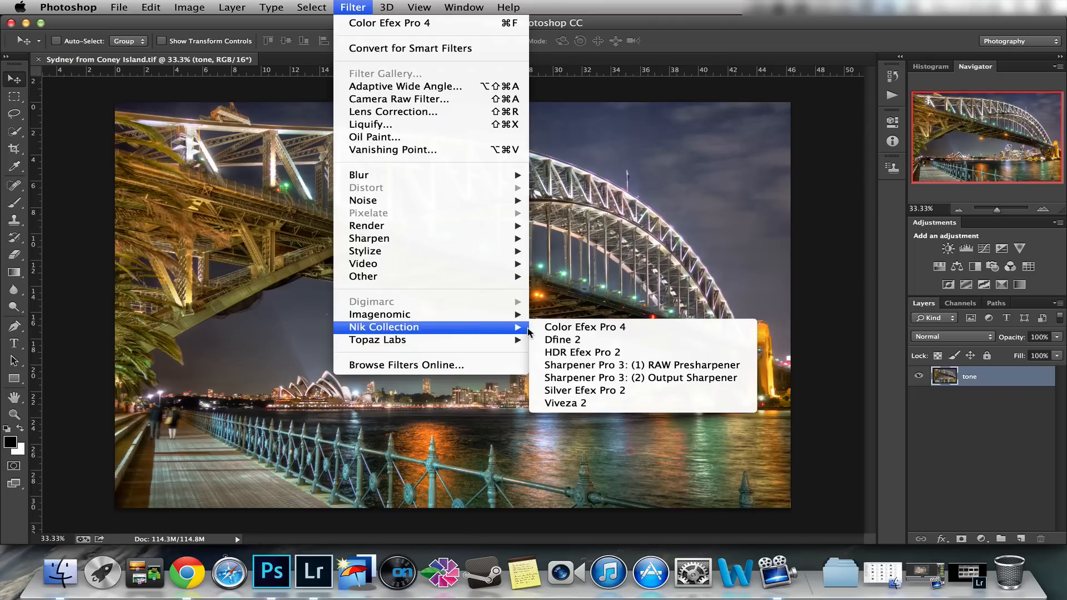
pyautogui.moveTo(642, 365)
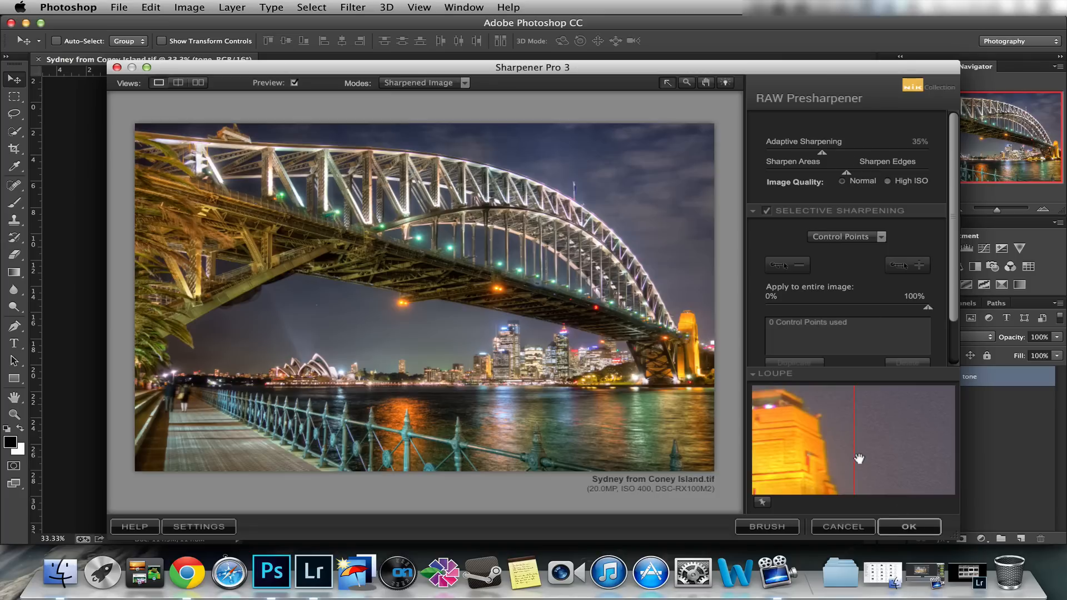
pyautogui.moveTo(558, 347)
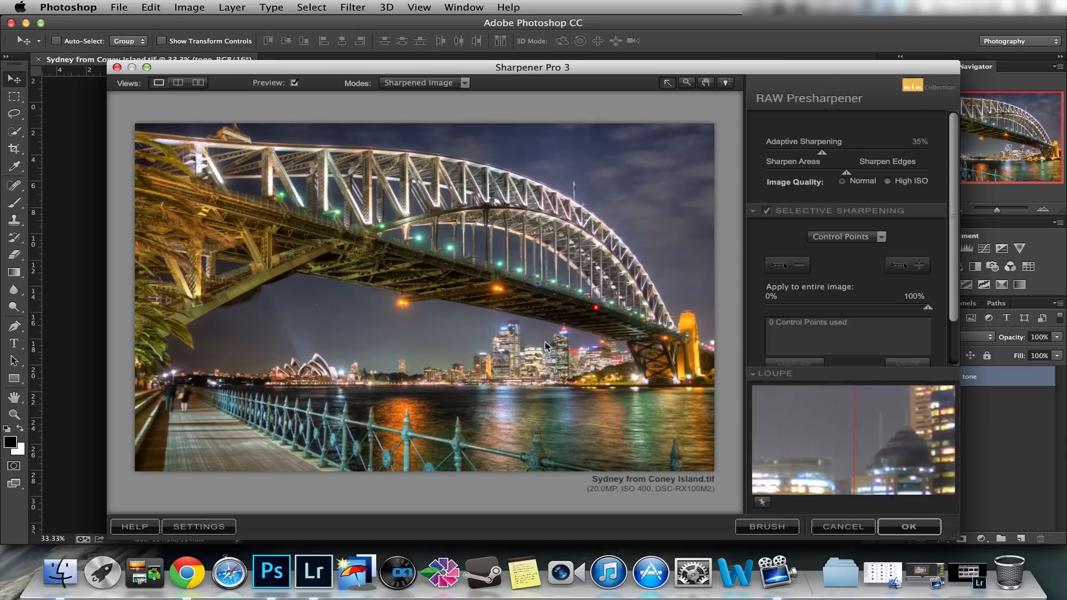
pyautogui.moveTo(552, 356)
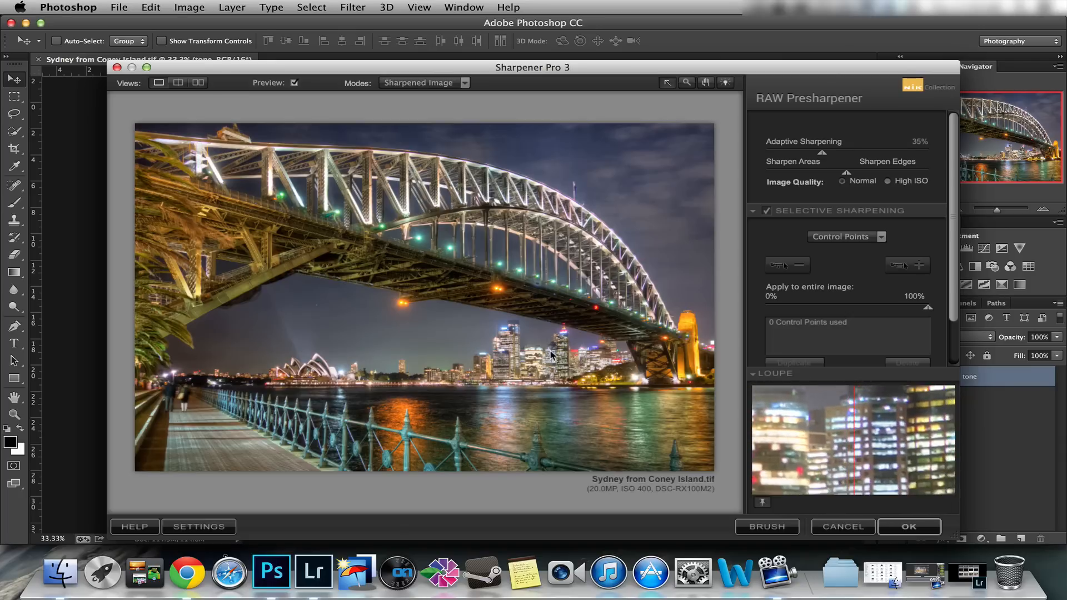
pyautogui.click(909, 526)
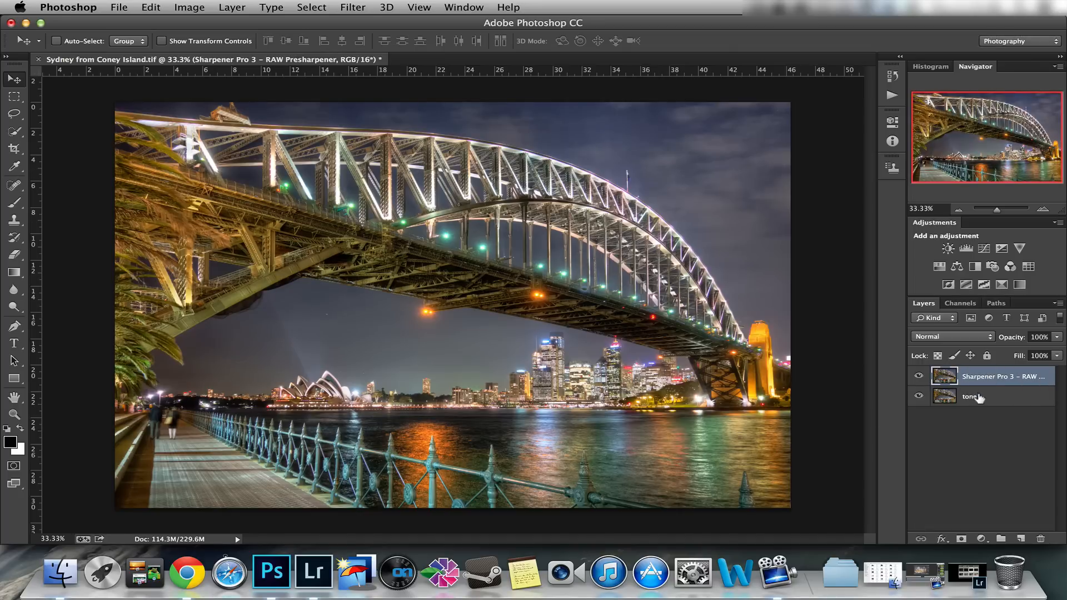
pyautogui.click(974, 396)
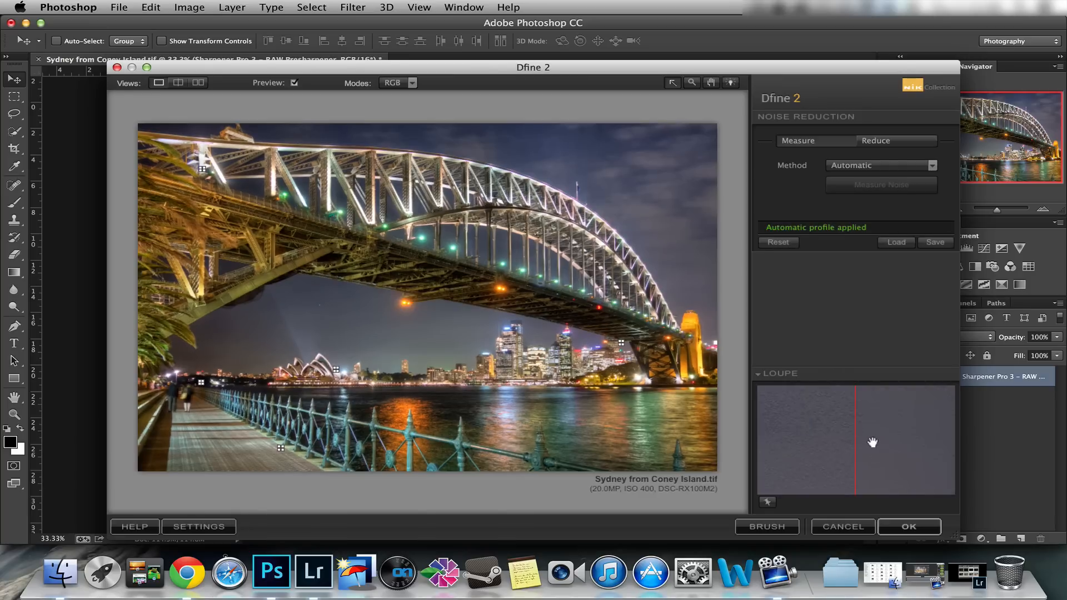
pyautogui.moveTo(908, 451)
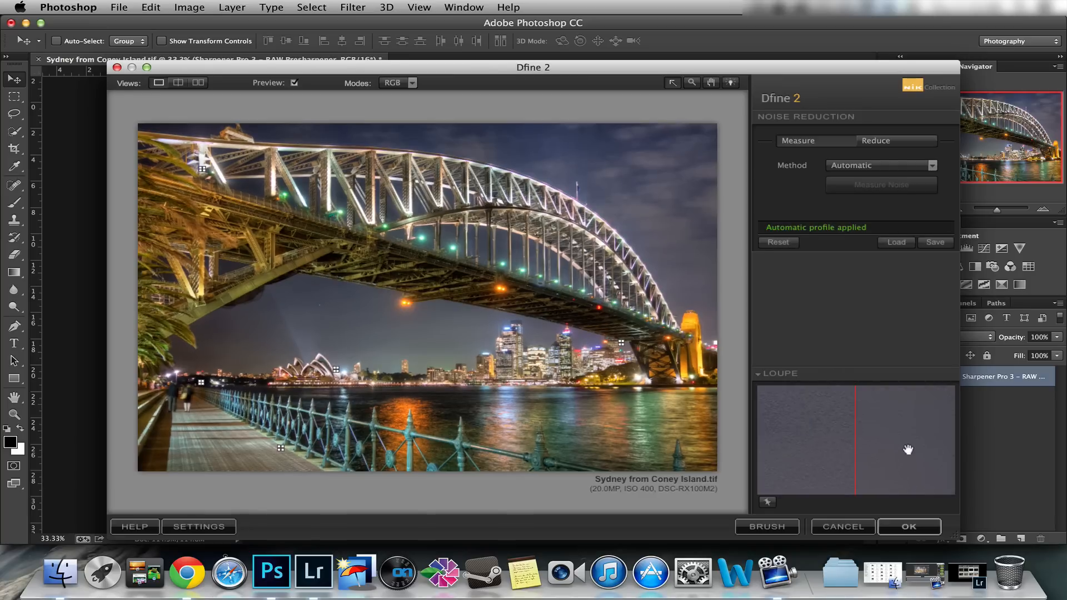
# Apply Dfine 2's automatic noise reduction as a new layer above the sharpened layer.
pyautogui.click(908, 525)
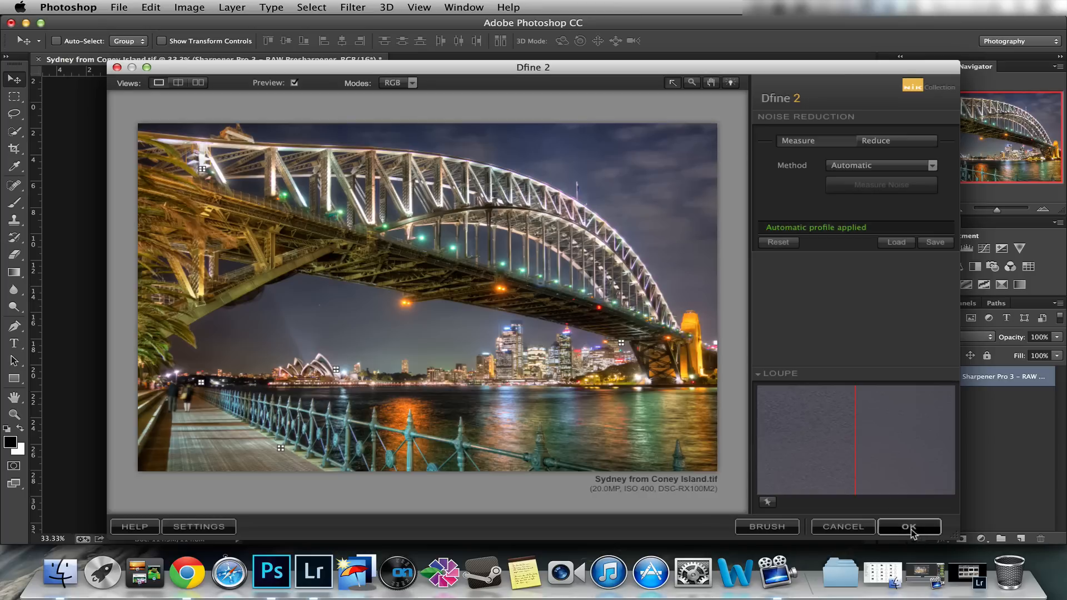
pyautogui.click(909, 526)
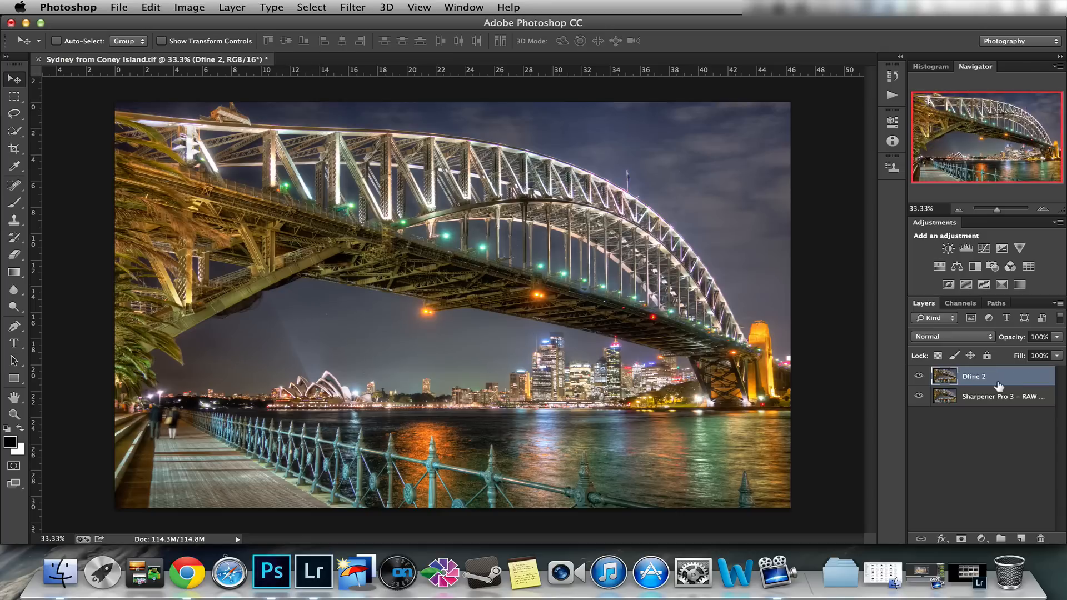
# Mask the Dfine 2 layer with black brushwork, then select it with the sharpened layer.
pyautogui.click(979, 539)
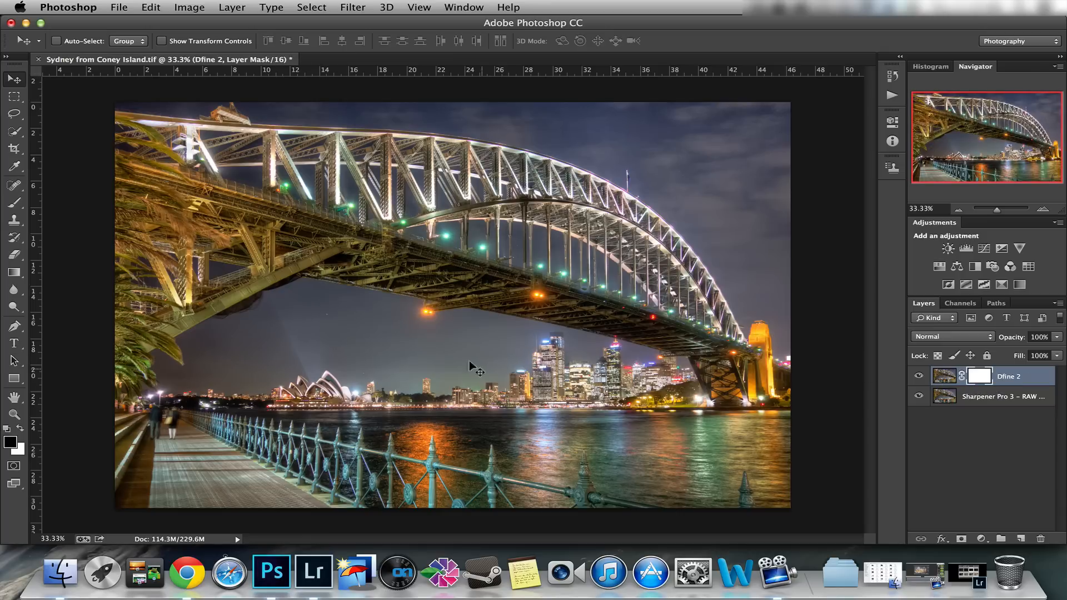
pyautogui.click(13, 203)
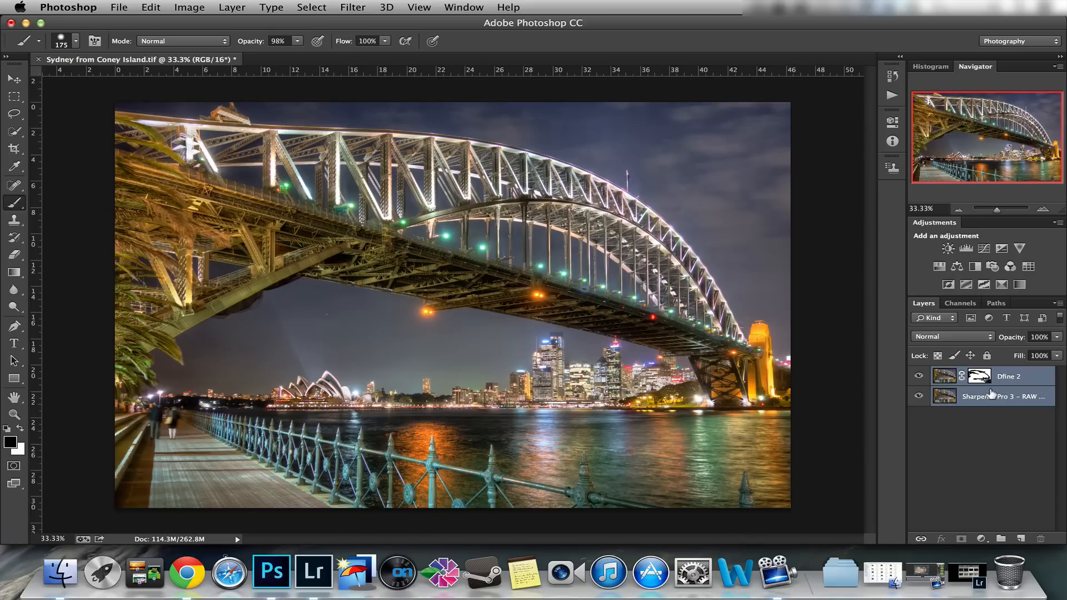
pyautogui.click(978, 377)
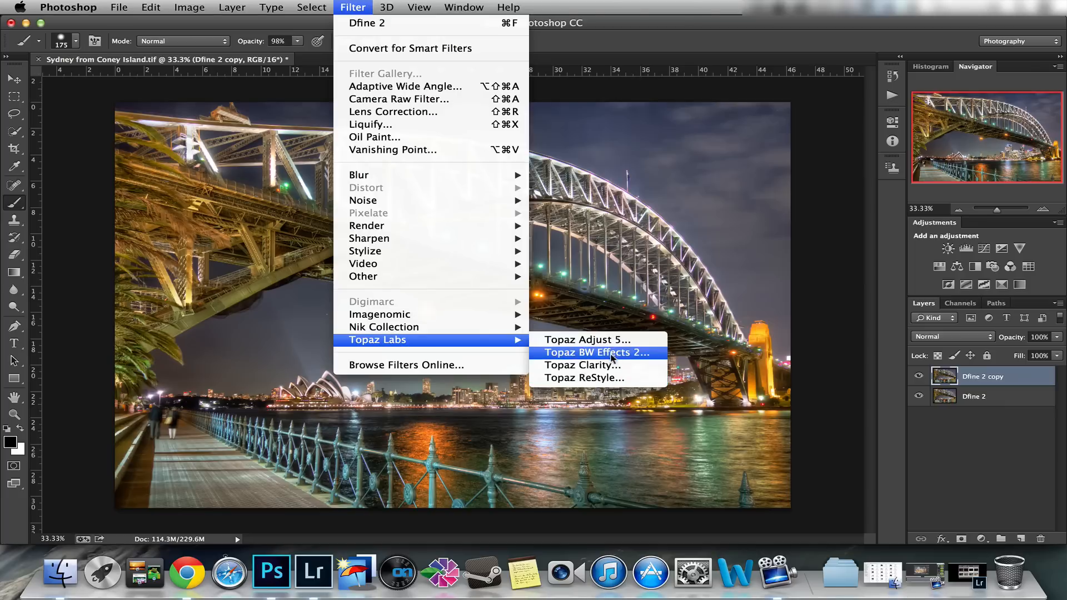
pyautogui.moveTo(588, 340)
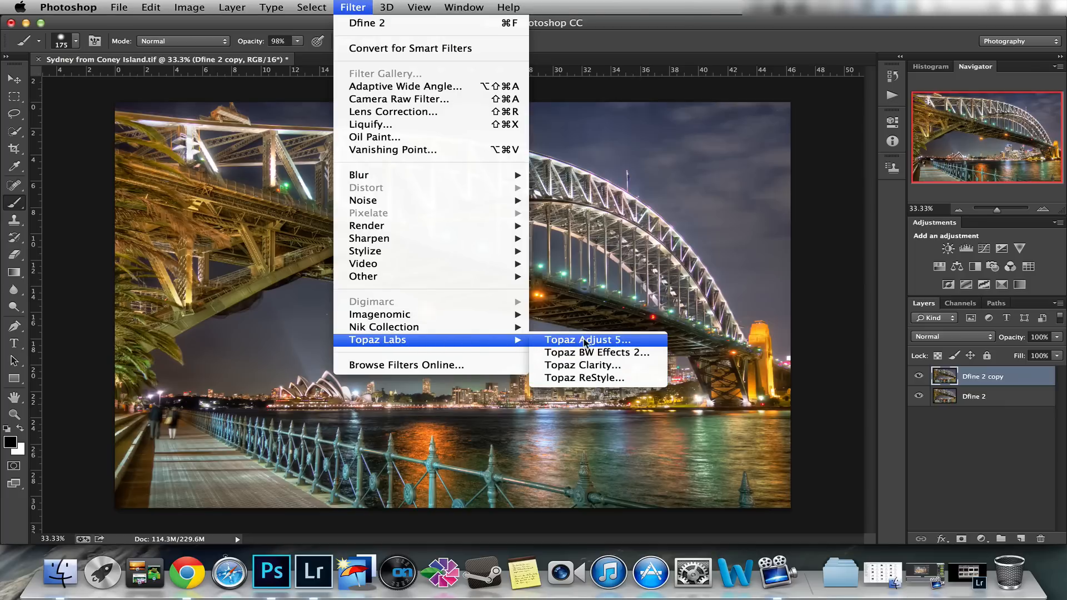
# Look through the Filter and File menus for the Perfect Photo Suite command.
pyautogui.click(151, 7)
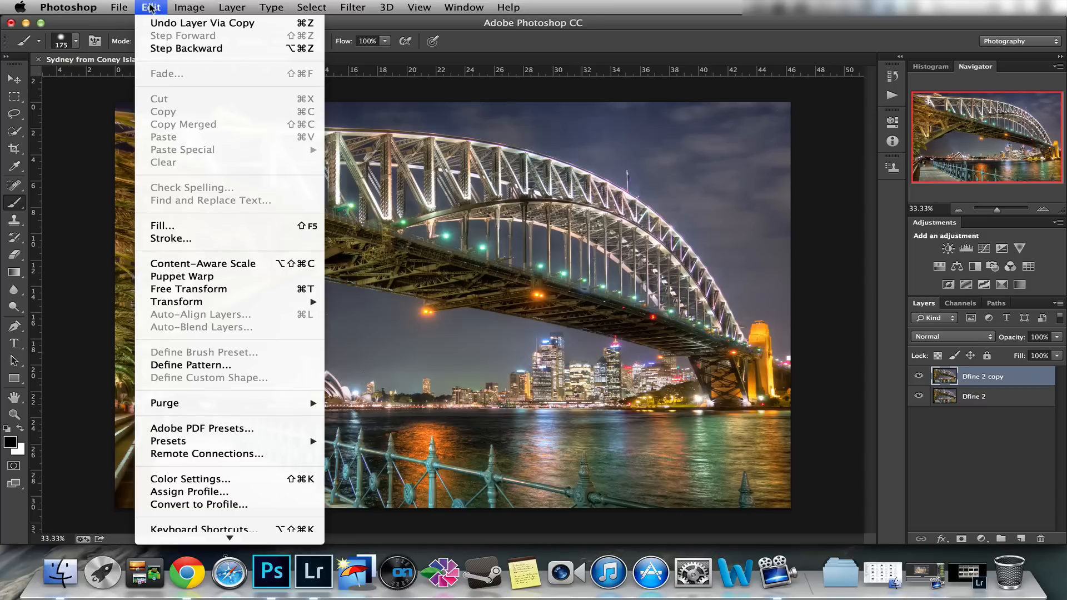
pyautogui.click(119, 7)
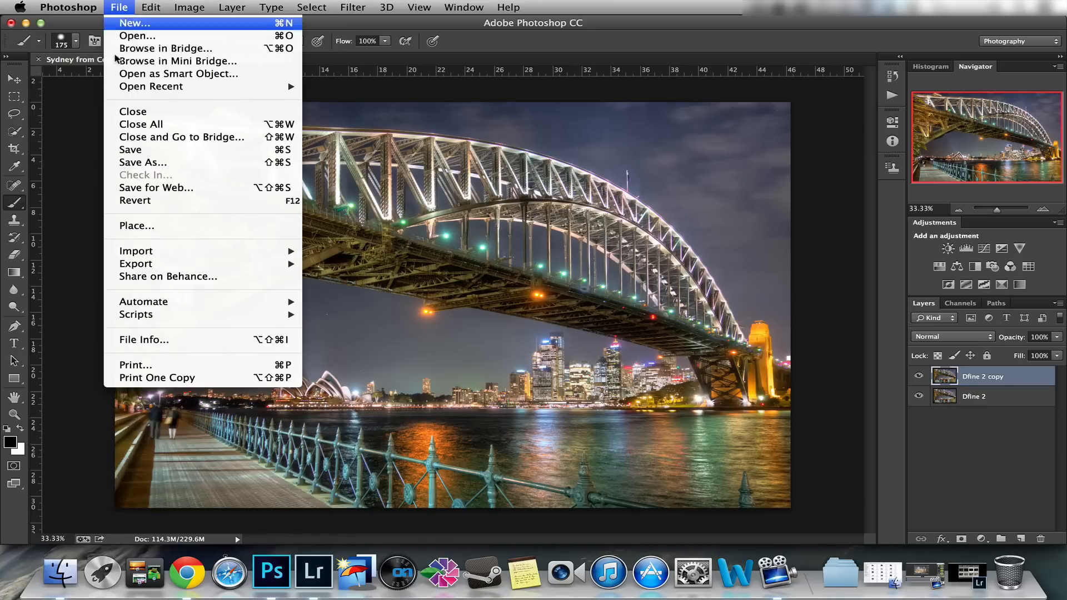
pyautogui.moveTo(144, 301)
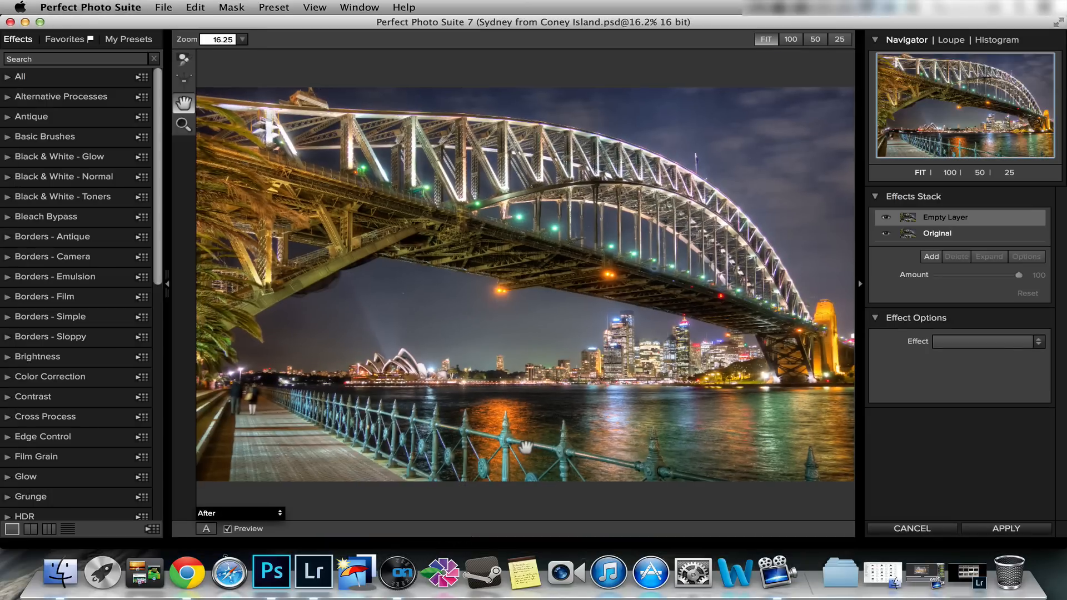
pyautogui.moveTo(173, 210)
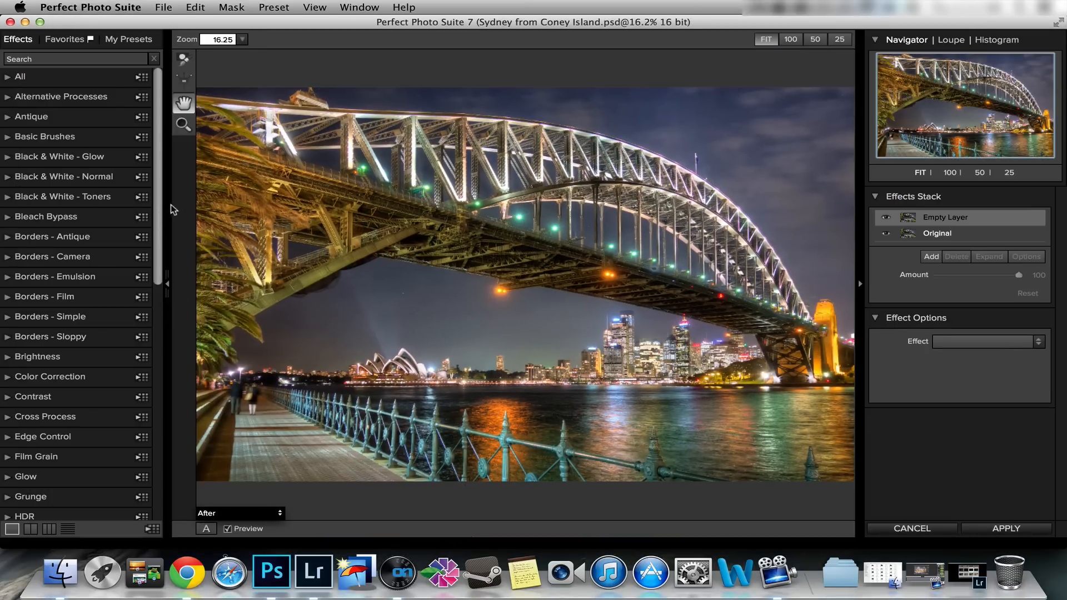
# Apply the Magic Ocean preset at amount 13, compare it, and add an empty layer above it.
pyautogui.scroll(-3)
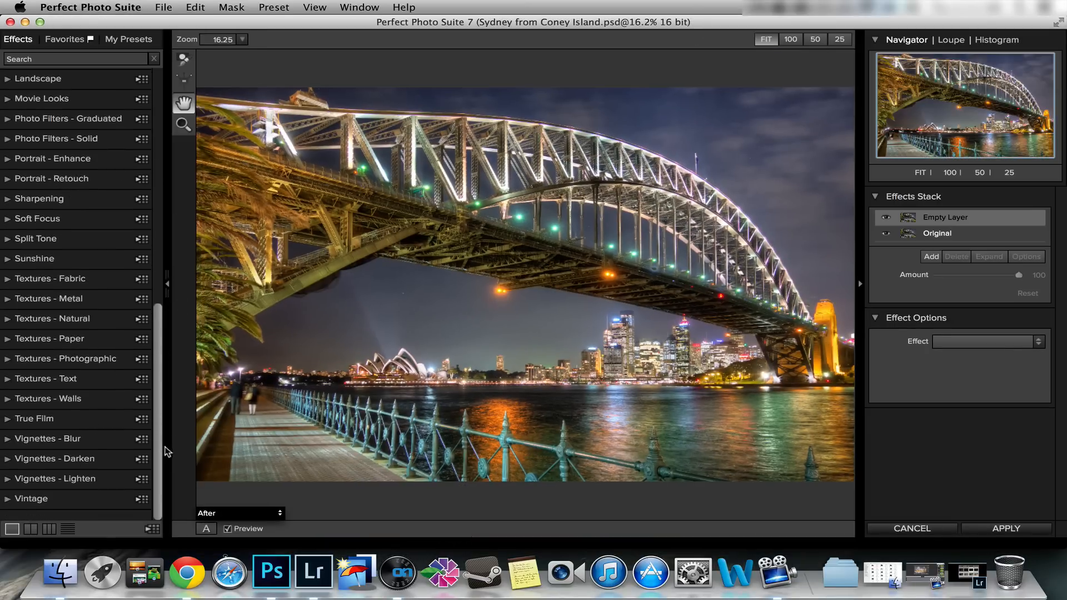
pyautogui.scroll(3)
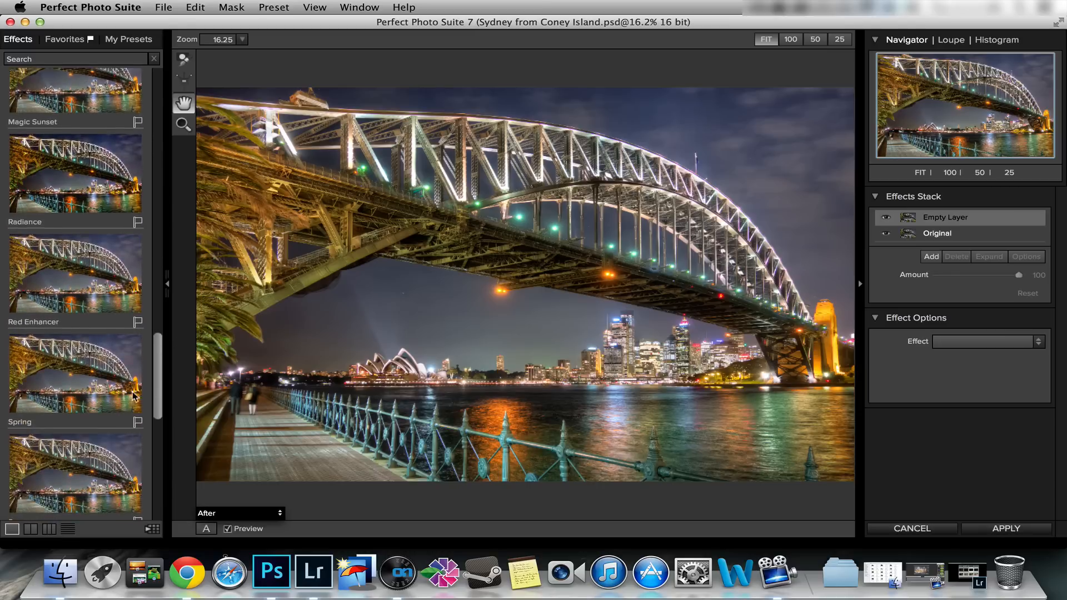
pyautogui.scroll(3)
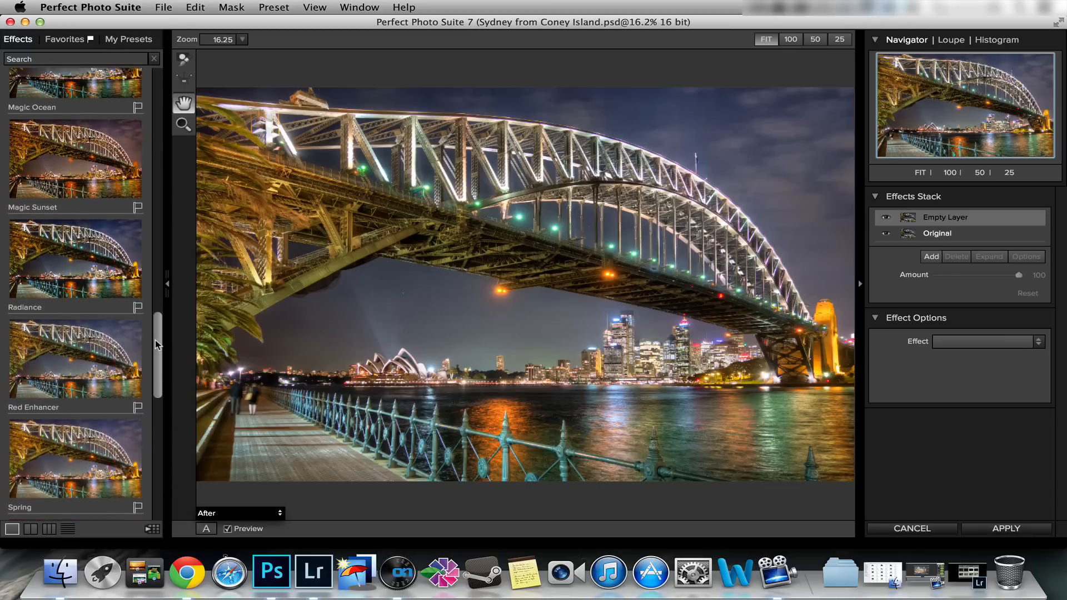
pyautogui.scroll(3)
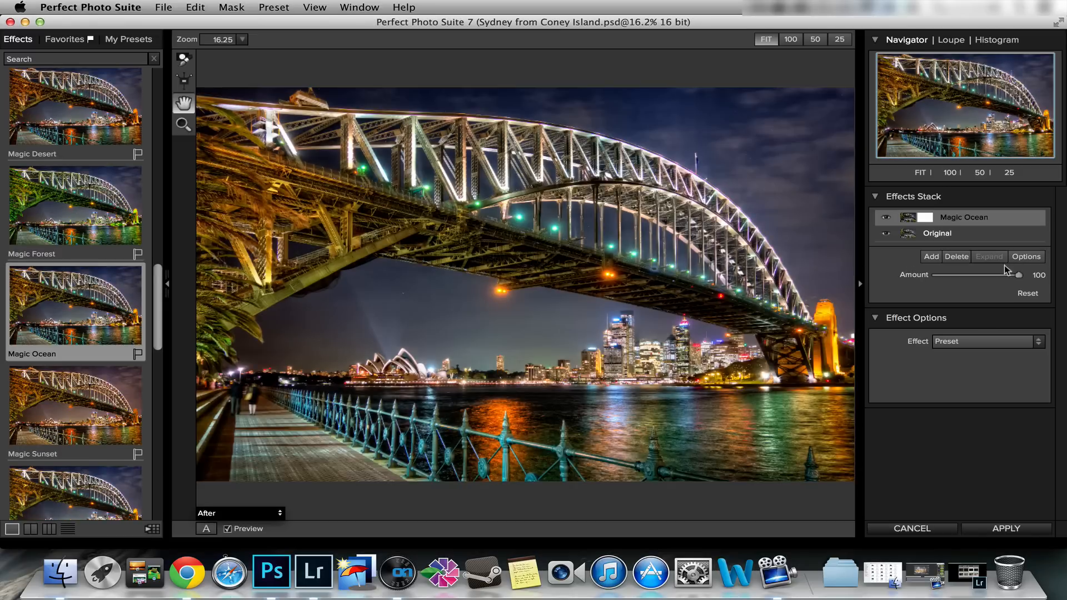
pyautogui.moveTo(1014, 282)
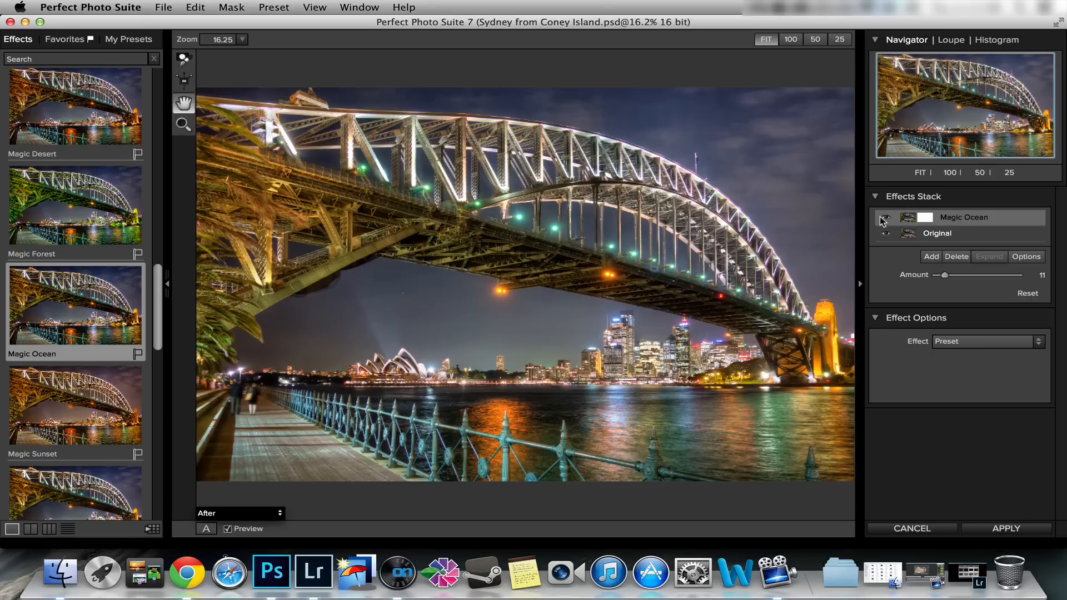
pyautogui.click(886, 217)
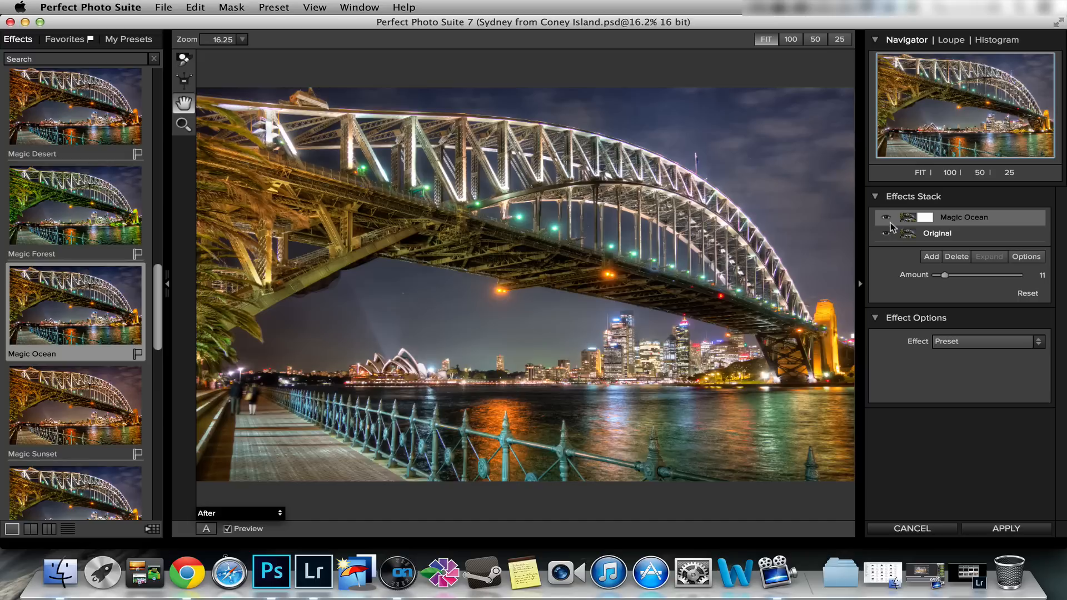
pyautogui.click(238, 514)
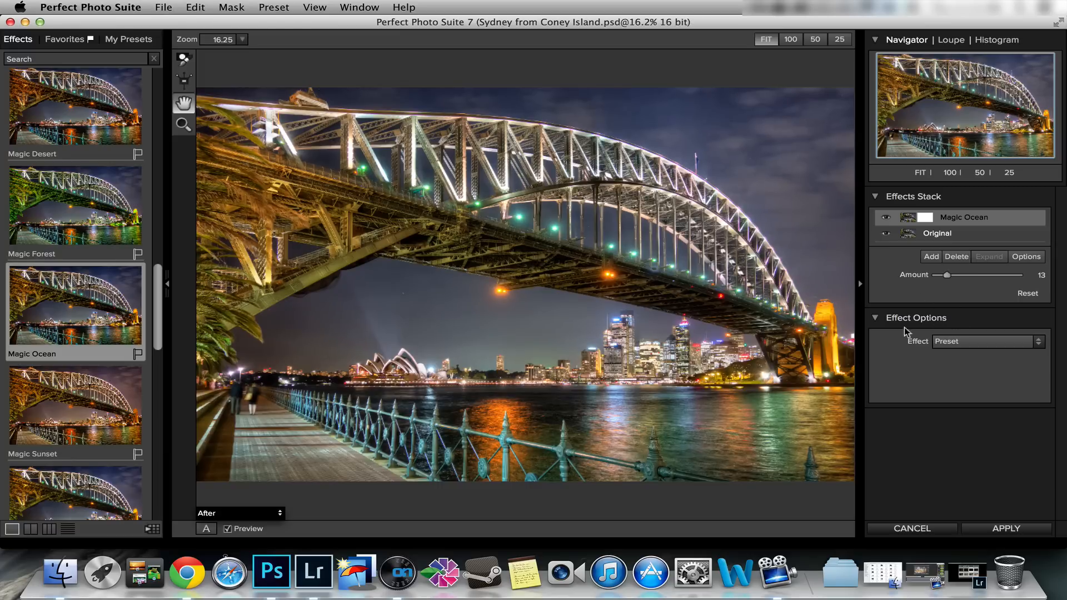
pyautogui.click(931, 257)
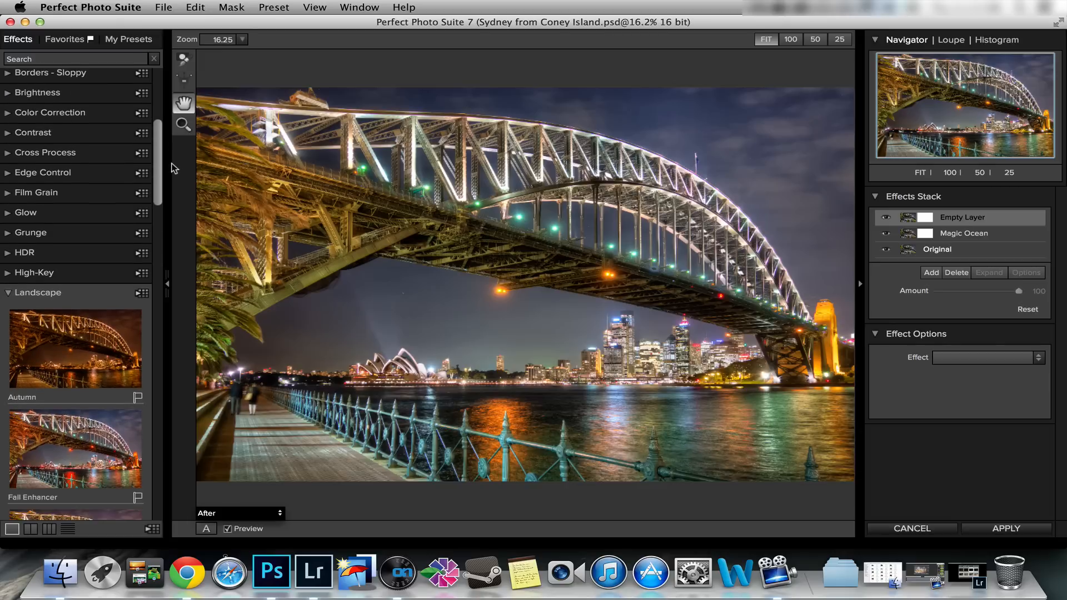
# Apply the Auto Color preset from Color Correction on the new top layer.
pyautogui.scroll(3)
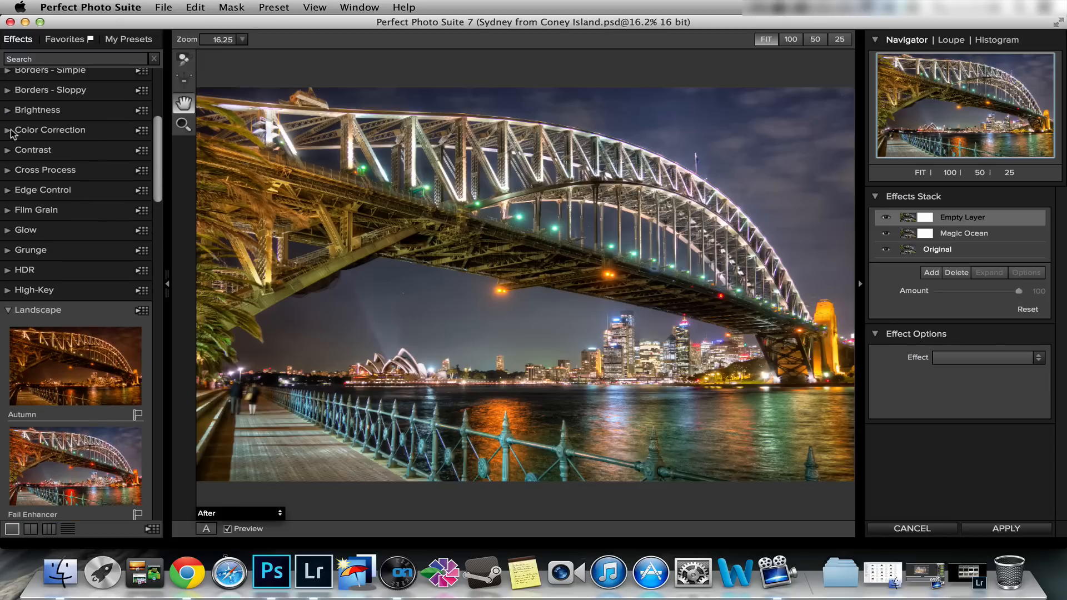
pyautogui.click(50, 130)
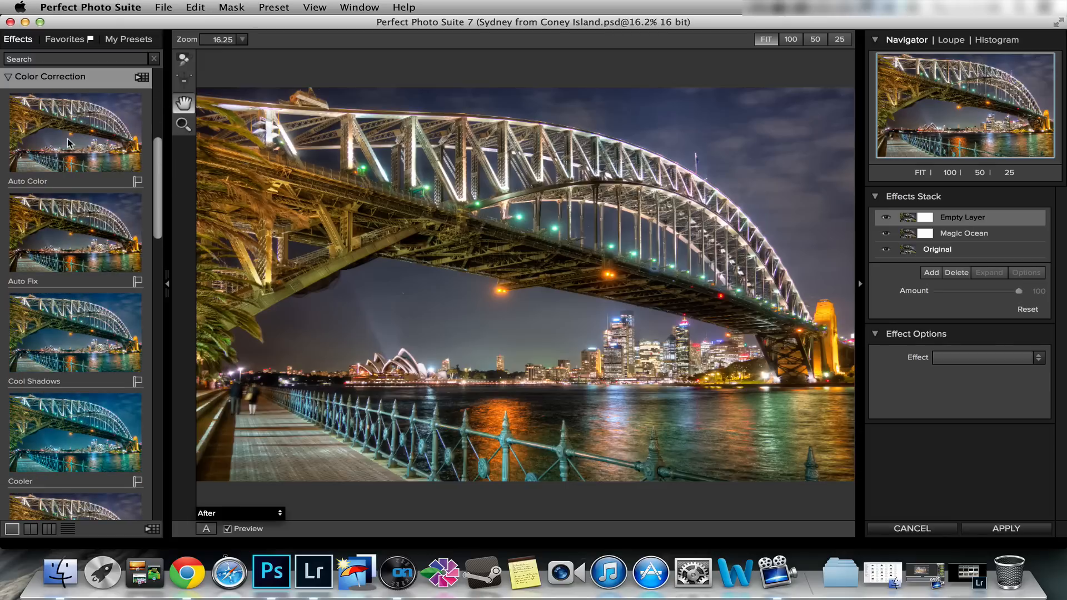
pyautogui.click(74, 133)
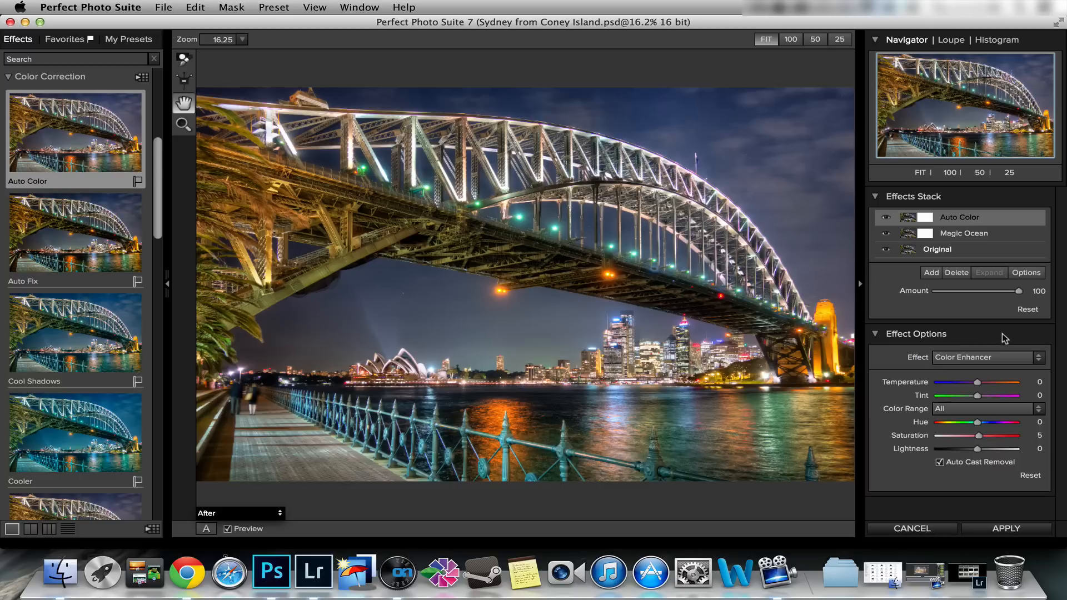
pyautogui.moveTo(980, 389)
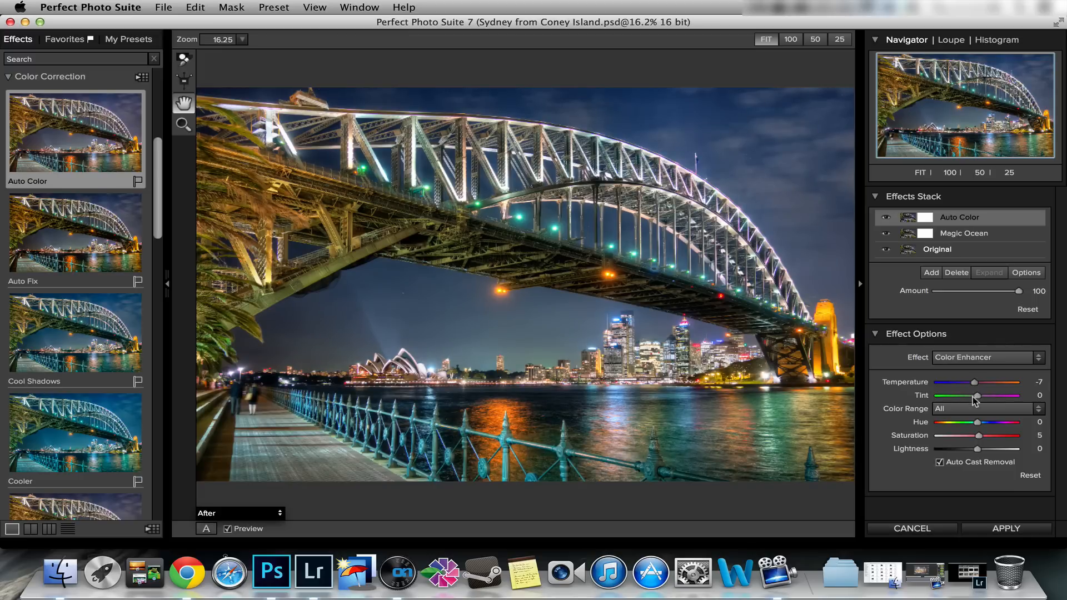
pyautogui.moveTo(977, 386)
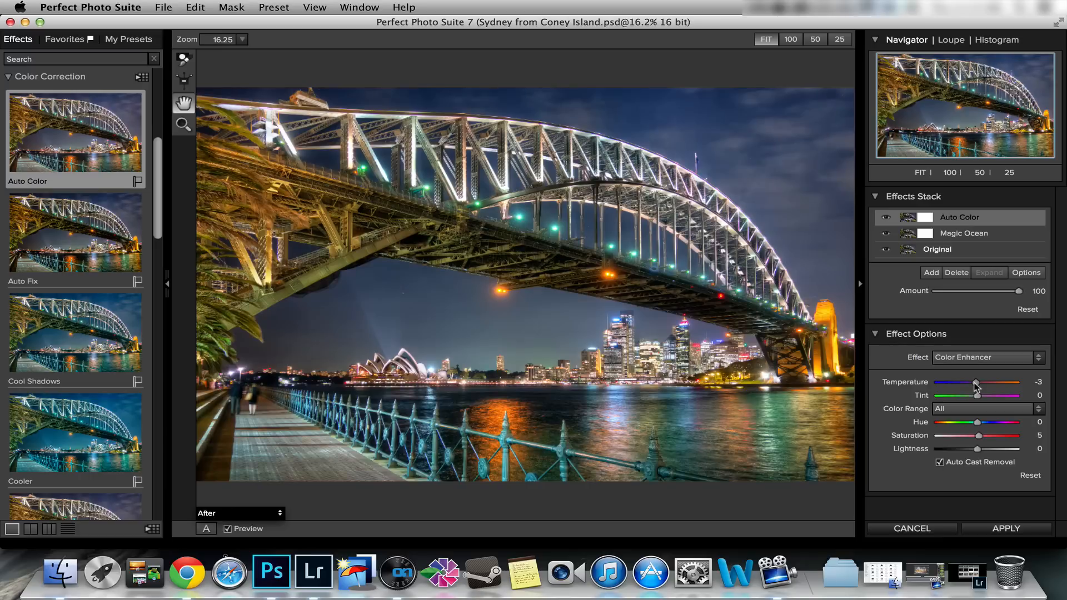
pyautogui.moveTo(991, 286)
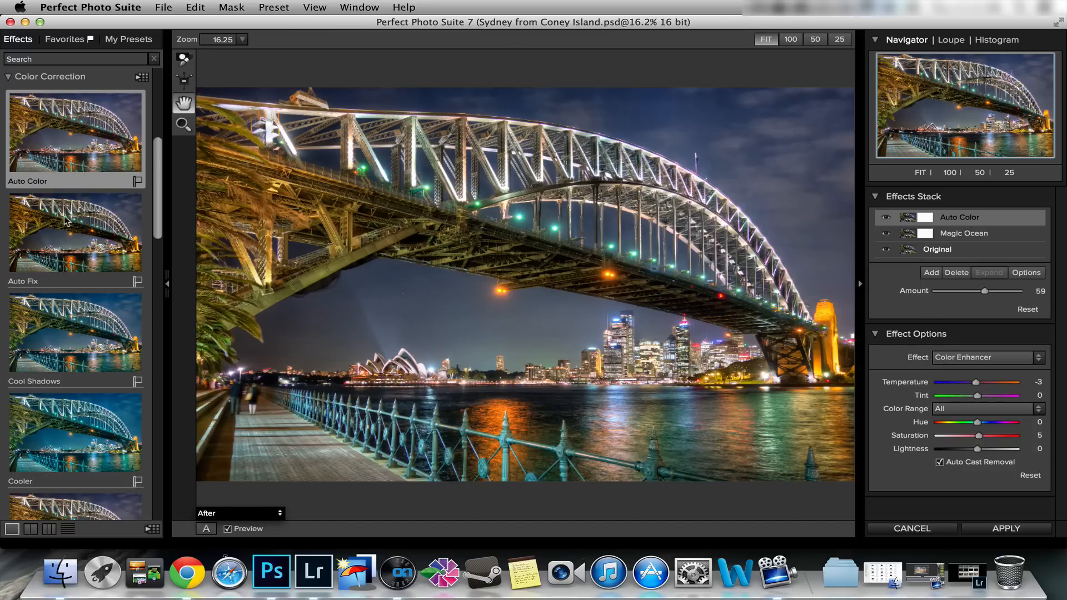
pyautogui.moveTo(935, 299)
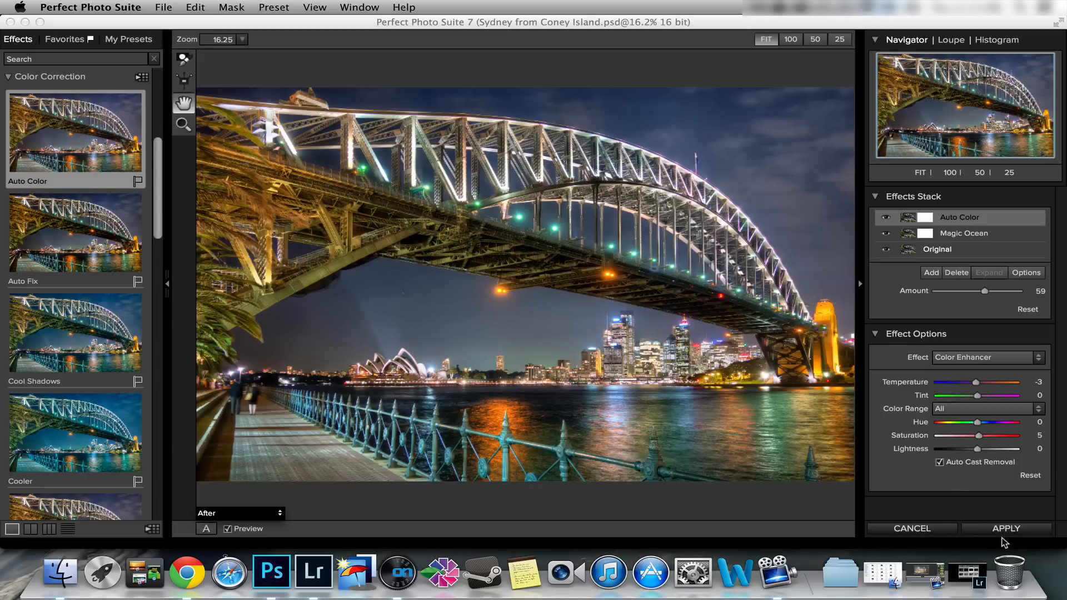
# Return the effects to Photoshop and toggle the Perfect Effects layer for a before/after comparison.
pyautogui.click(1007, 529)
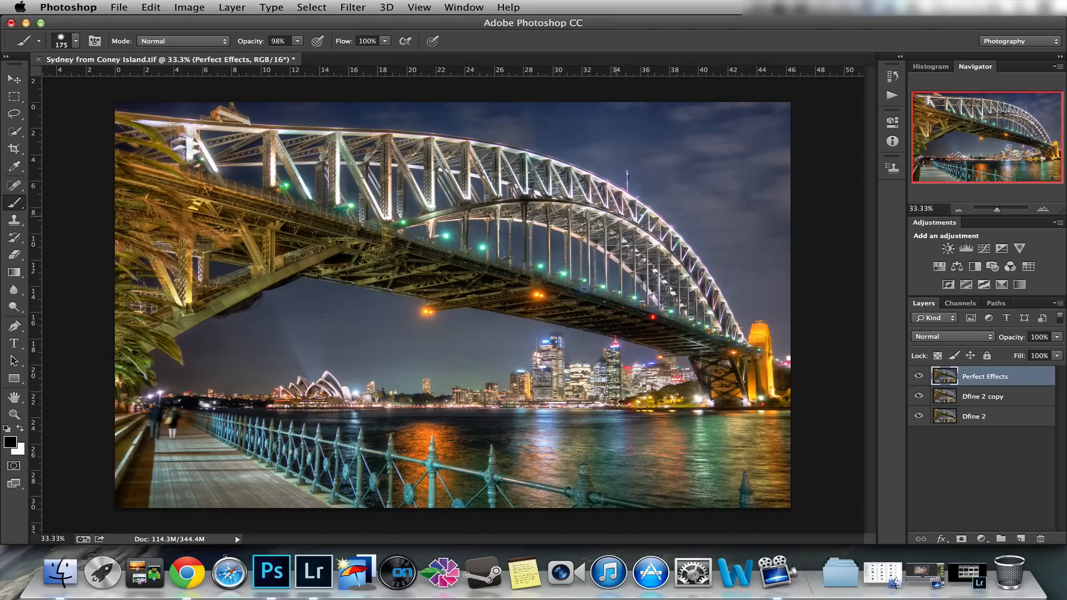
pyautogui.click(982, 396)
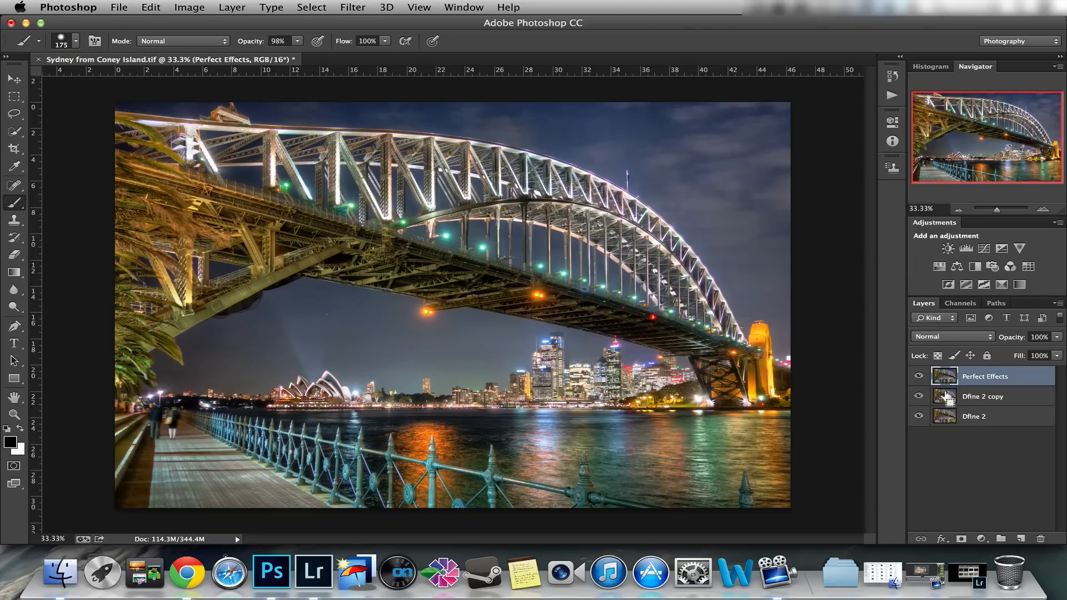
pyautogui.click(919, 377)
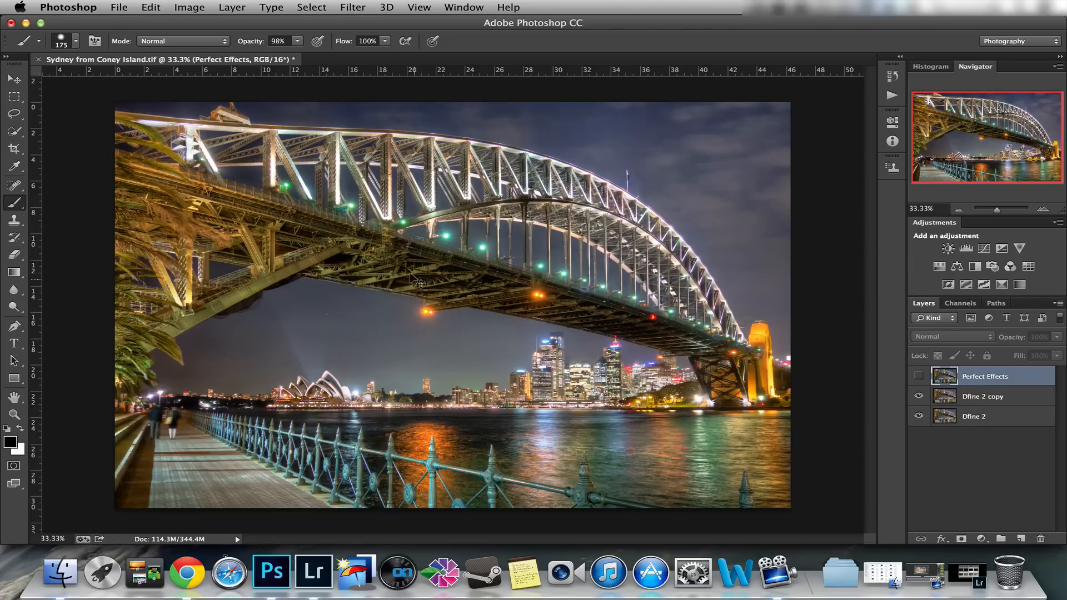
pyautogui.click(920, 377)
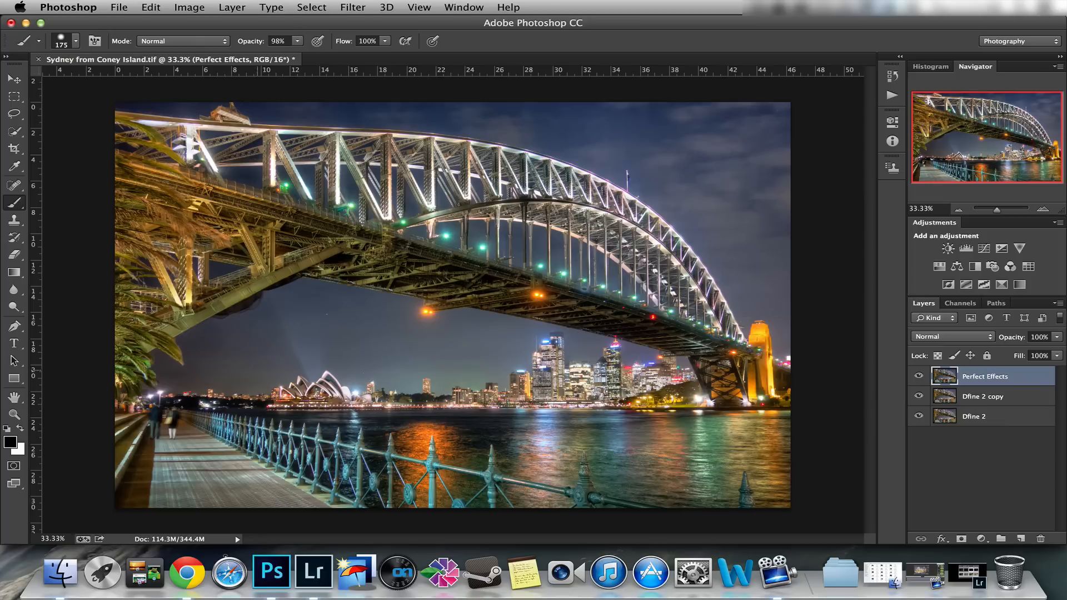
pyautogui.moveTo(948, 487)
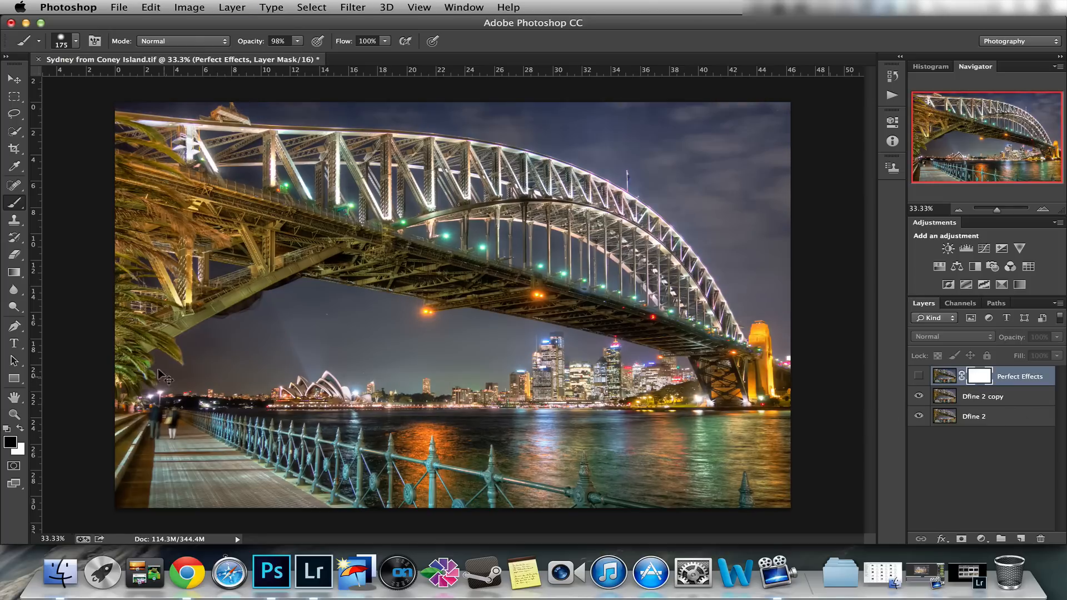
pyautogui.click(919, 377)
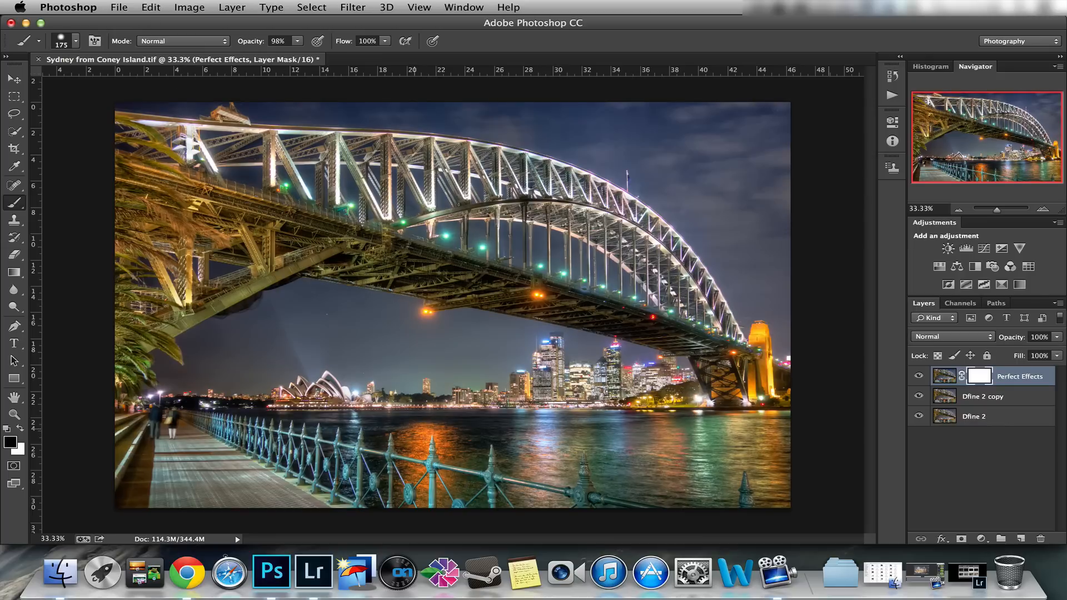
pyautogui.click(919, 377)
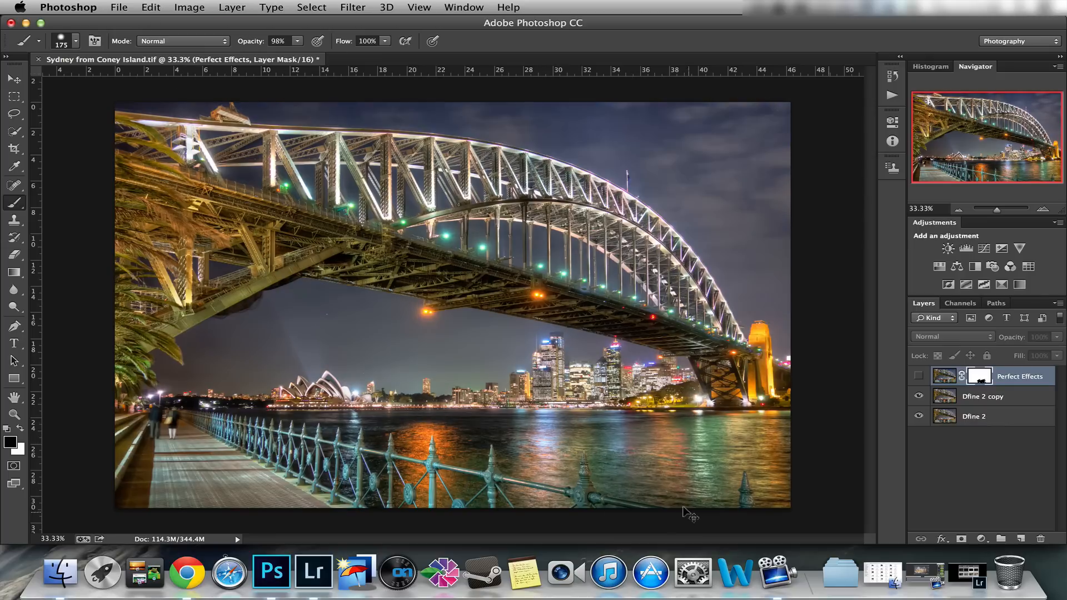
pyautogui.click(920, 377)
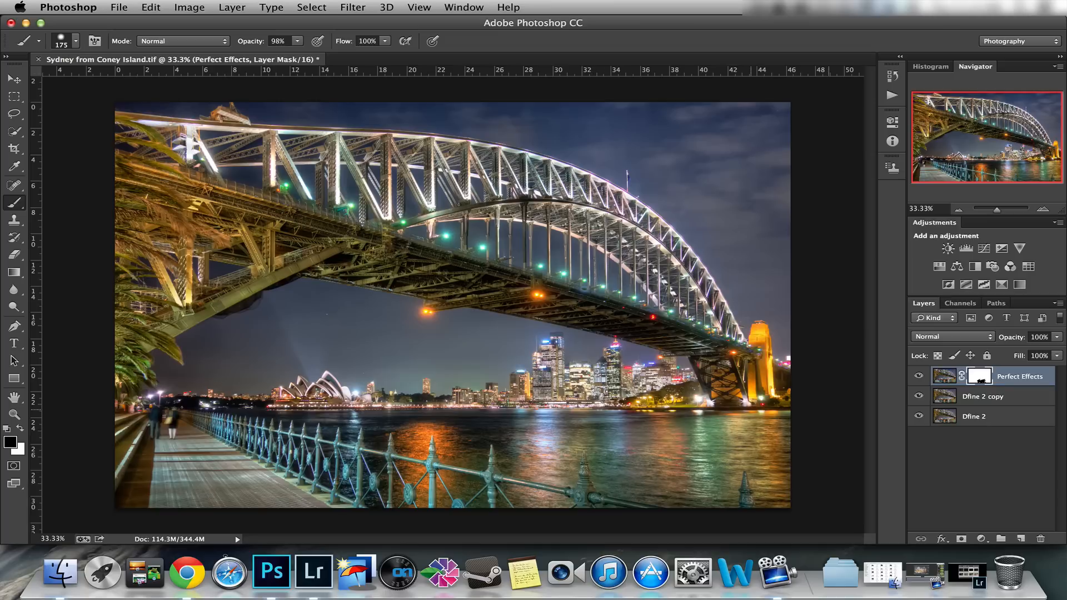
pyautogui.click(920, 377)
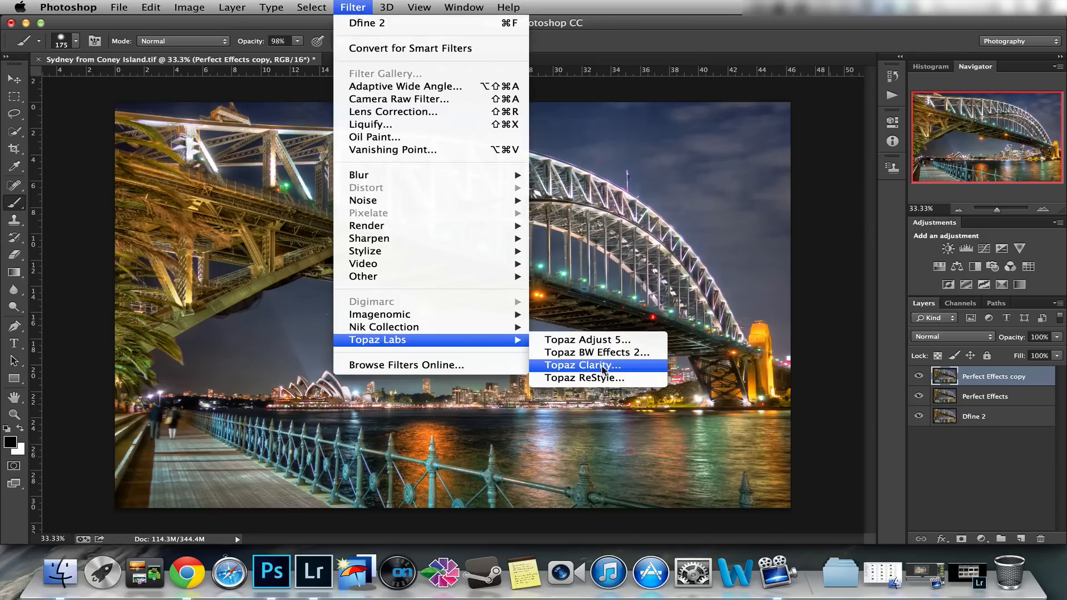
# Launch Topaz Clarity on the Perfect Effects copy layer.
pyautogui.click(581, 366)
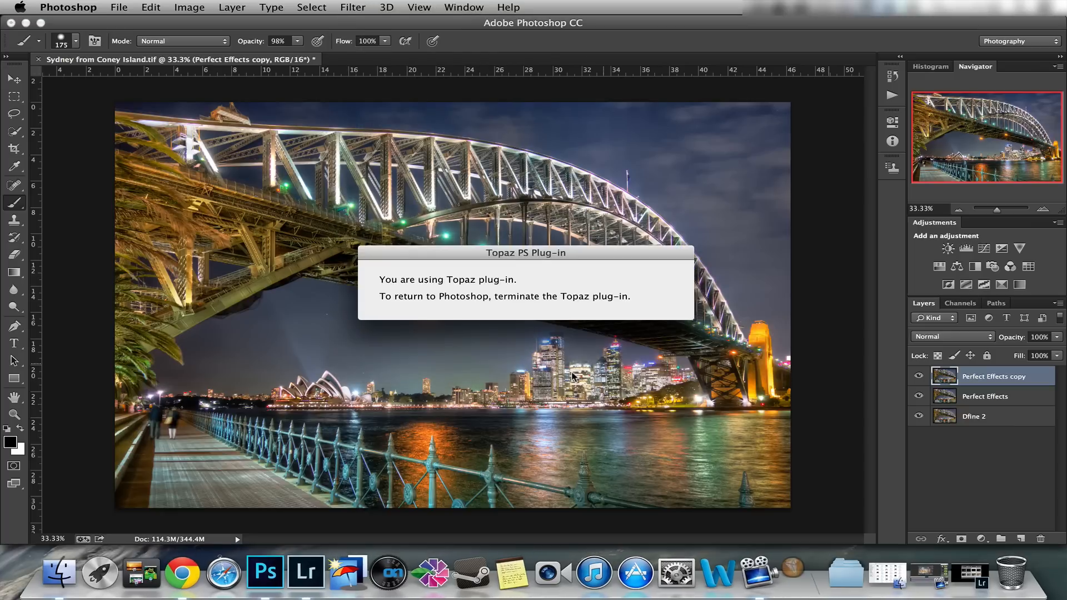
pyautogui.moveTo(987, 381)
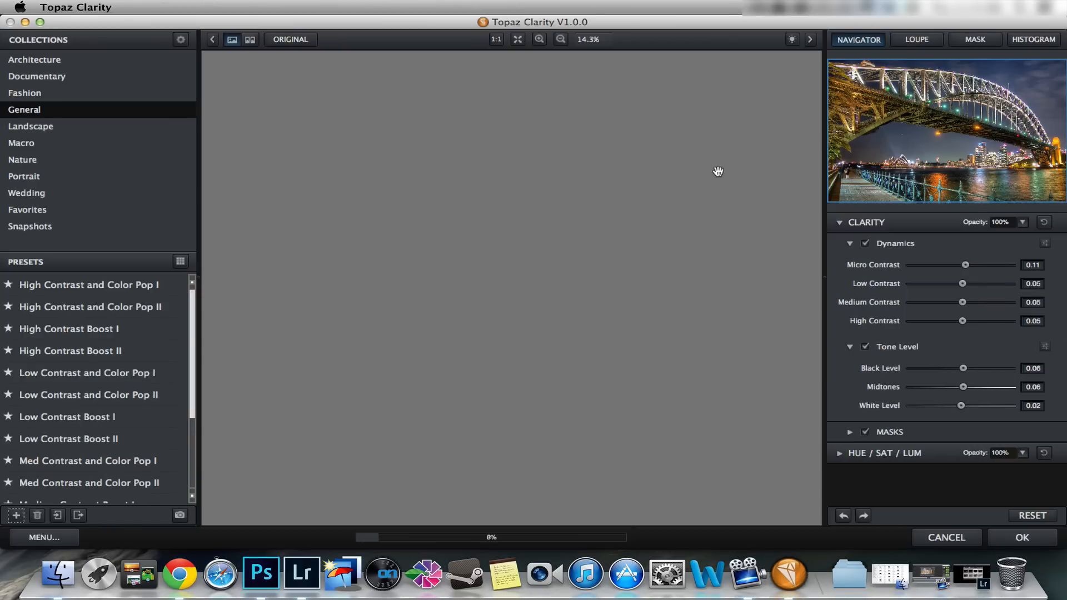
pyautogui.click(87, 284)
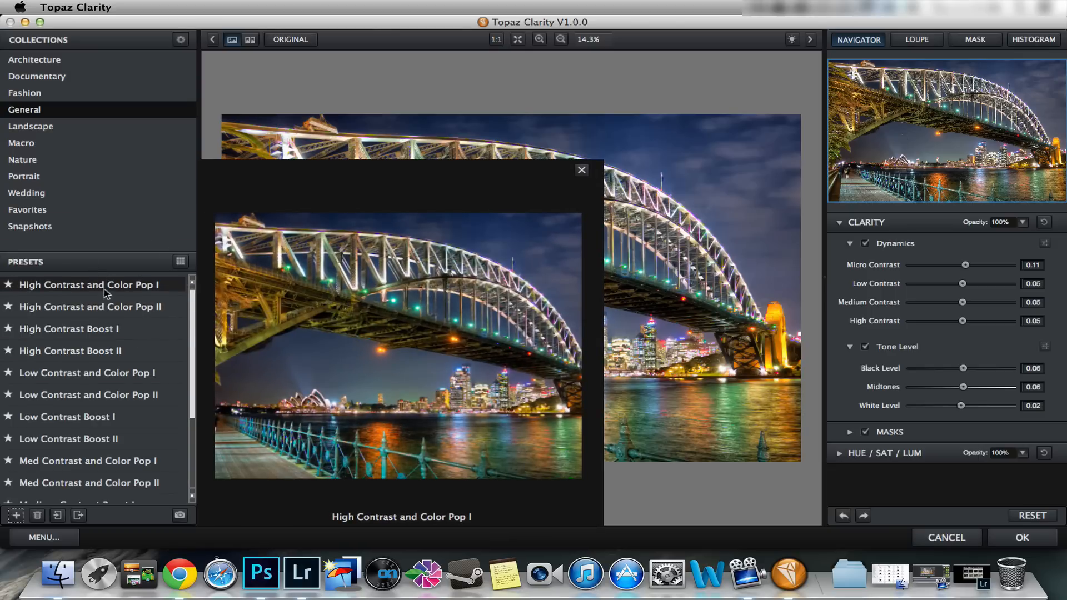
pyautogui.click(70, 350)
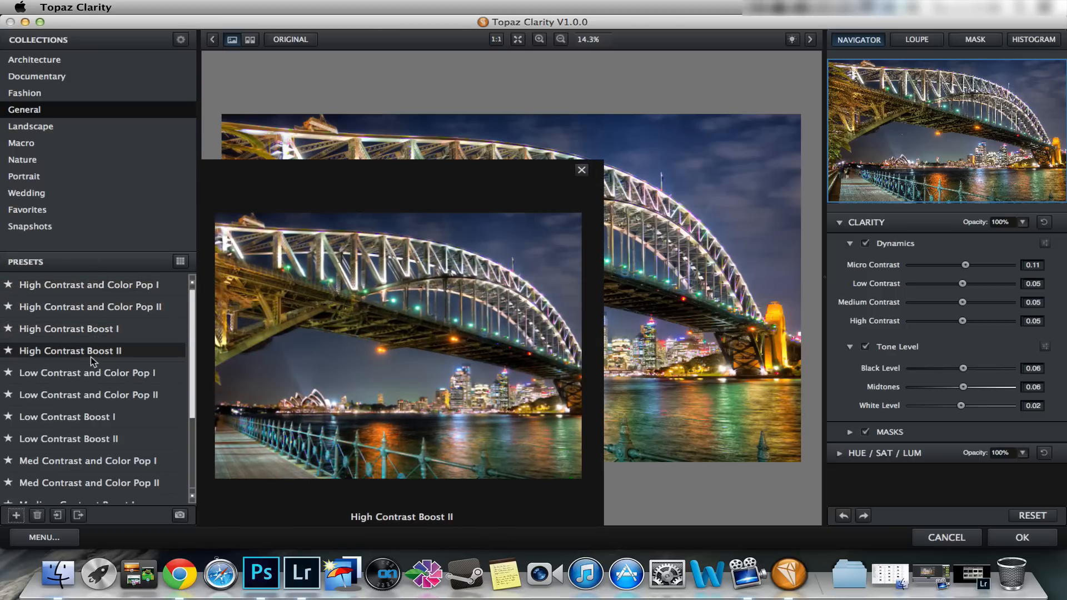
pyautogui.click(88, 394)
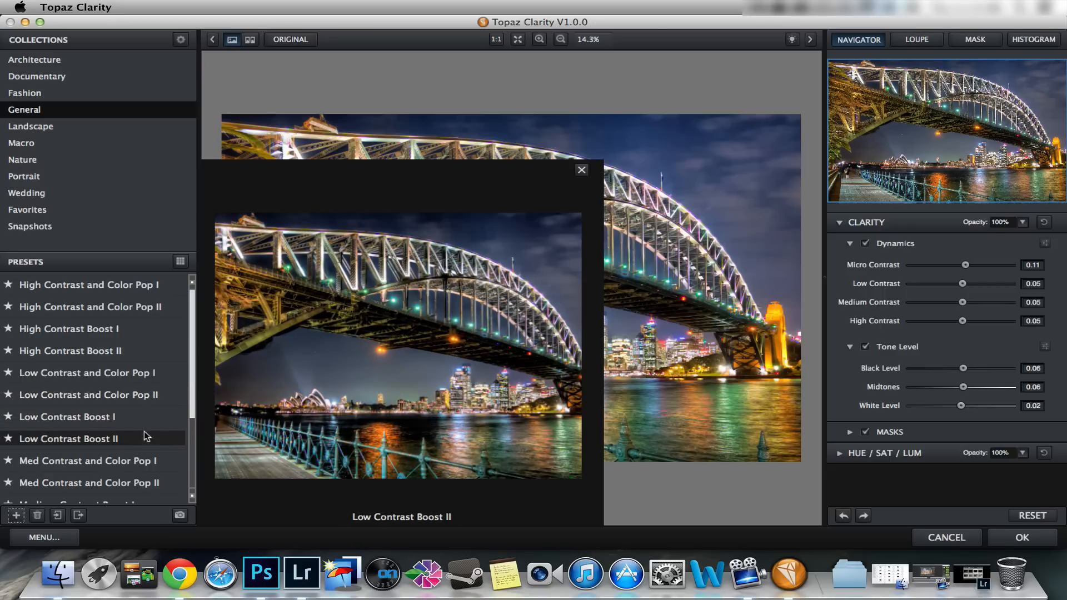
pyautogui.click(34, 59)
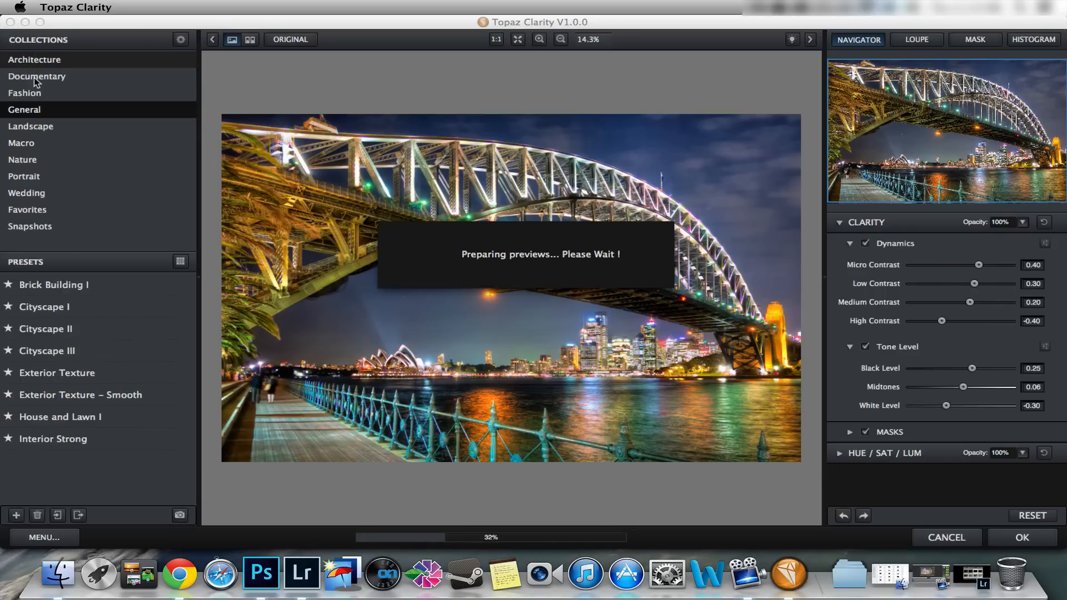
pyautogui.click(35, 59)
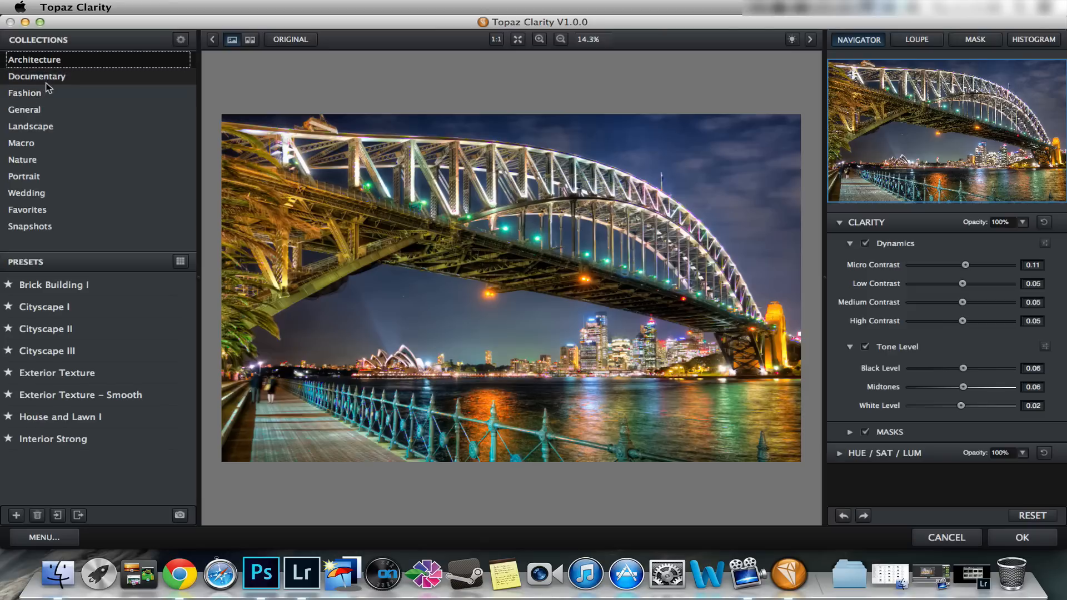
pyautogui.moveTo(47, 129)
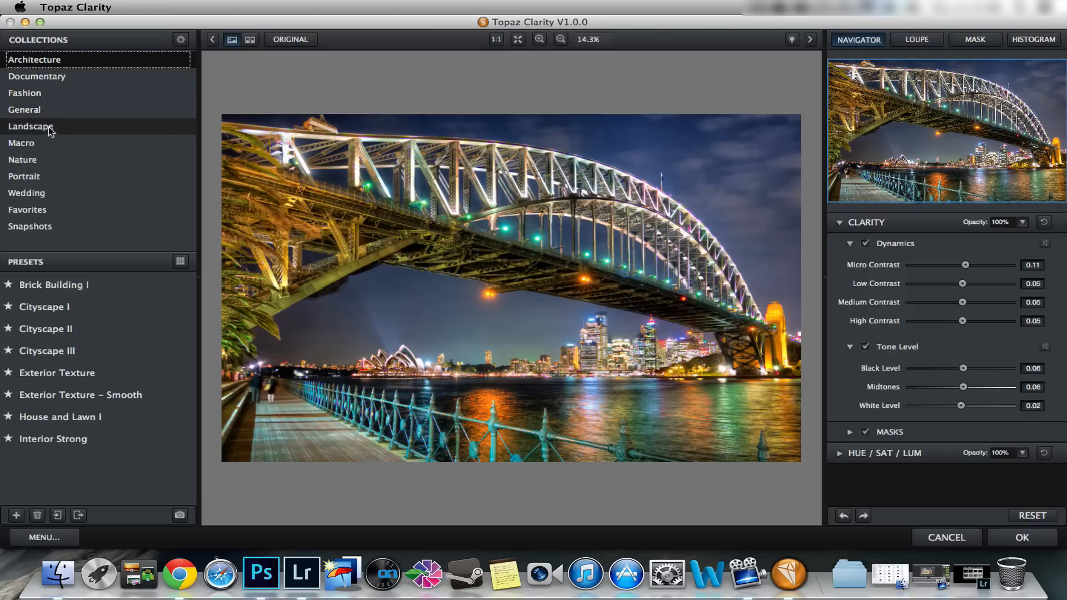
pyautogui.moveTo(44, 144)
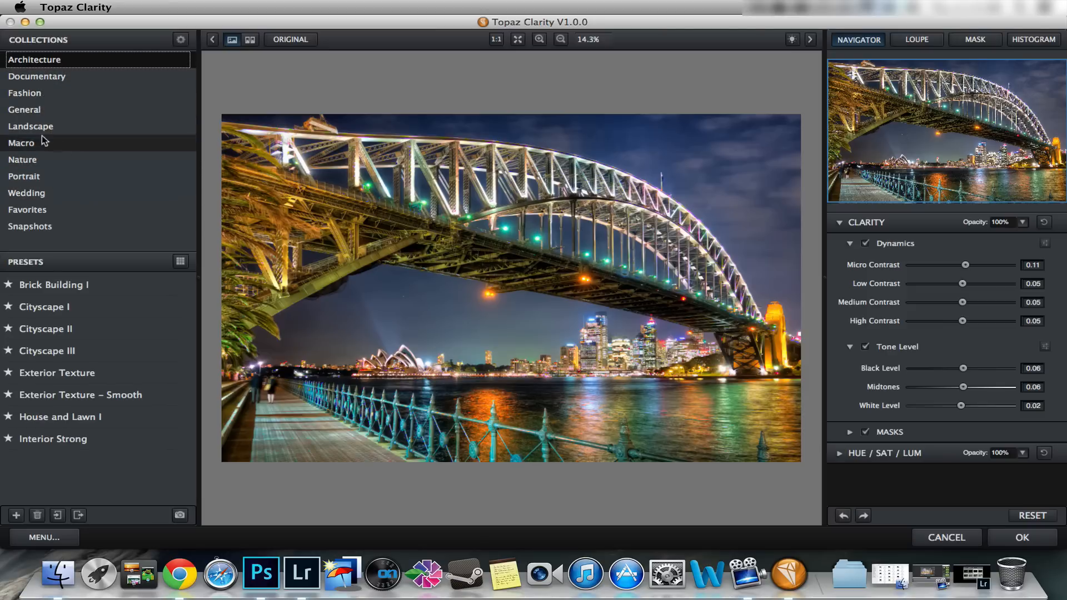
pyautogui.moveTo(30, 125)
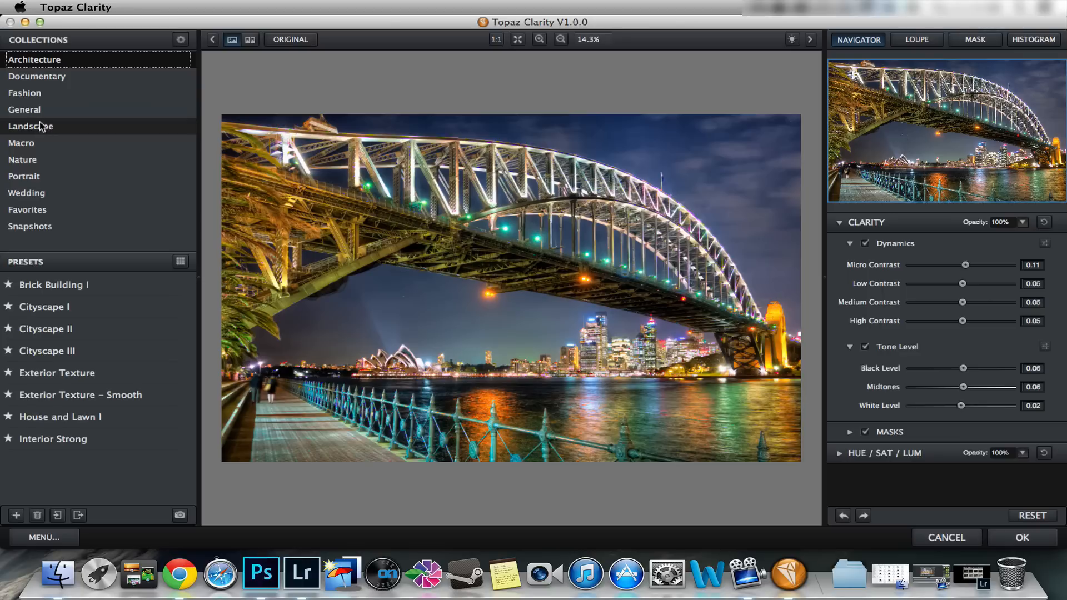
pyautogui.click(23, 110)
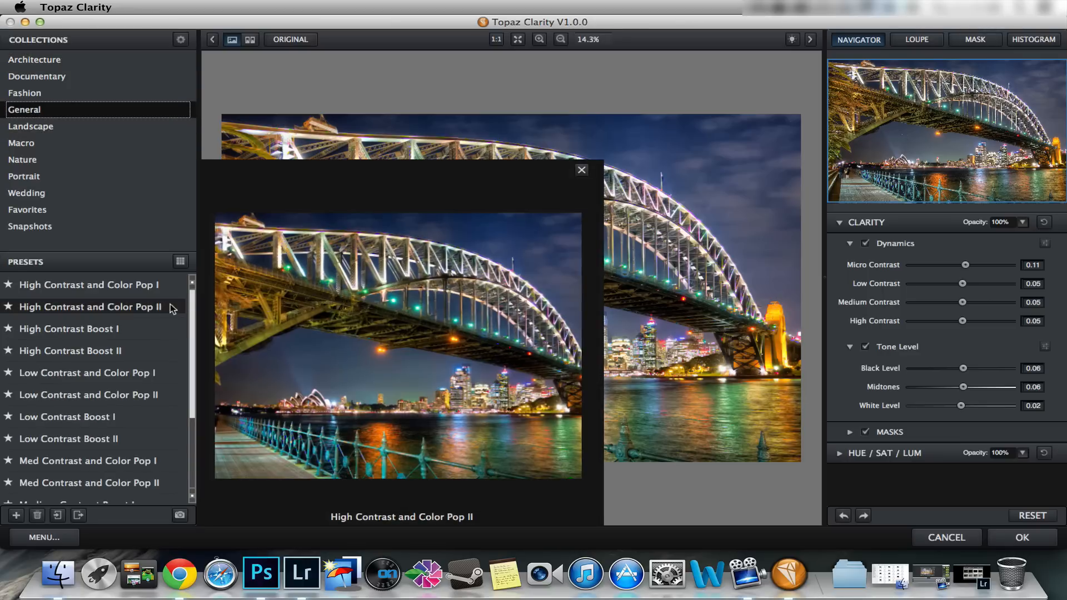
pyautogui.click(70, 351)
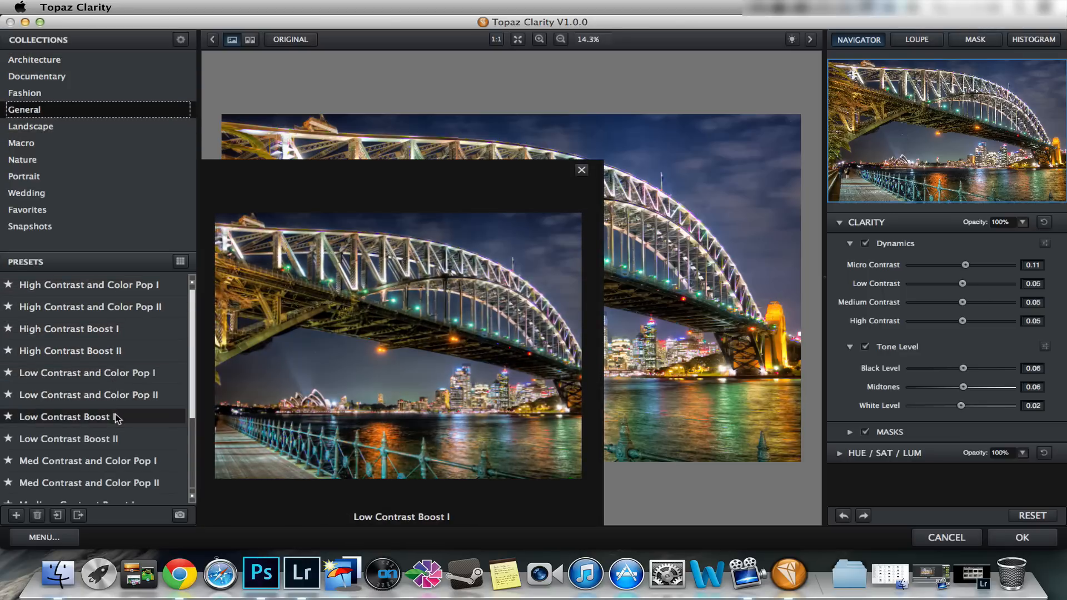
pyautogui.click(87, 460)
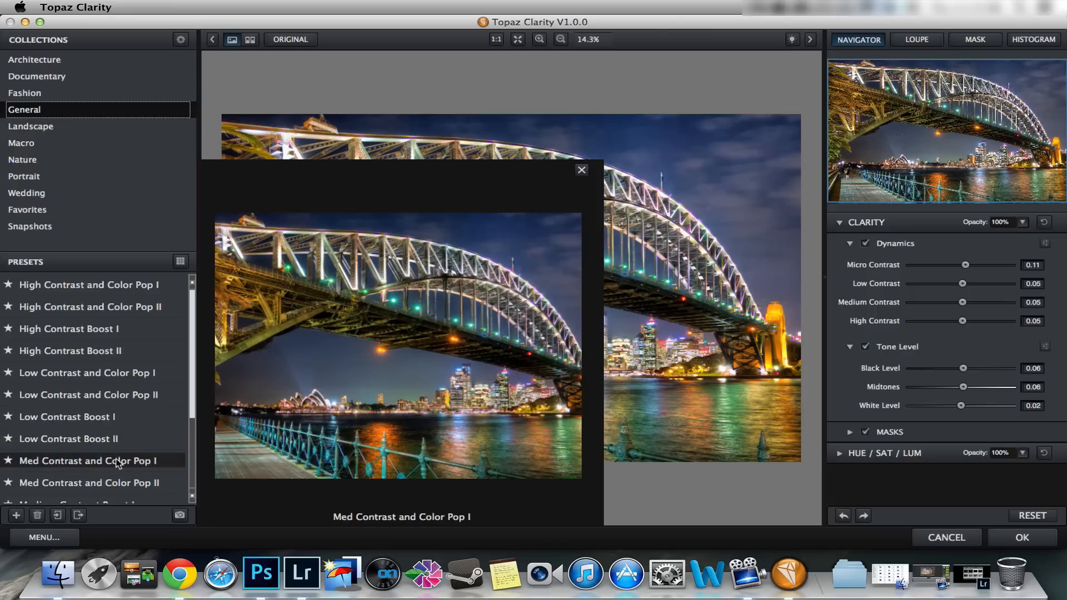
pyautogui.scroll(-3)
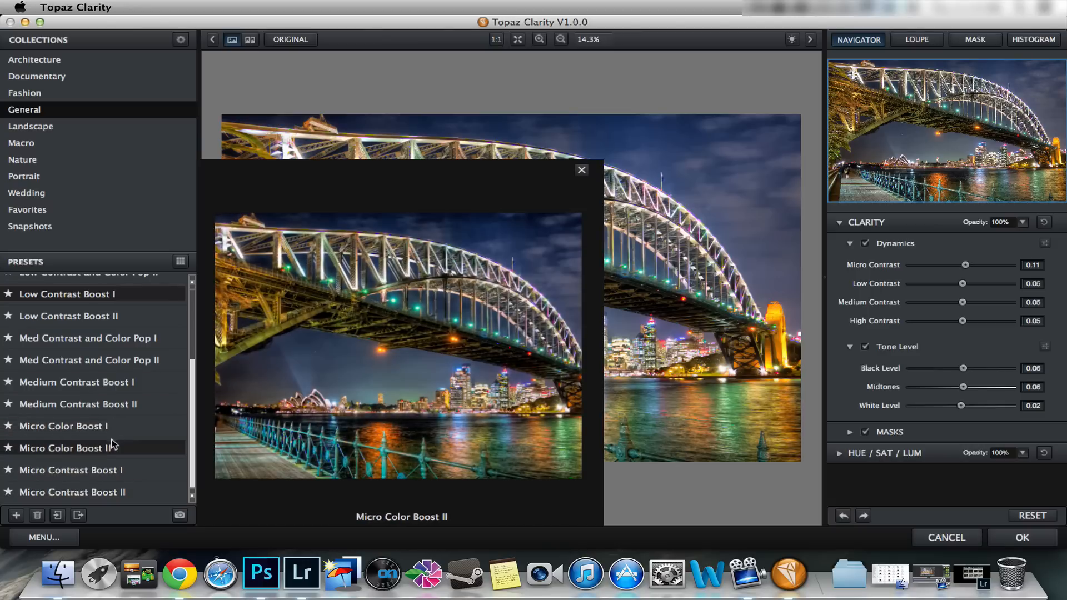
# Apply the Micro Color Boost I preset to the bridge photo and dismiss its preview popup.
pyautogui.click(66, 426)
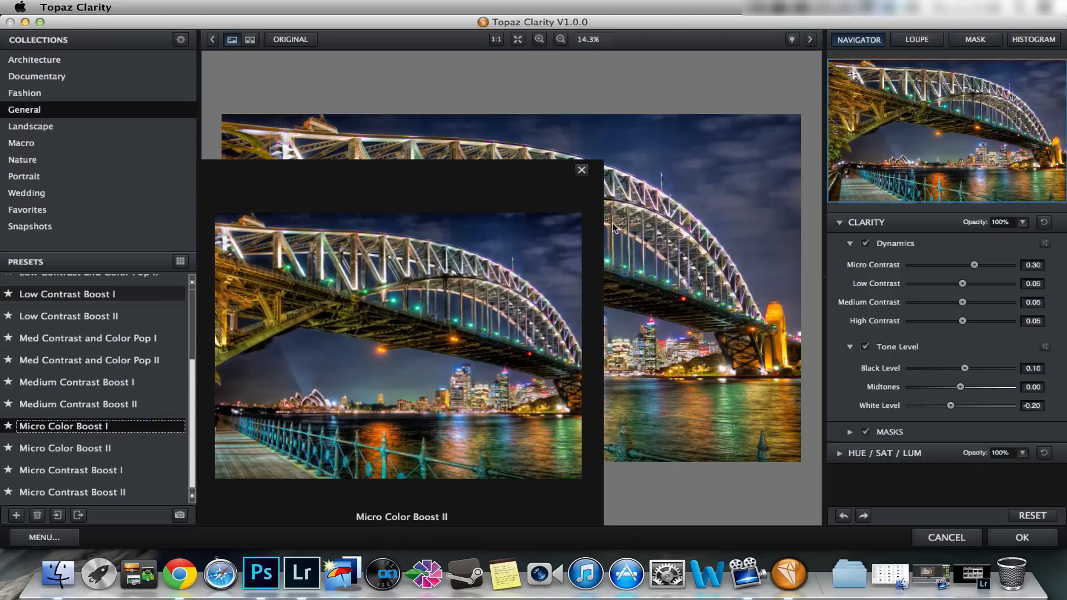
pyautogui.click(63, 426)
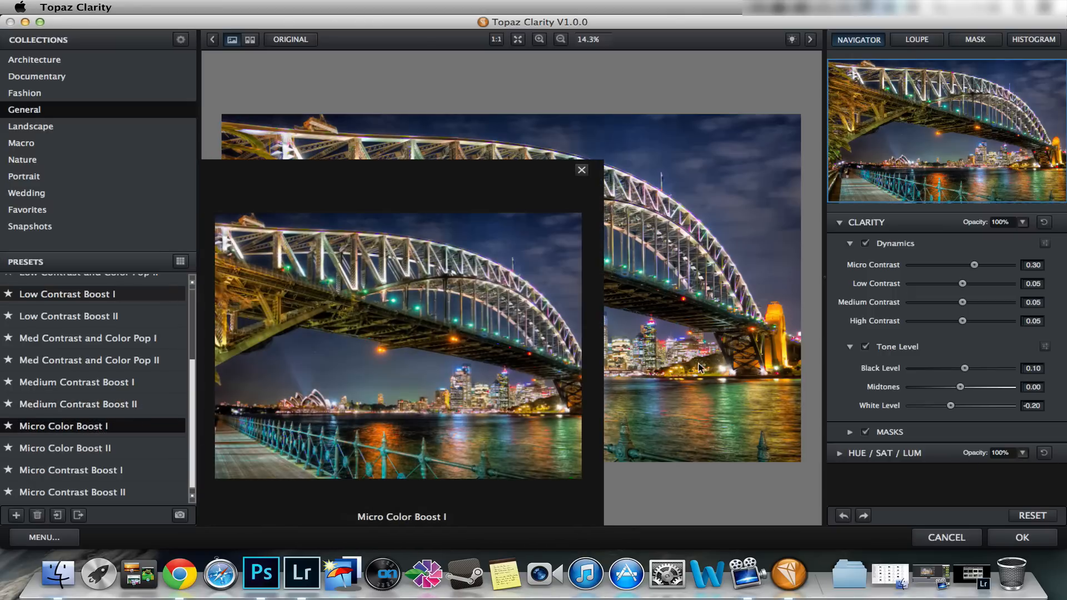
pyautogui.click(582, 169)
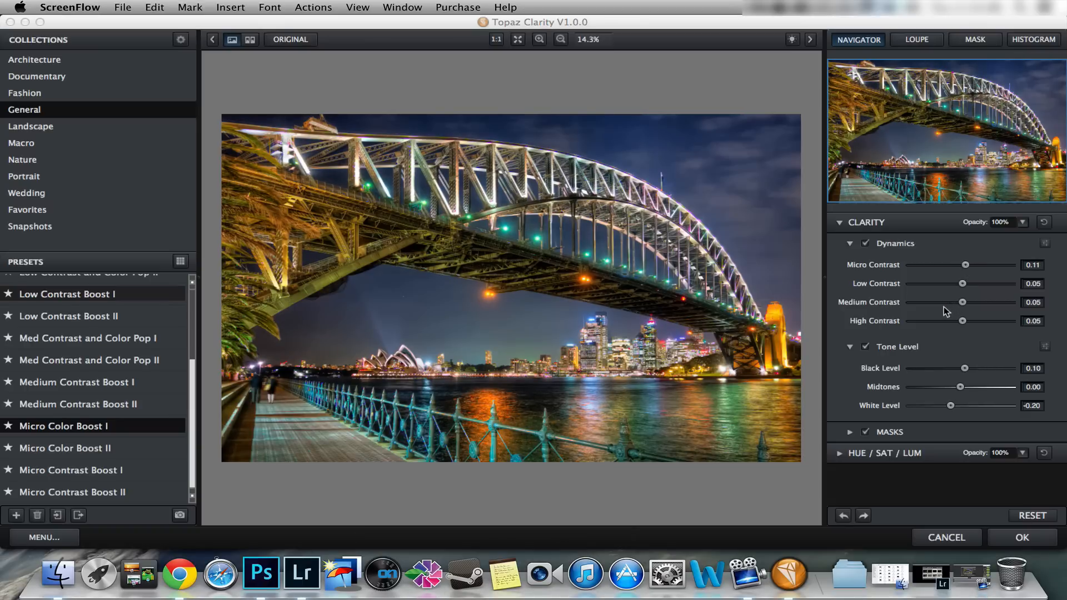
pyautogui.moveTo(1002, 288)
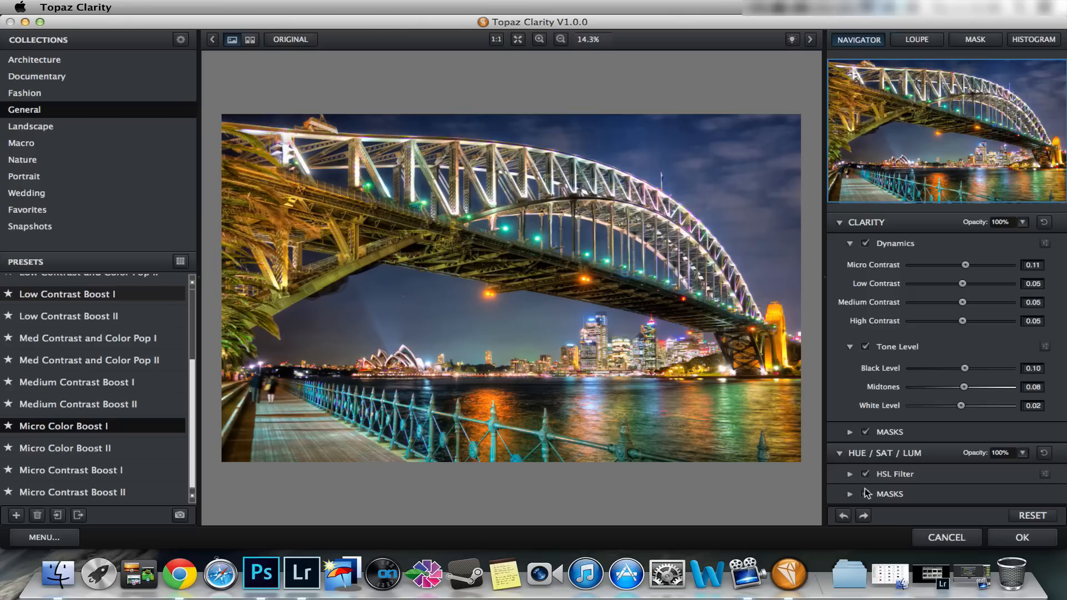
pyautogui.moveTo(856, 481)
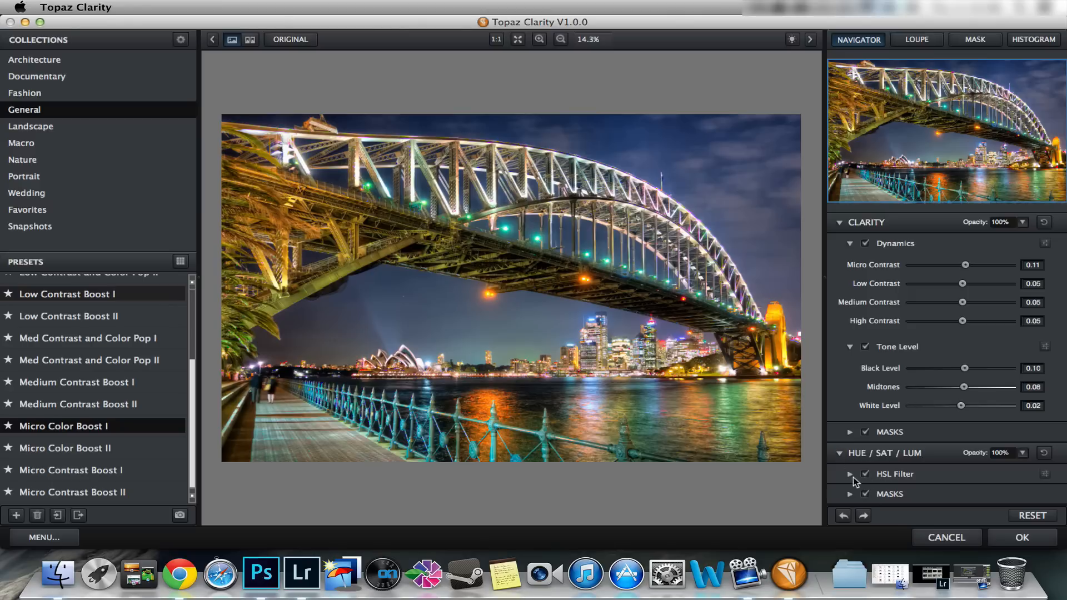
# Expand the HSL Filter and switch to its SAT adjustments for overall saturation 0.08.
pyautogui.click(849, 474)
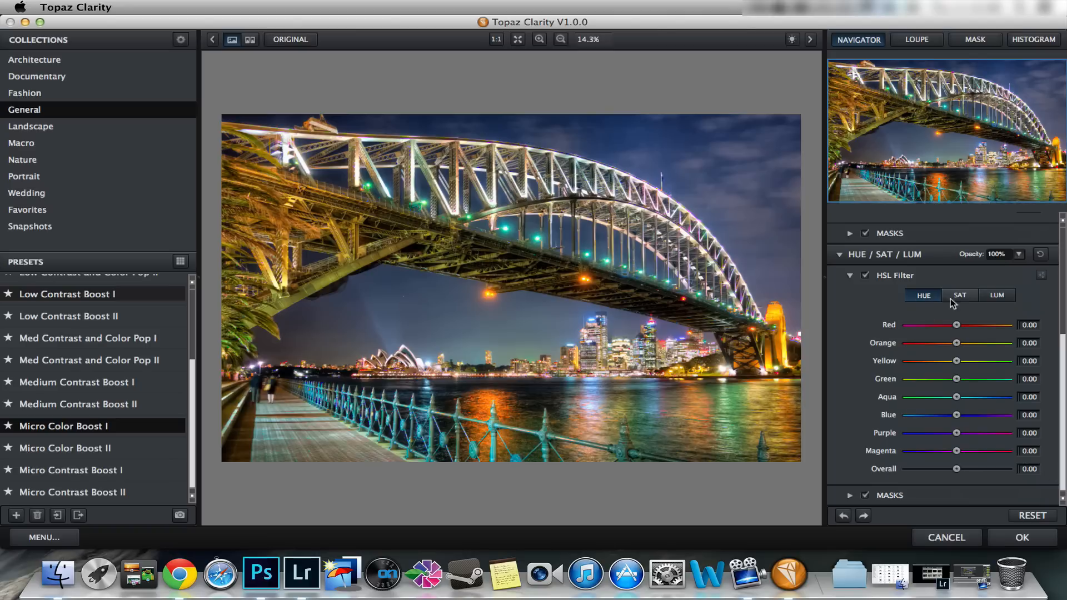
pyautogui.click(959, 295)
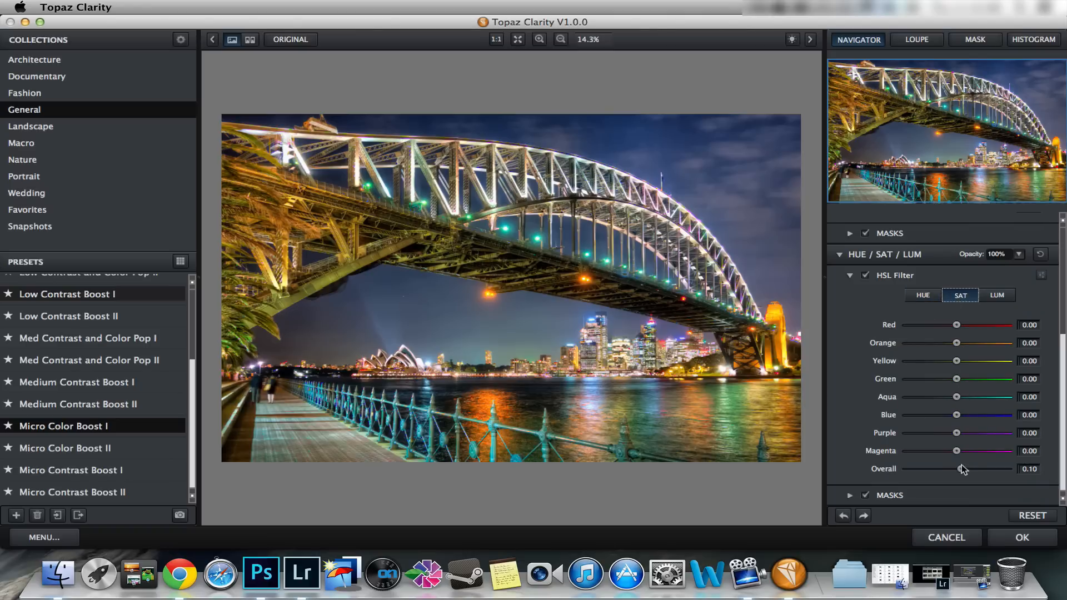
pyautogui.moveTo(874, 481)
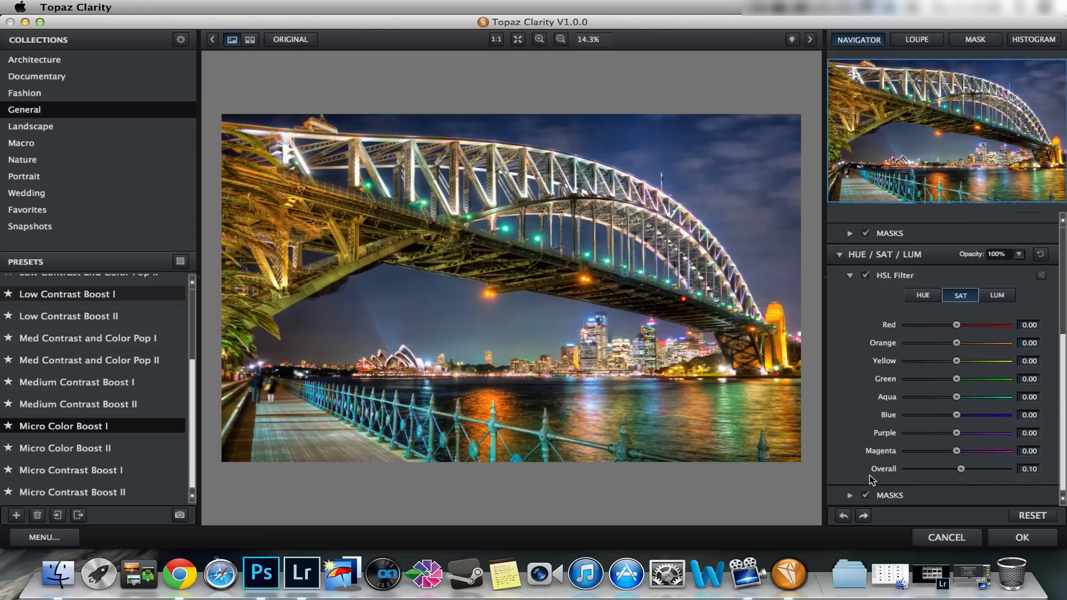
pyautogui.moveTo(960, 387)
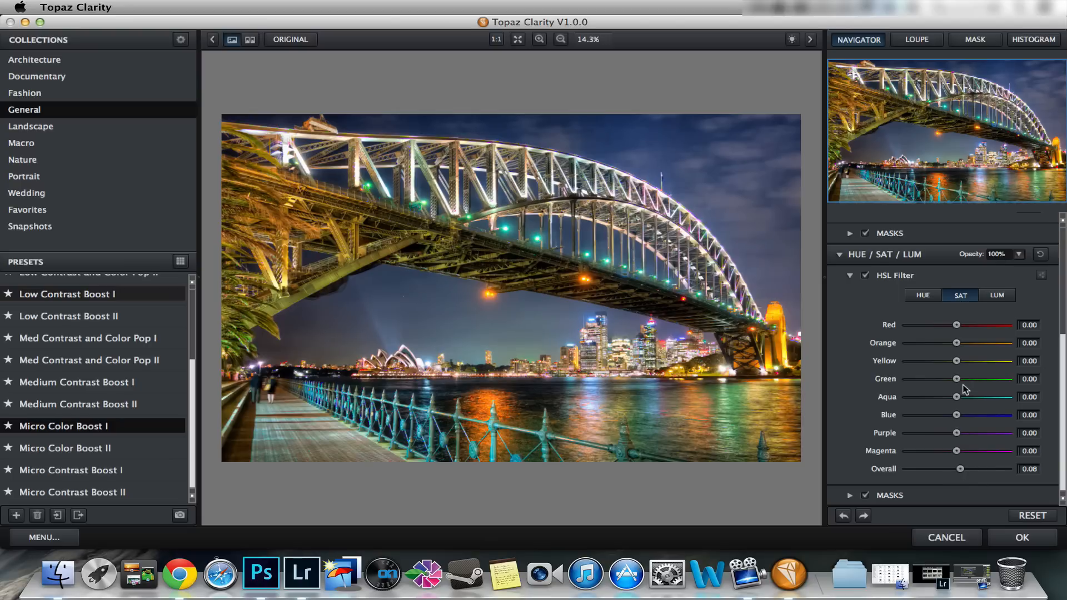
pyautogui.moveTo(972, 383)
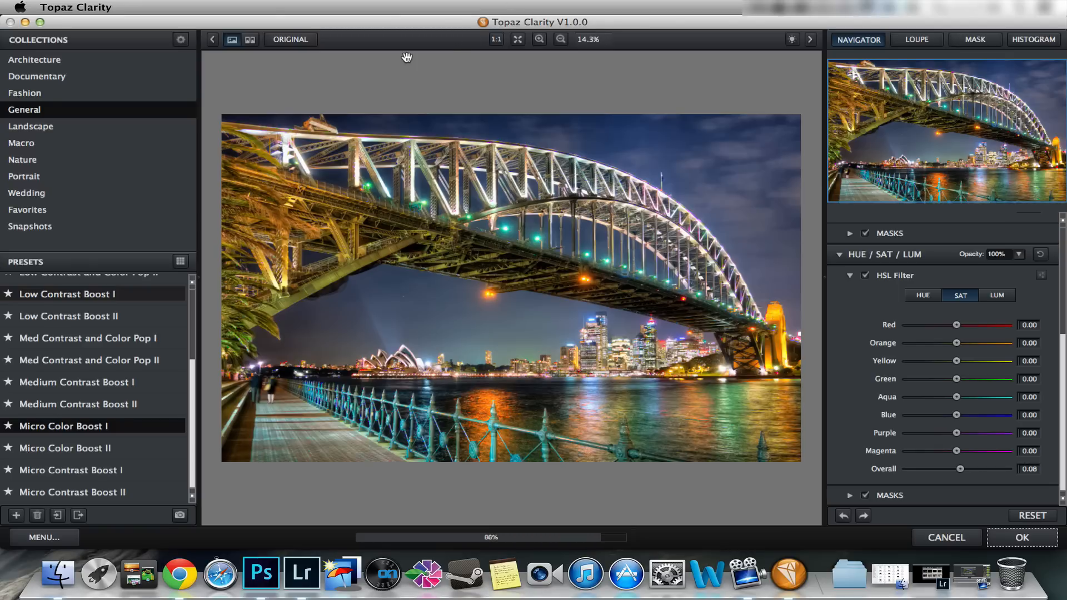
# Apply the Clarity result to Photoshop and add a mask to the Perfect Effects copy layer.
pyautogui.click(1022, 538)
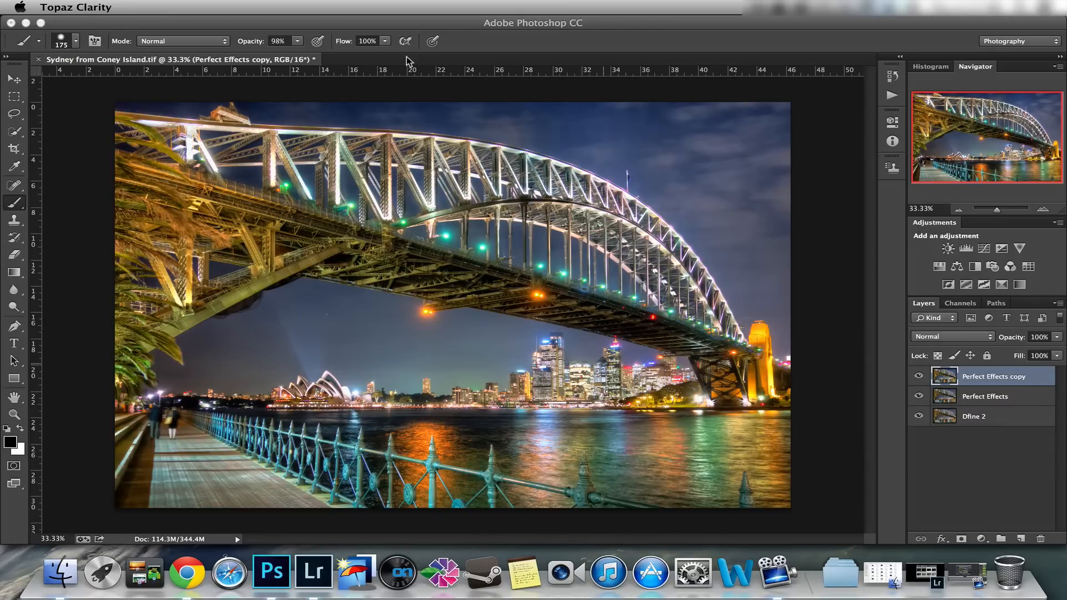
pyautogui.moveTo(750, 372)
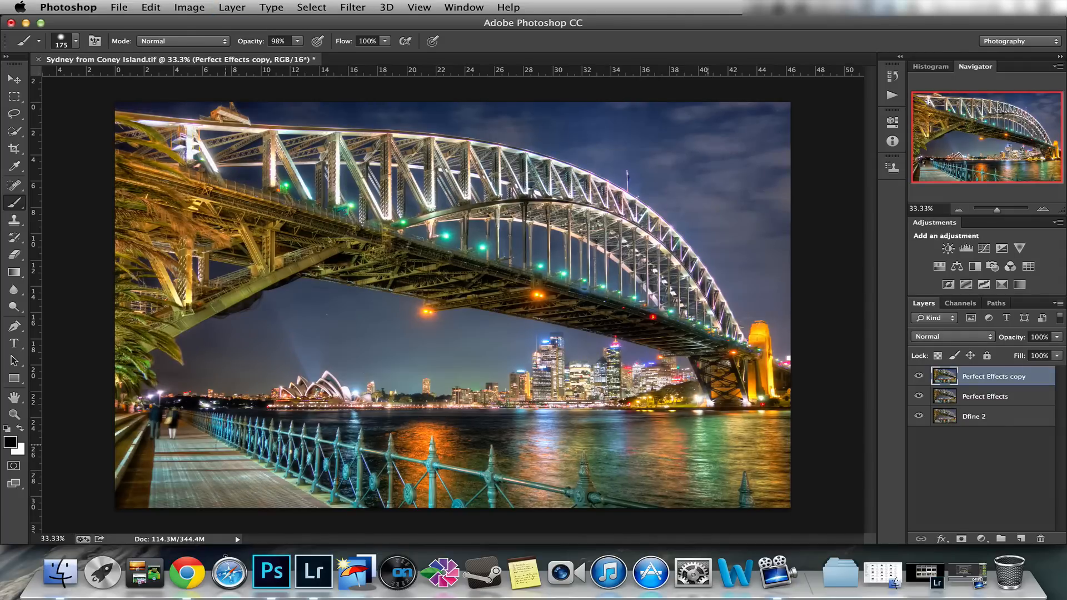
pyautogui.moveTo(999, 414)
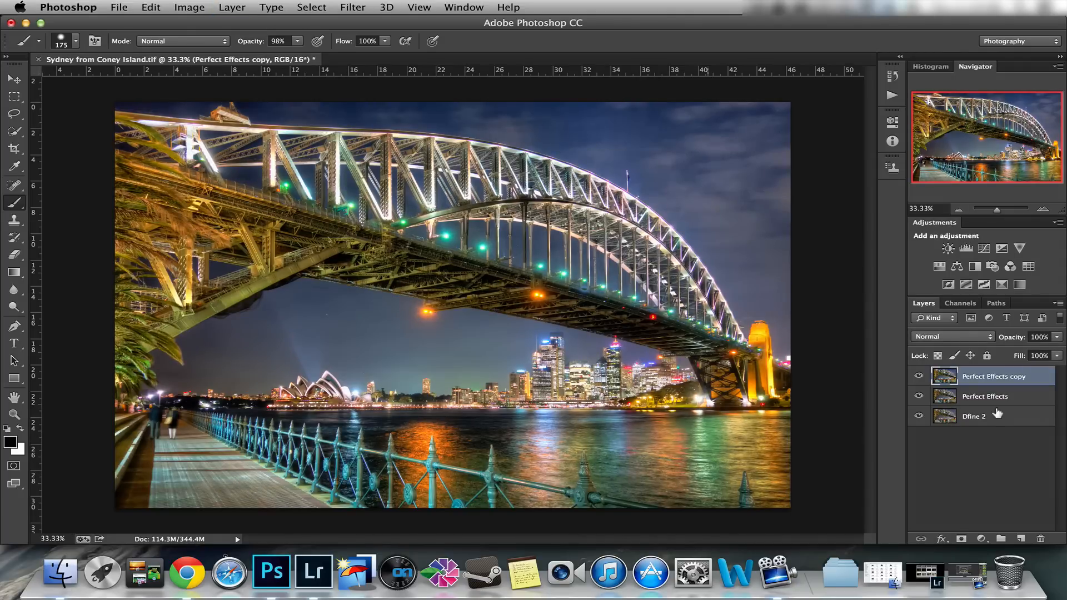
pyautogui.click(960, 547)
pyautogui.write('49')
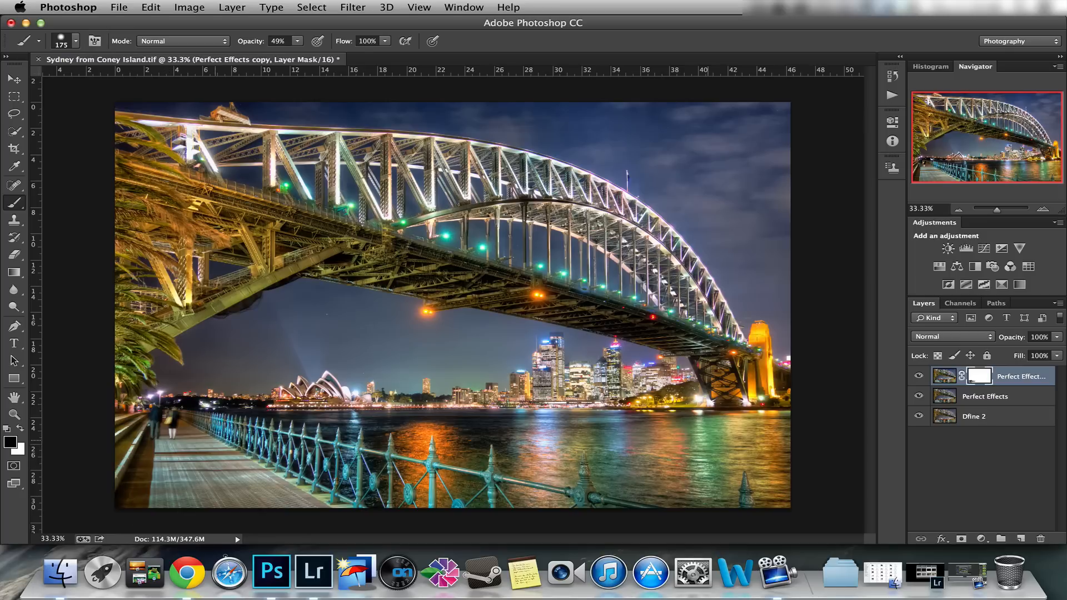
pyautogui.click(74, 477)
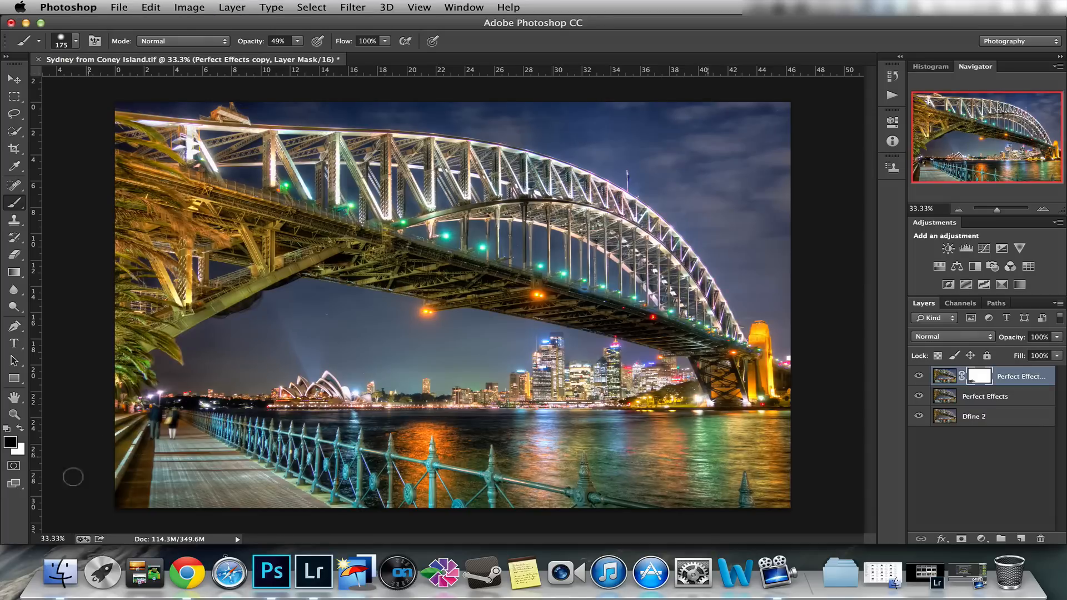
# Paint the mask with a 49% brush to blend the effect, then hide the layer for comparison.
pyautogui.click(918, 377)
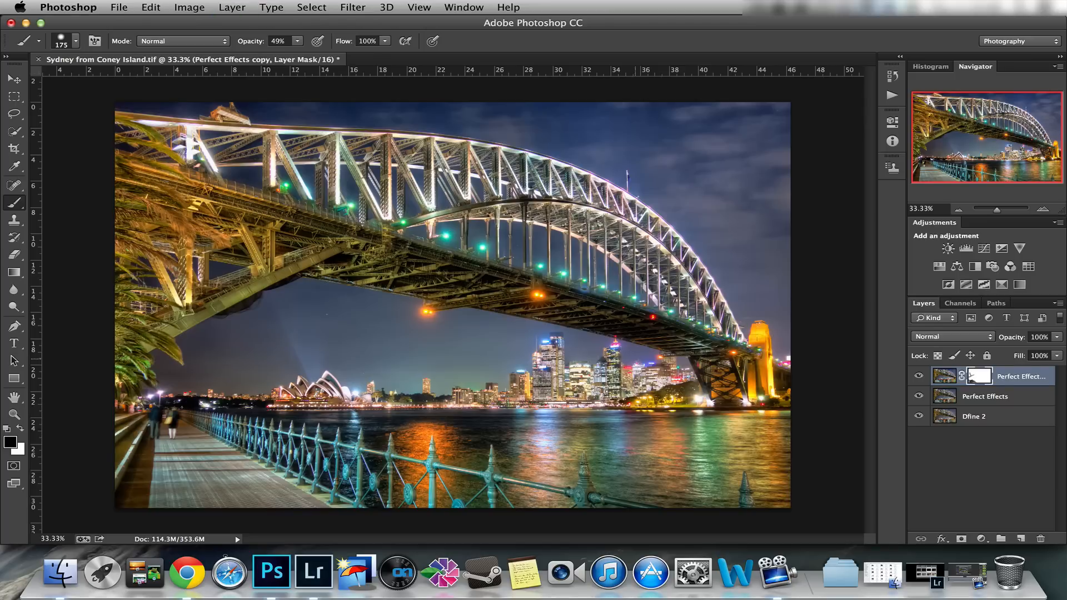
pyautogui.click(919, 377)
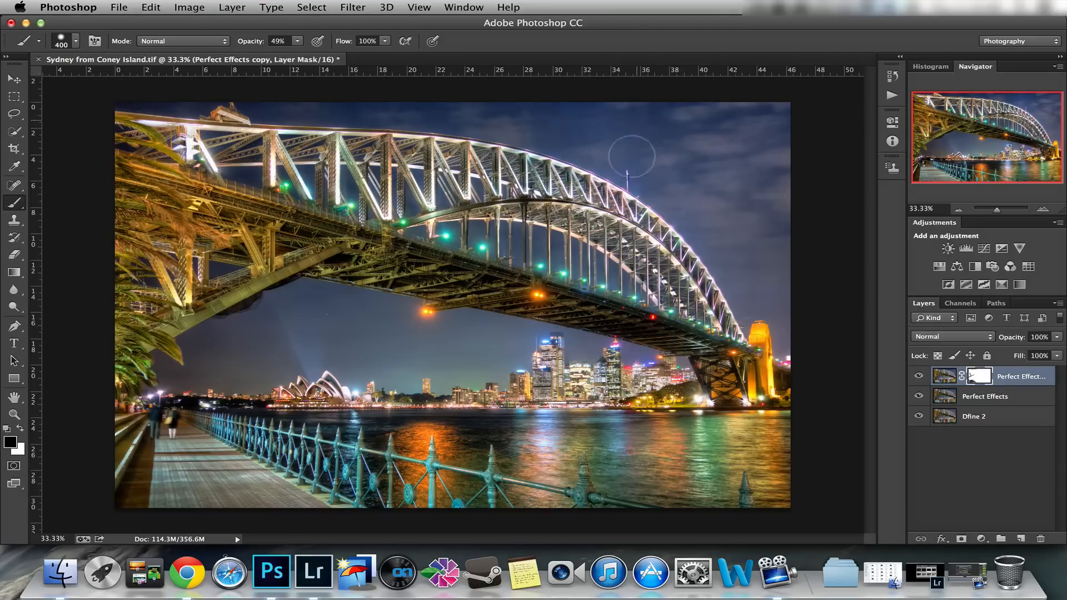
pyautogui.moveTo(469, 132)
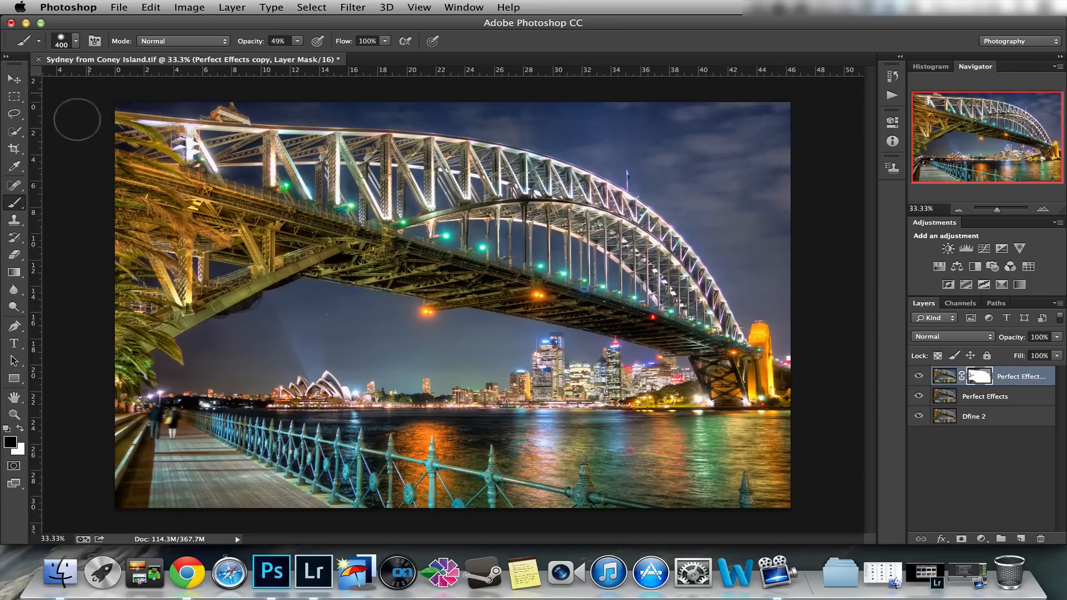
pyautogui.click(918, 377)
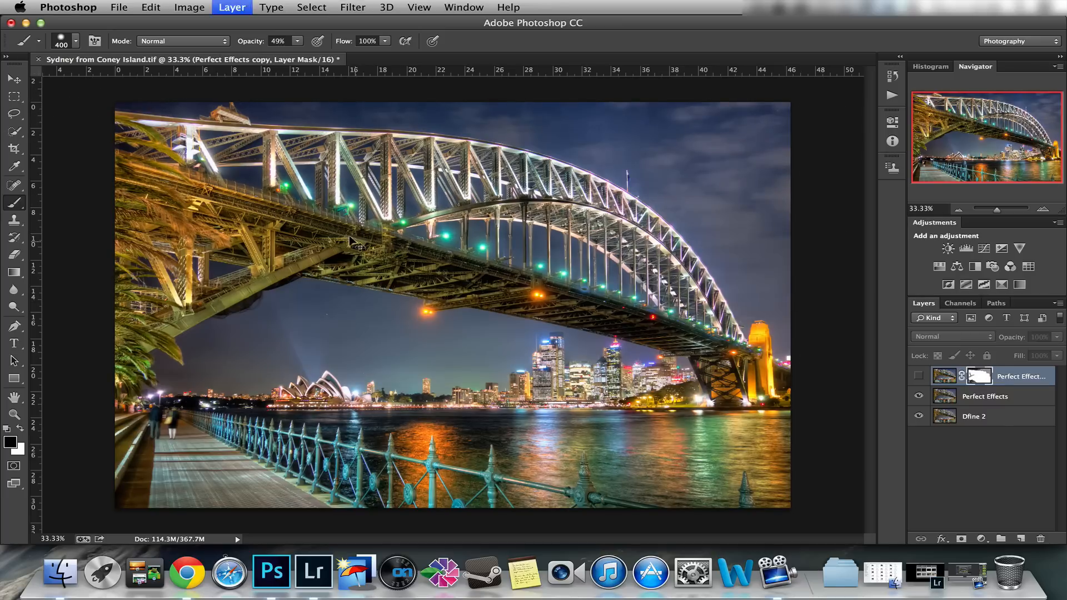
# Merge the masked effects layer down and launch Perfect Photo Suite on the merged layer.
pyautogui.click(920, 377)
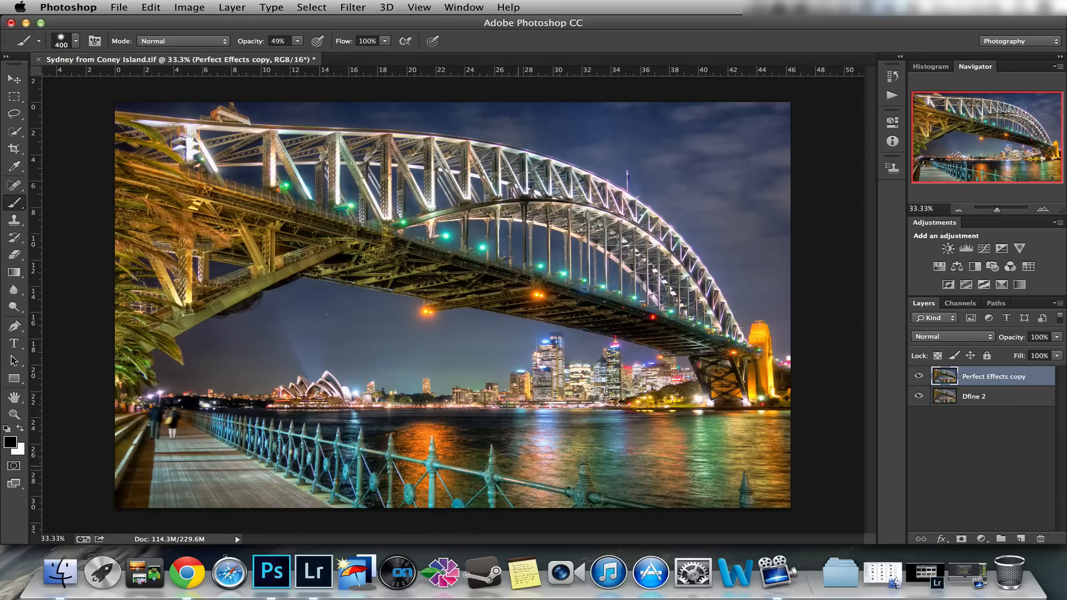
pyautogui.moveTo(747, 524)
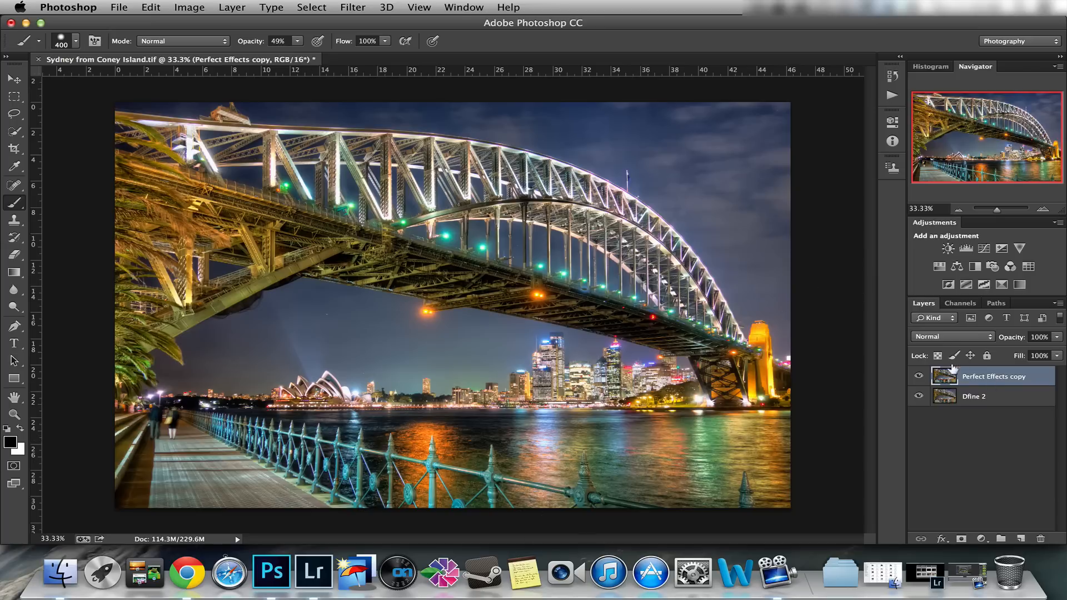
pyautogui.moveTo(763, 144)
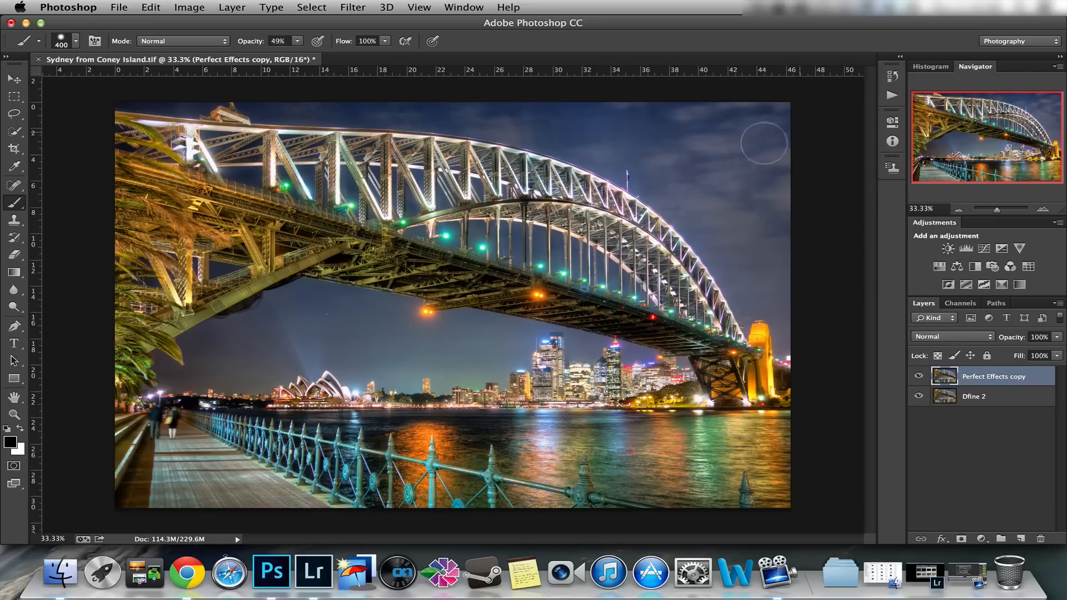
pyautogui.moveTo(181, 12)
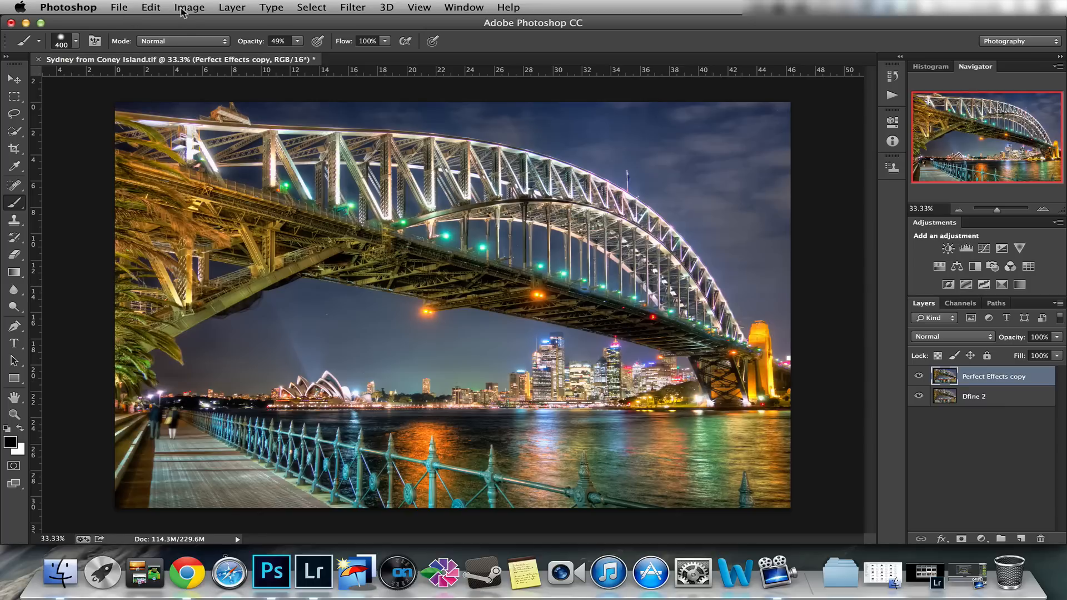
pyautogui.click(119, 8)
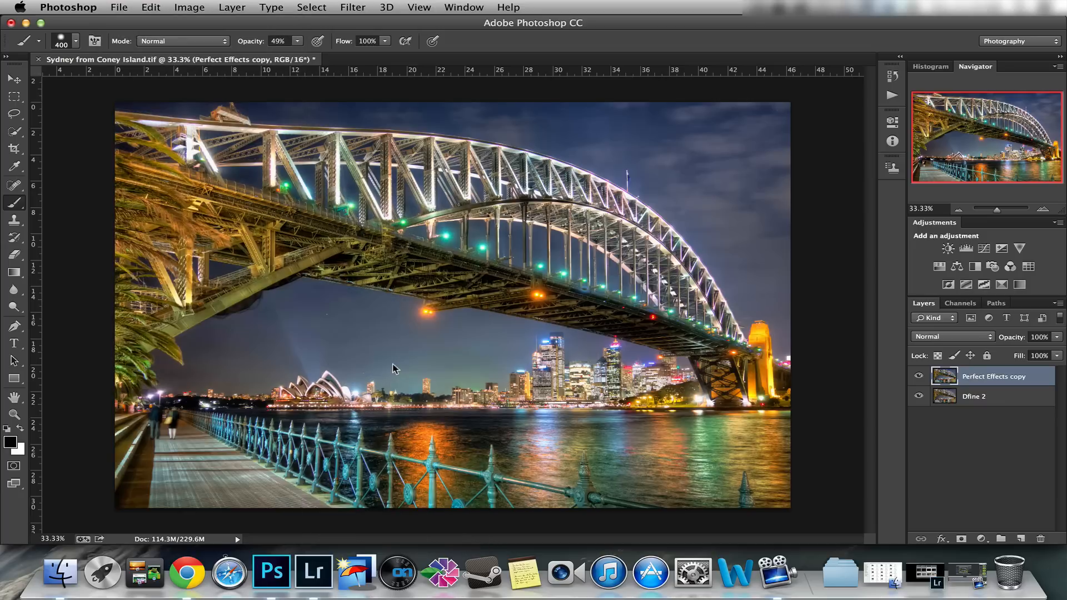
pyautogui.click(974, 396)
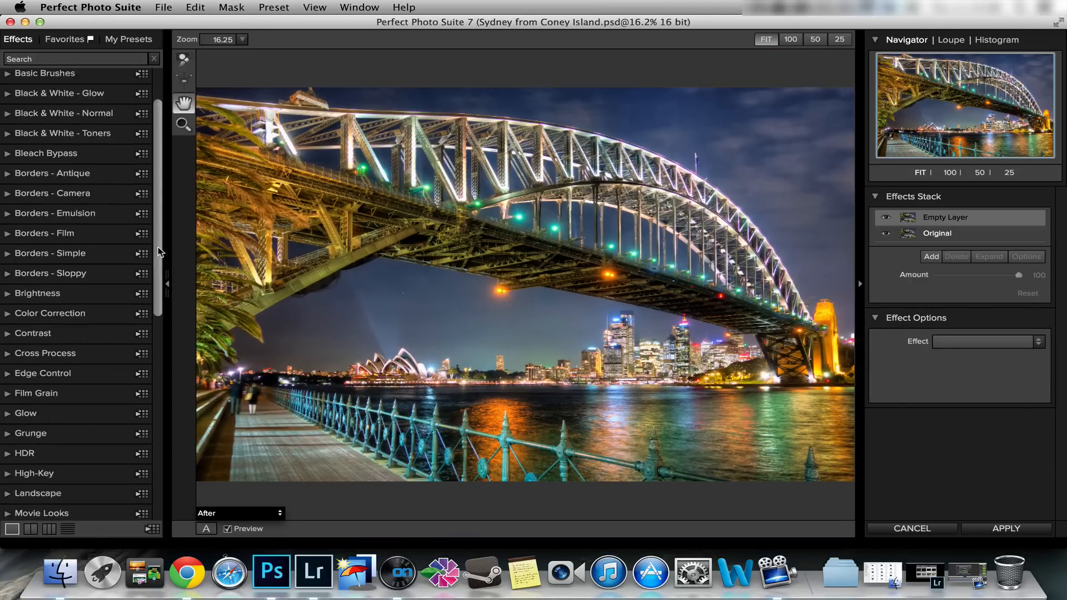
# Expand the Glow category and compare Charge More - Normal, Diffuse Glow and Hollywood Glow.
pyautogui.scroll(-3)
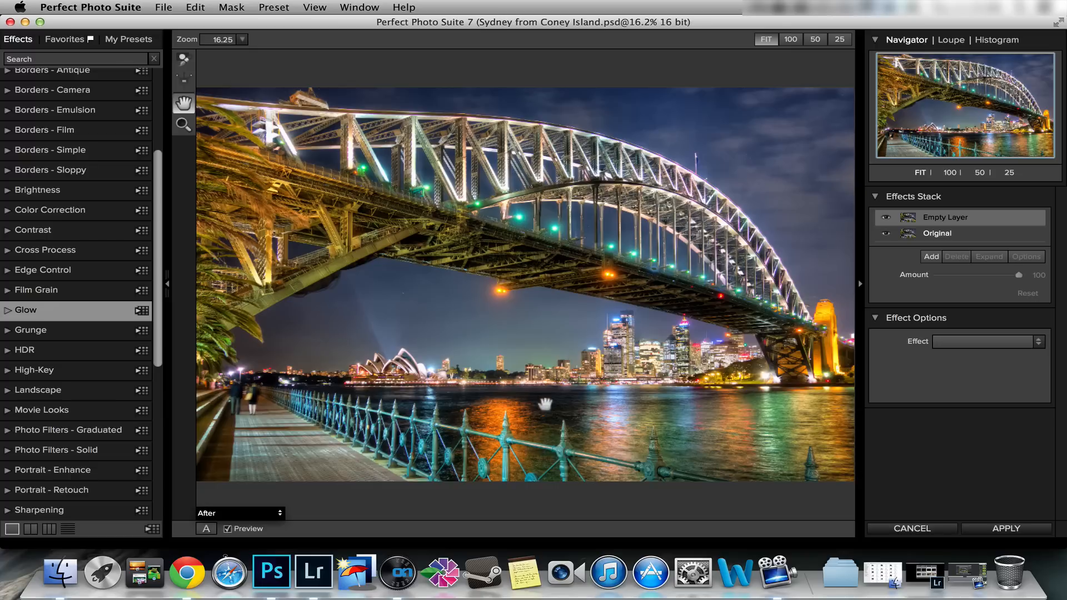
pyautogui.click(26, 310)
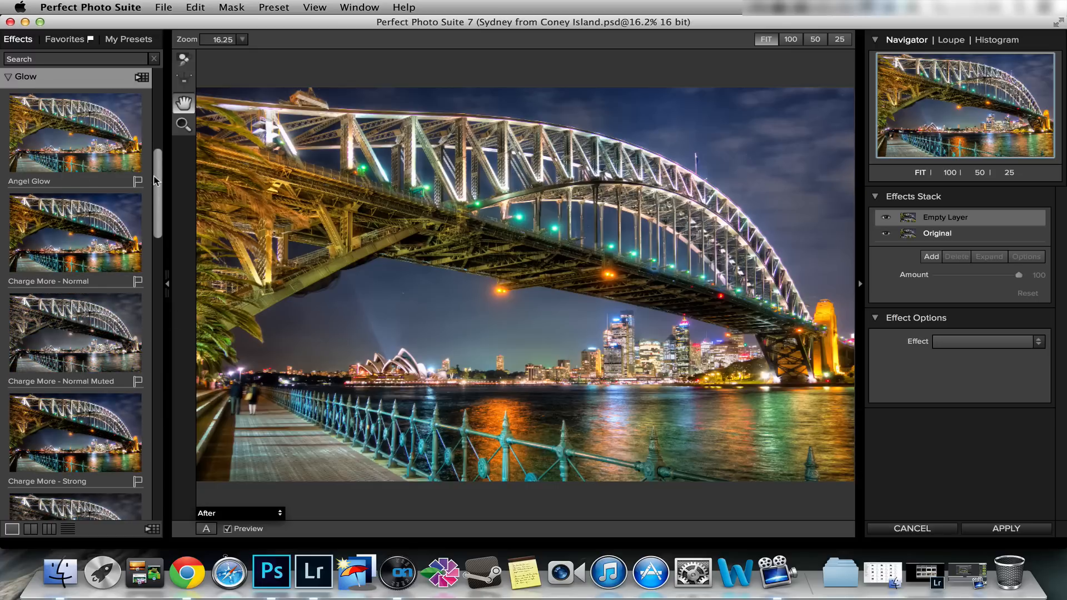
pyautogui.scroll(3)
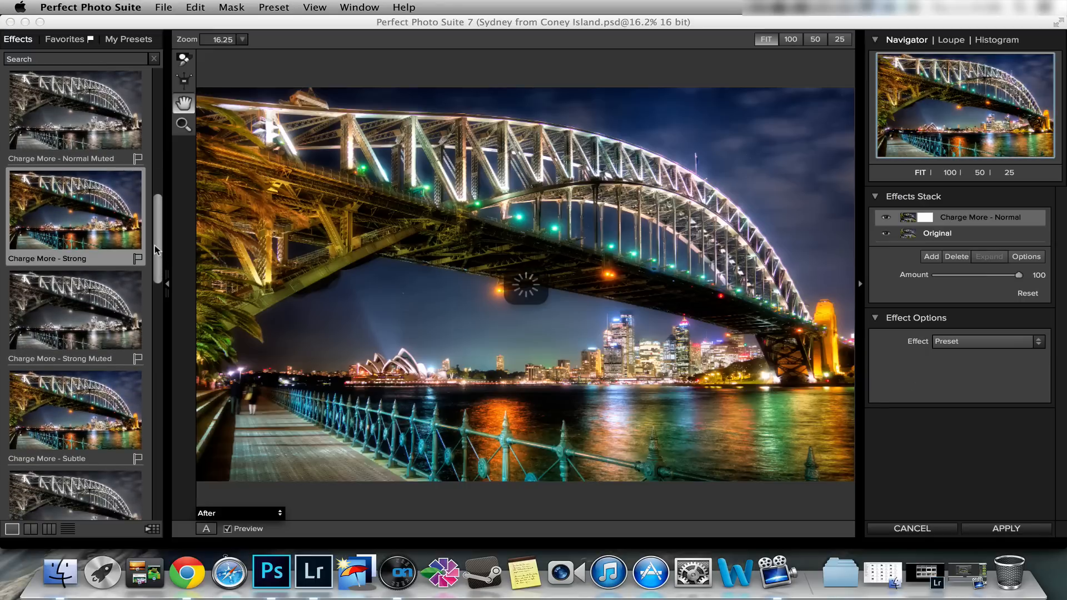
pyautogui.click(74, 210)
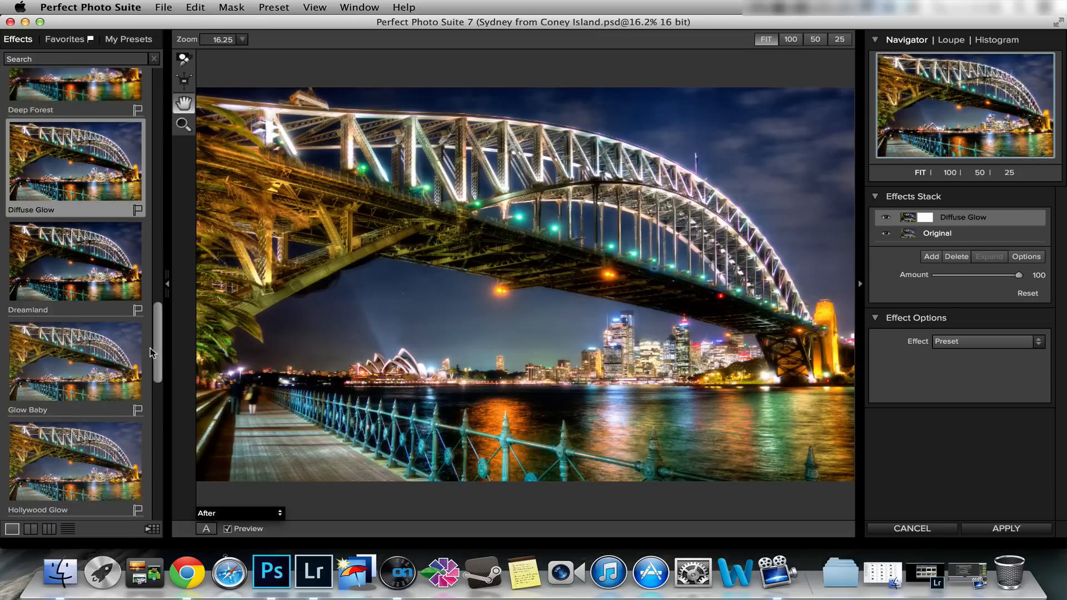
pyautogui.scroll(-3)
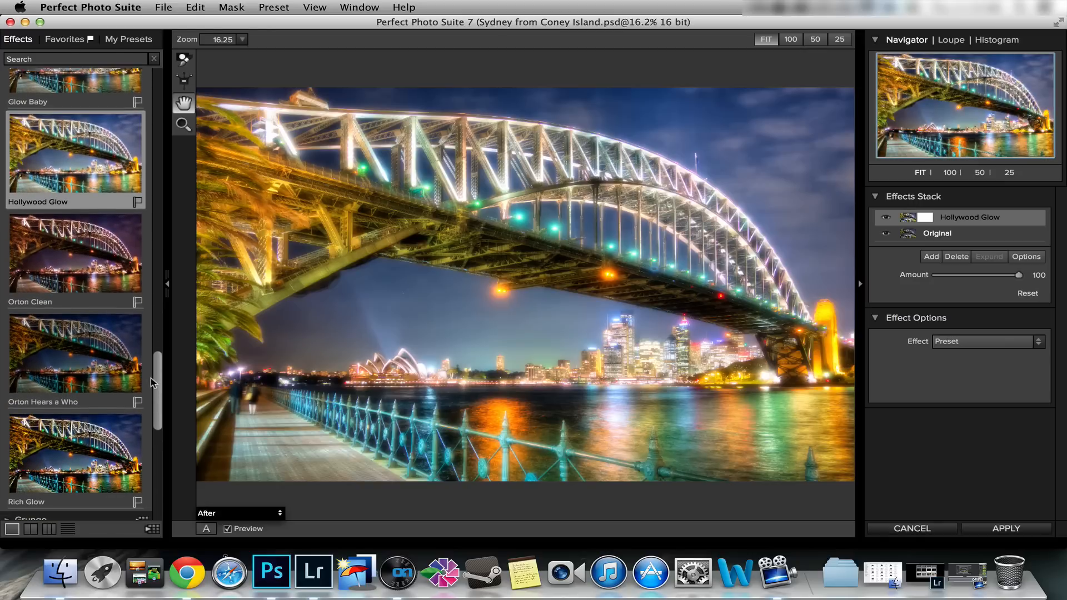
pyautogui.scroll(3)
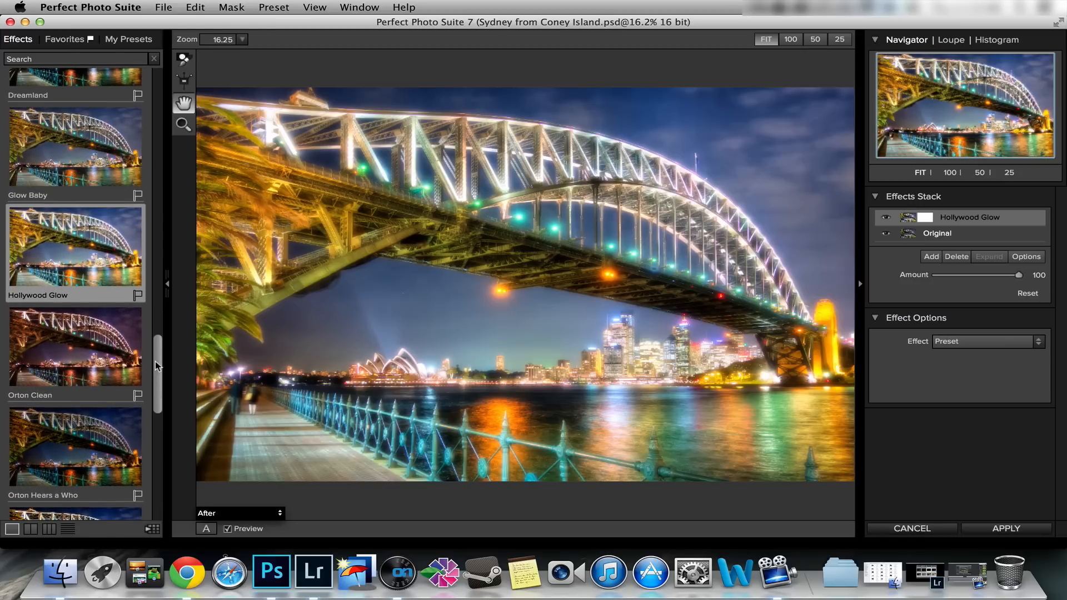
pyautogui.scroll(3)
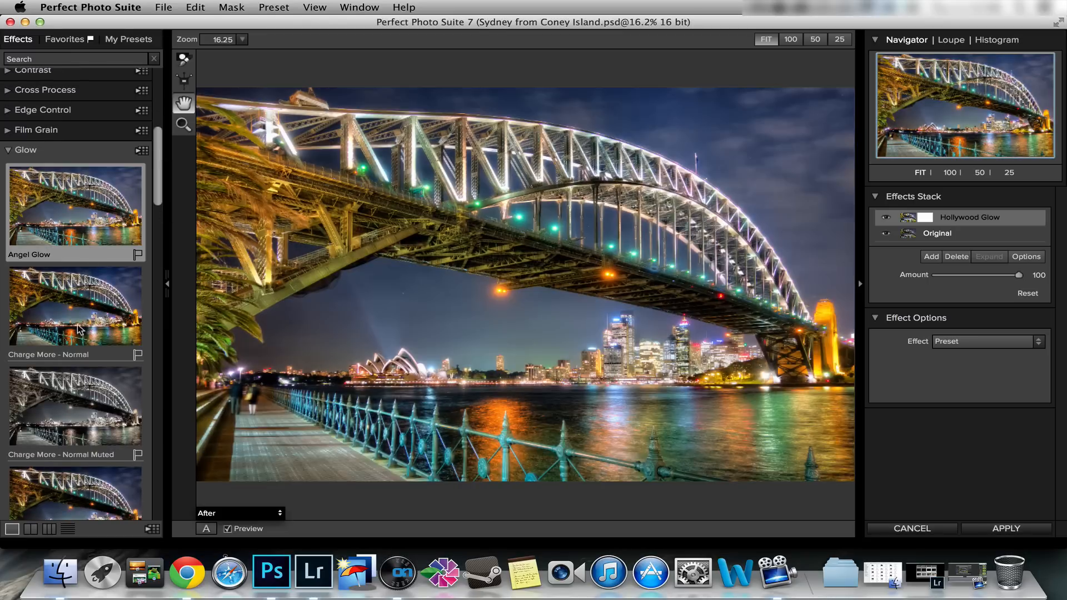
pyautogui.click(74, 208)
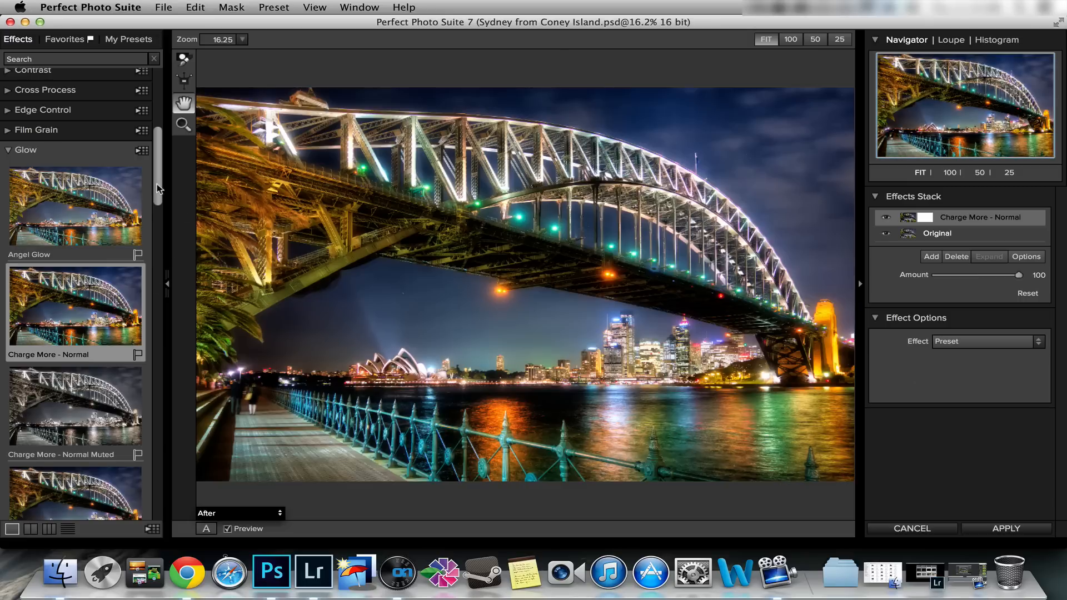
# Choose Hollywood Glow with its Amount lowered to 45.
pyautogui.scroll(-3)
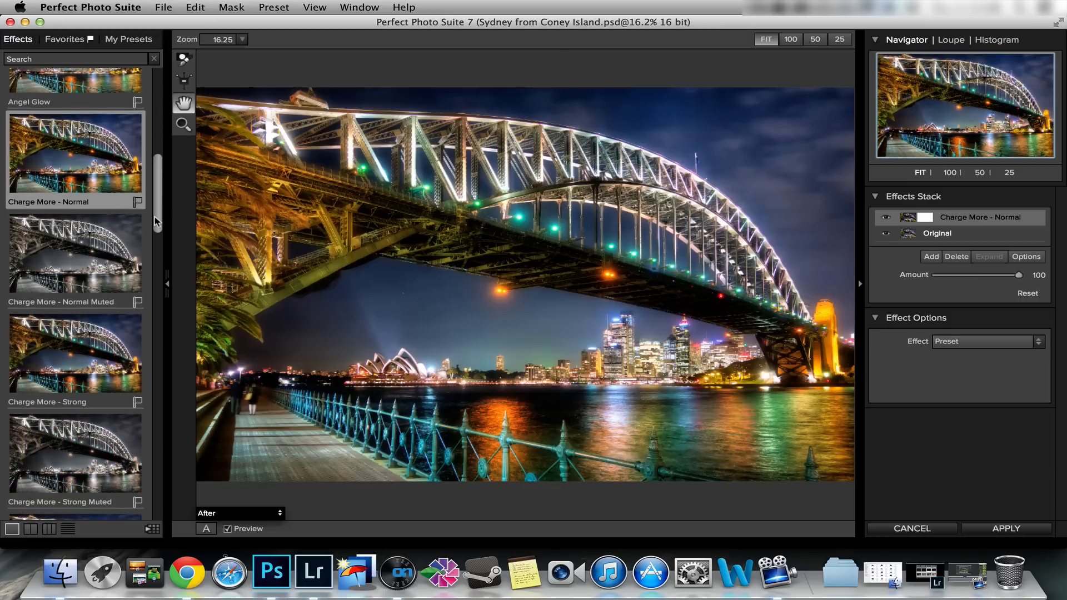
pyautogui.scroll(-3)
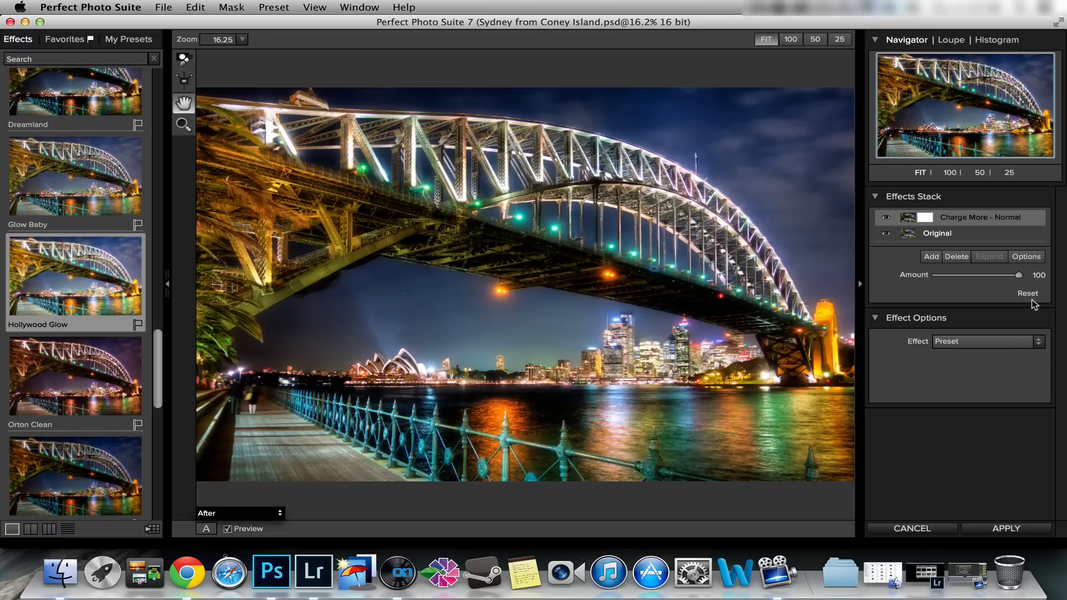
pyautogui.click(74, 277)
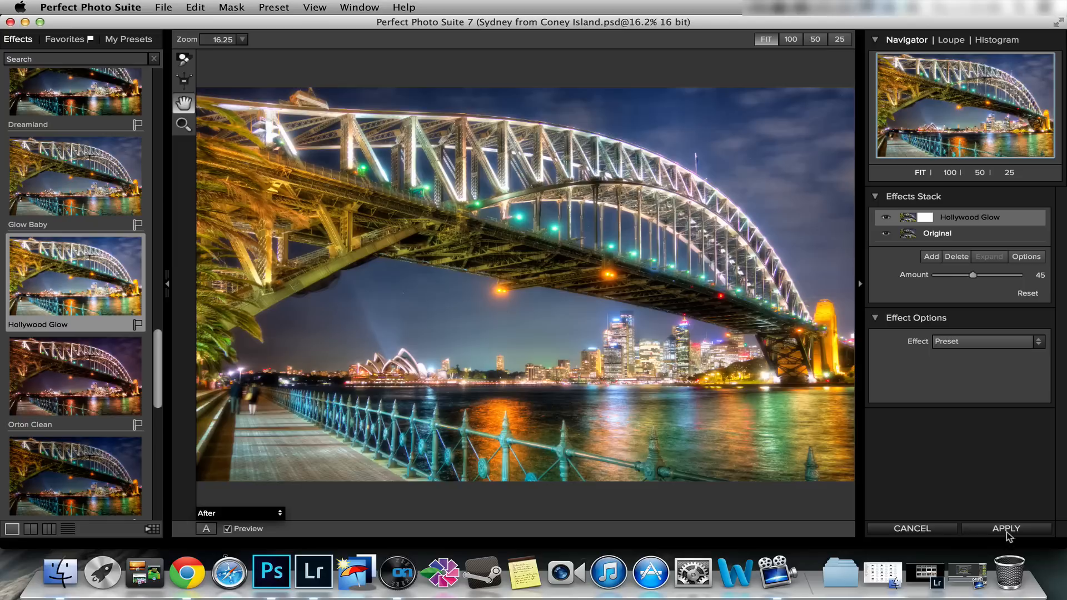
# Apply the glow into Photoshop and paint black on the new layer's mask to hide glow locally.
pyautogui.click(1007, 529)
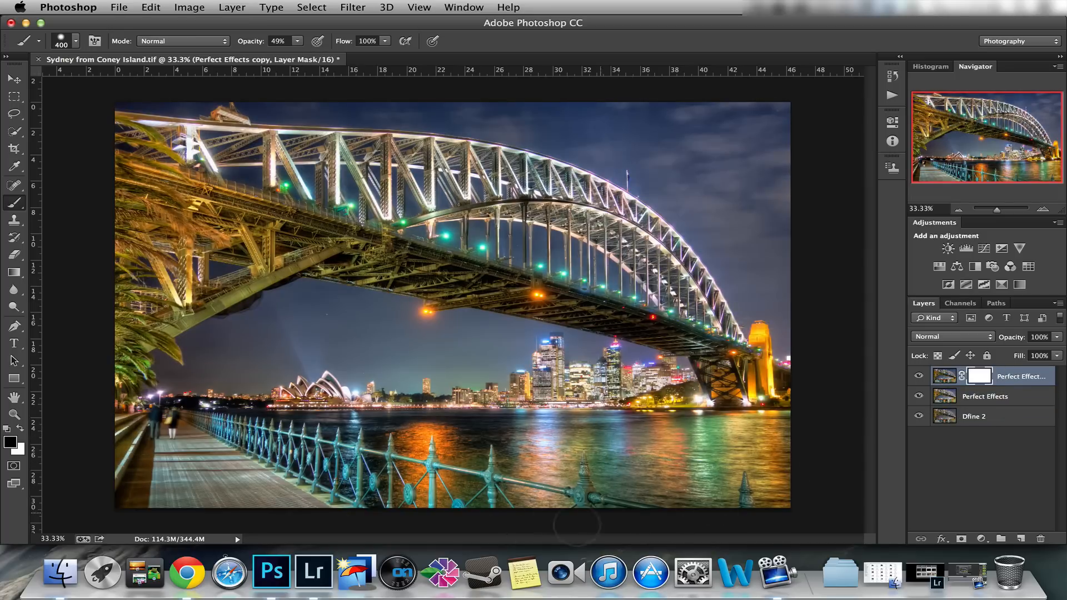
pyautogui.click(918, 376)
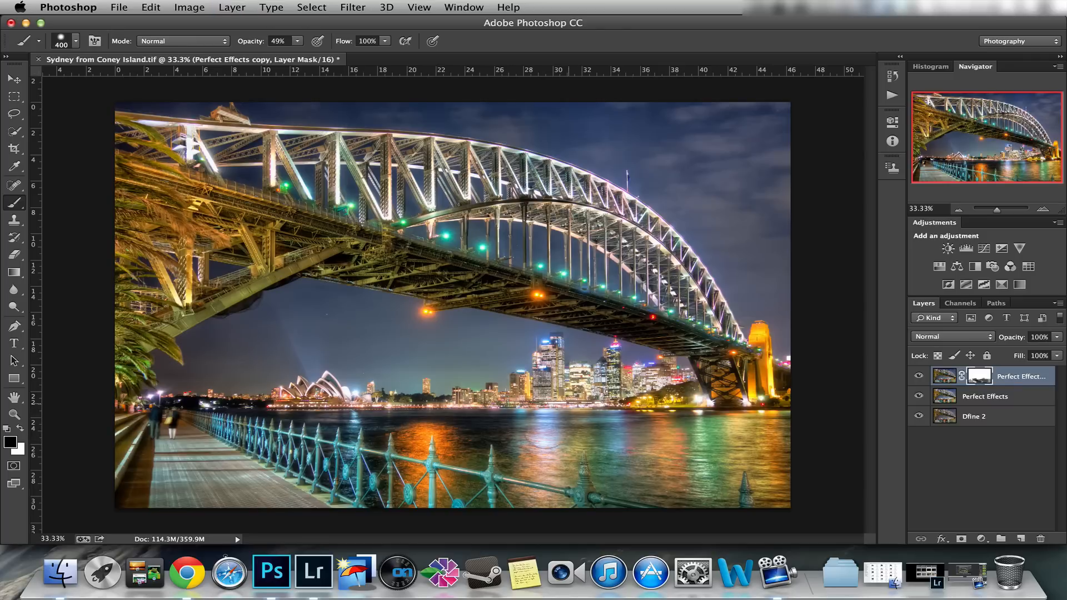
pyautogui.moveTo(89, 281)
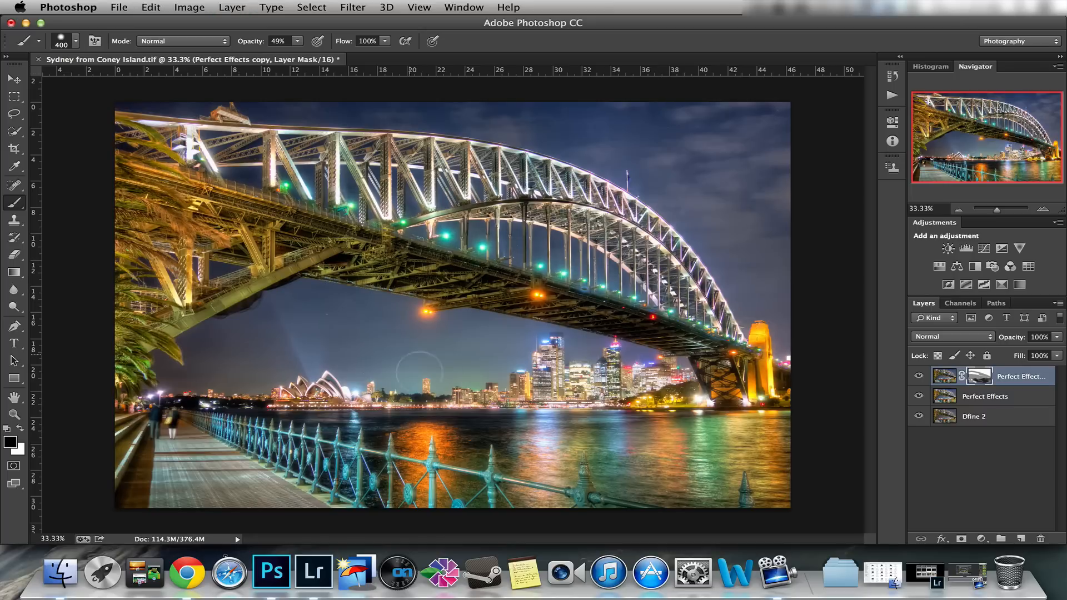
pyautogui.click(918, 376)
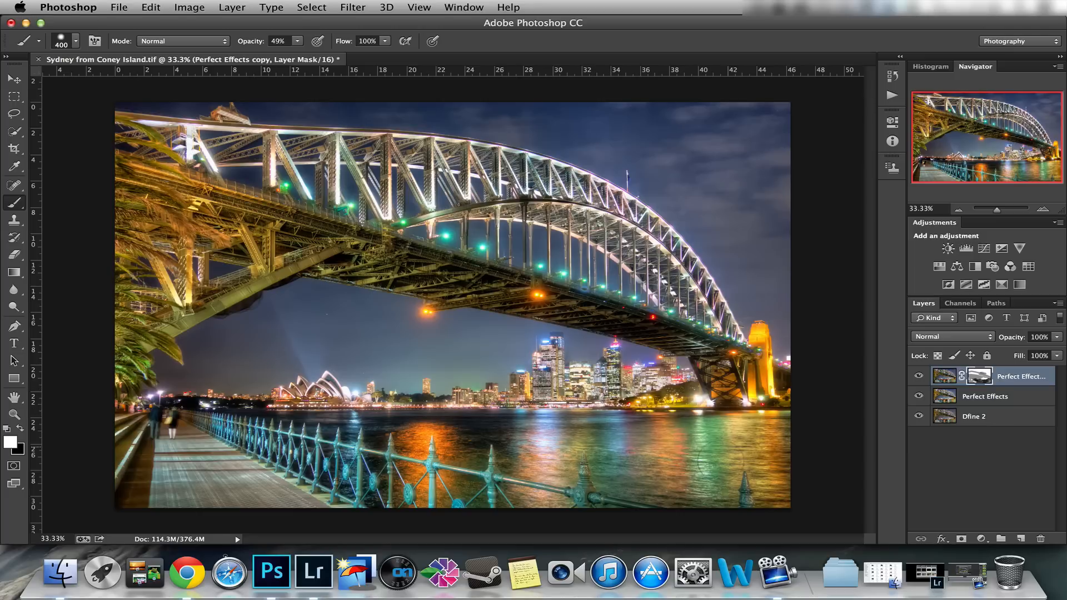
pyautogui.click(985, 395)
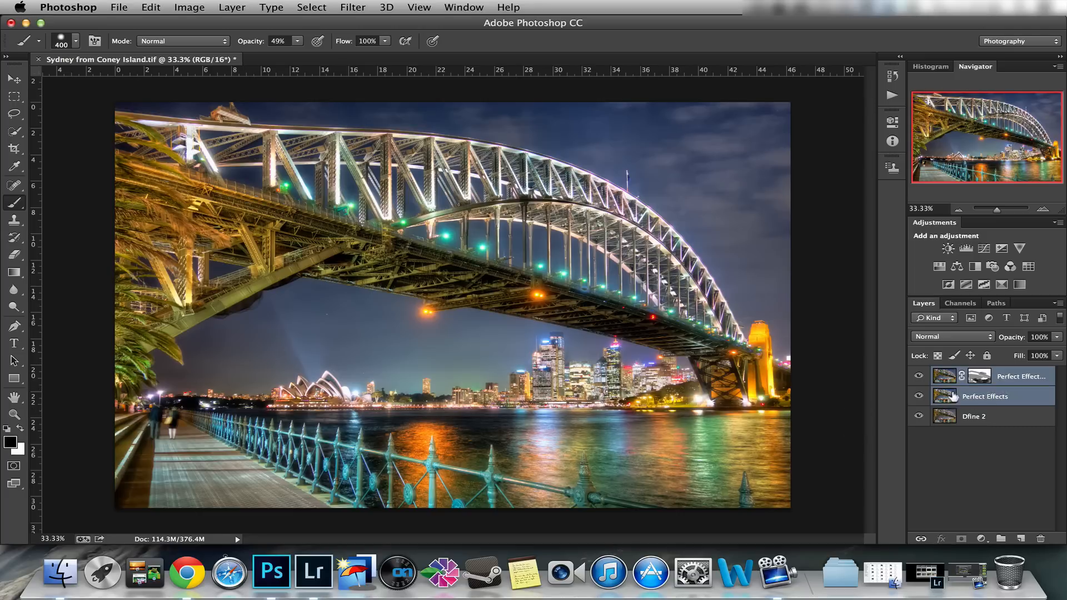
# Select the Perfect Effects layer below and merge the masked glow layer down into it.
pyautogui.click(979, 376)
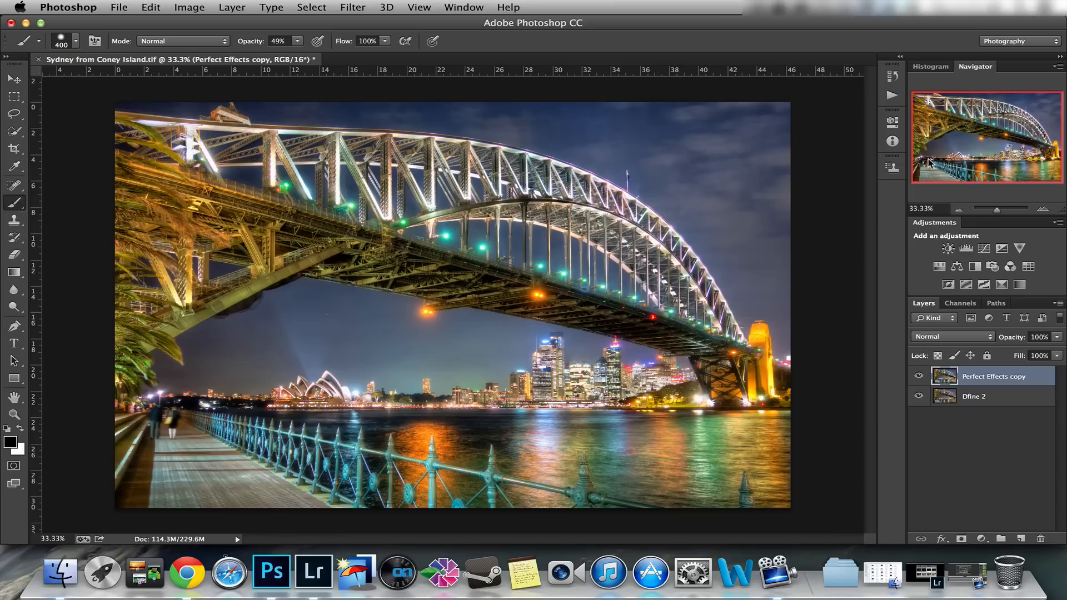
pyautogui.moveTo(869, 484)
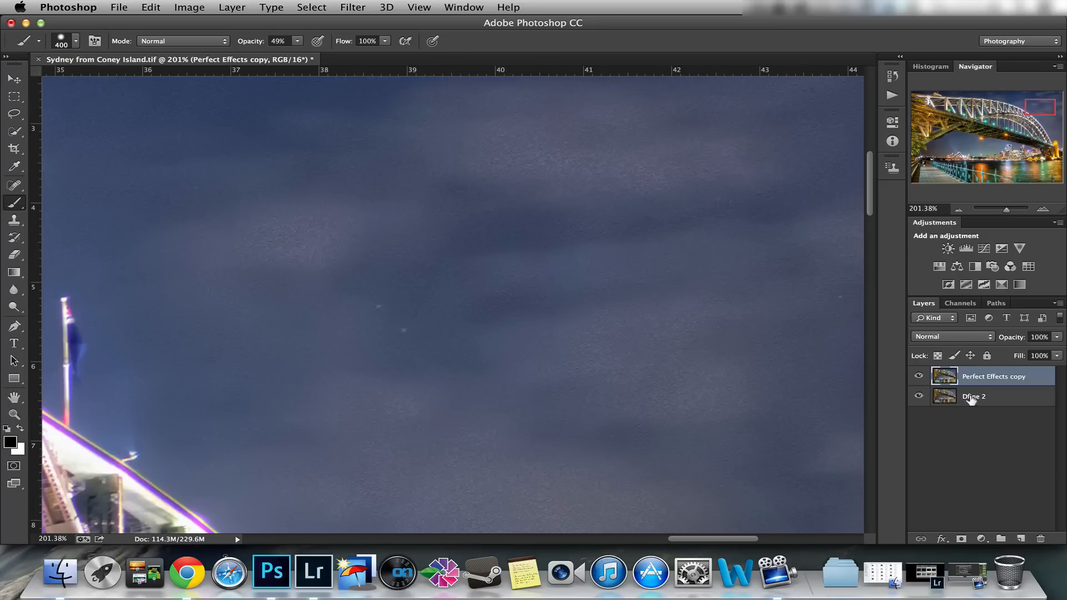
pyautogui.moveTo(984, 462)
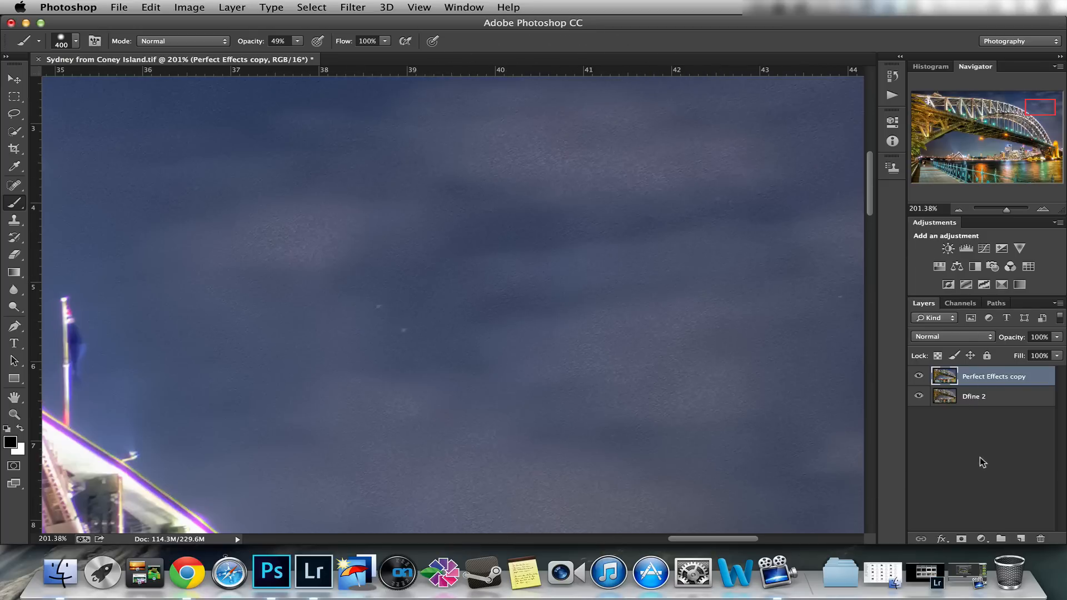
# Run Noiseware on a new layer with the Default preset, luminance reduction 87% and noise levels +8/+10.
pyautogui.click(352, 7)
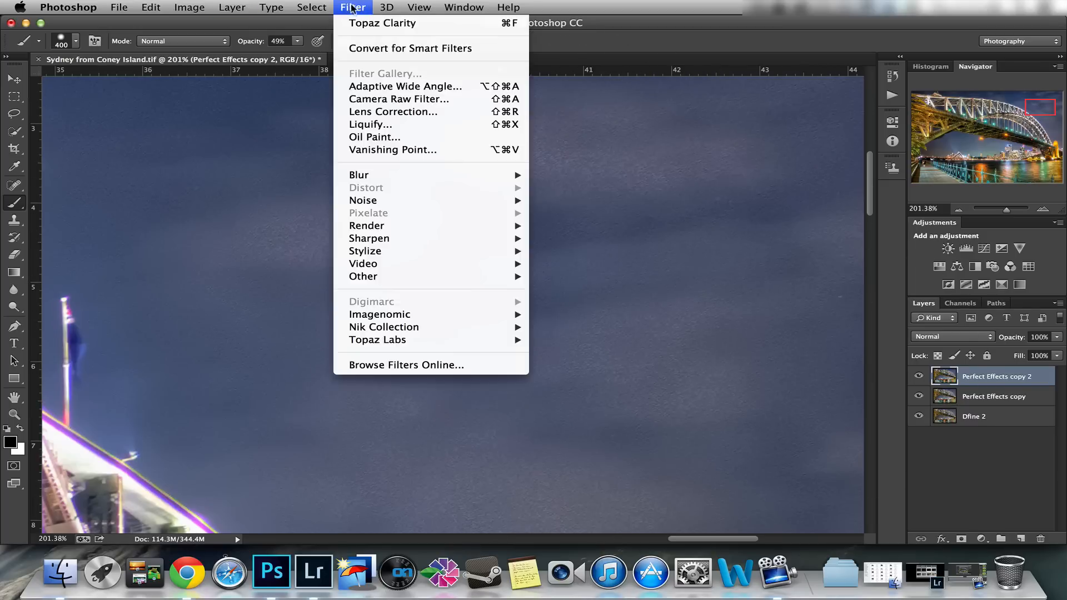
pyautogui.moveTo(380, 314)
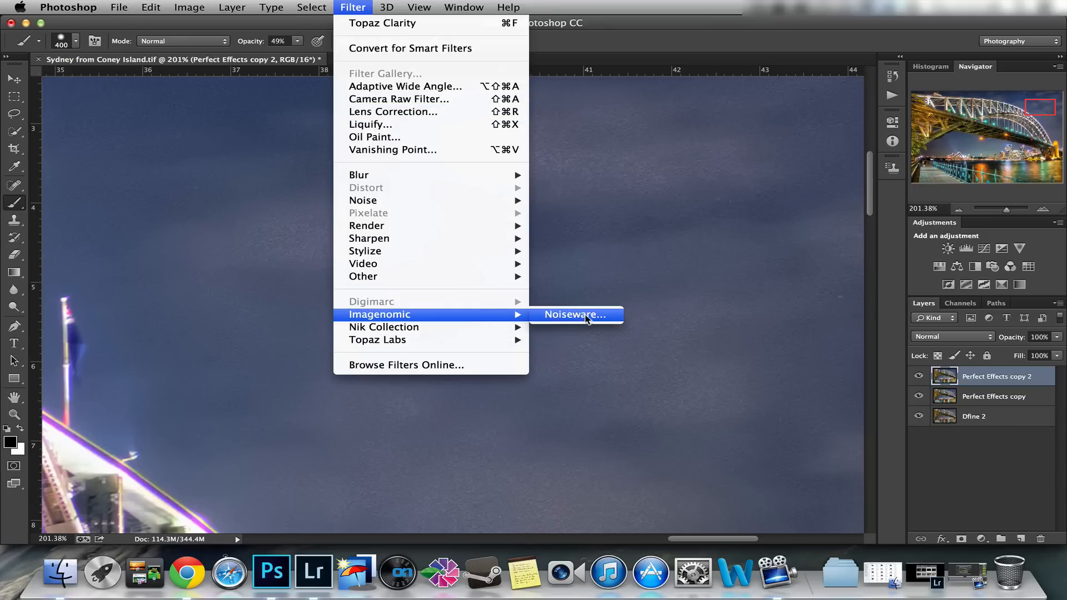
pyautogui.click(574, 314)
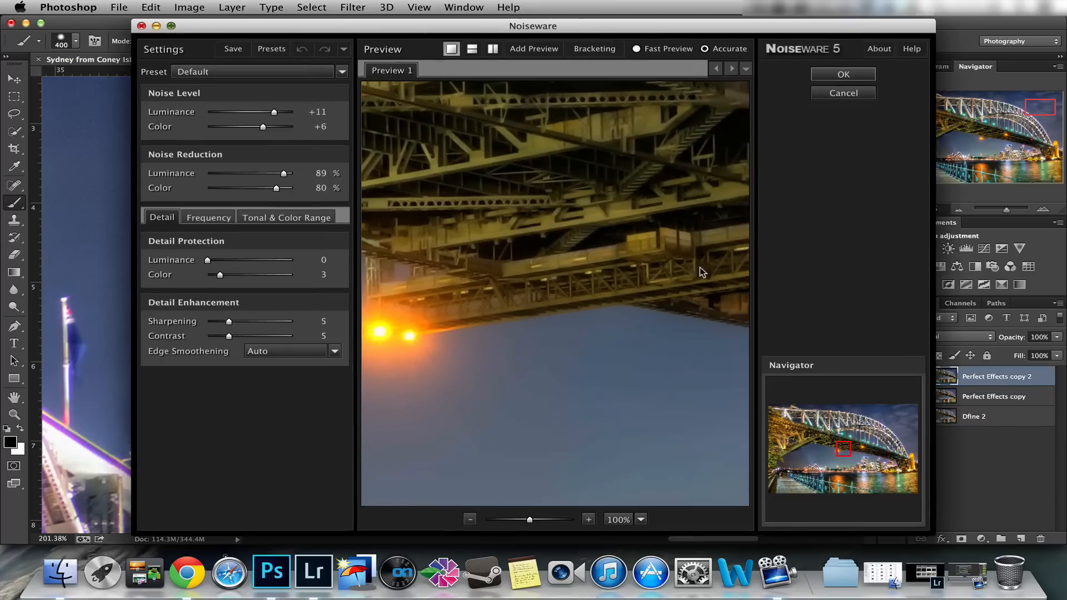
pyautogui.click(171, 26)
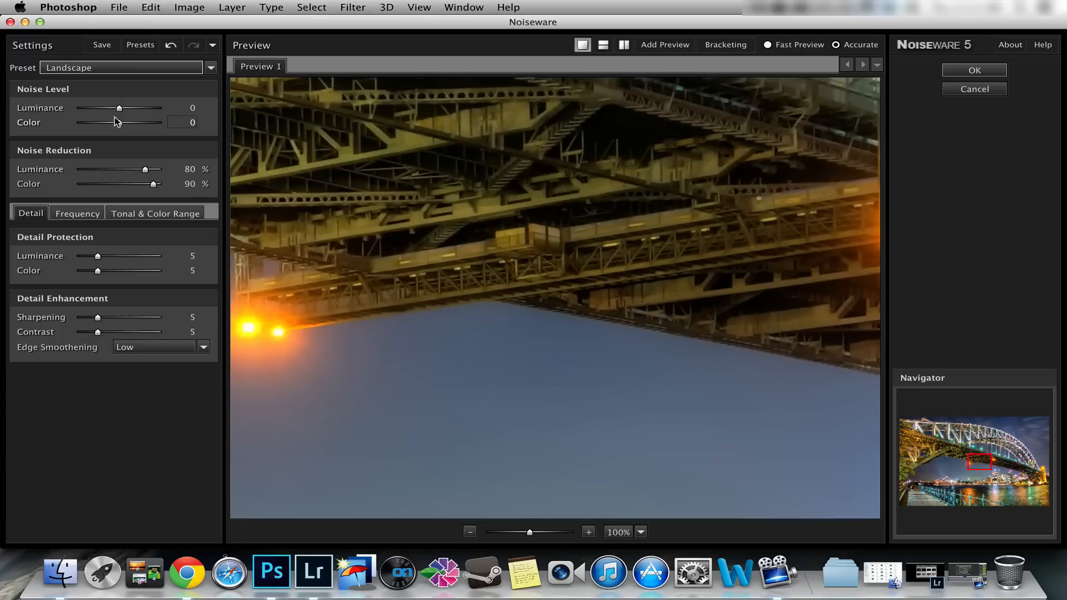
pyautogui.click(211, 67)
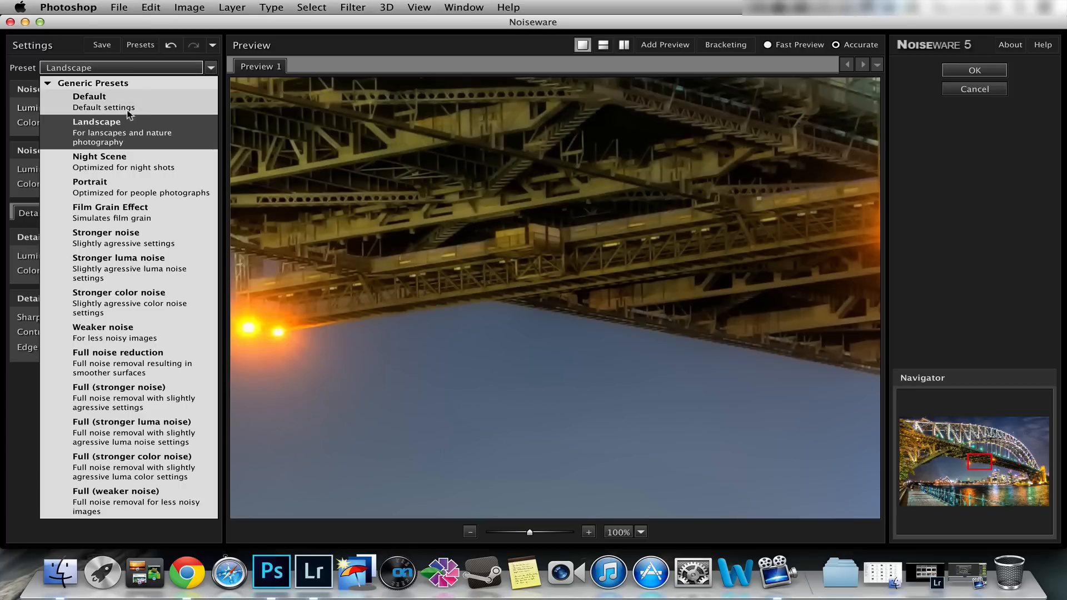
pyautogui.click(89, 96)
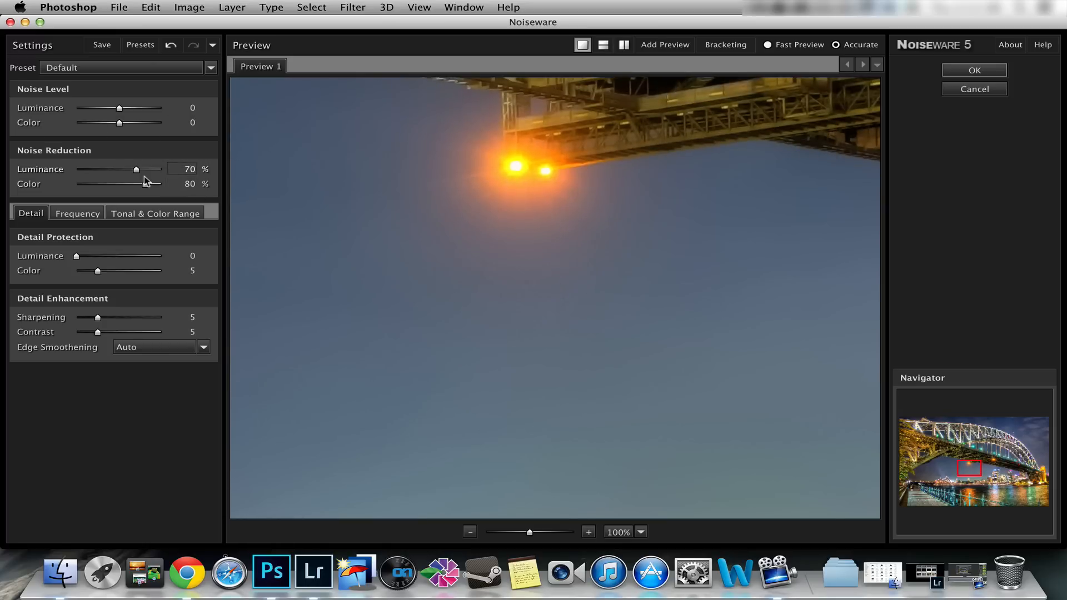
pyautogui.moveTo(375, 281)
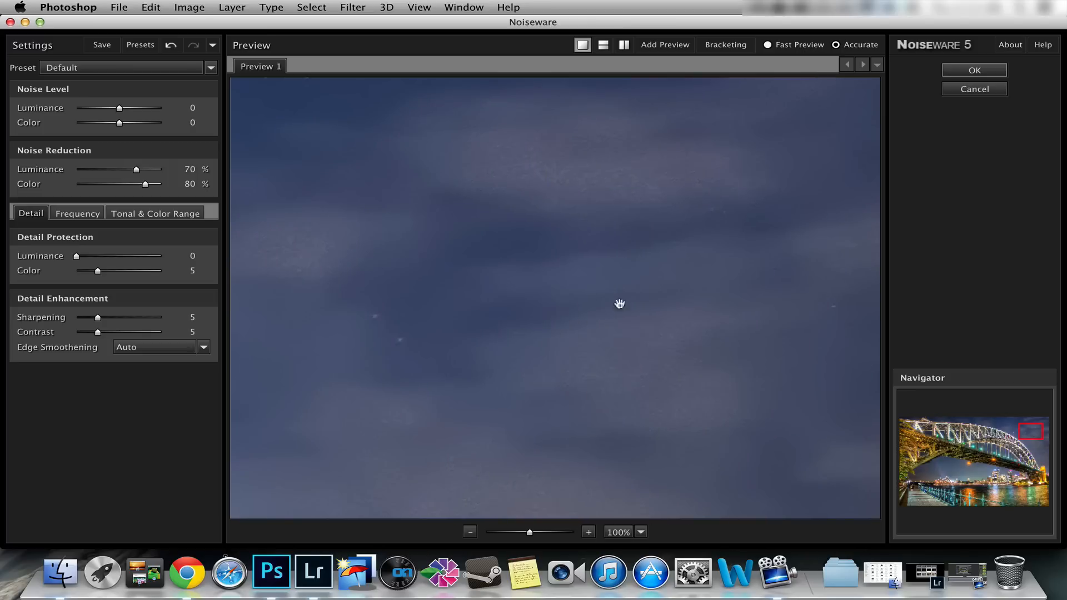
pyautogui.moveTo(617, 171)
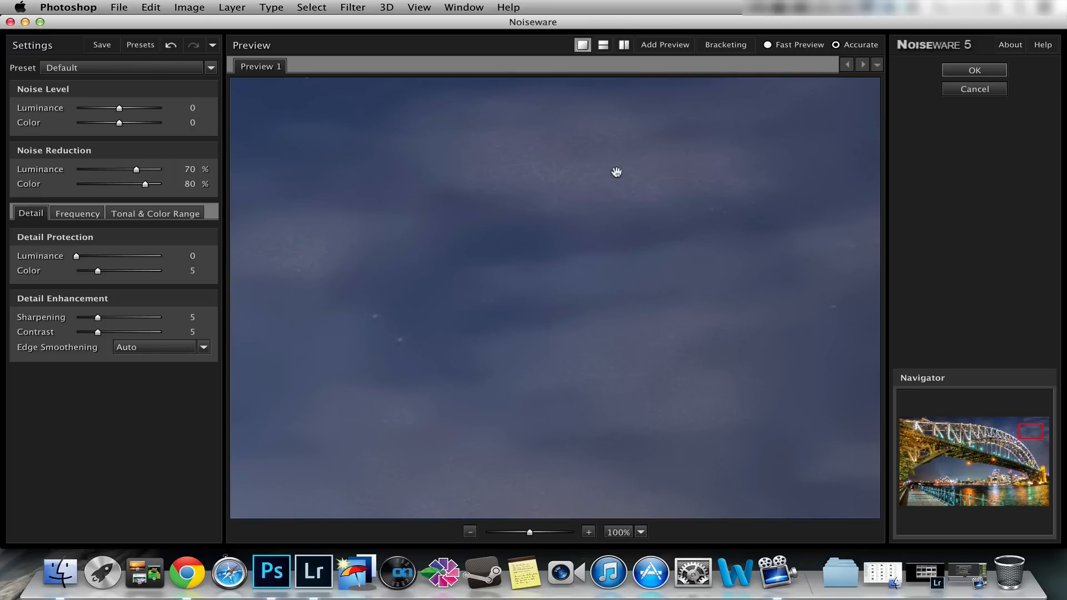
pyautogui.moveTo(116, 123); pyautogui.dragTo(141, 123)
pyautogui.write('2')
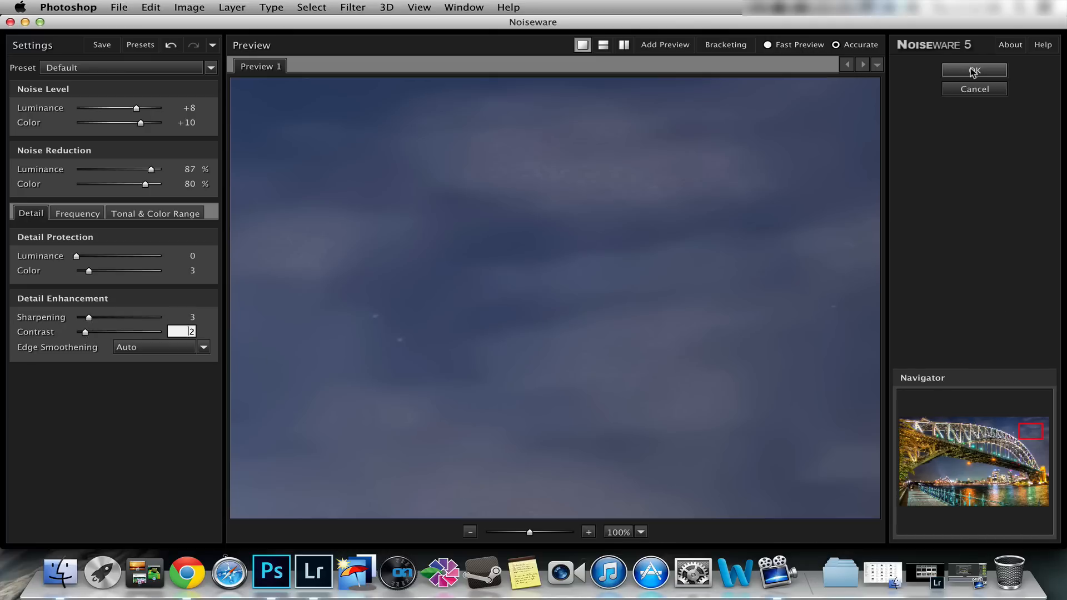
# Apply the Noiseware result and paint its layer mask black to limit smoothing in some areas.
pyautogui.click(973, 71)
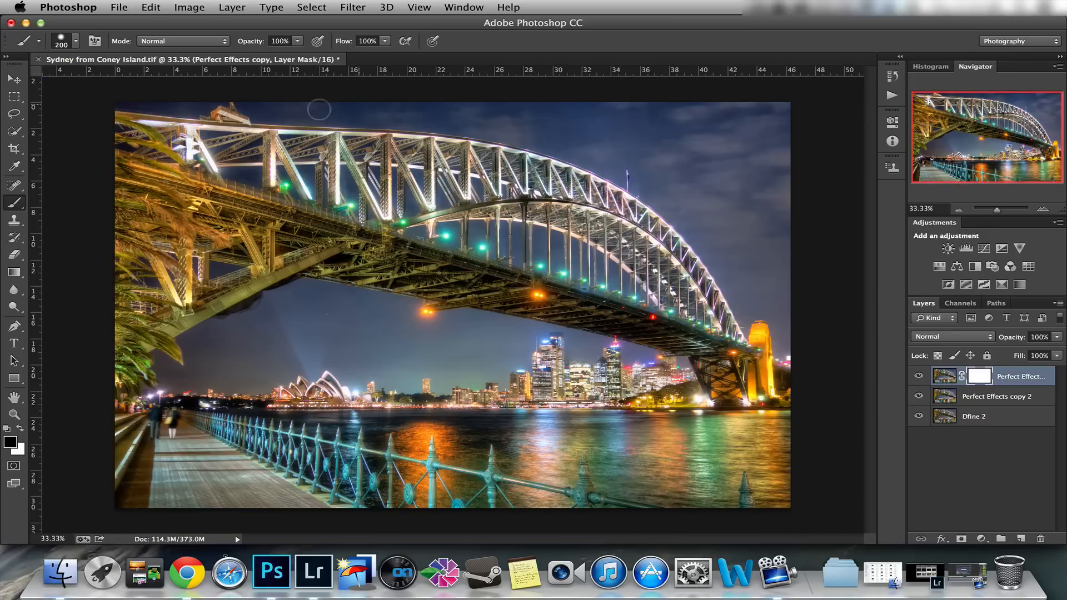
pyautogui.moveTo(505, 128)
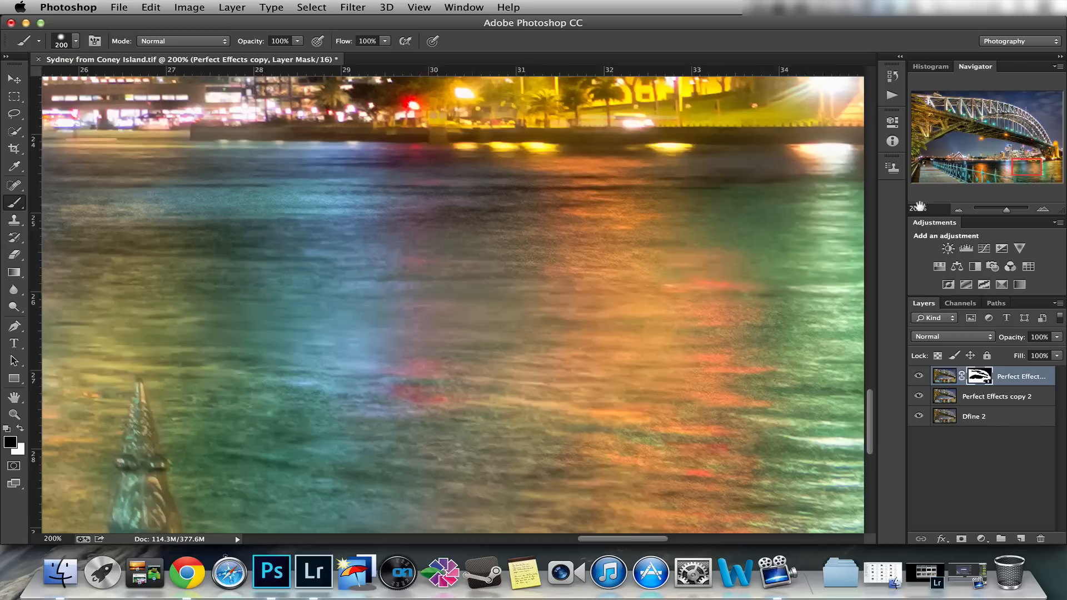
pyautogui.hscroll(3)
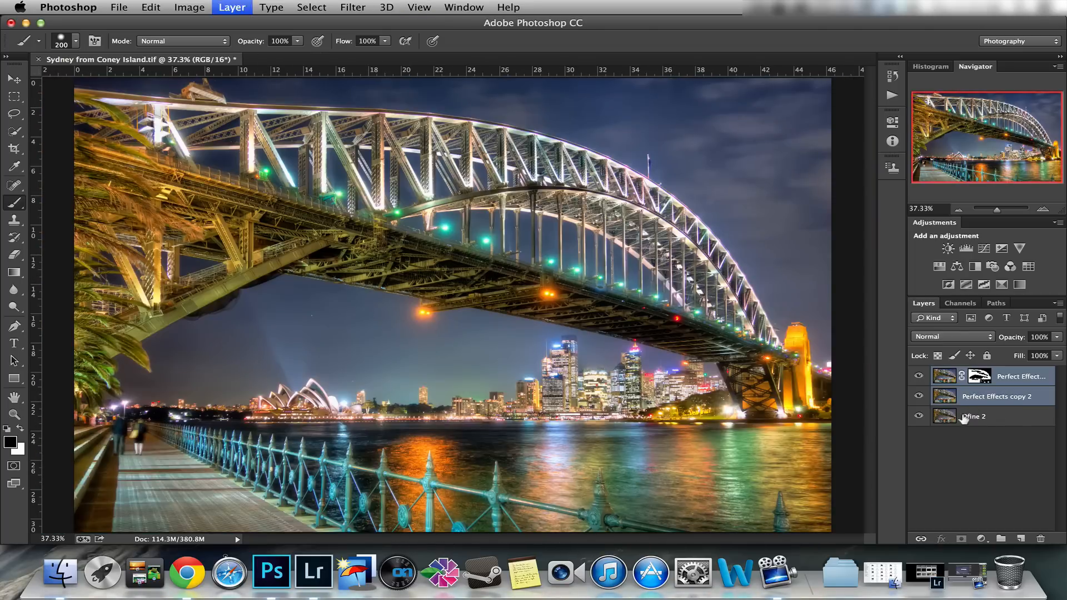
# Apply Sharpener Pro 3 Output Sharpener for Display at 32% and merge it with the effect layers.
pyautogui.click(997, 396)
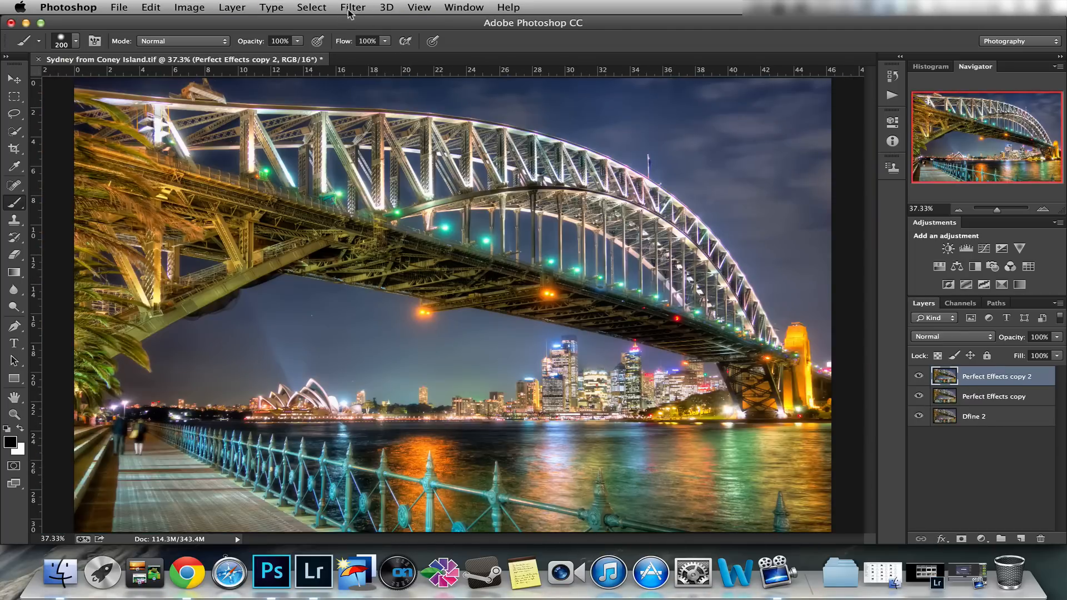
pyautogui.click(353, 8)
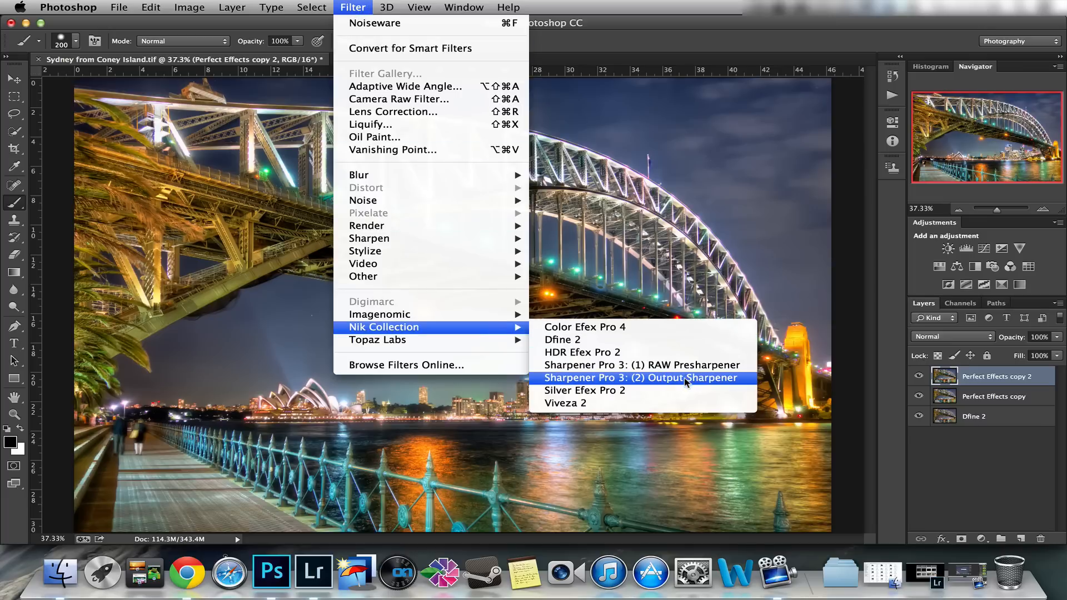
pyautogui.click(641, 378)
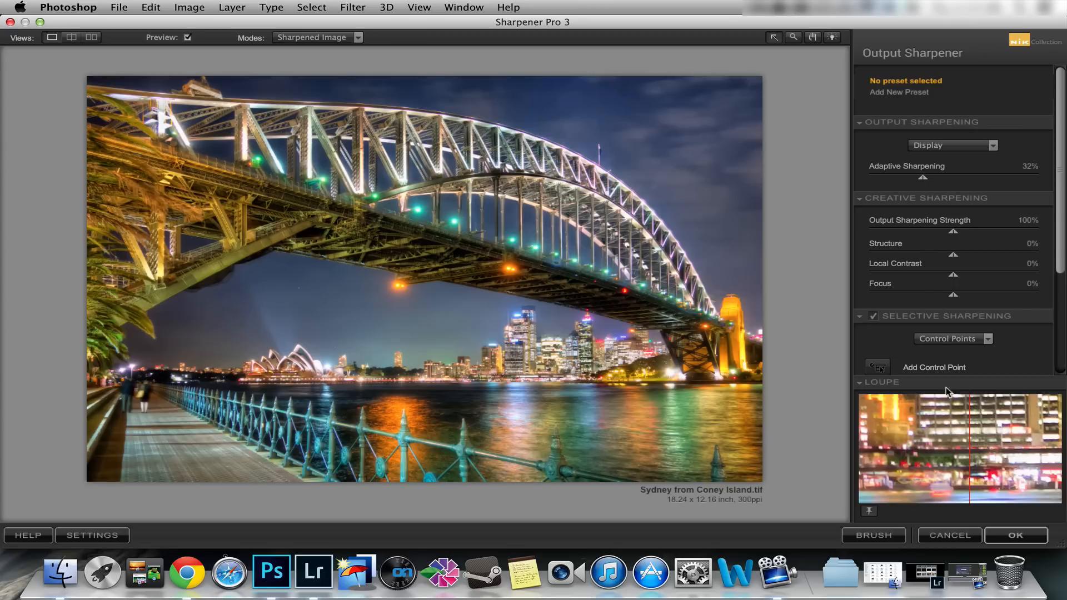
pyautogui.moveTo(783, 454)
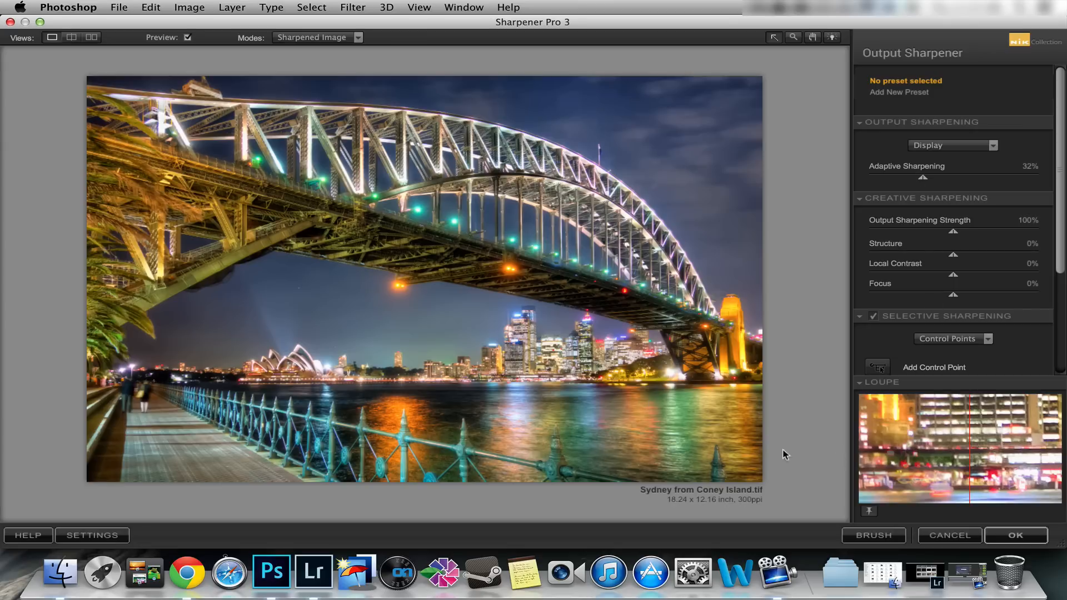
pyautogui.moveTo(600, 342)
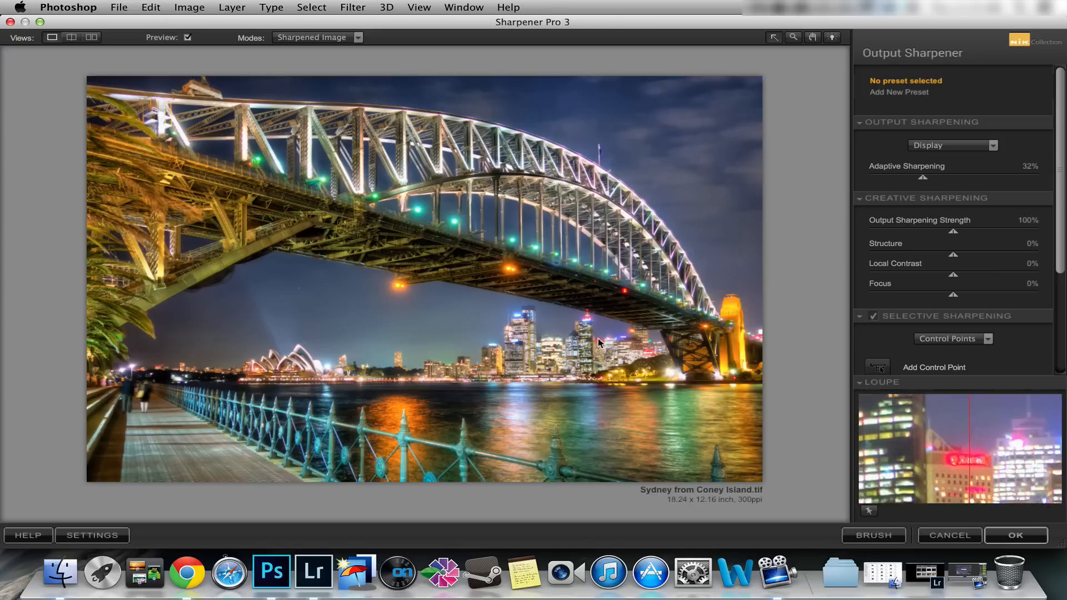
pyautogui.moveTo(638, 352)
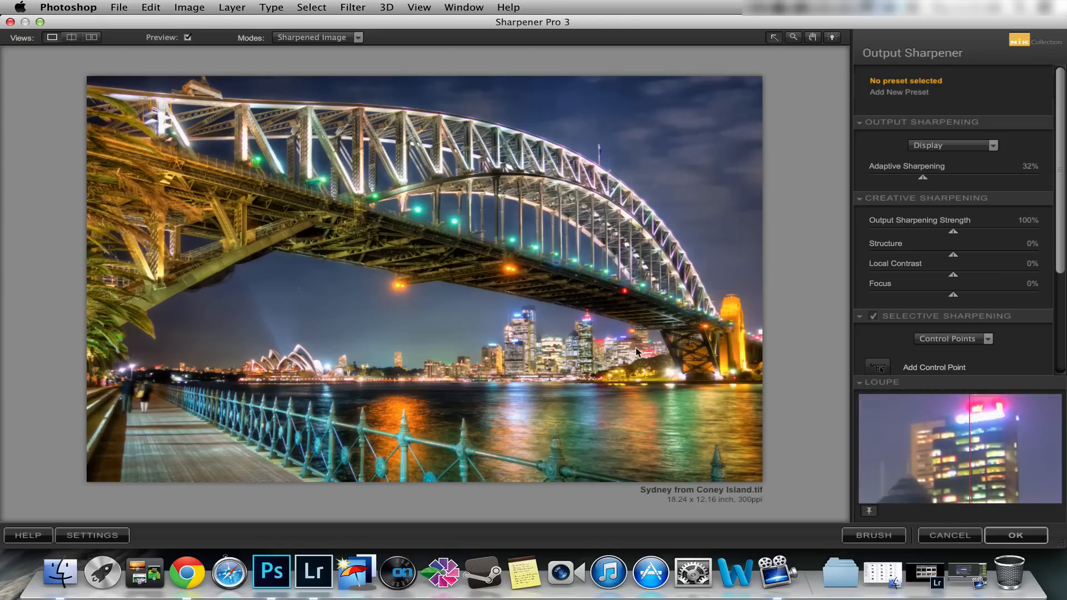
pyautogui.click(1015, 536)
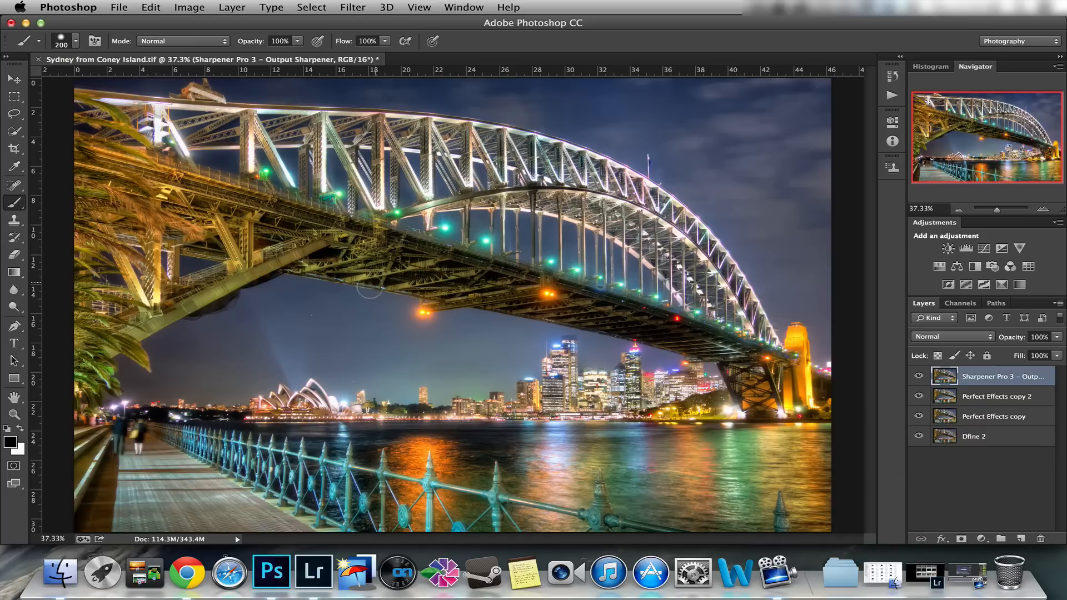
pyautogui.click(997, 416)
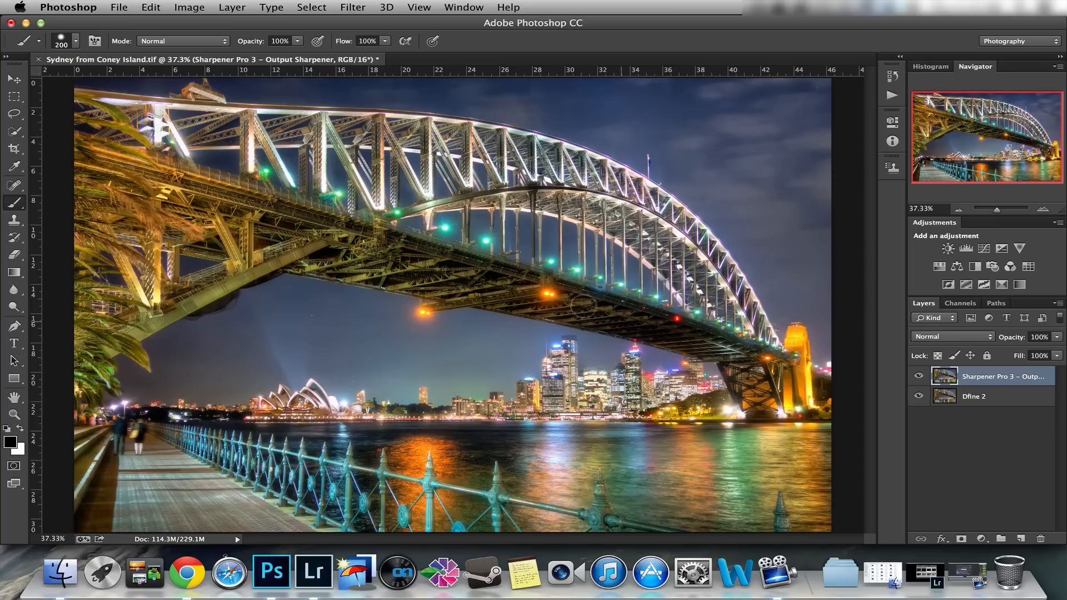
pyautogui.moveTo(229, 320)
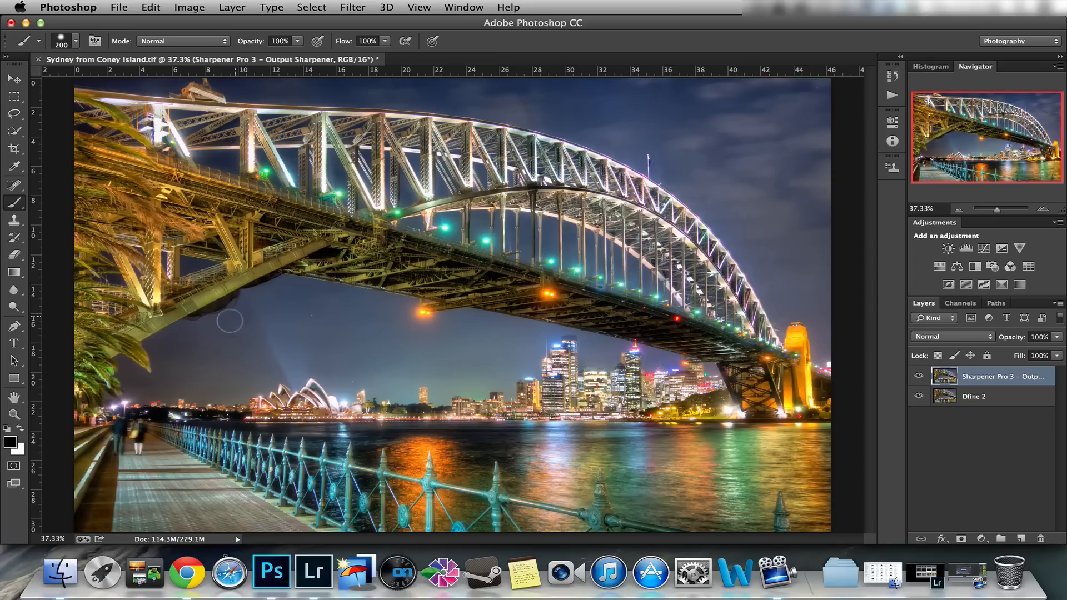
# Load the image's luminosity from the RGB channel as a selection and add a Brightness/Contrast adjustment layer masked by it.
pyautogui.click(961, 303)
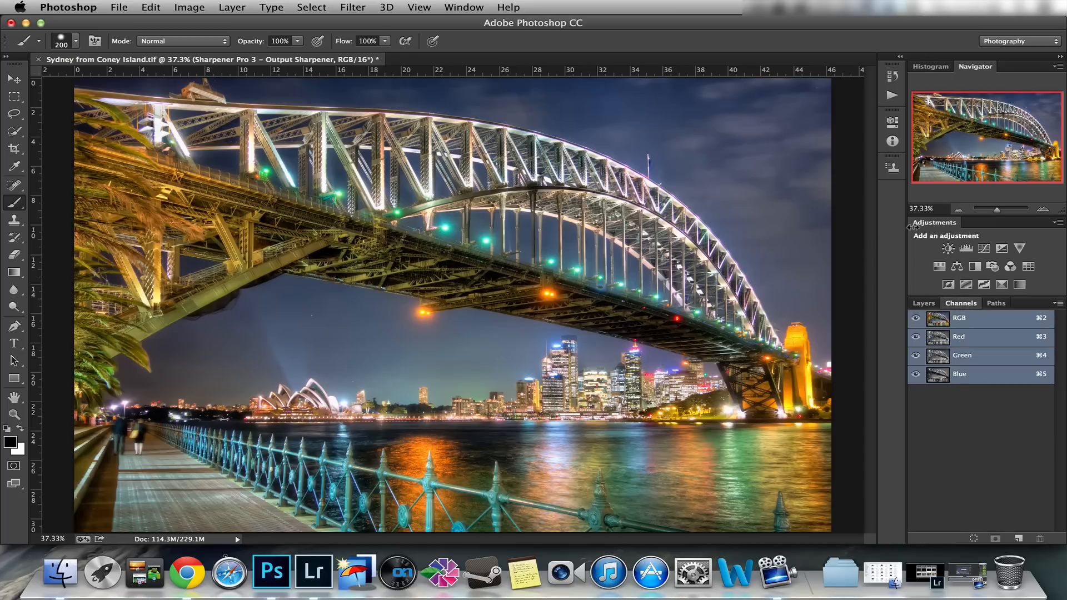
pyautogui.click(924, 303)
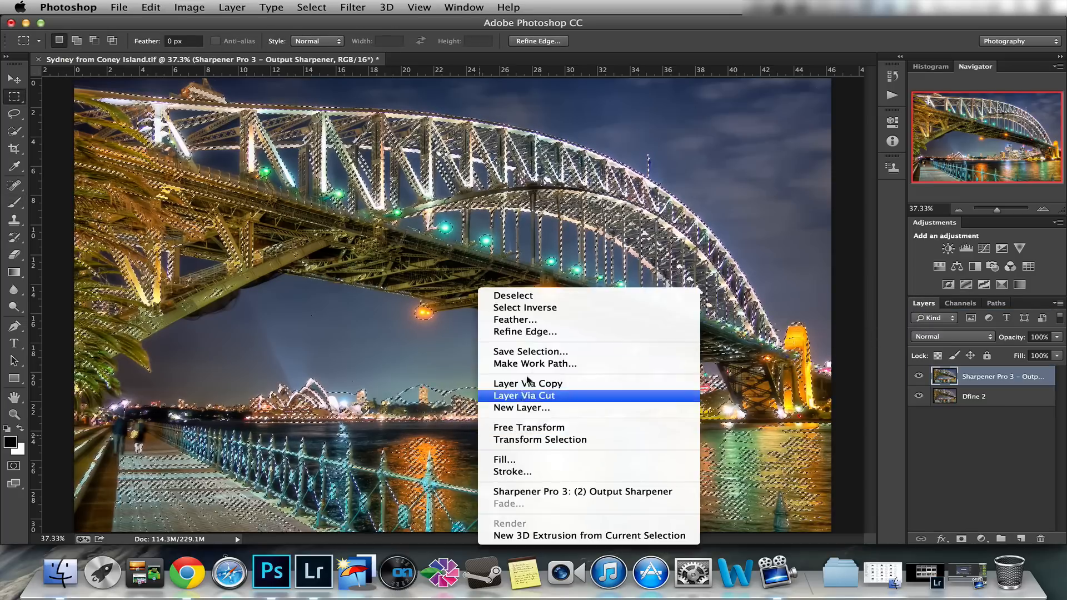
pyautogui.click(523, 395)
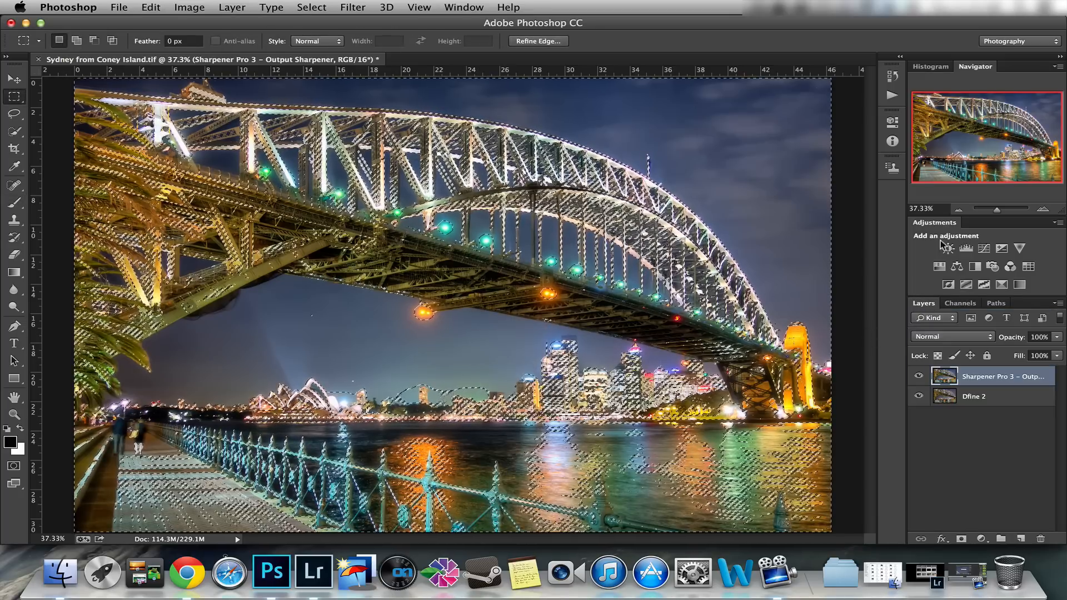
pyautogui.click(946, 248)
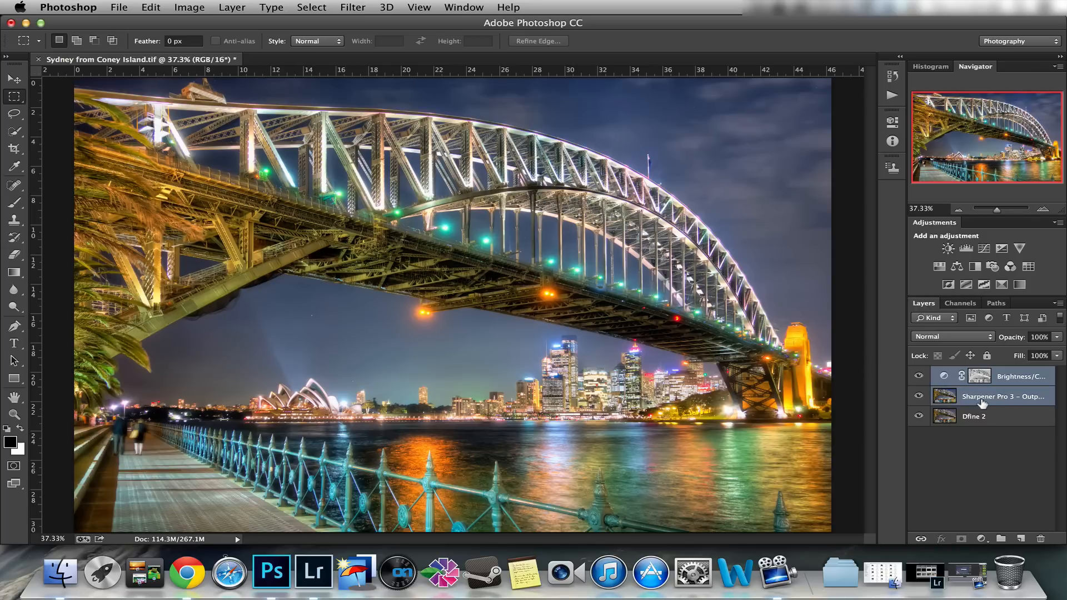
# Save the image as an uncompressed layered TIFF, Sydney from Coney Island.tif, in the Images folder.
pyautogui.click(119, 6)
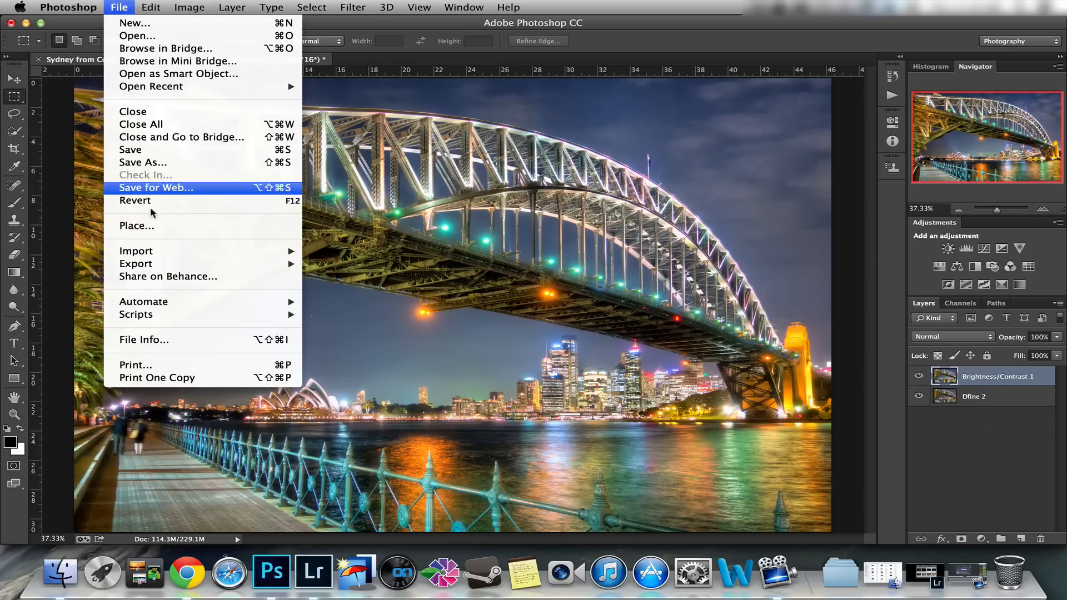
pyautogui.click(143, 162)
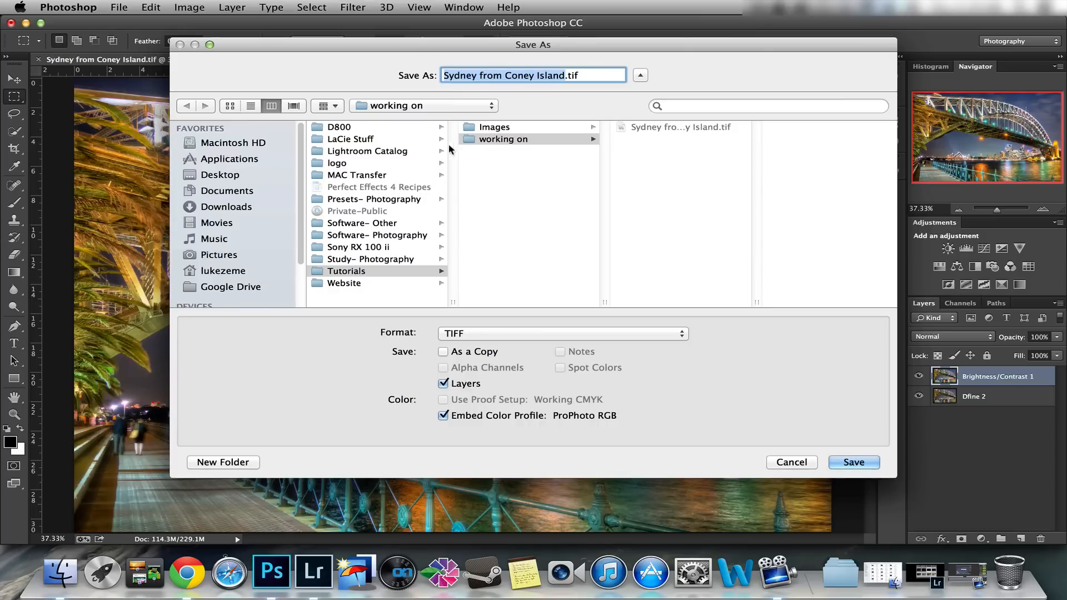
pyautogui.click(503, 139)
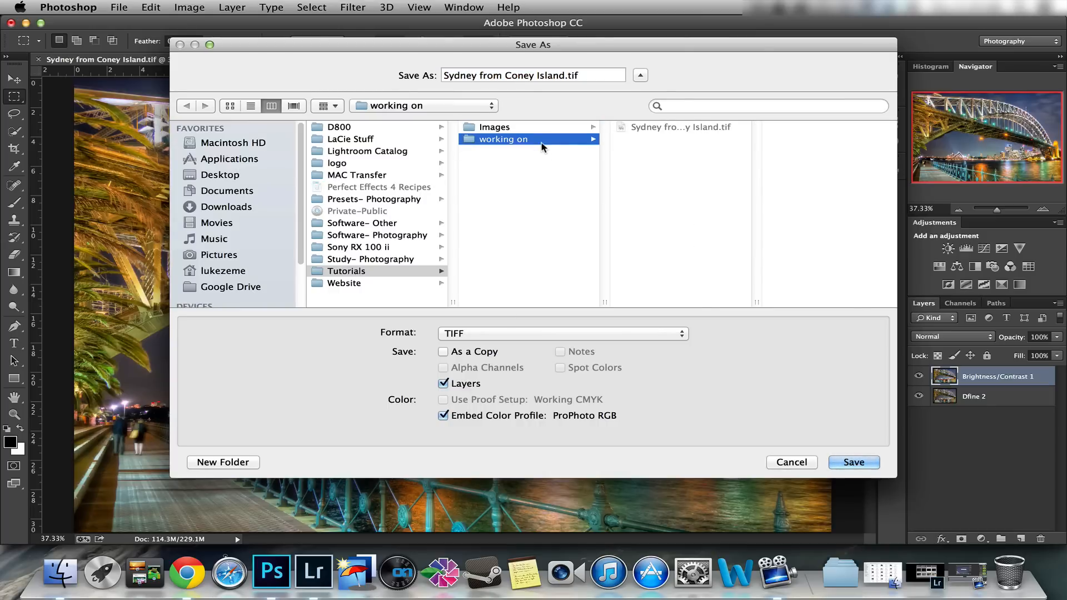
pyautogui.click(494, 126)
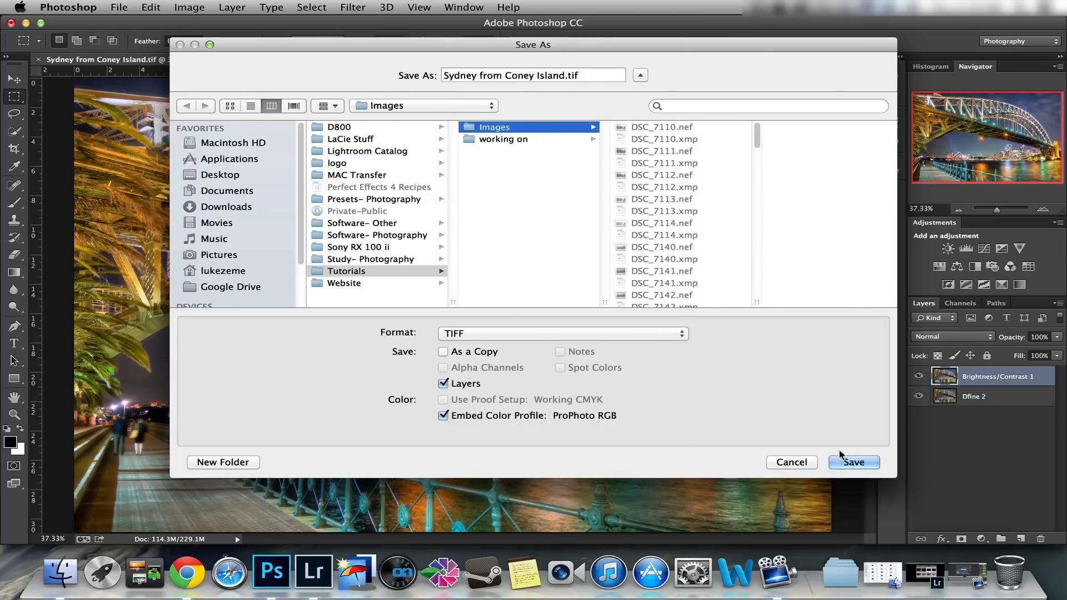
pyautogui.click(853, 462)
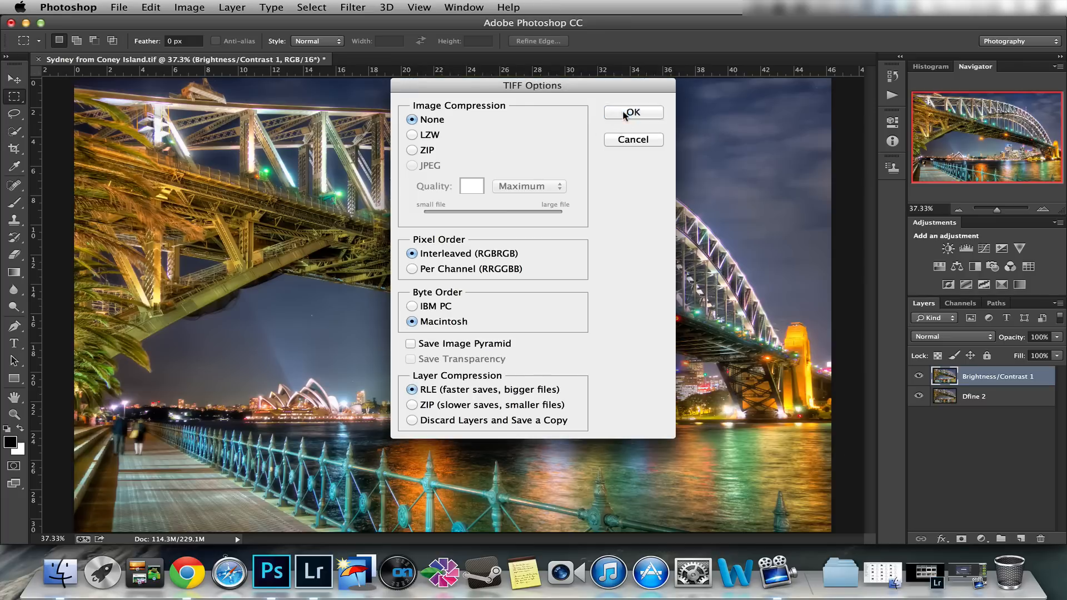
pyautogui.click(633, 112)
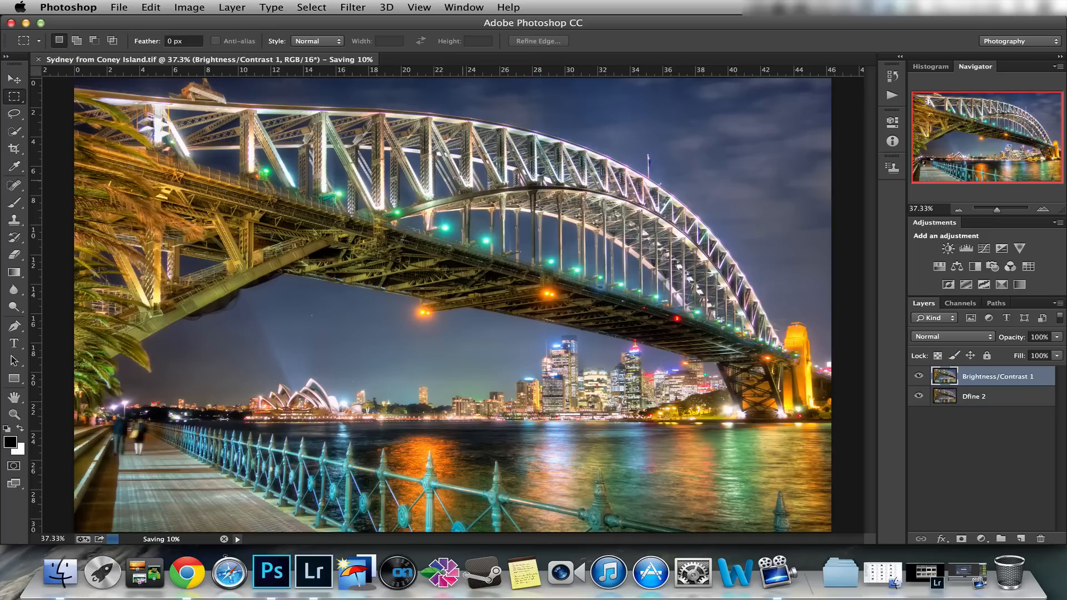
pyautogui.moveTo(102, 571)
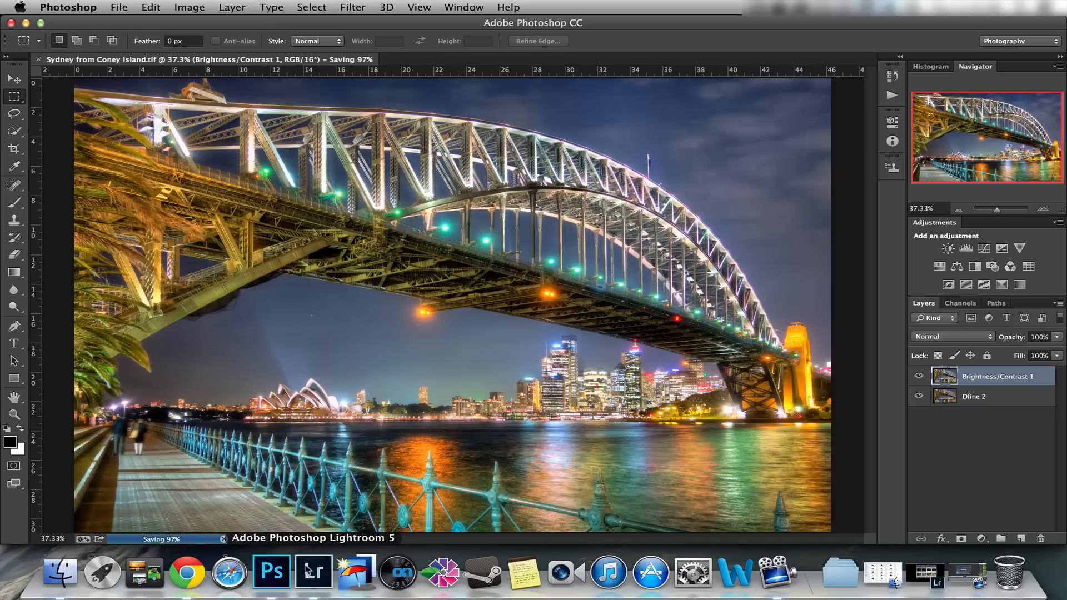
# Bring Lightroom's Library grid to the front and browse the Images folder's 51 photos.
pyautogui.click(326, 572)
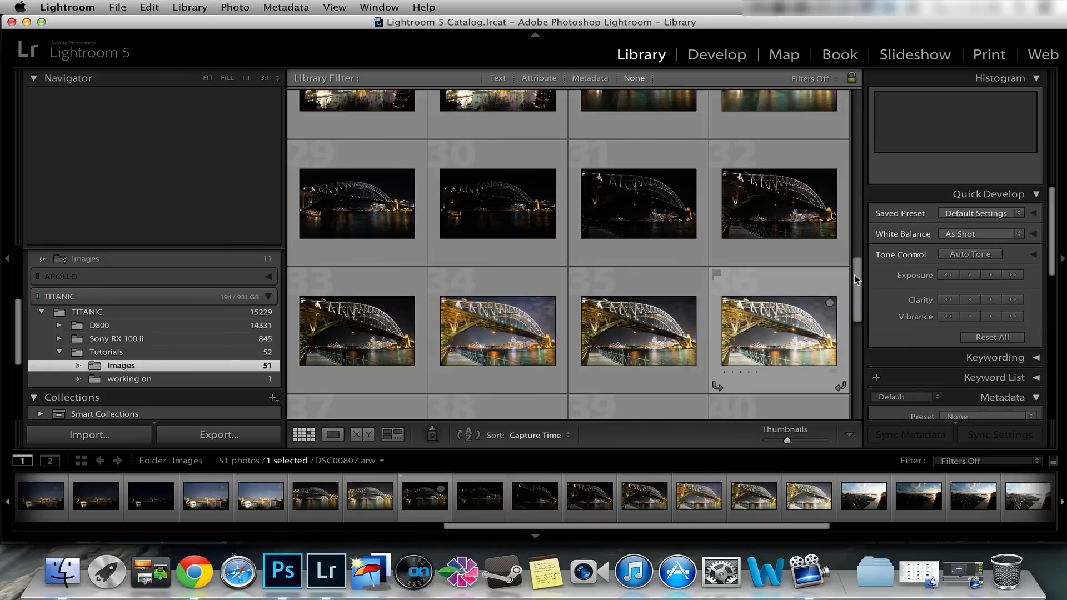
pyautogui.scroll(-3)
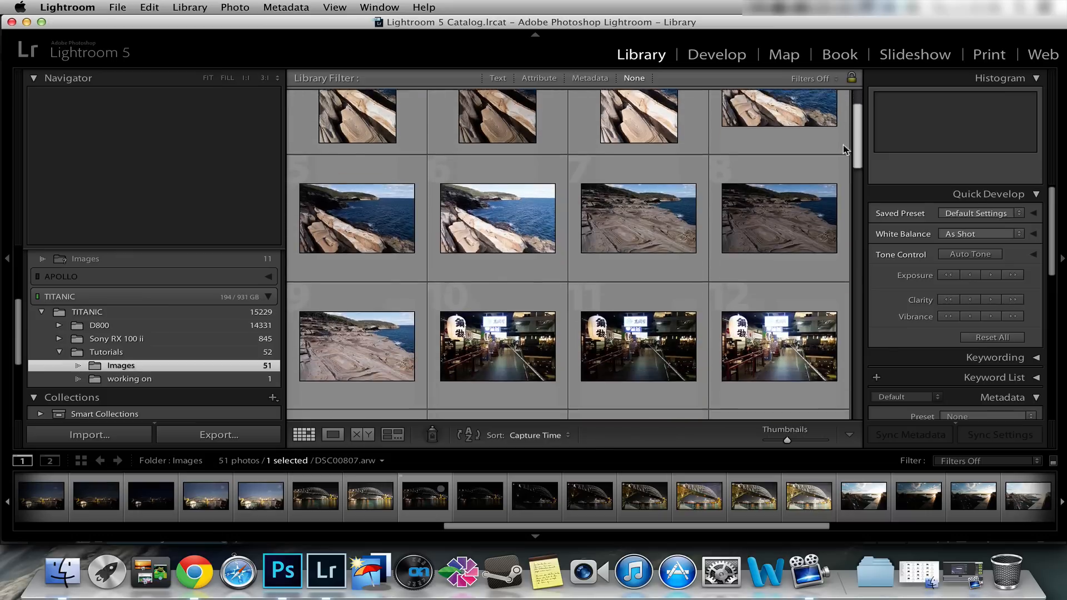
pyautogui.scroll(-3)
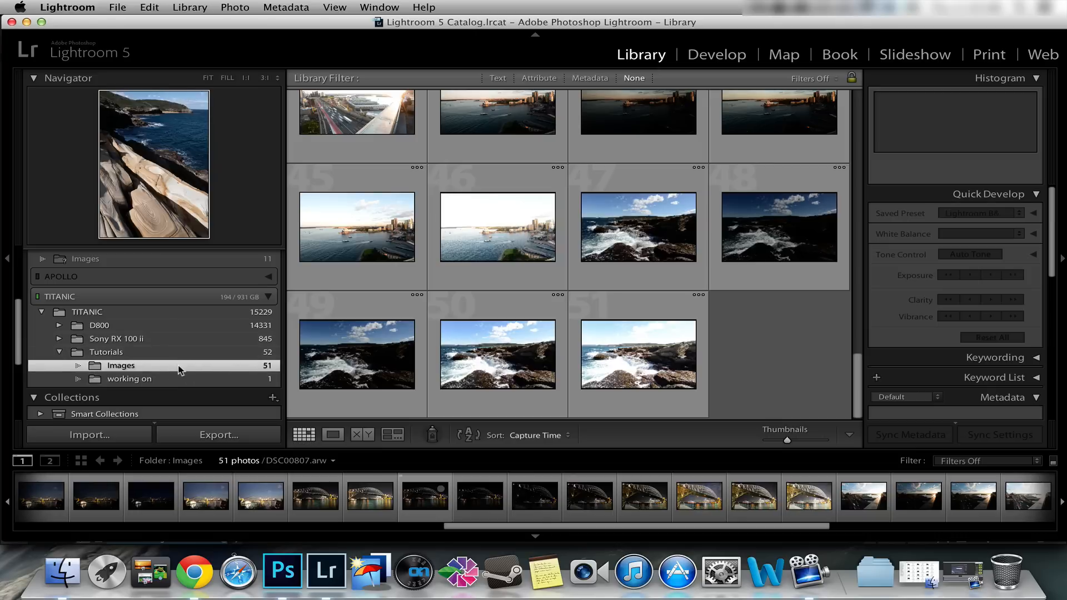
# Synchronize the Images folder with disk so it shows 52 photos including the new TIFF.
pyautogui.rightClick(120, 365)
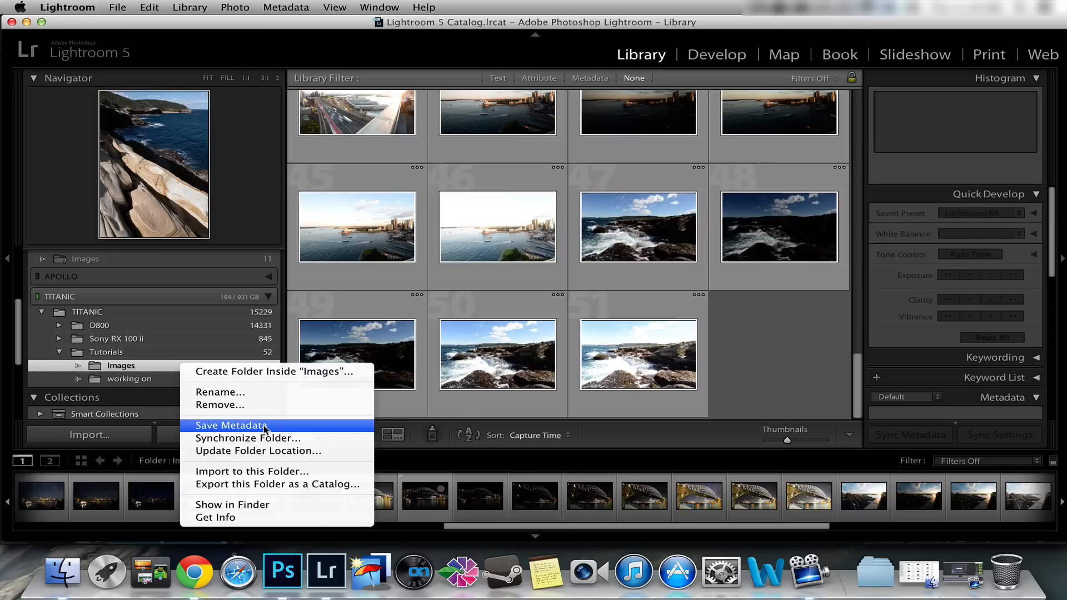
pyautogui.moveTo(248, 438)
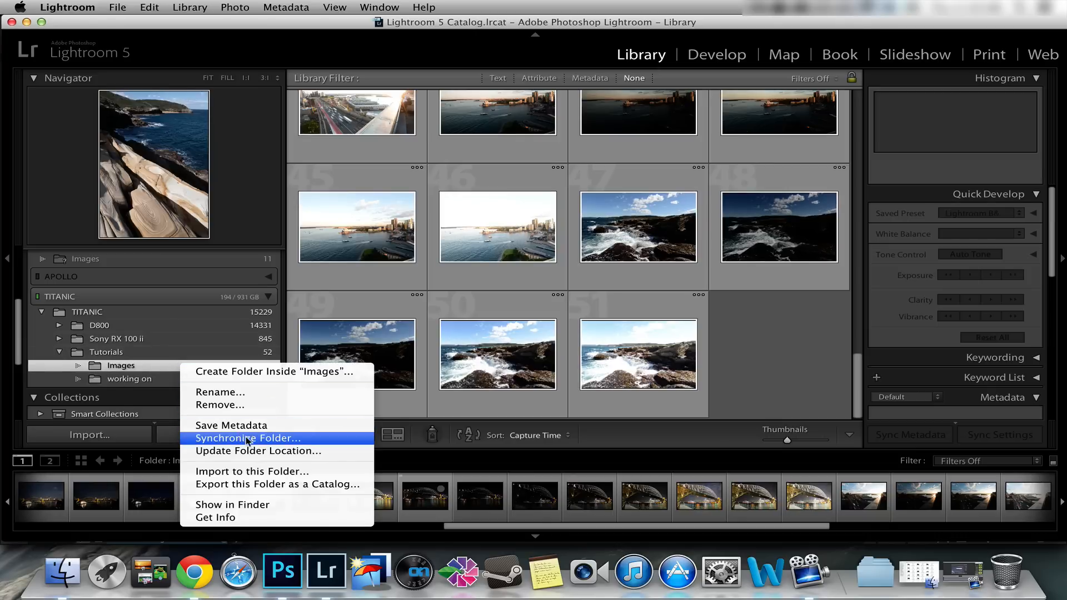
pyautogui.click(248, 438)
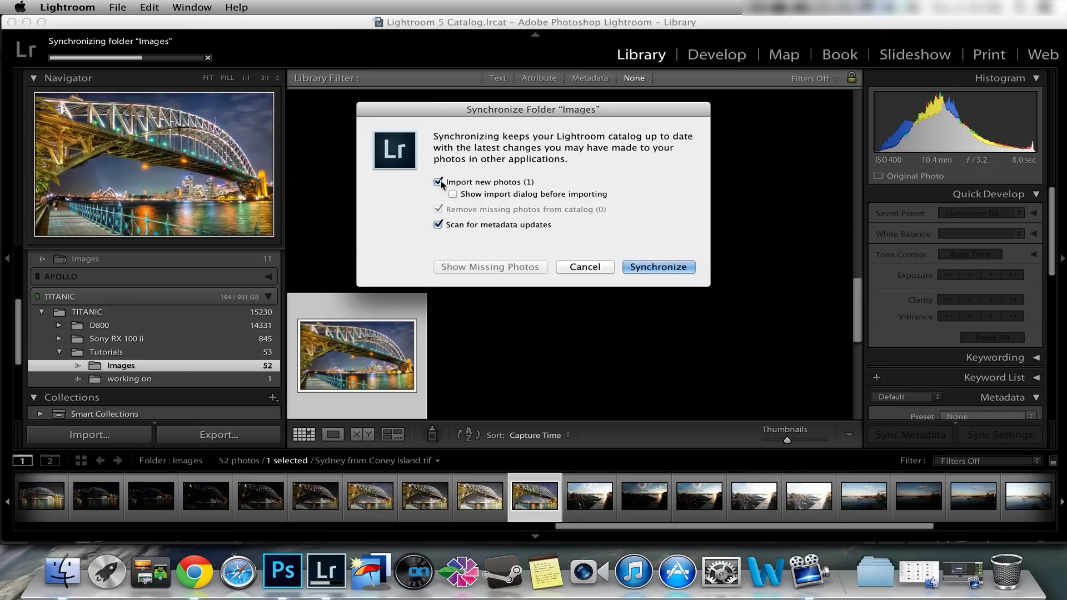
pyautogui.click(657, 265)
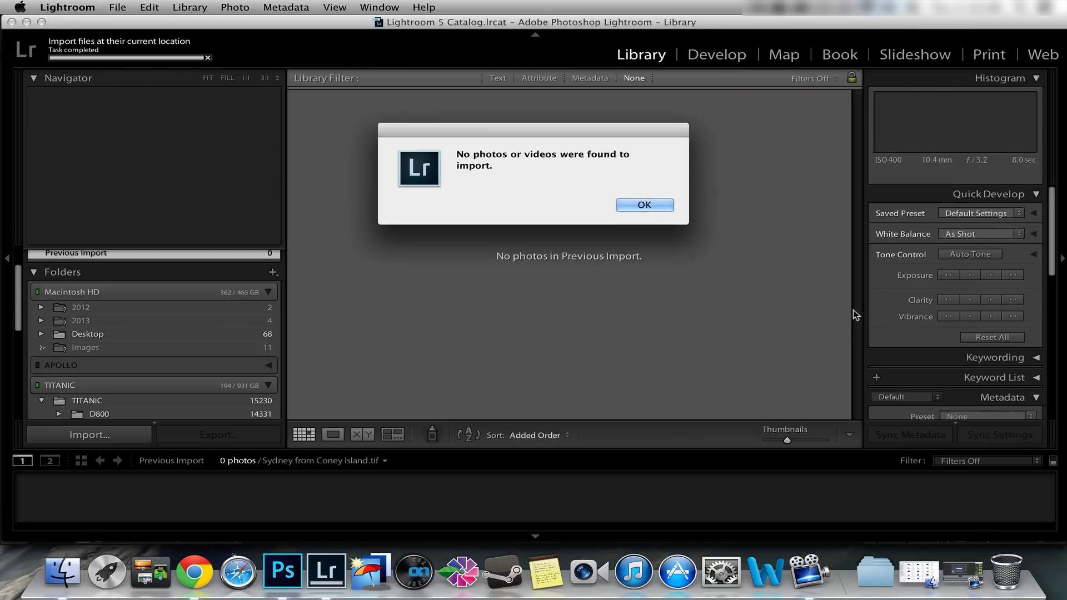
pyautogui.click(644, 205)
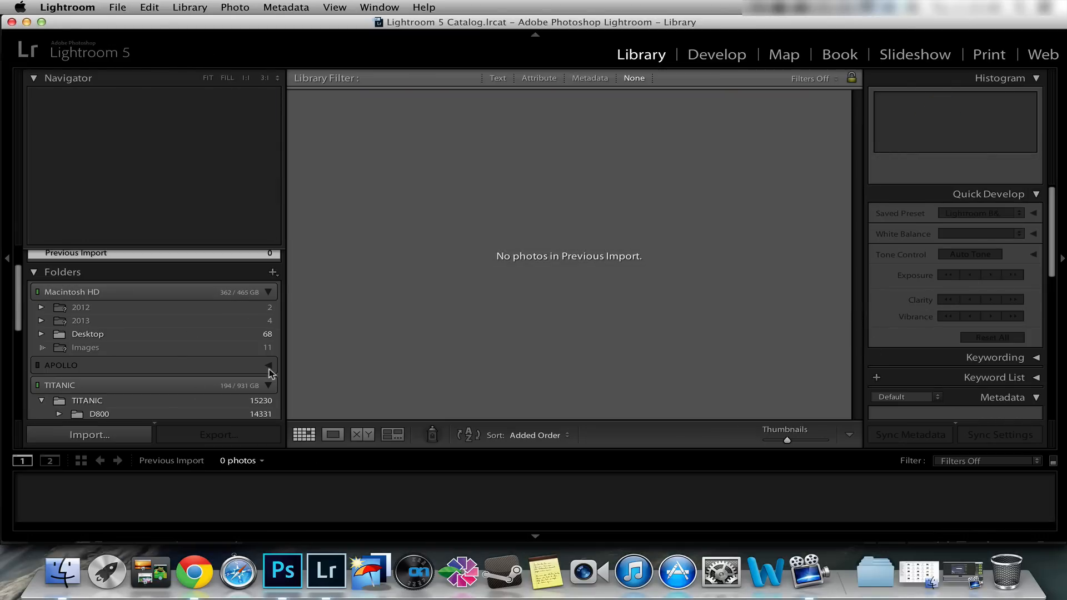
pyautogui.scroll(-3)
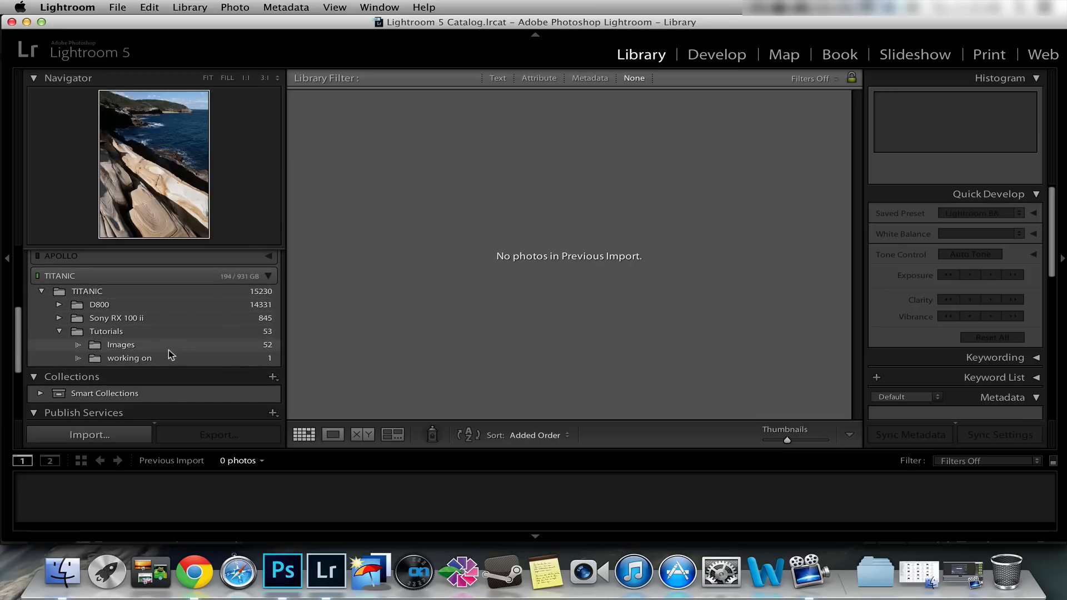
pyautogui.click(120, 345)
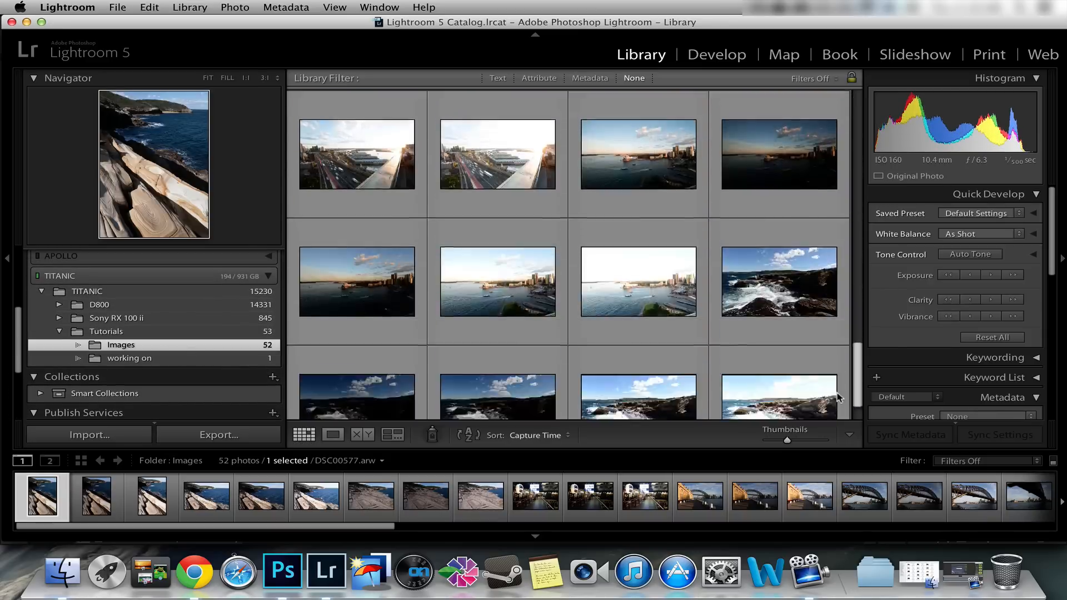
pyautogui.scroll(-3)
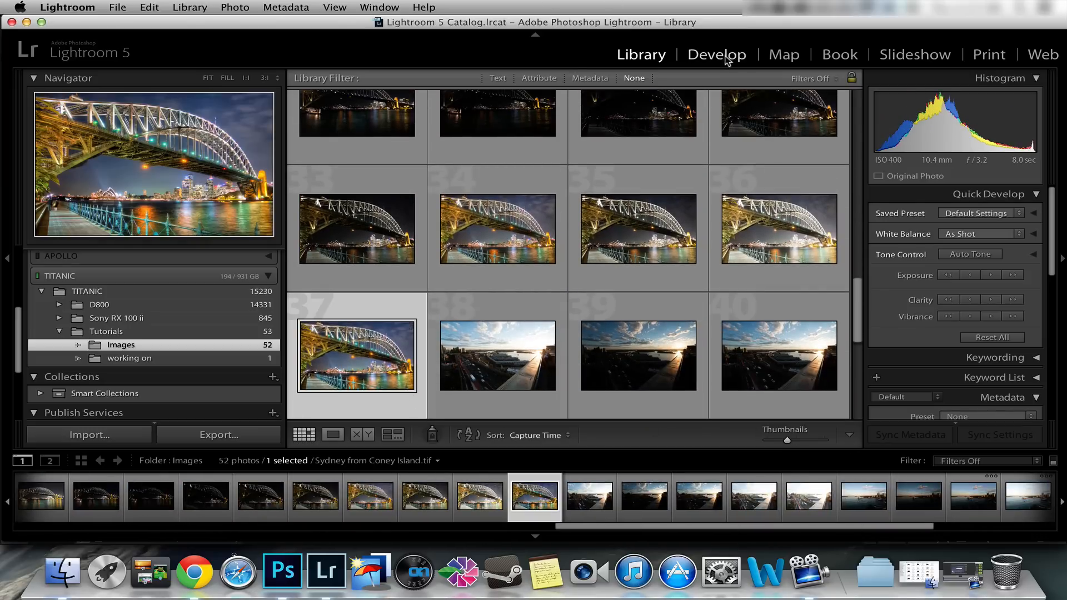
# Switch to the Develop module to adjust the Sydney from Coney Island TIFF's tones.
pyautogui.click(716, 54)
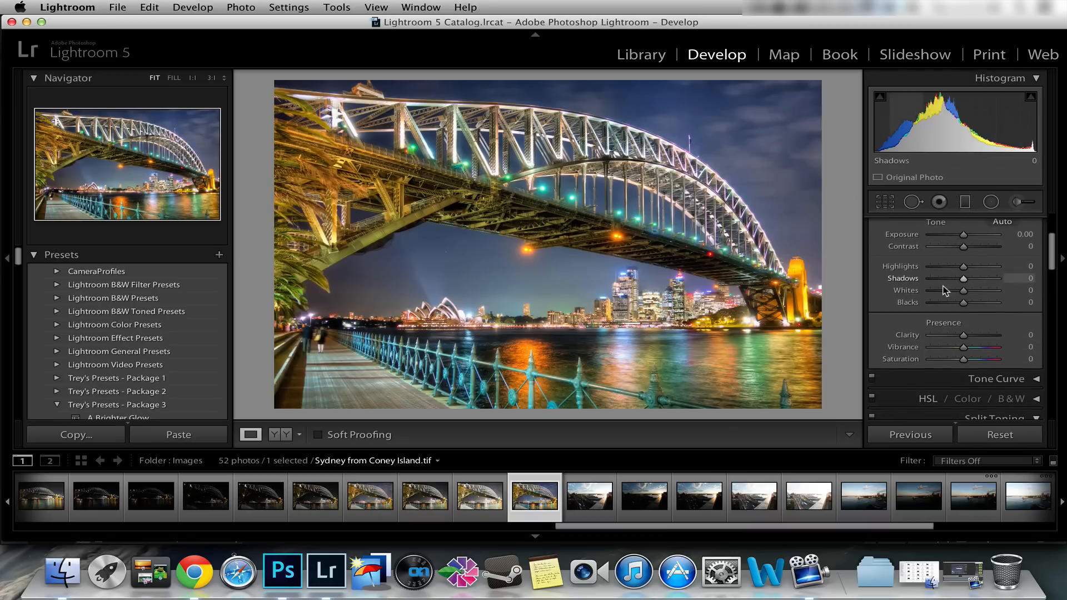
pyautogui.moveTo(718, 332)
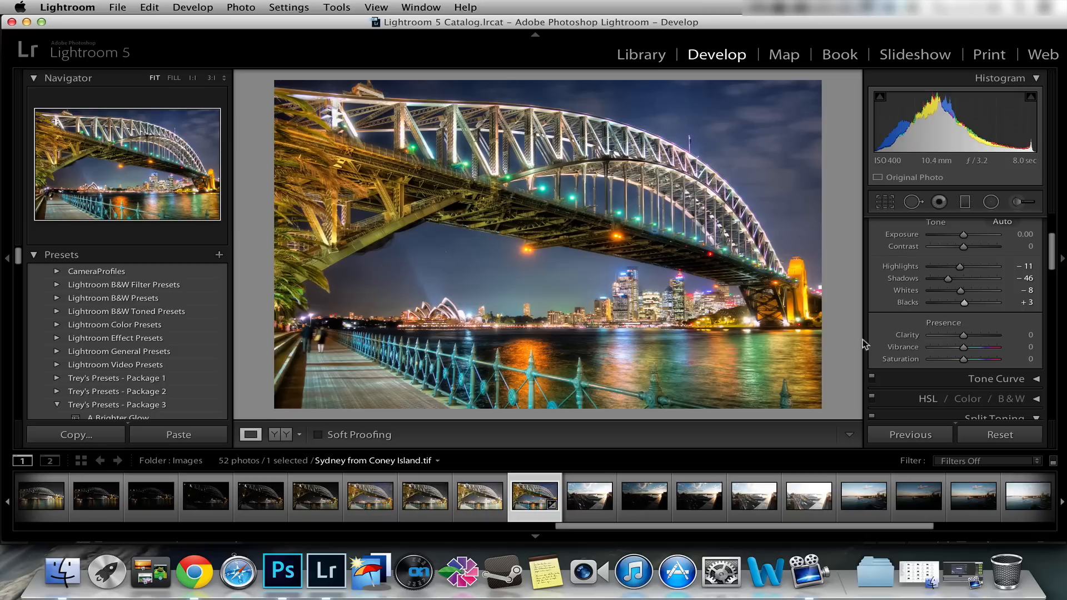
pyautogui.moveTo(380, 389)
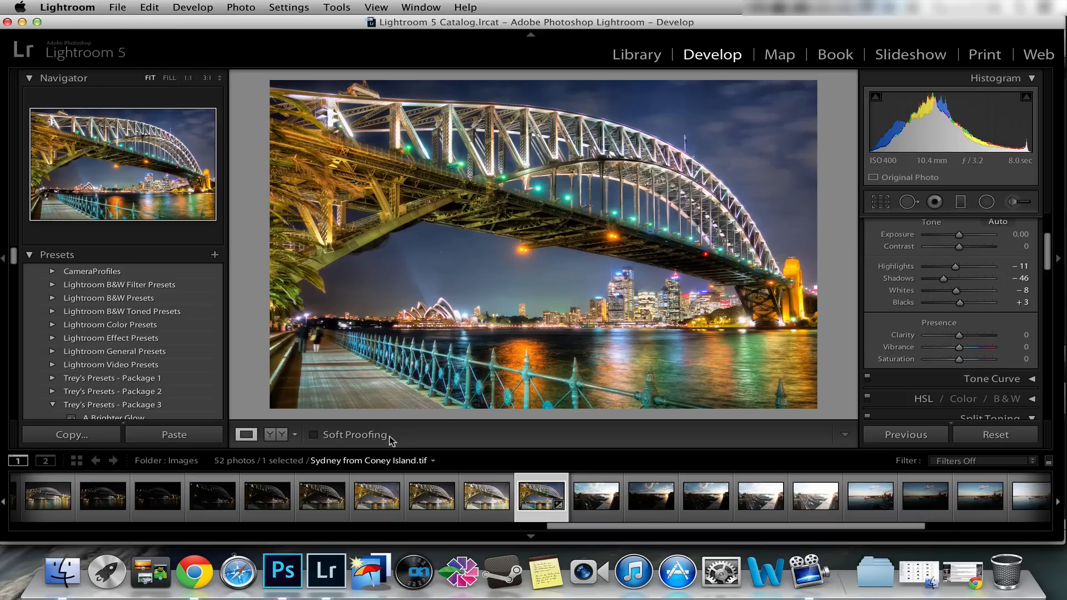
# In Chrome, load the photography portfolio site in a new tab and return to the HDR software list page.
pyautogui.click(202, 570)
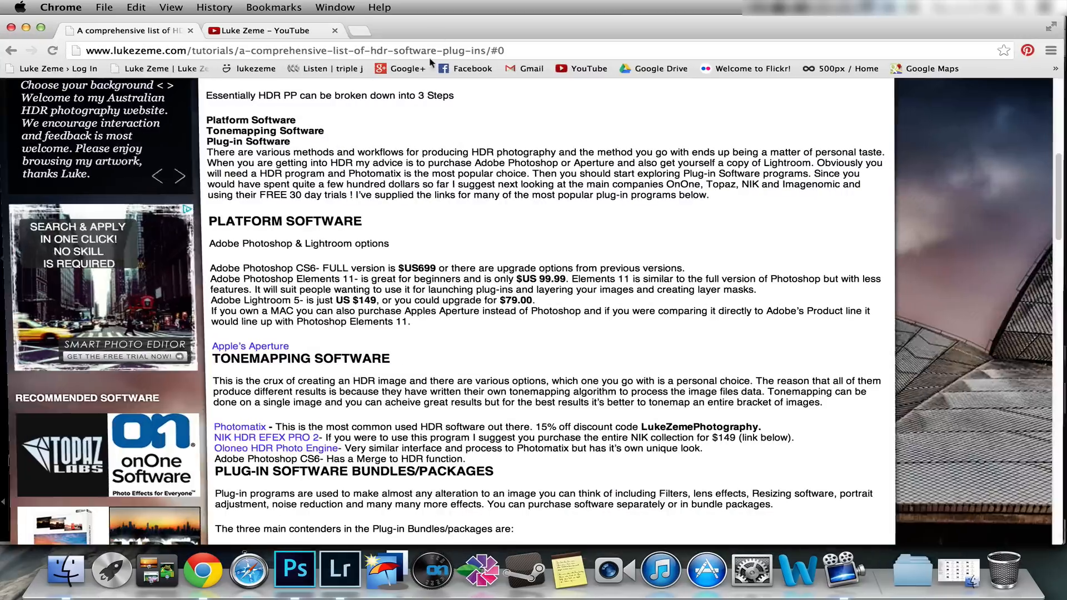
pyautogui.click(271, 30)
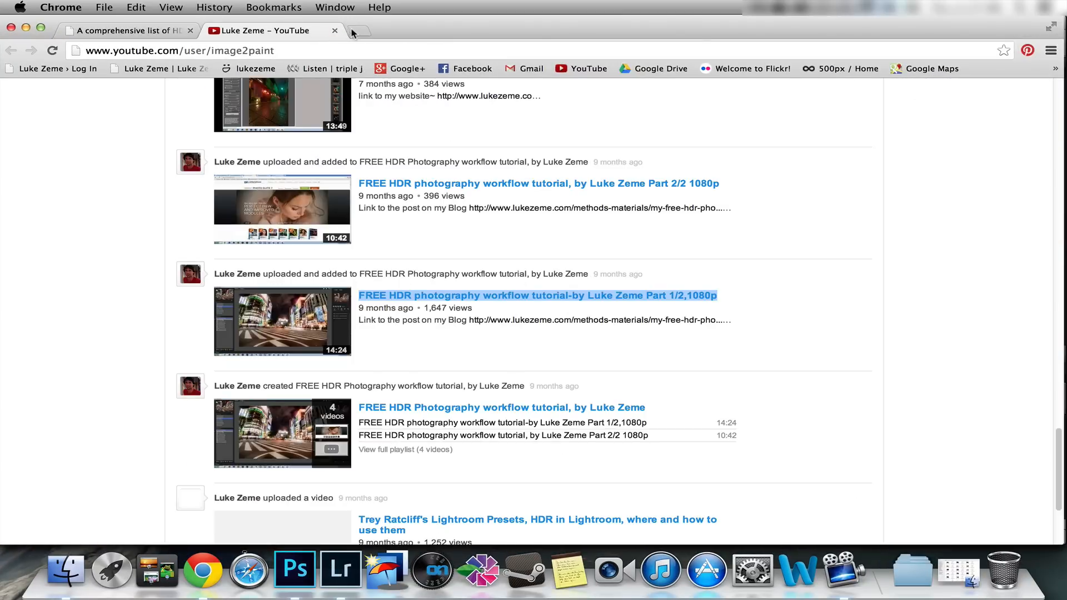
pyautogui.click(368, 30)
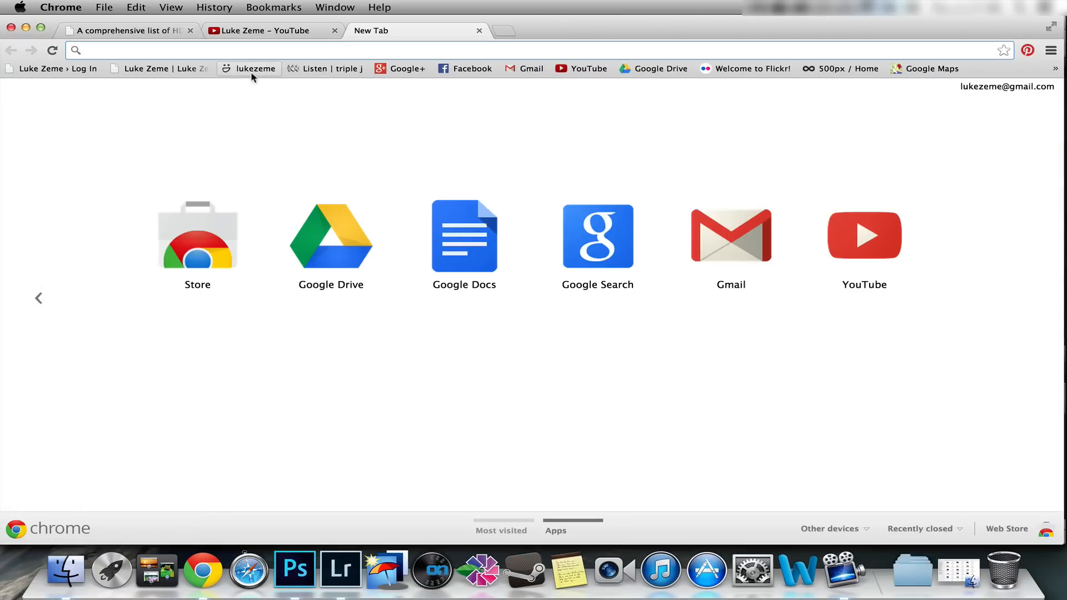
pyautogui.click(254, 68)
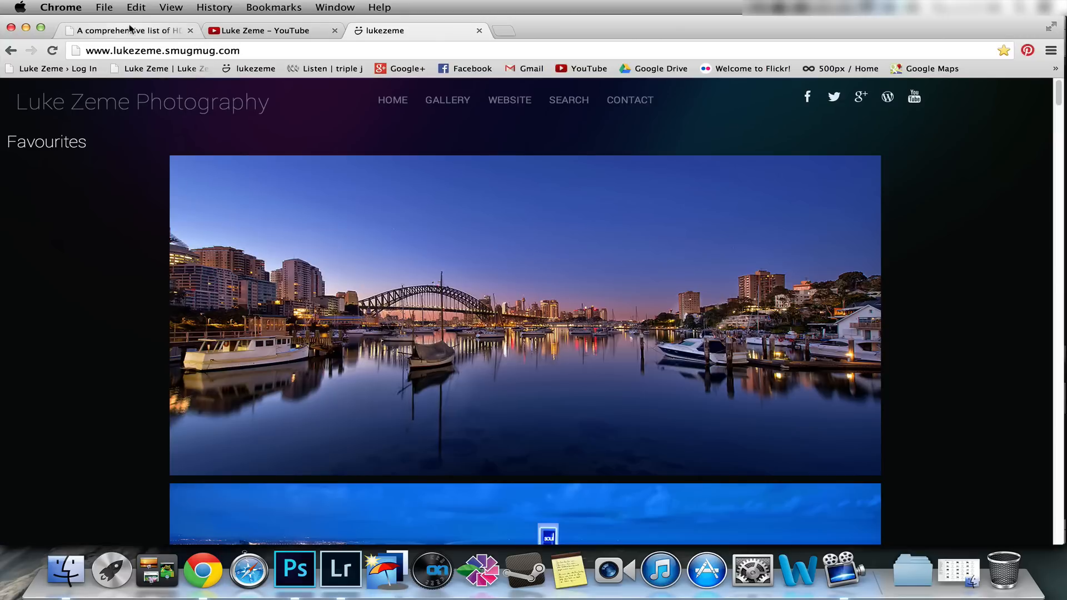
pyautogui.click(129, 30)
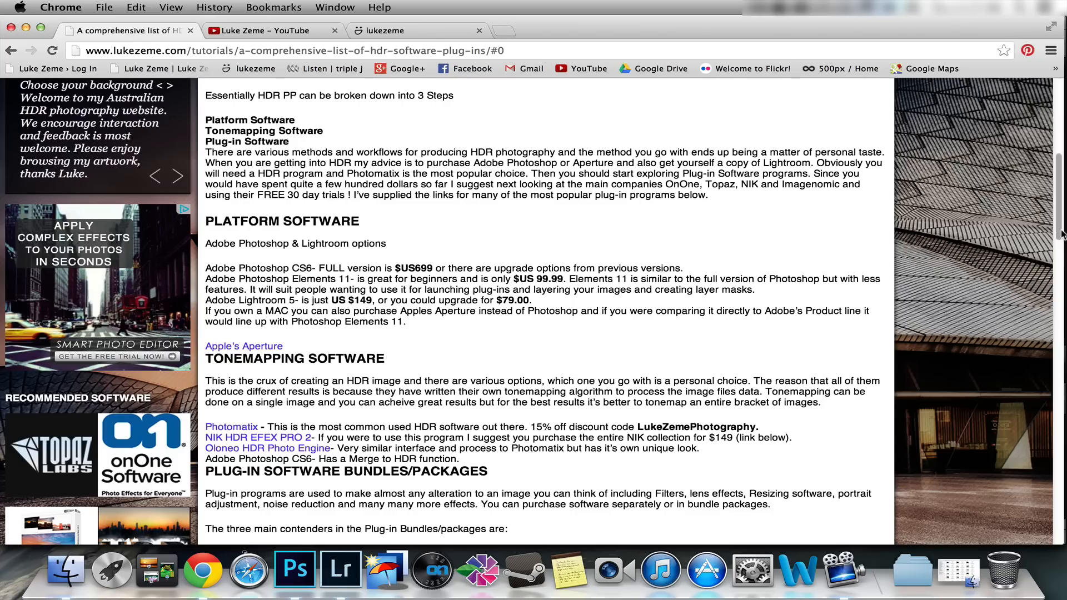
# Scroll through the SmugMug Favourites page and the Gallery page's grid of HDR photos.
pyautogui.scroll(3)
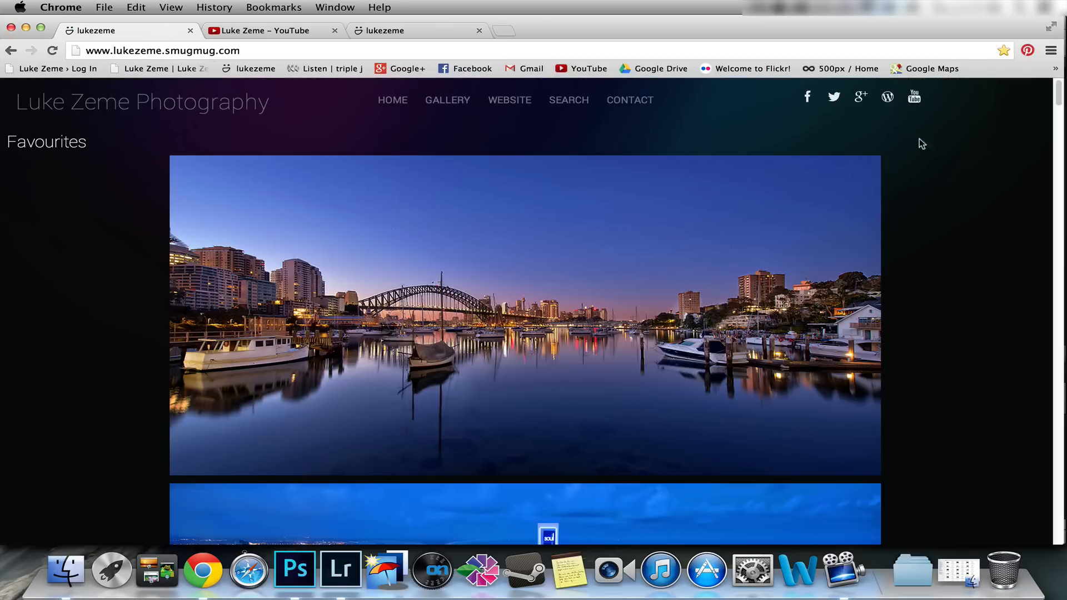
pyautogui.scroll(-3)
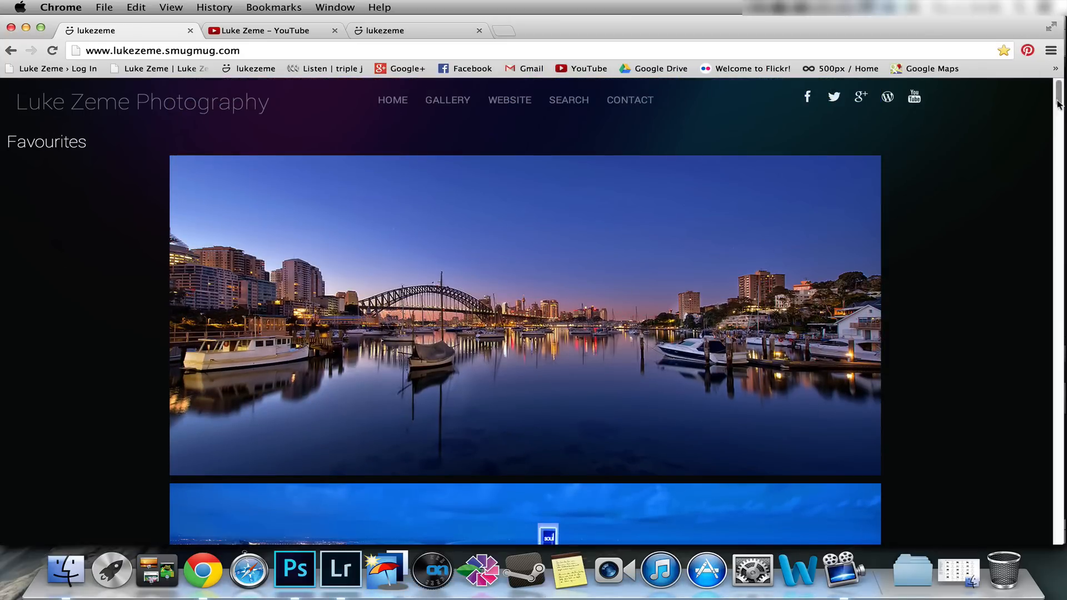
pyautogui.scroll(-3)
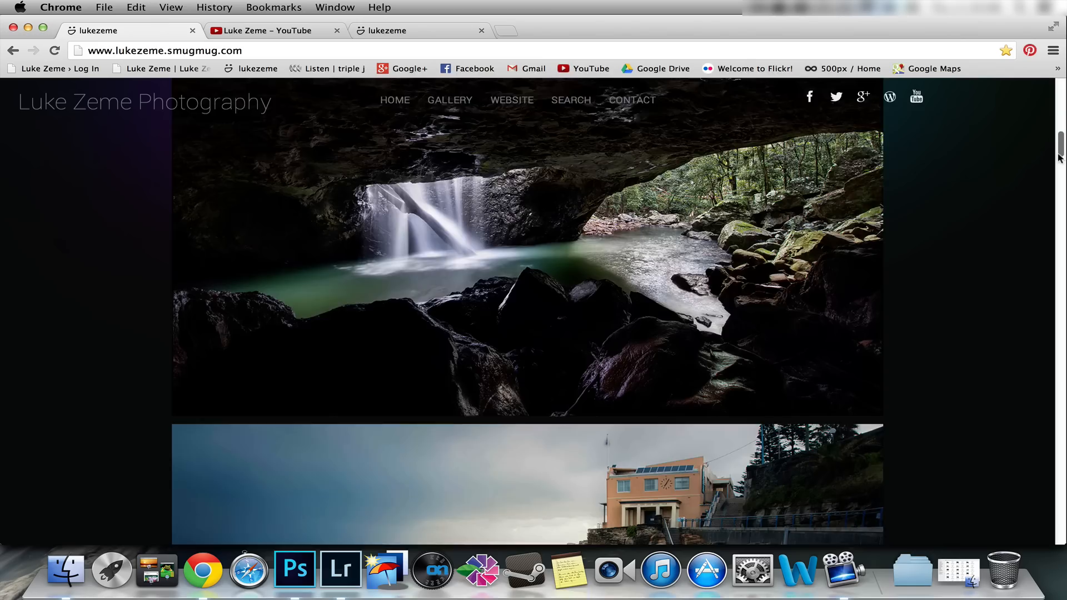
pyautogui.scroll(-3)
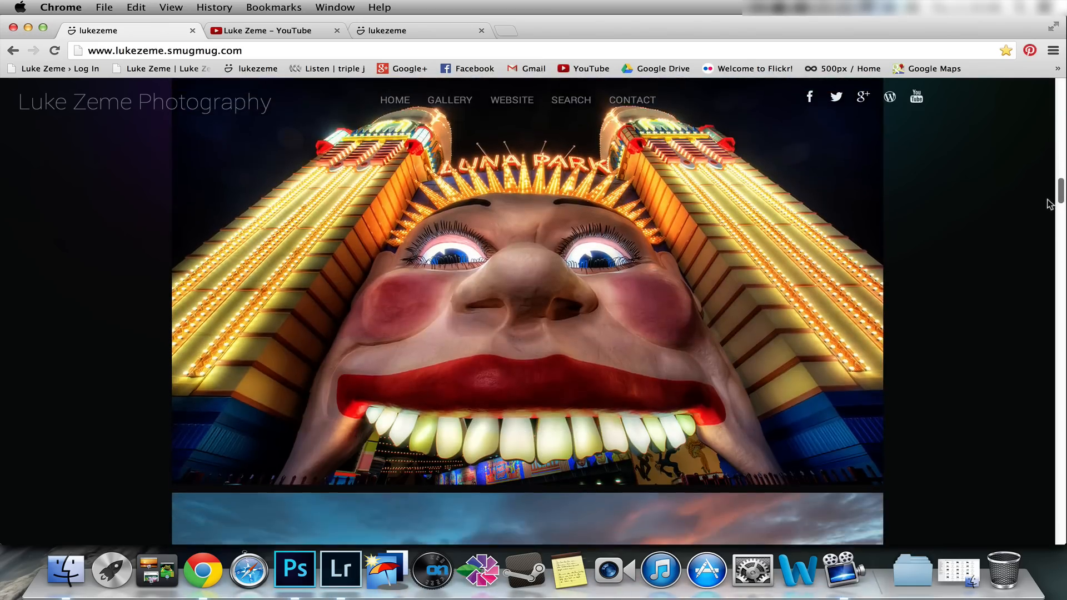
pyautogui.scroll(-3)
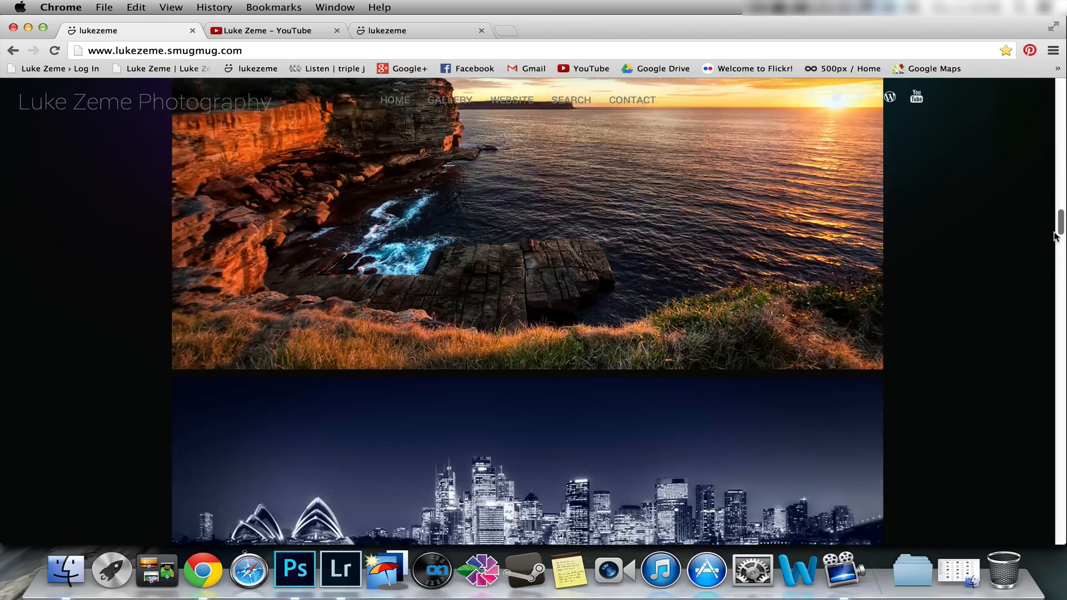
pyautogui.scroll(-3)
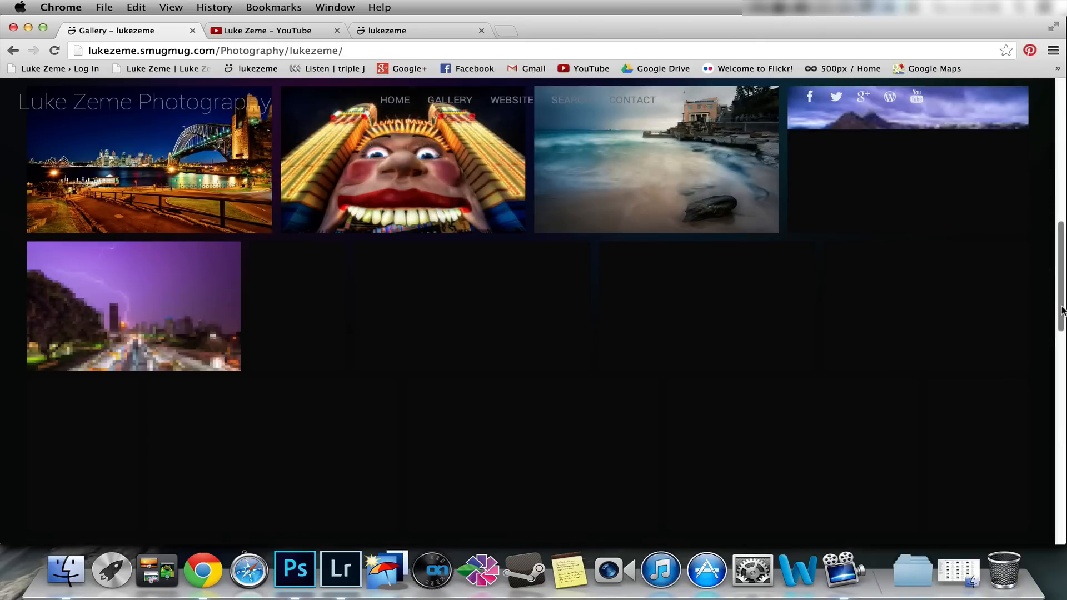
pyautogui.scroll(3)
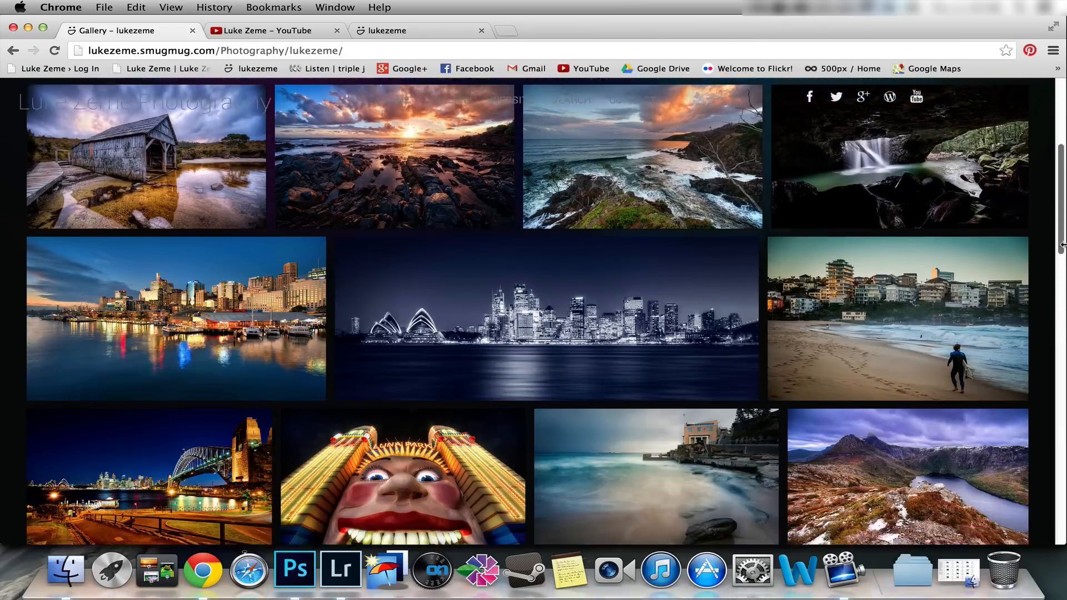
pyautogui.scroll(-3)
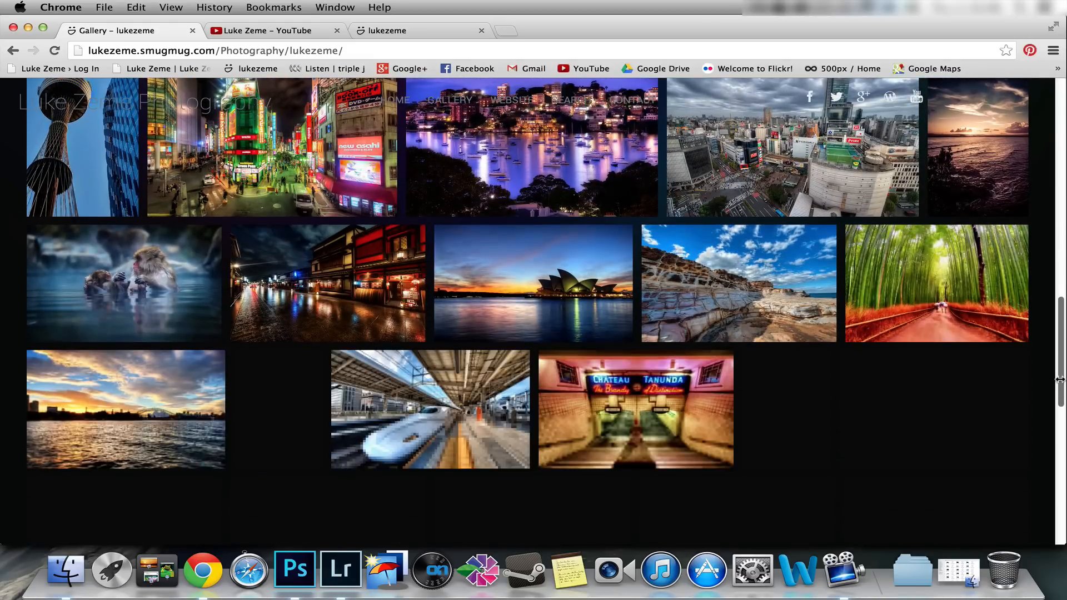
pyautogui.scroll(-3)
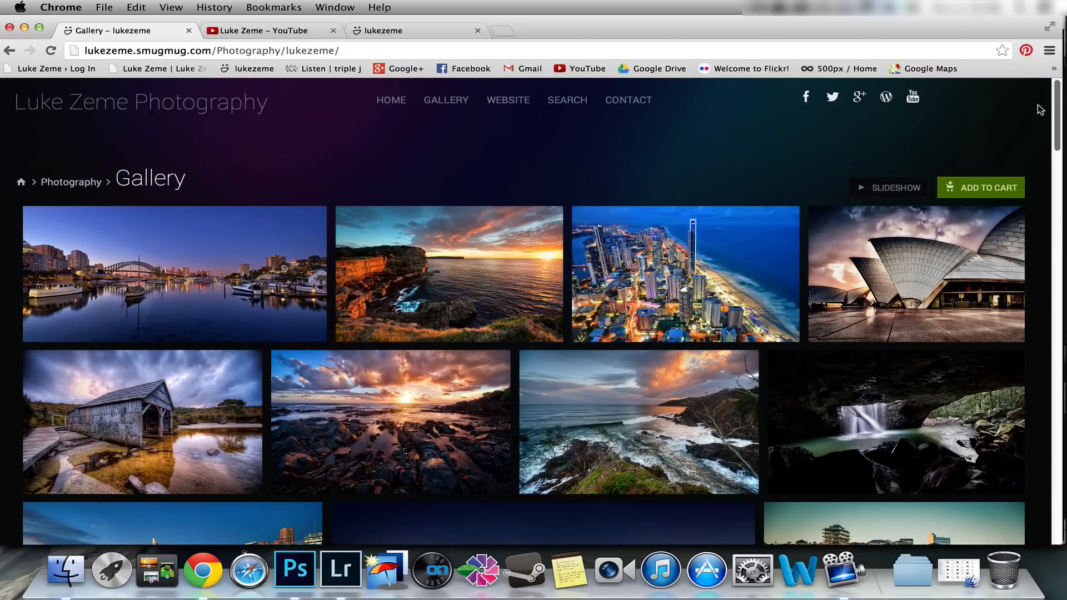
pyautogui.moveTo(390, 423)
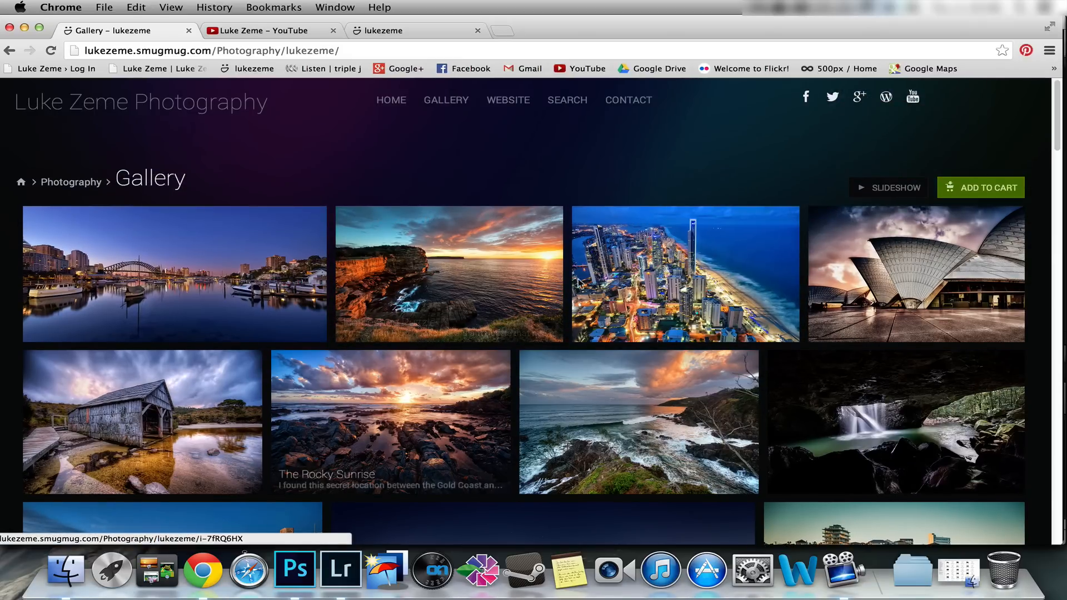